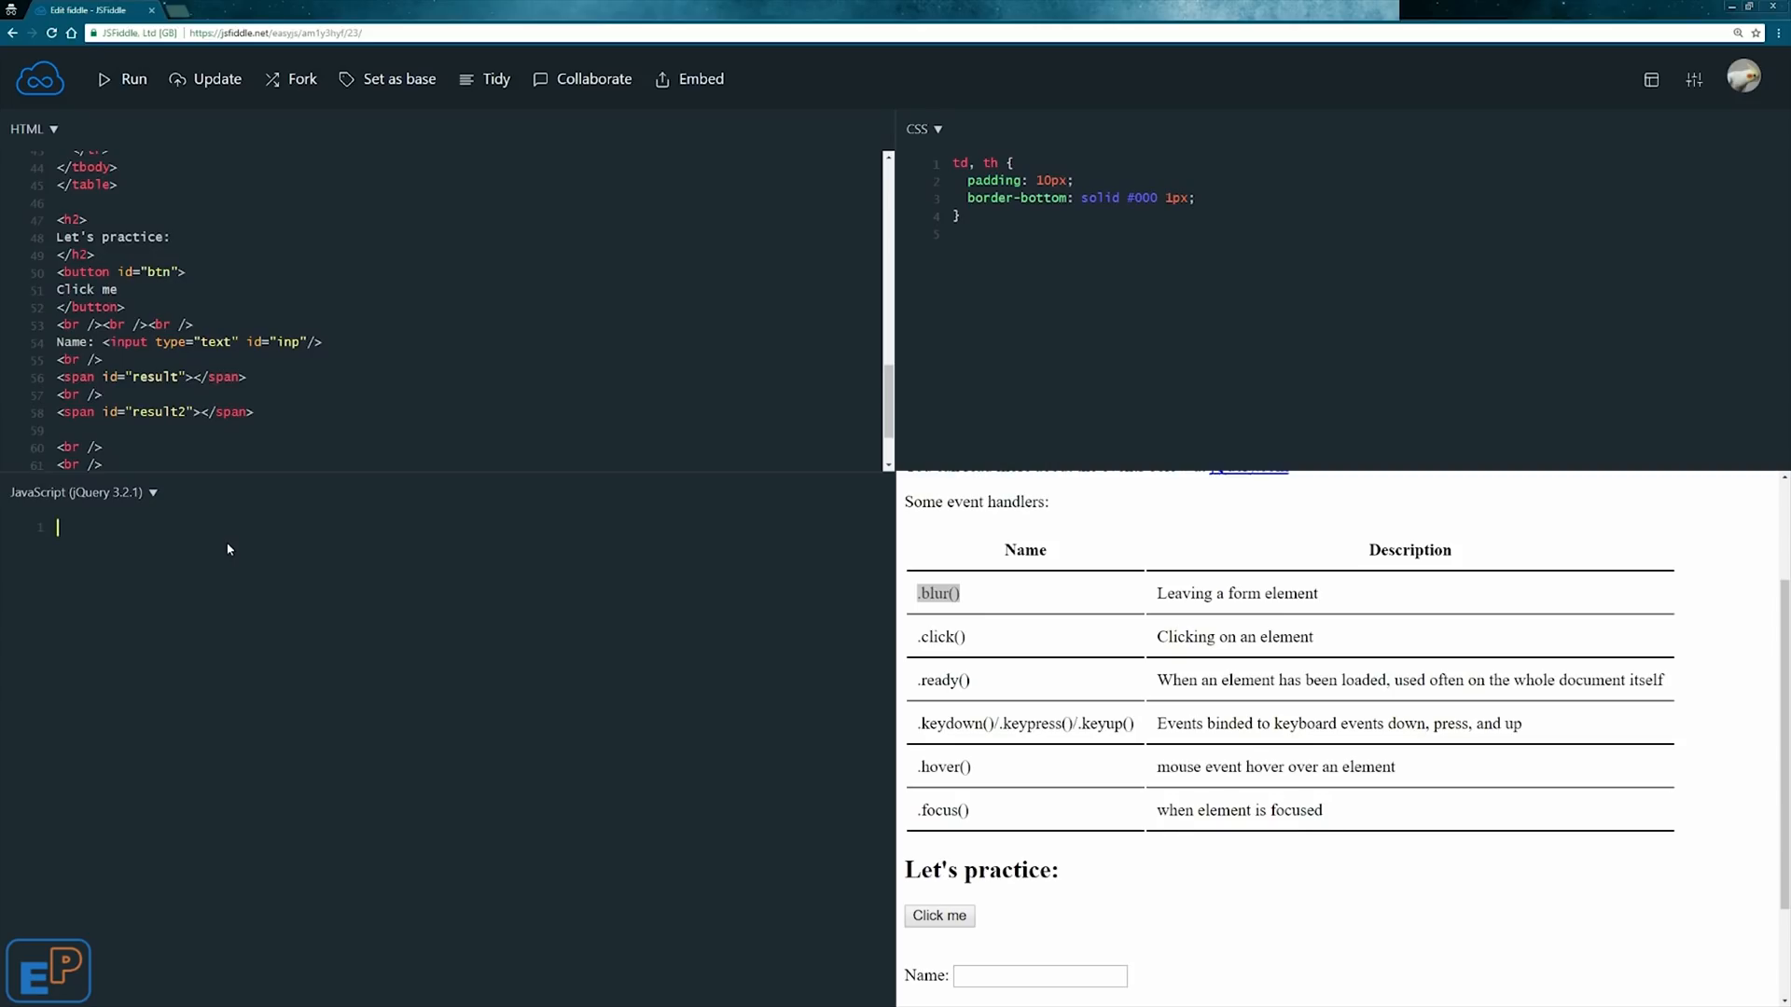
Review the blur and ready handler names and the result2 span id in the markup
double_click(937, 593)
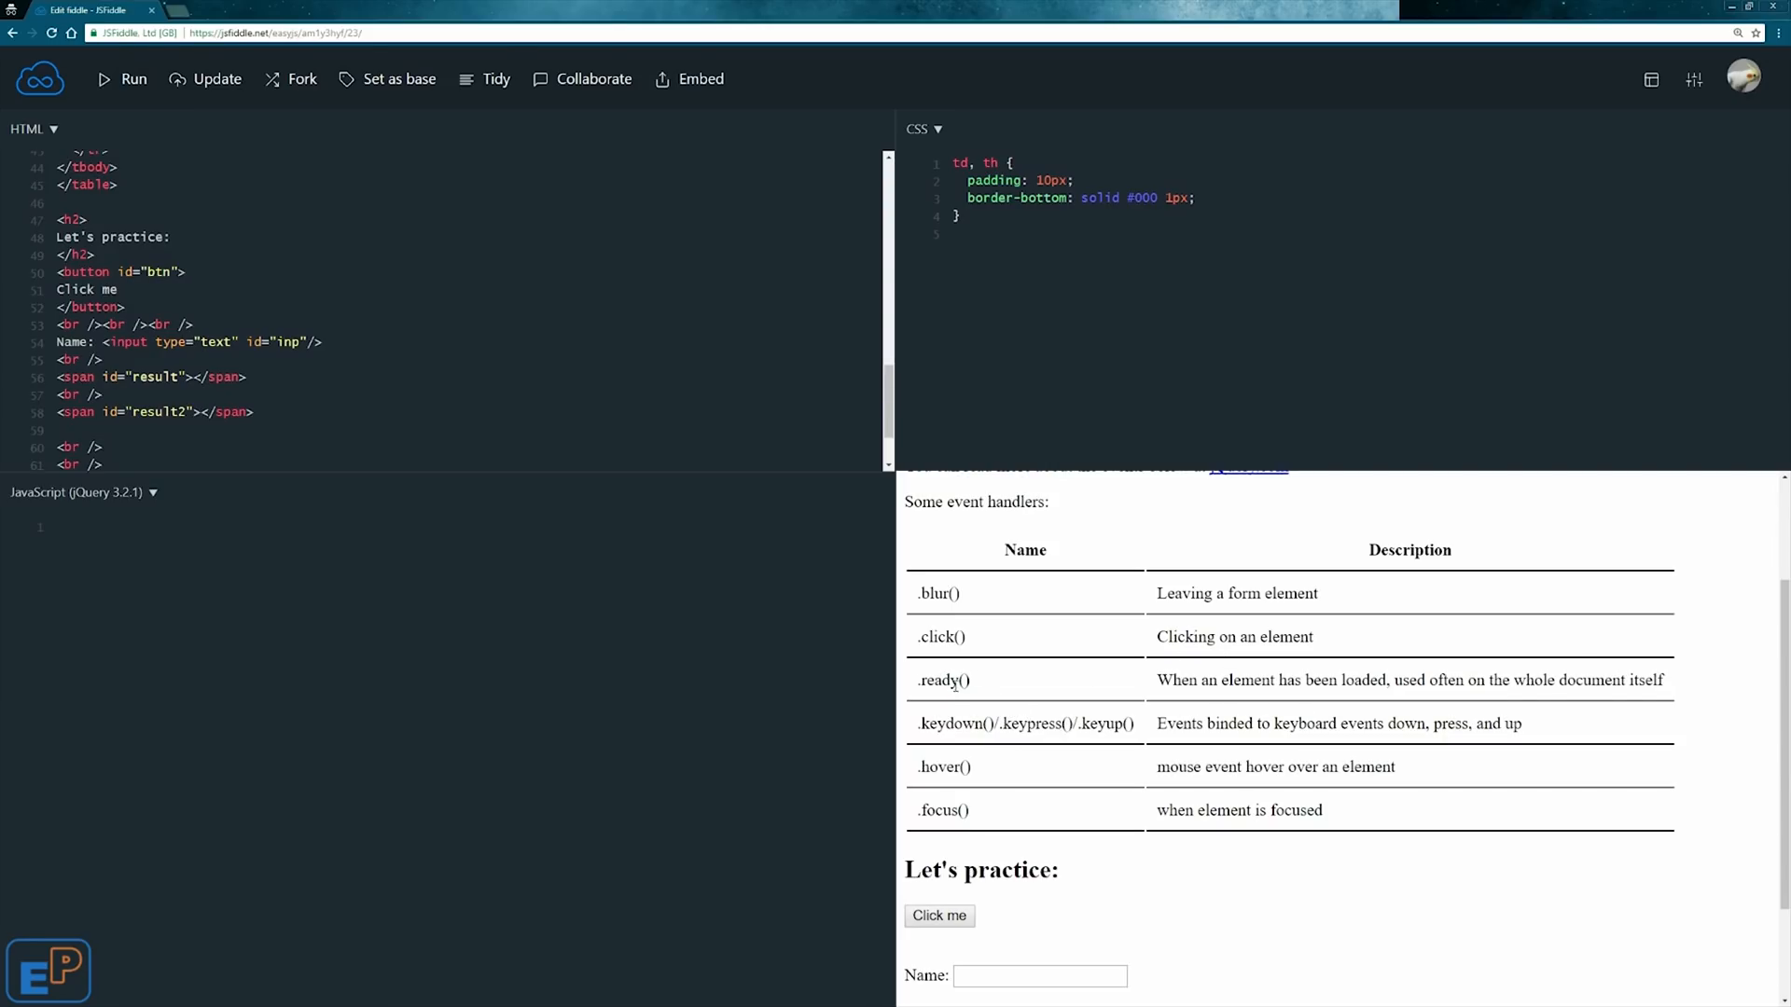
double_click(939, 681)
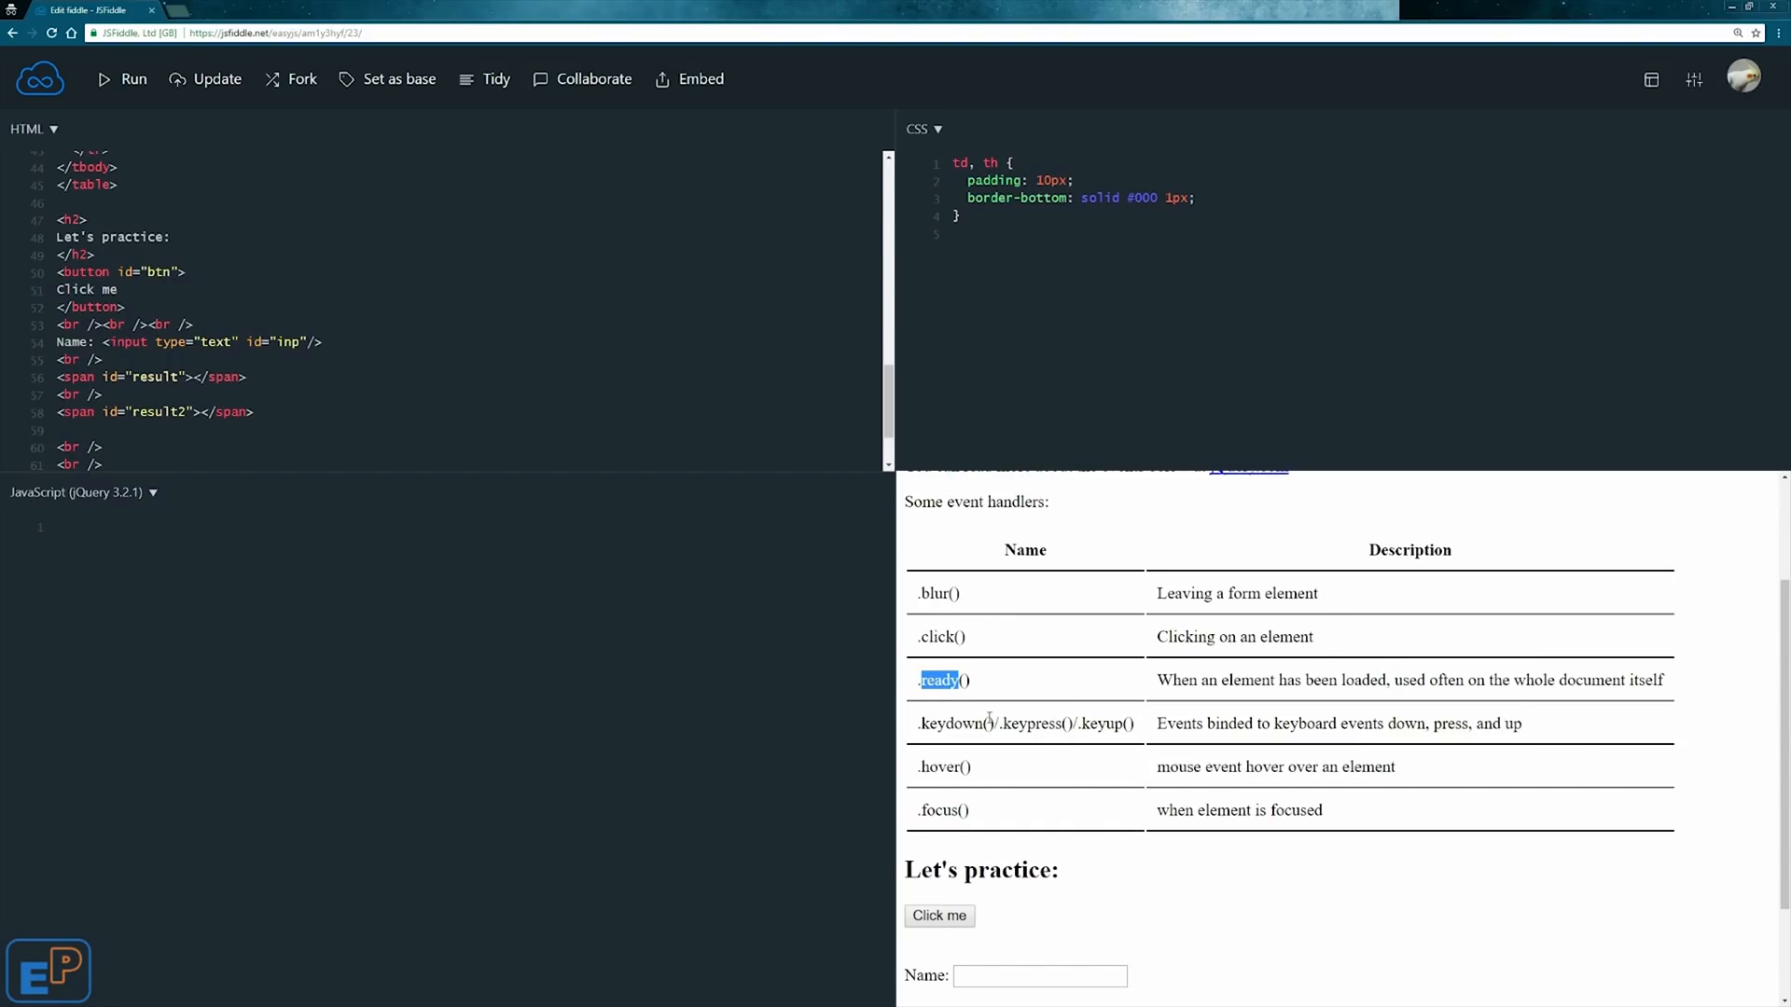
mouse_move(930, 797)
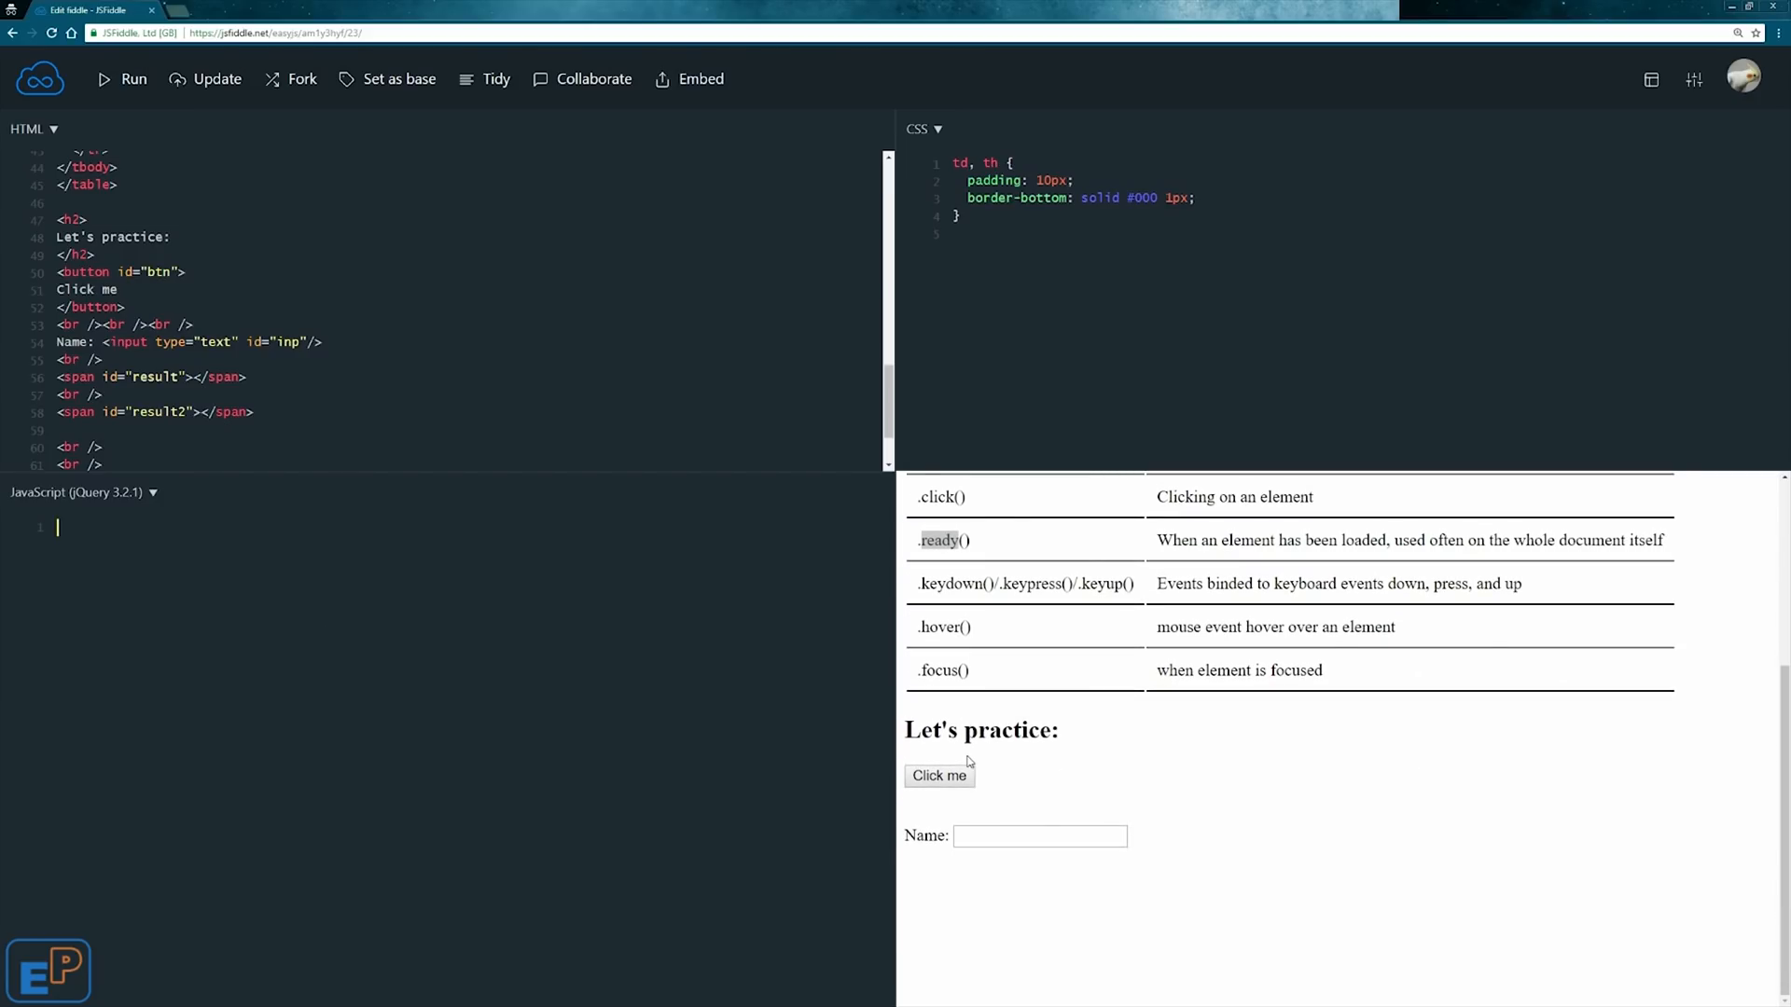
click(1039, 835)
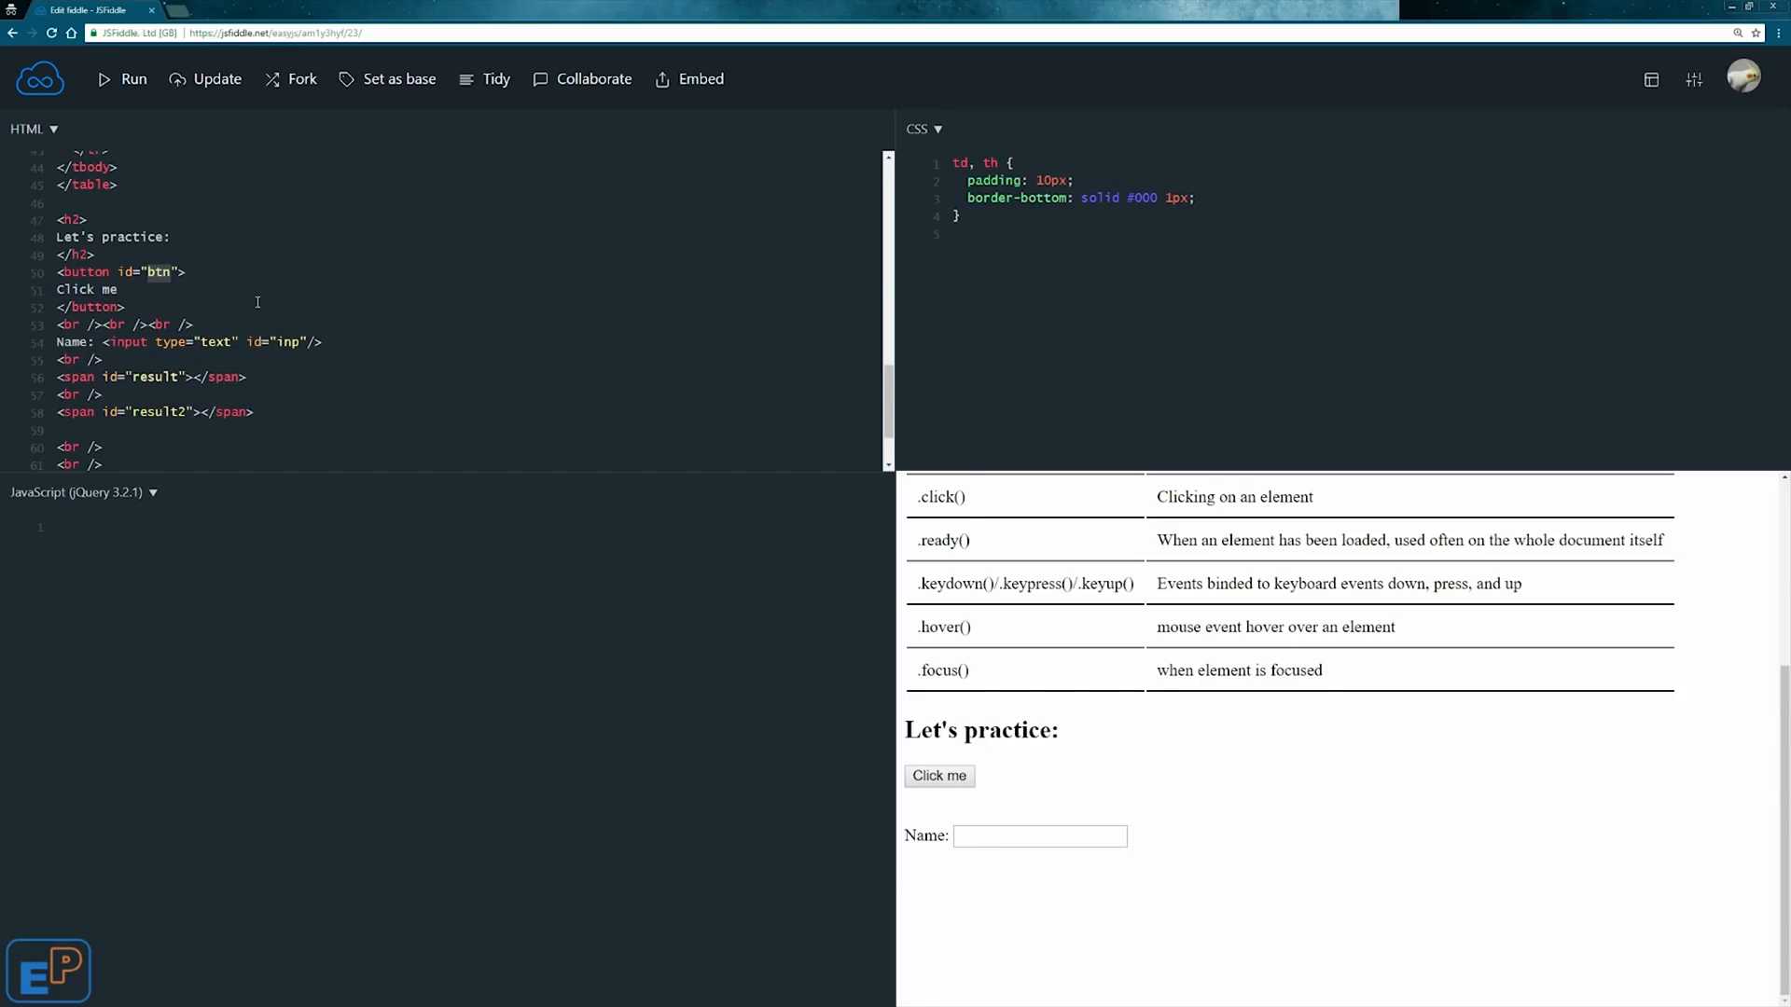
drag(54, 377, 254, 413)
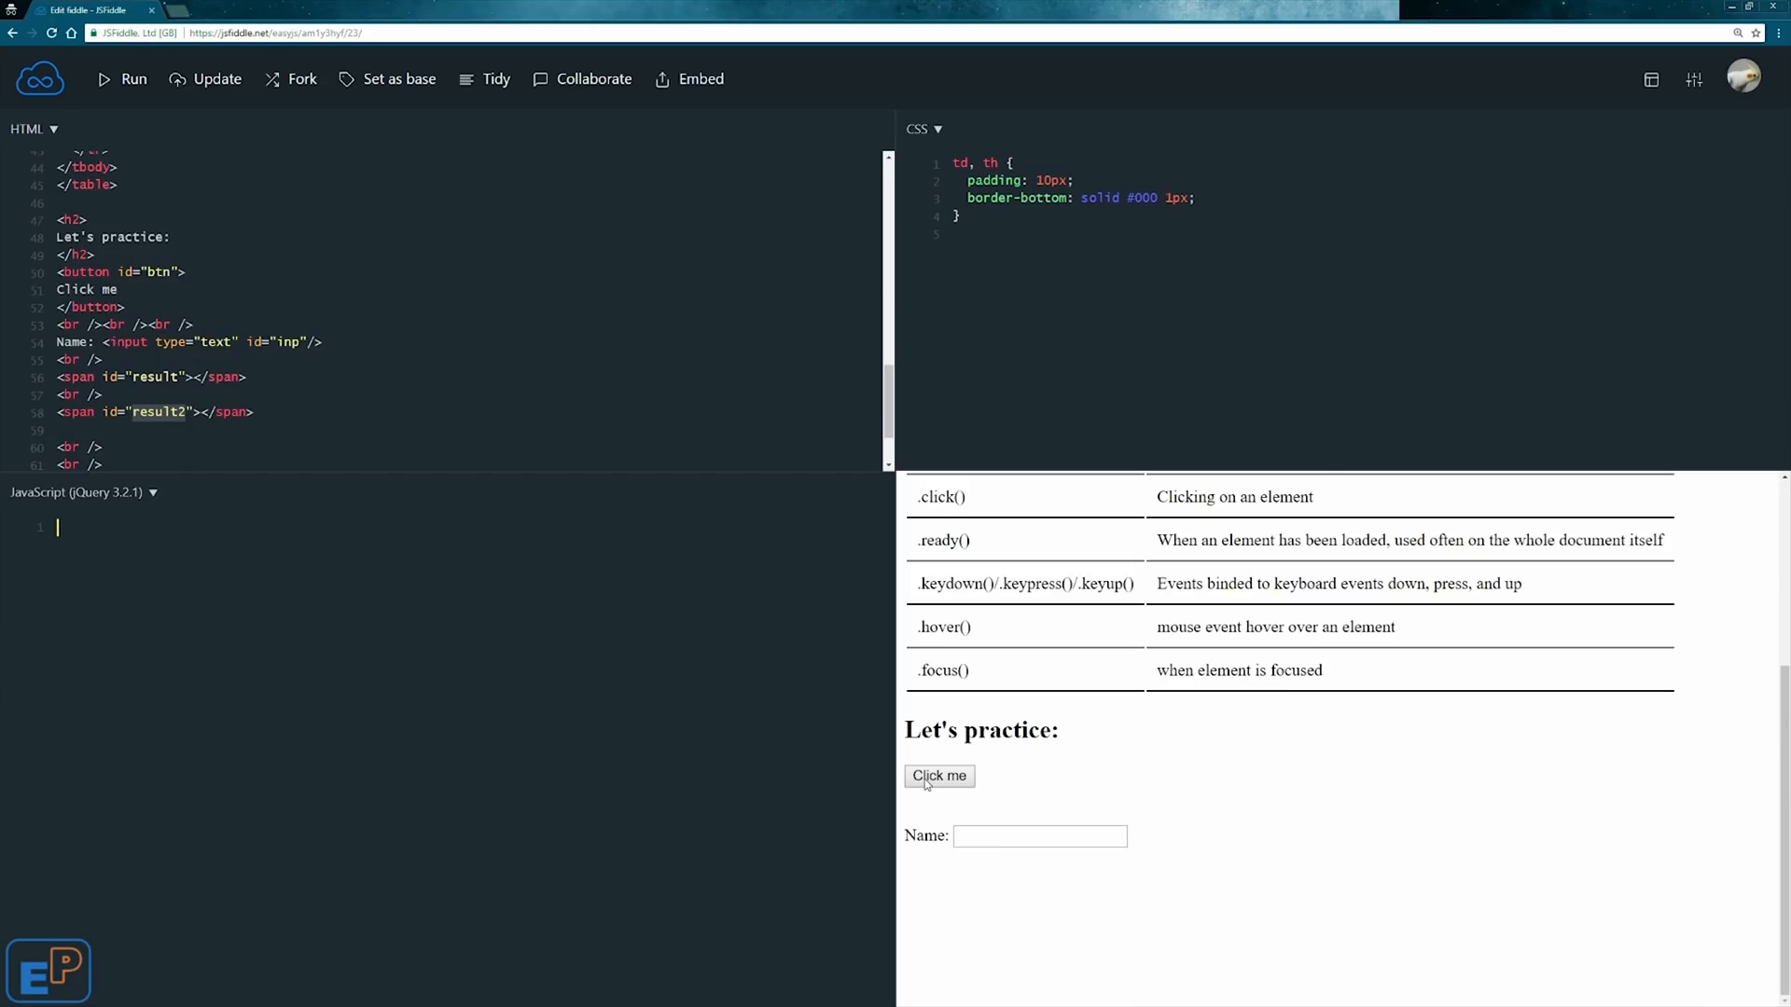
mouse_move(526, 645)
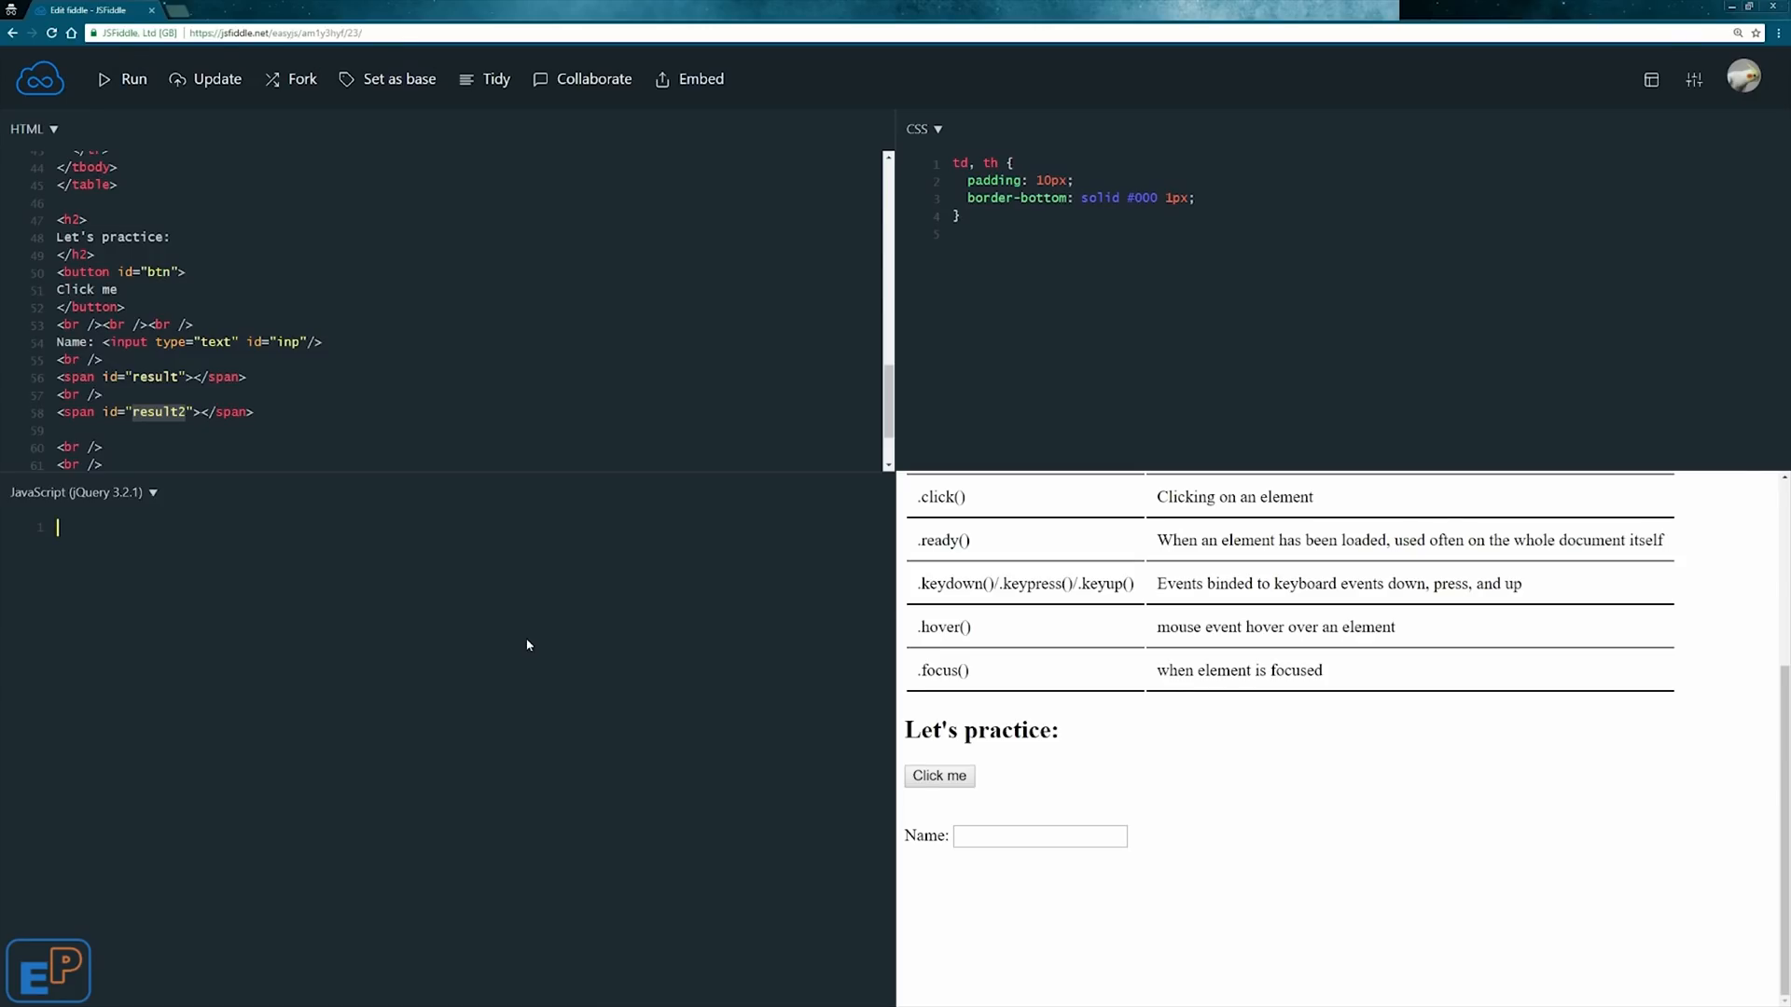
Bind $('#btn').click(btnClick) and define btnClick alerting 'Button has been clicked'
text($())
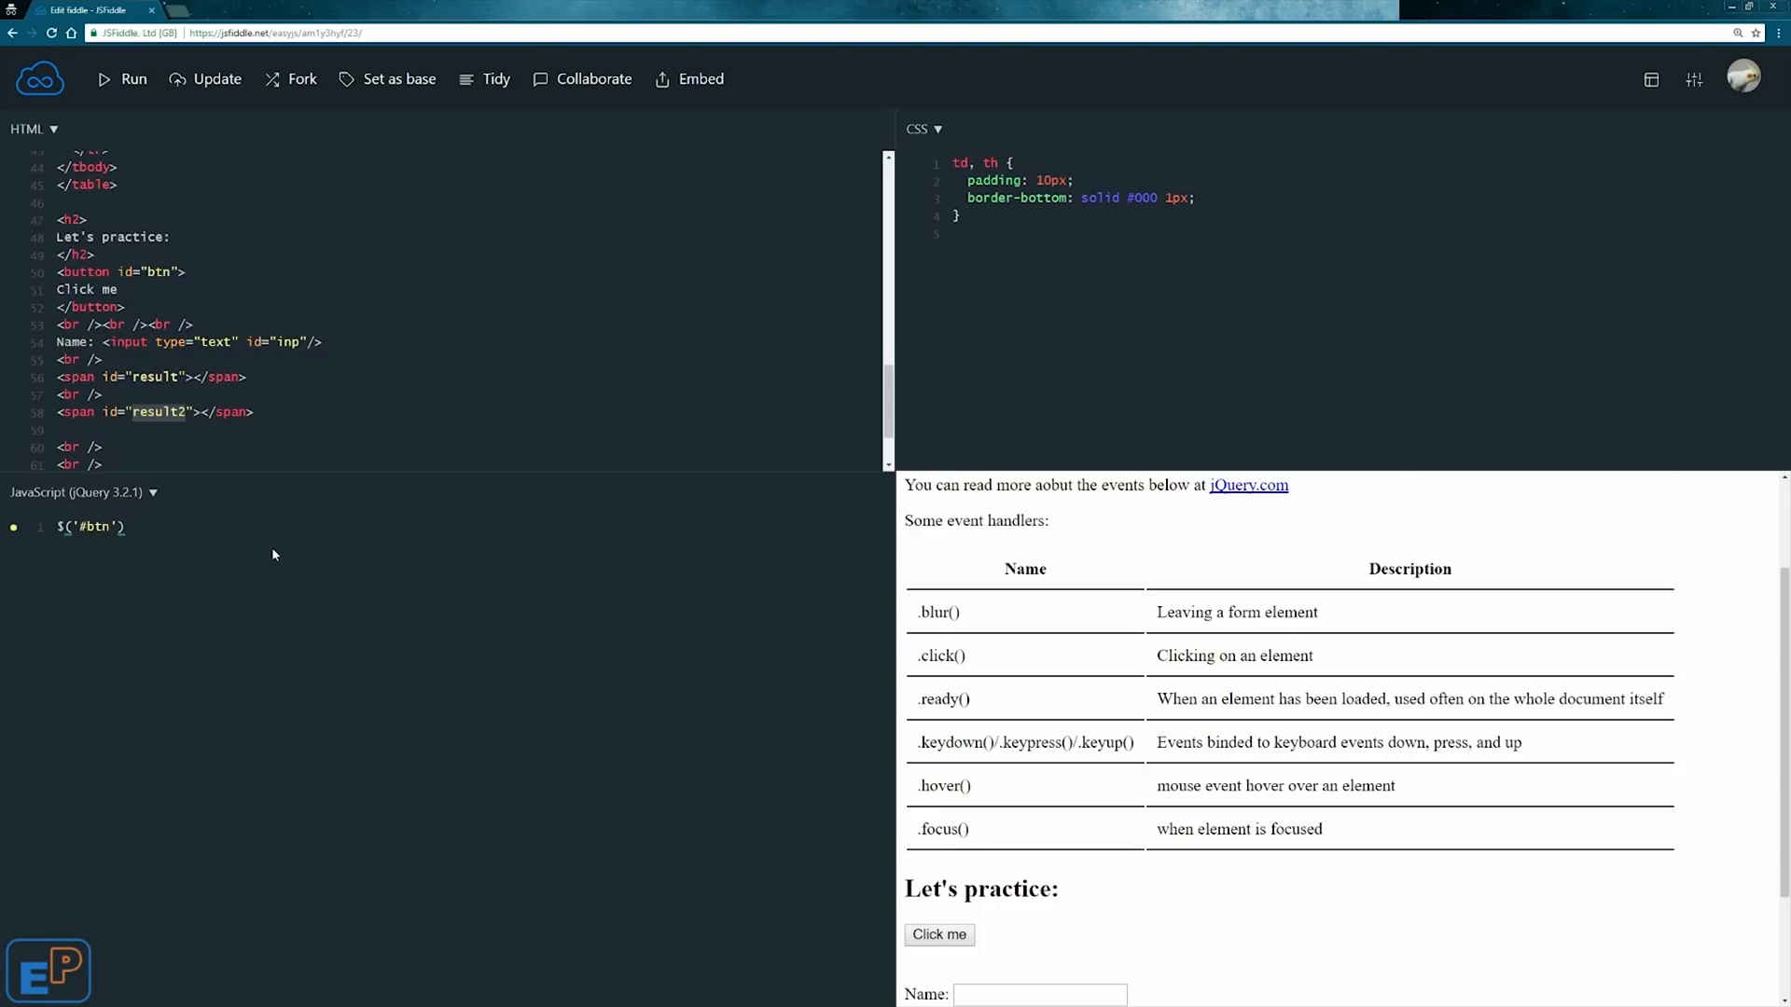
text(.click)
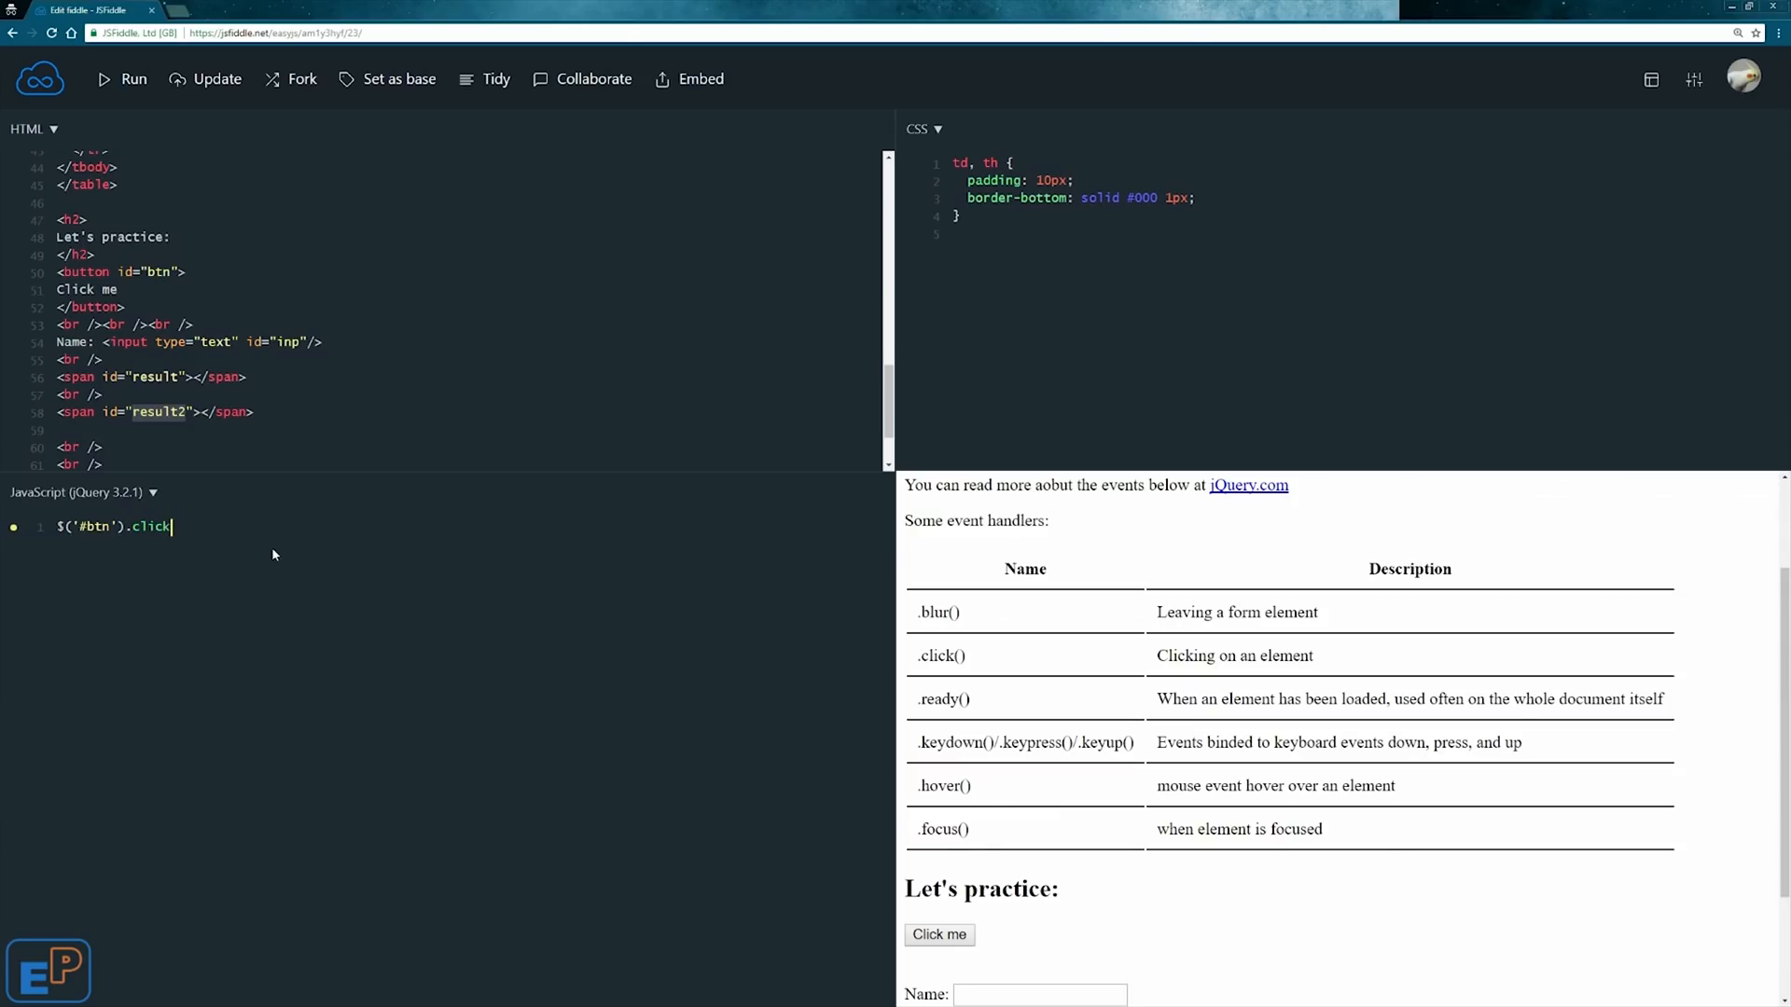
text(();)
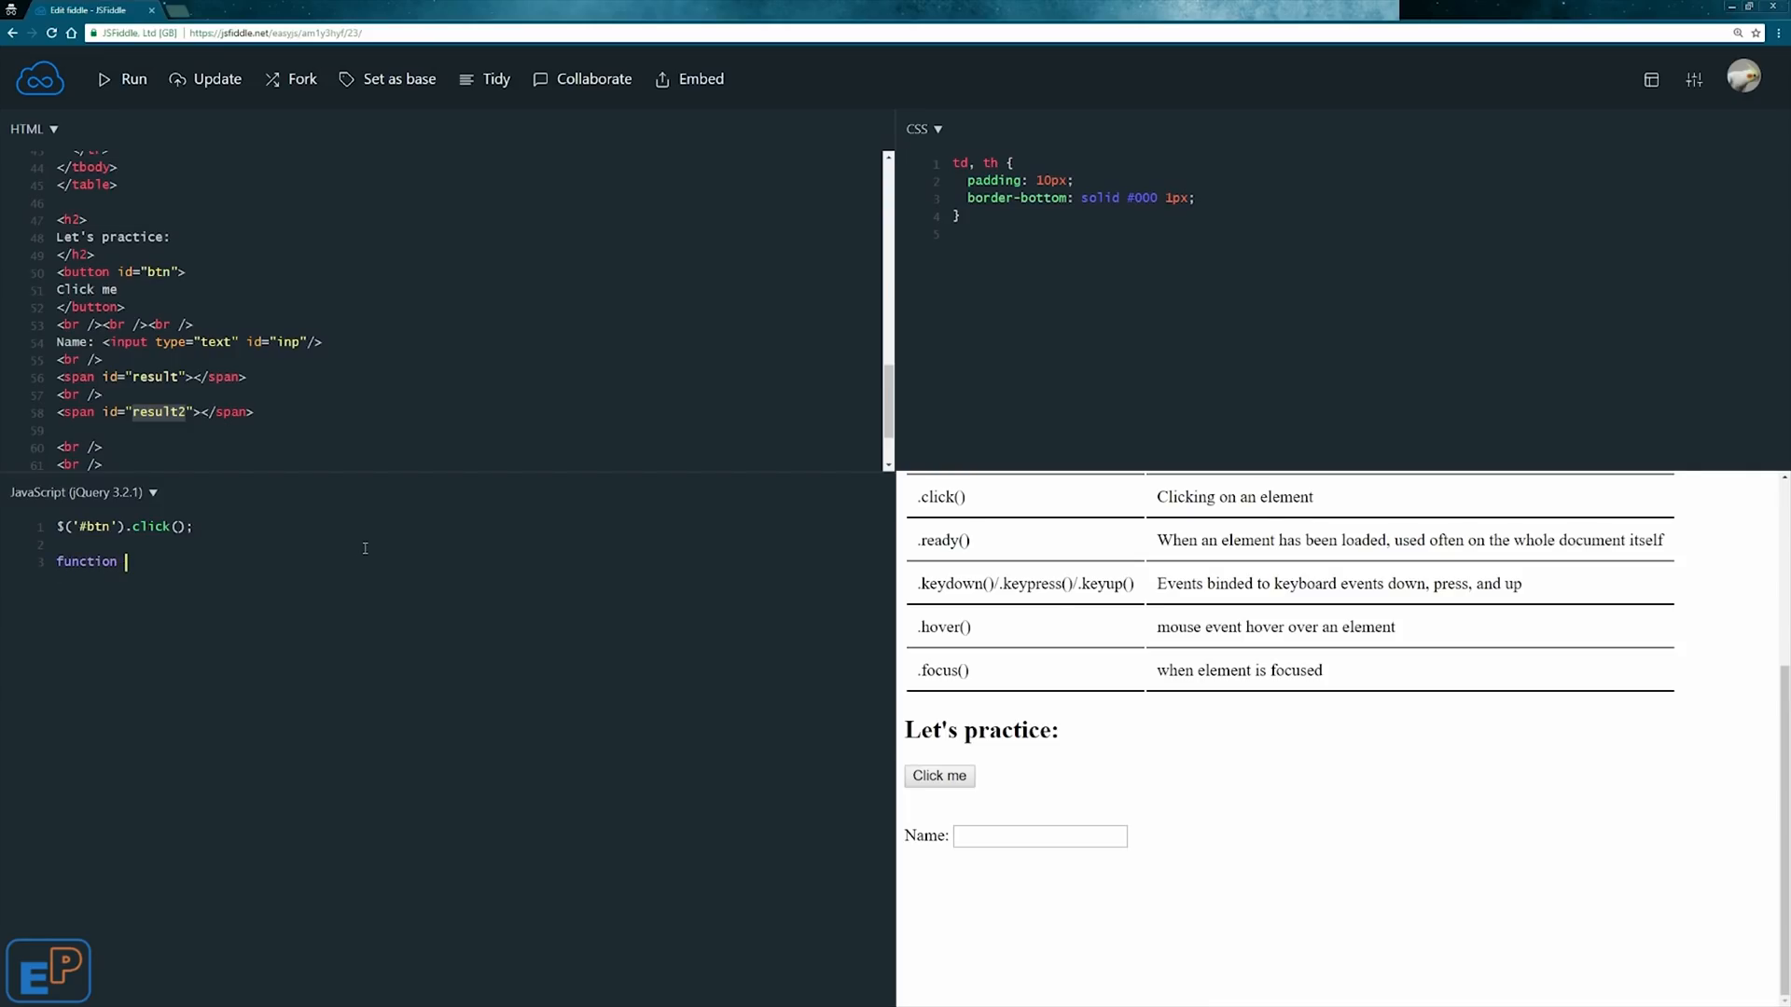
text(btn)
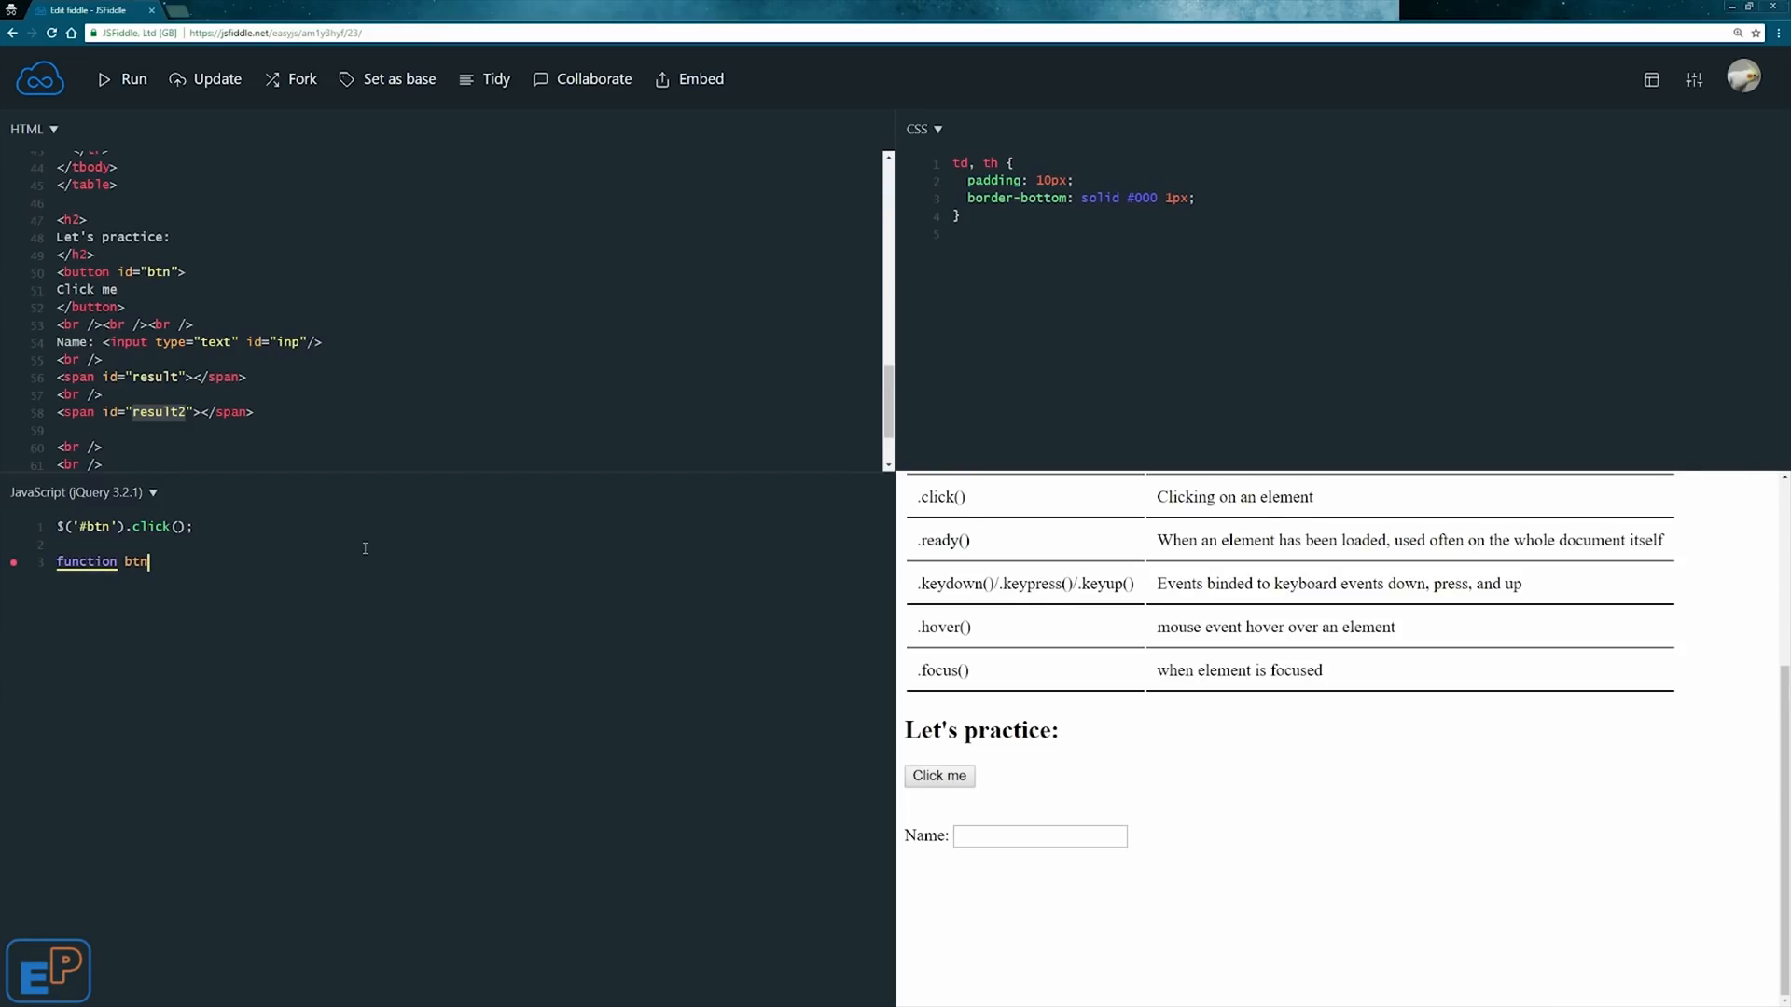
text(Click(){)
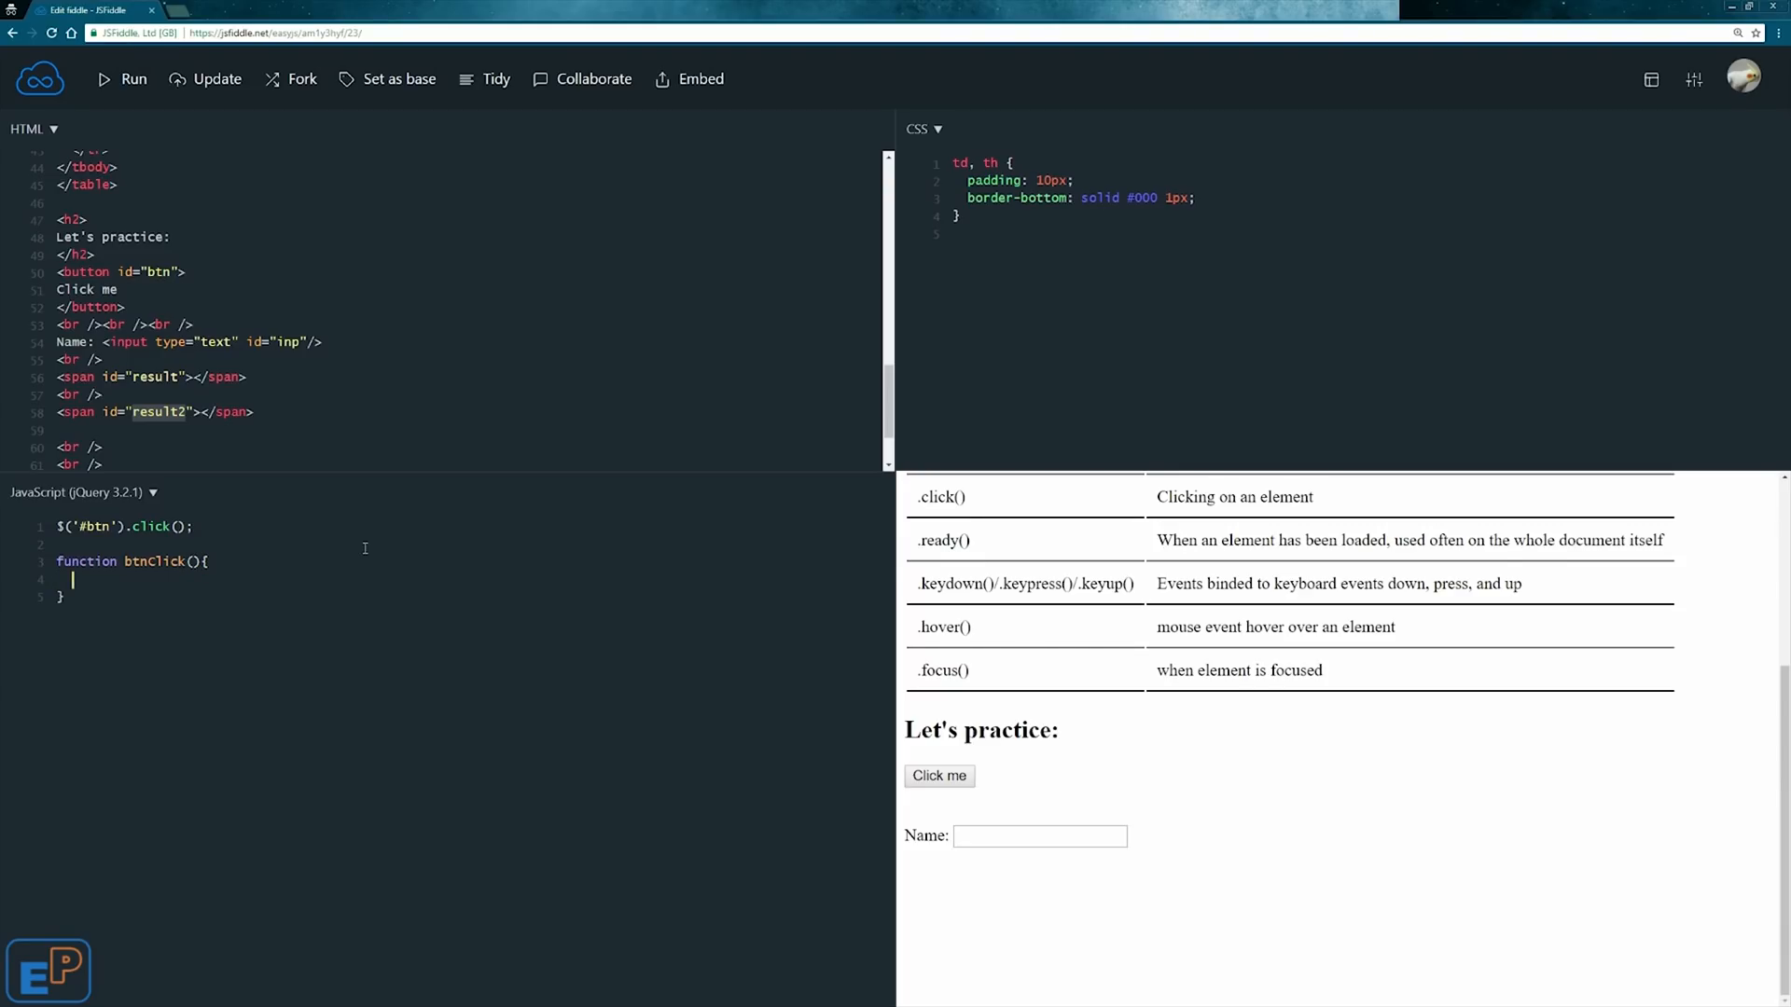
text(alert('Button '))
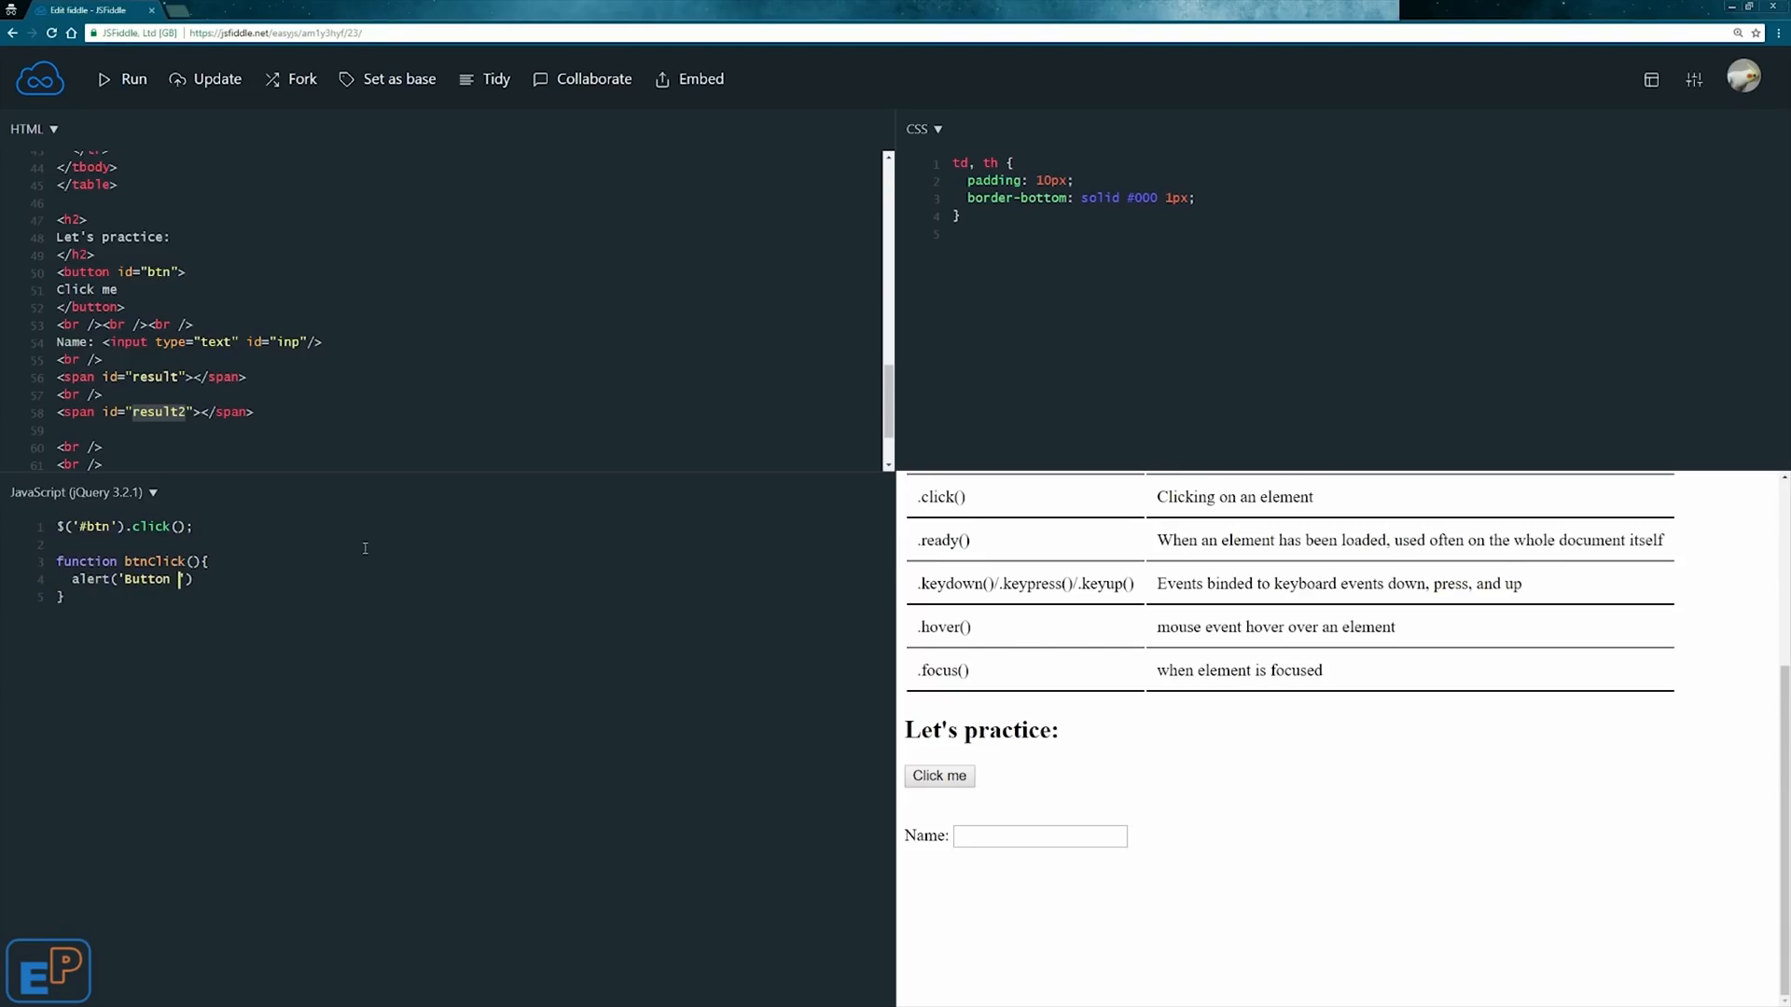
text(has been clicked)
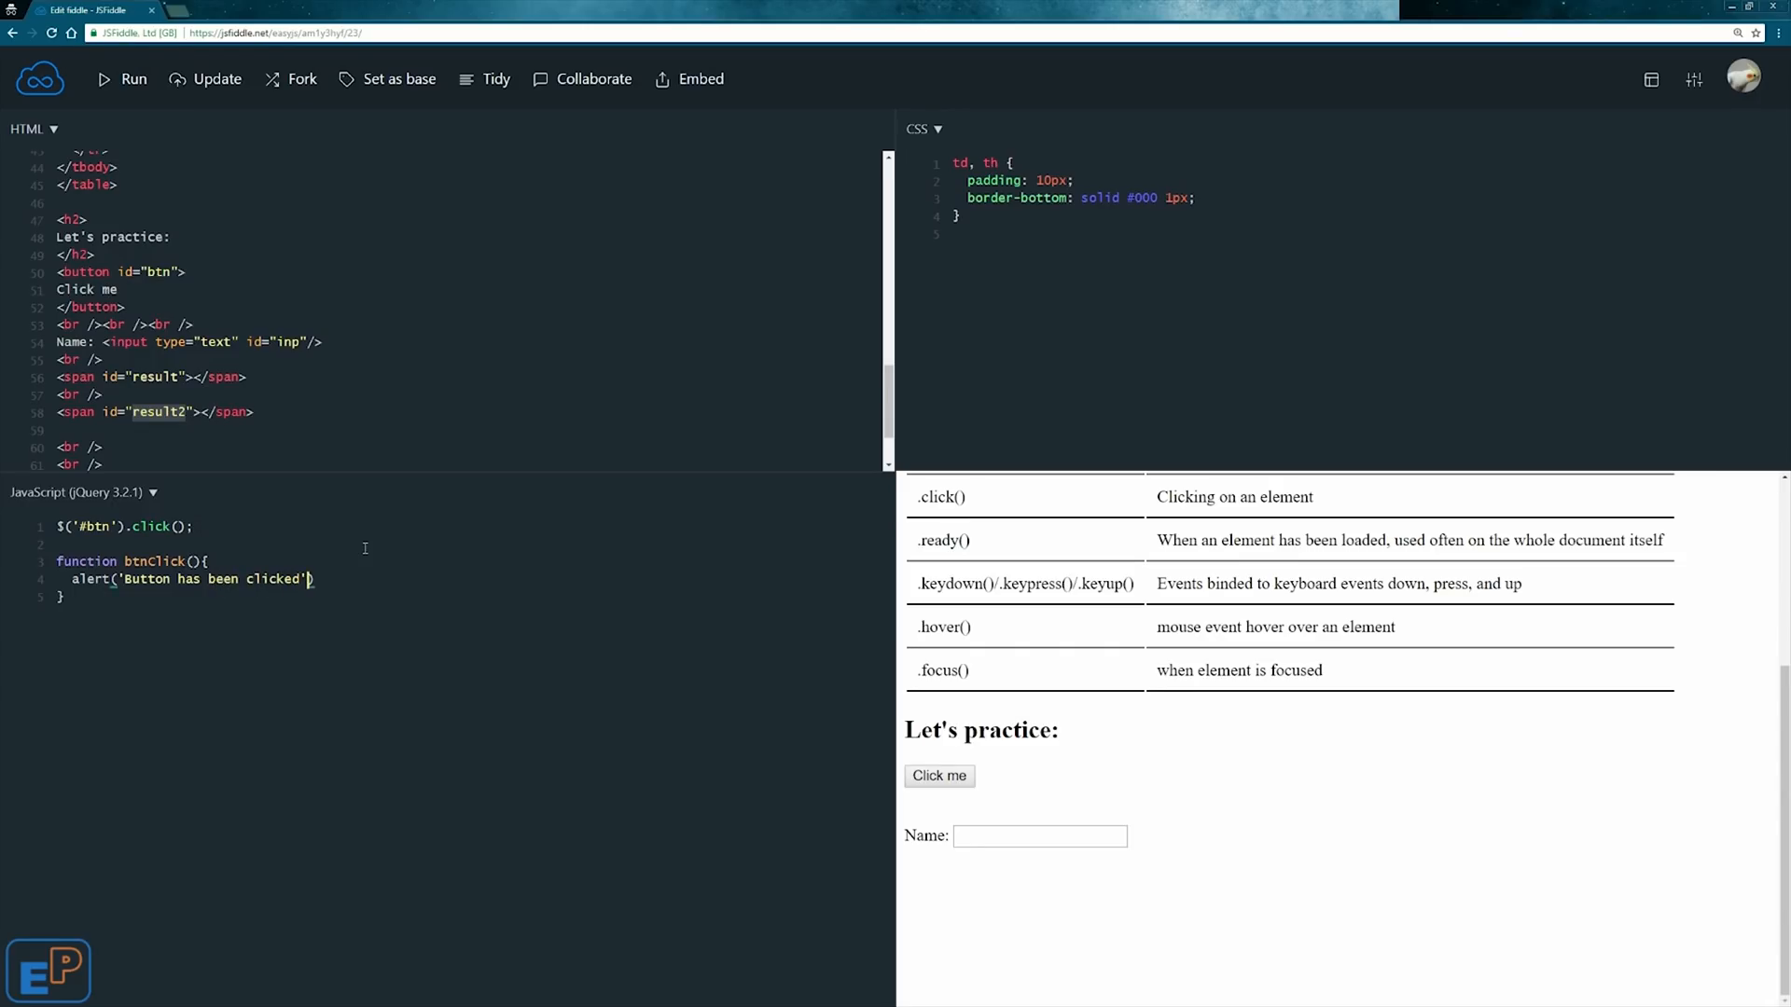
text(;)
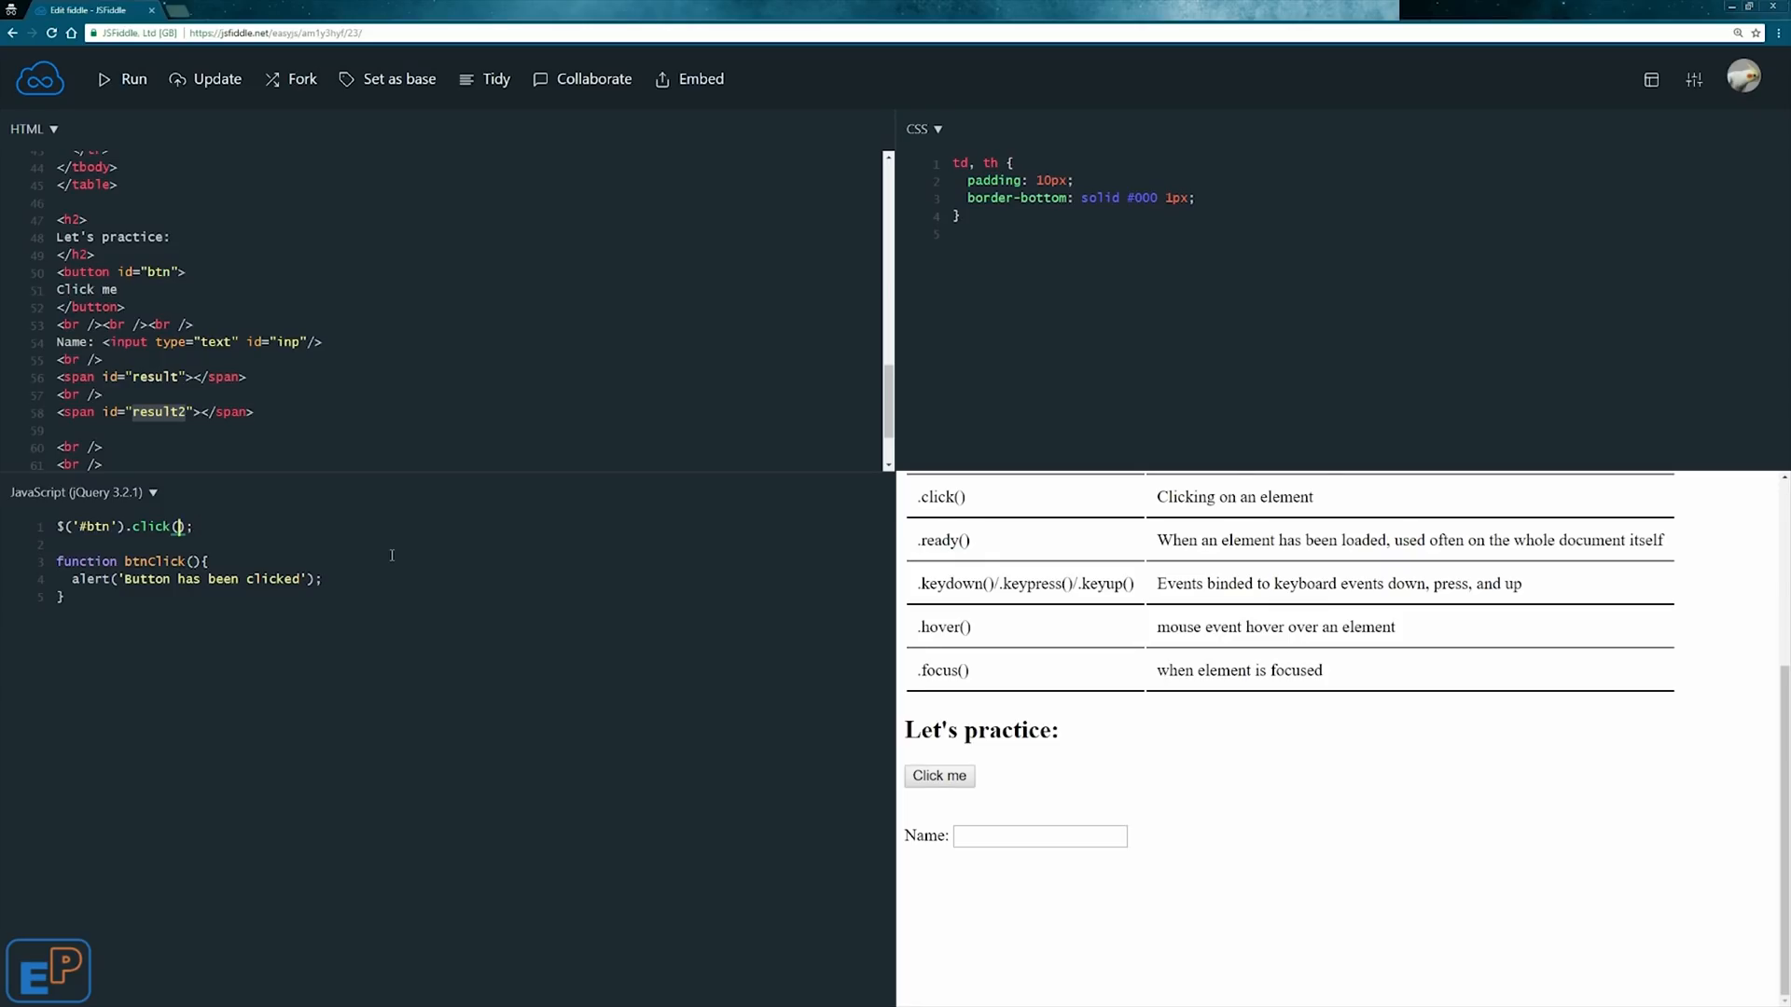
text(btnClick)
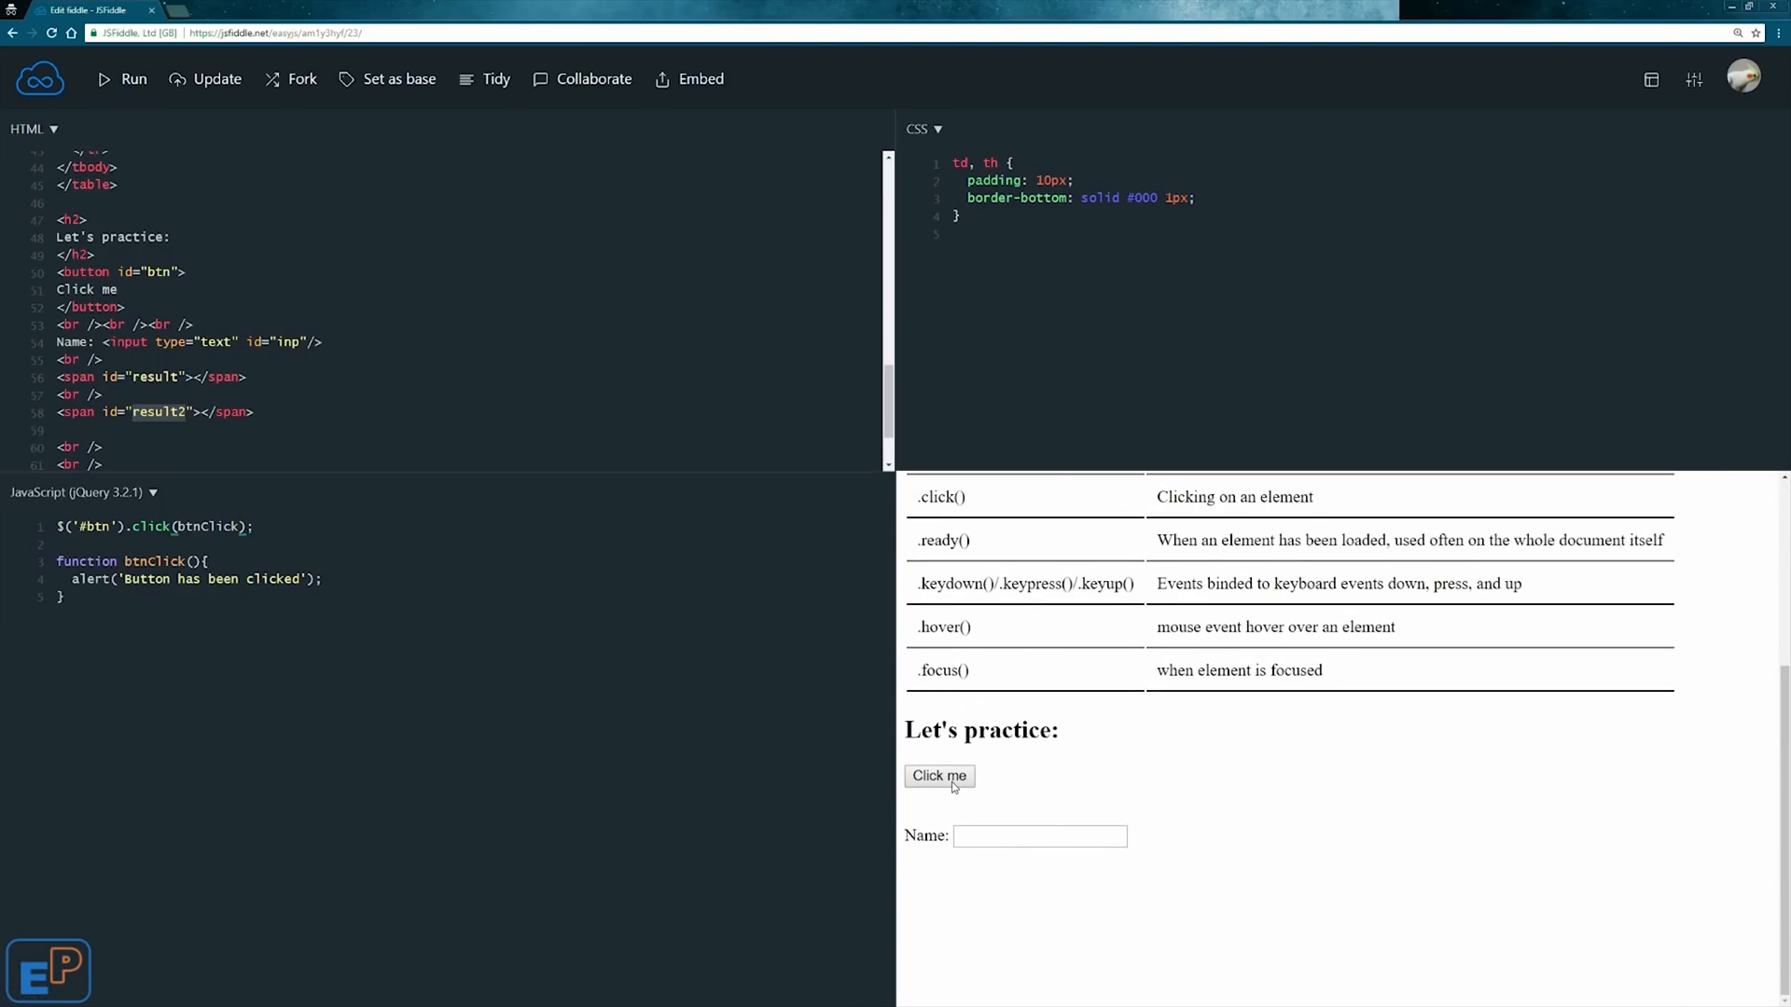
Click the practice button to see the 'Button has been clicked' alert and dismiss it
click(938, 776)
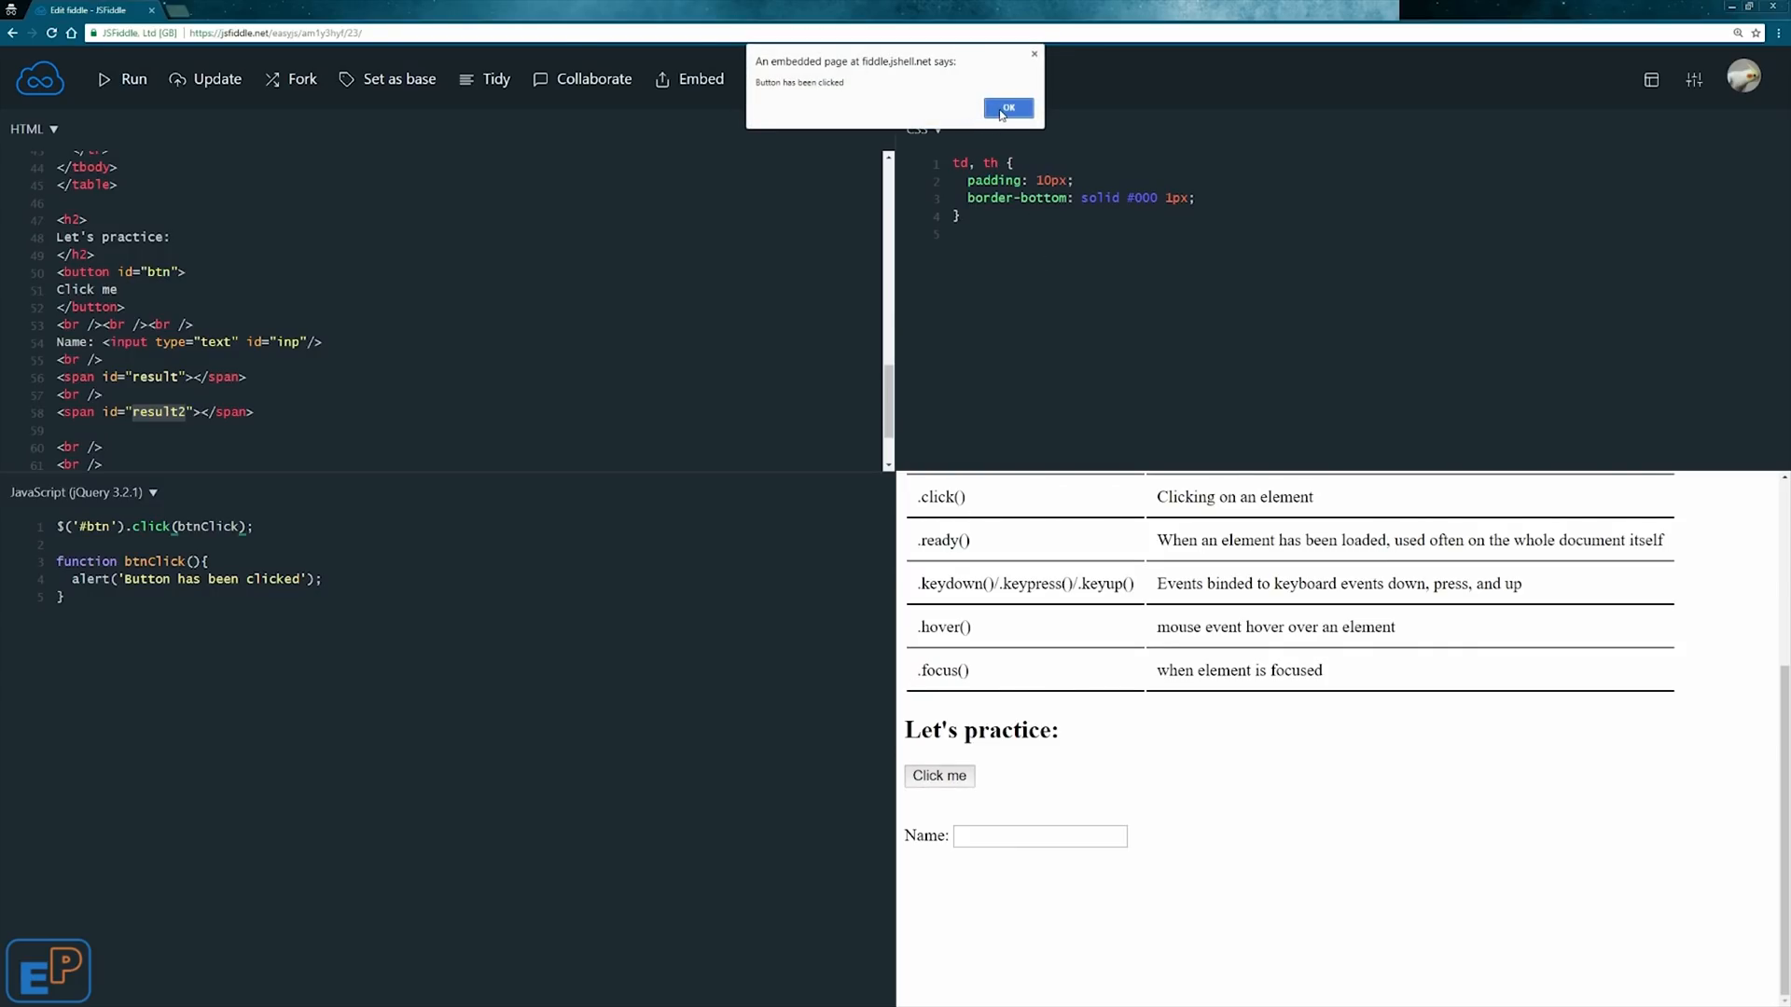
click(1007, 108)
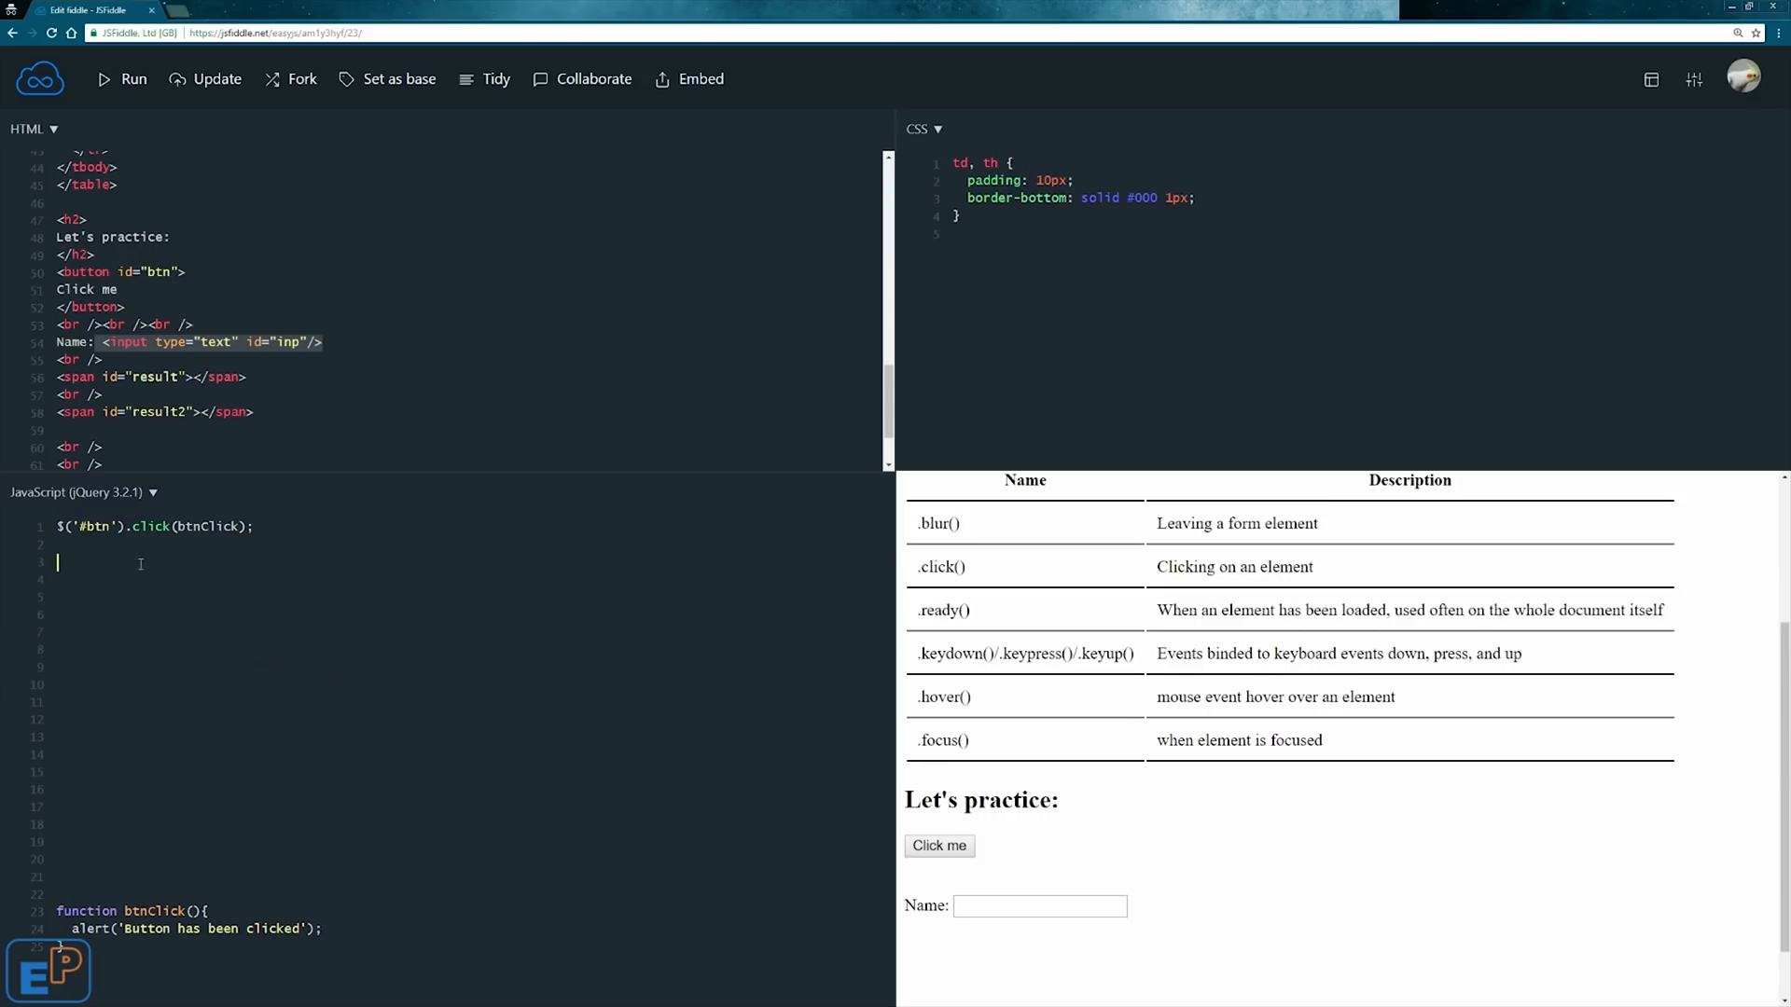
Start a $('#inp').keyup(function(){}) handler and check the result span id in the markup
text($(''))
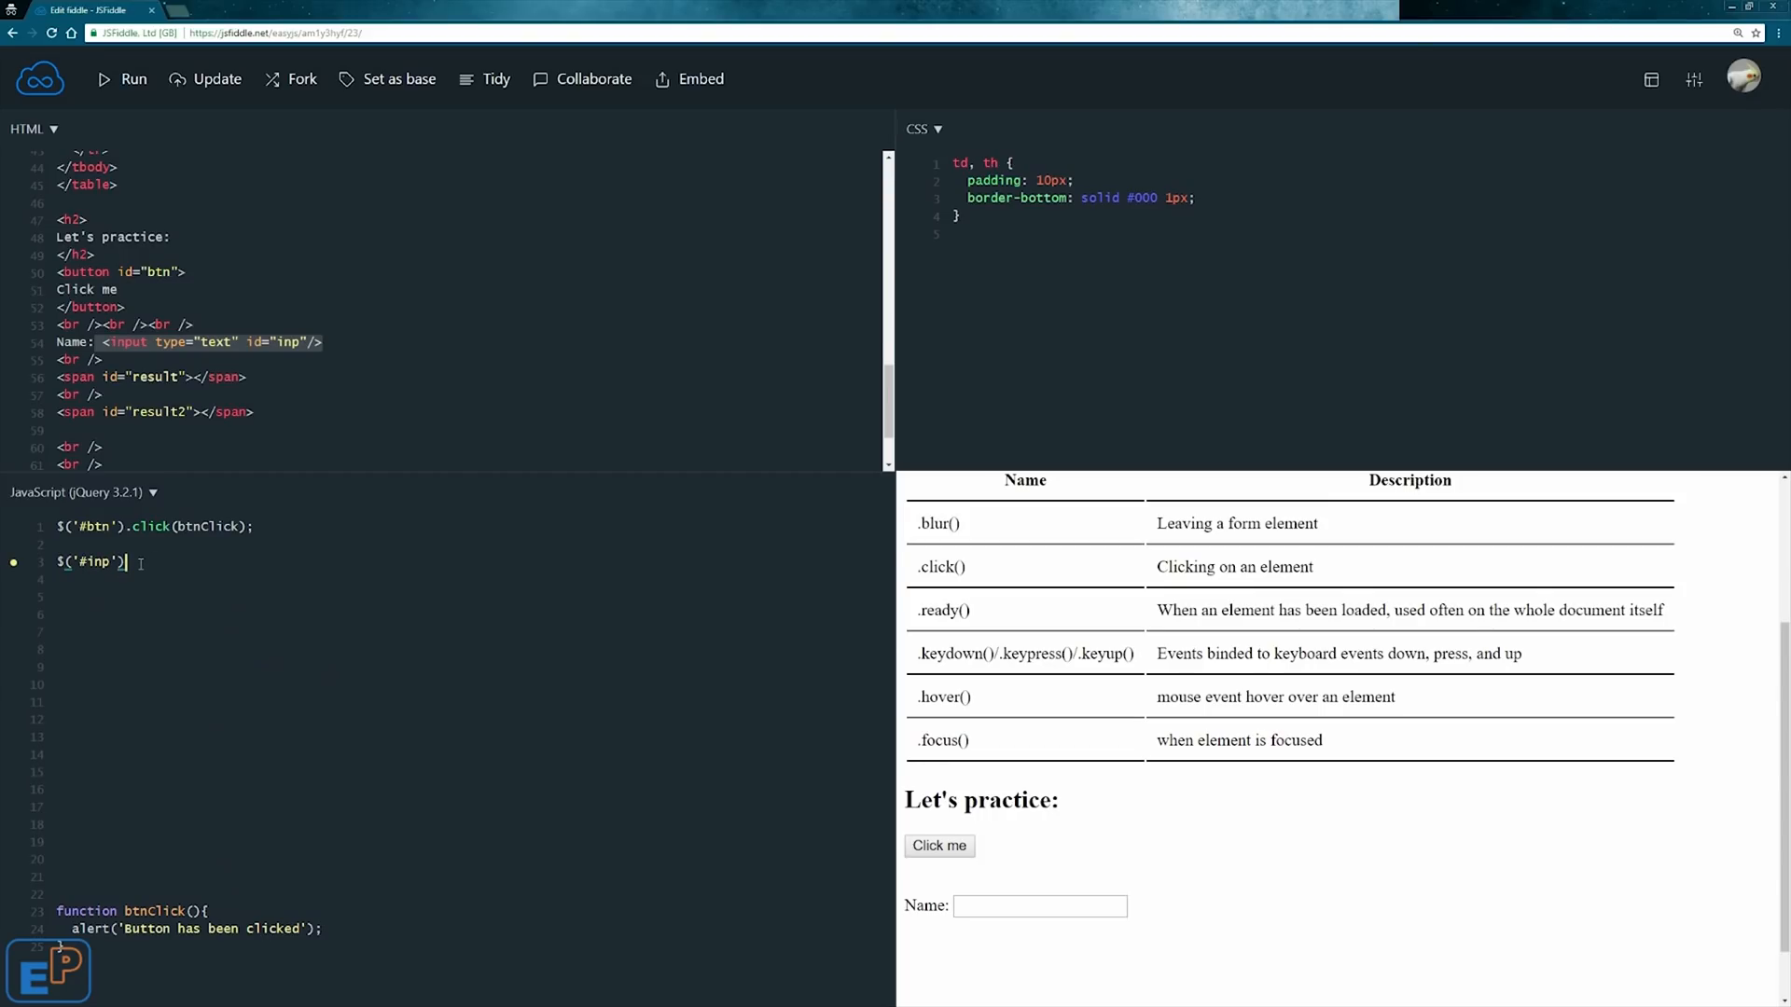
text(.keyup)
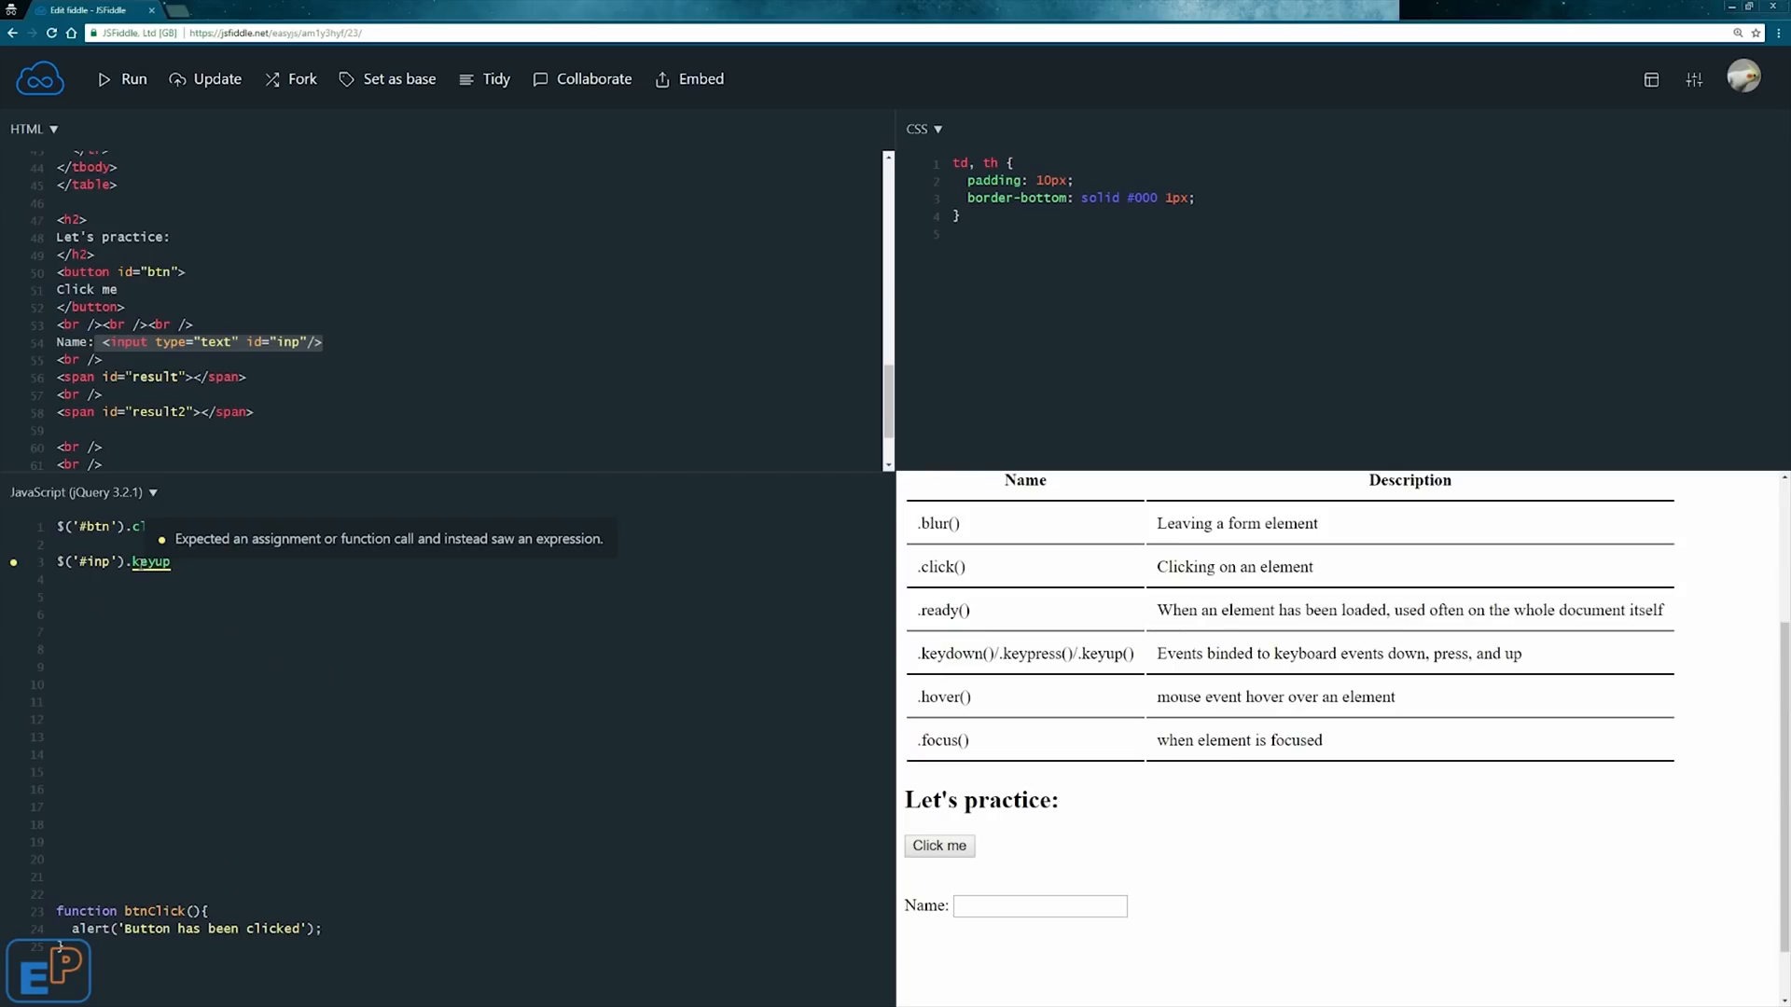
text(();)
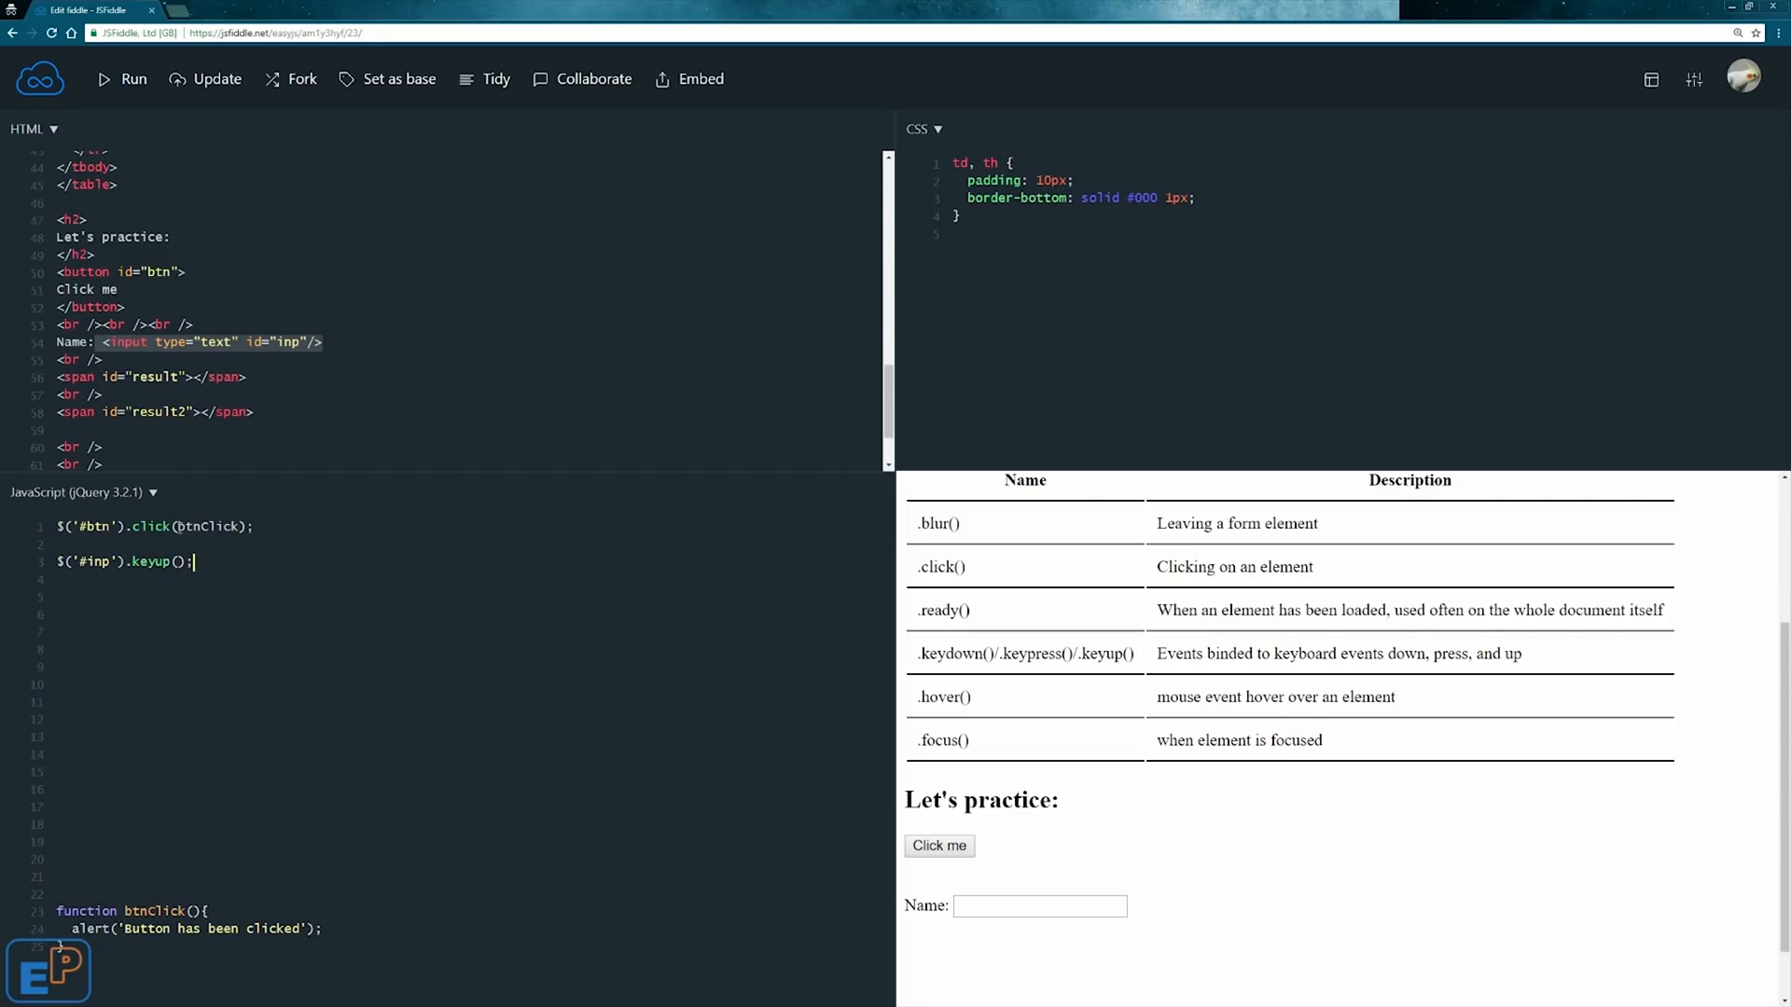
double_click(207, 526)
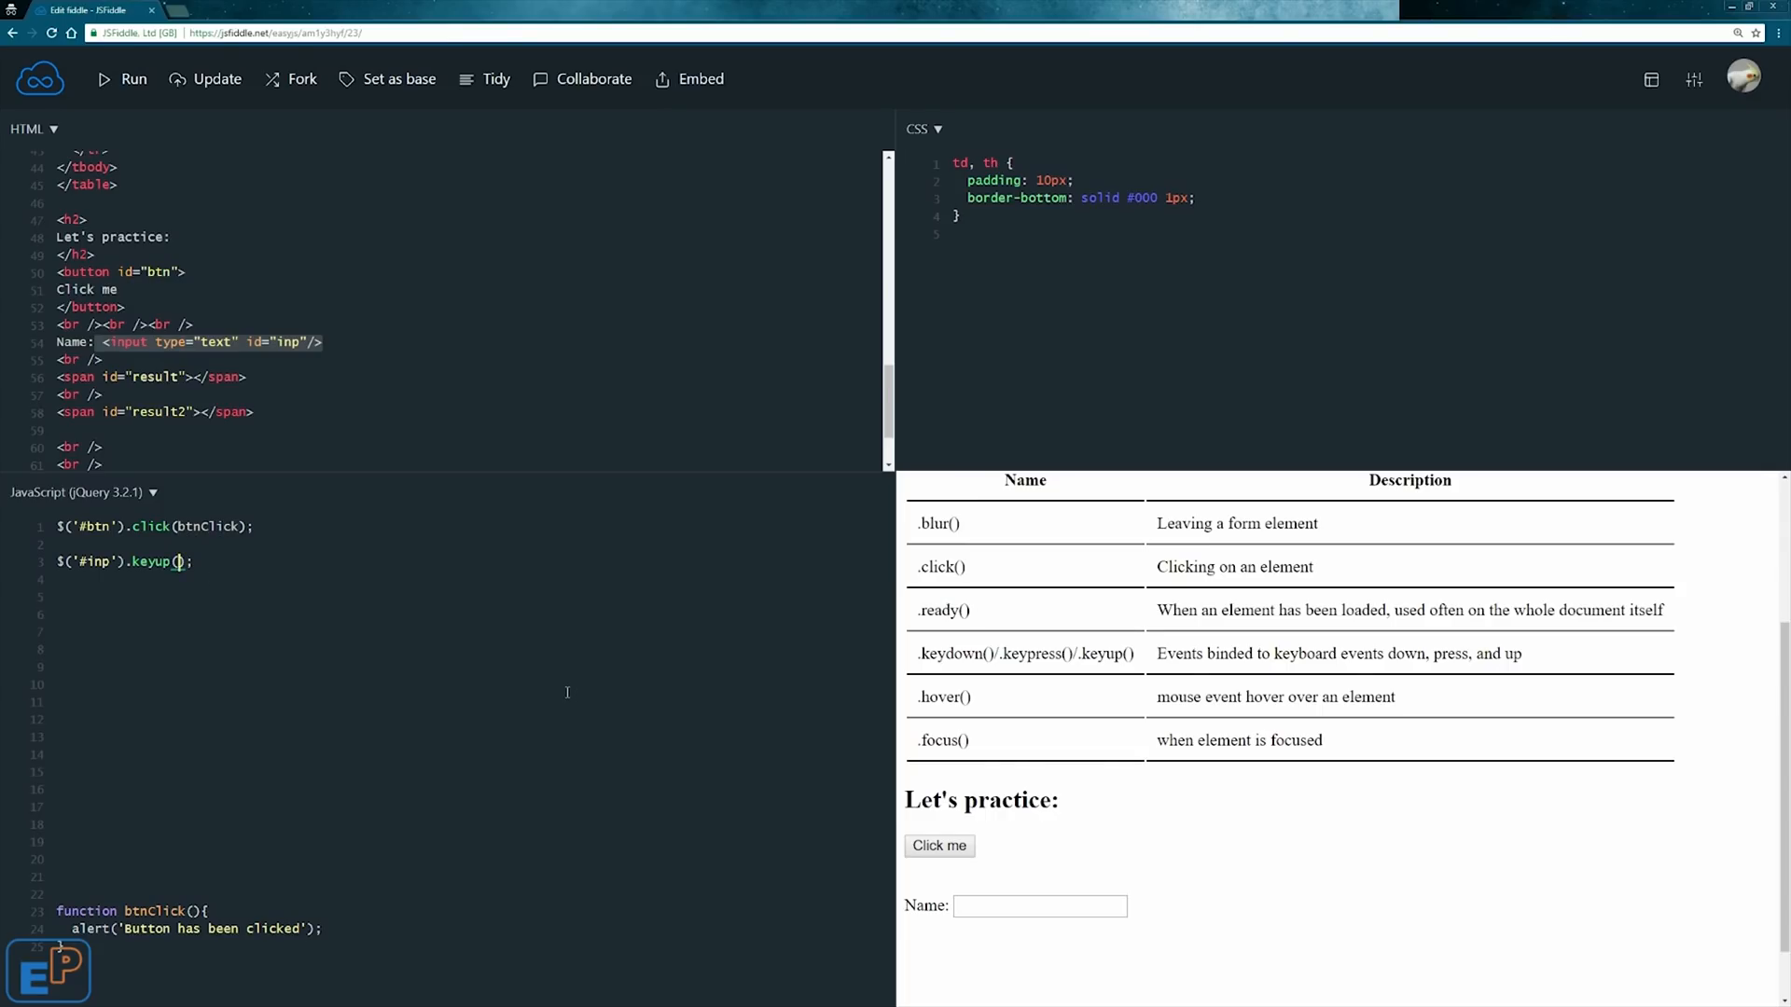
text(function)
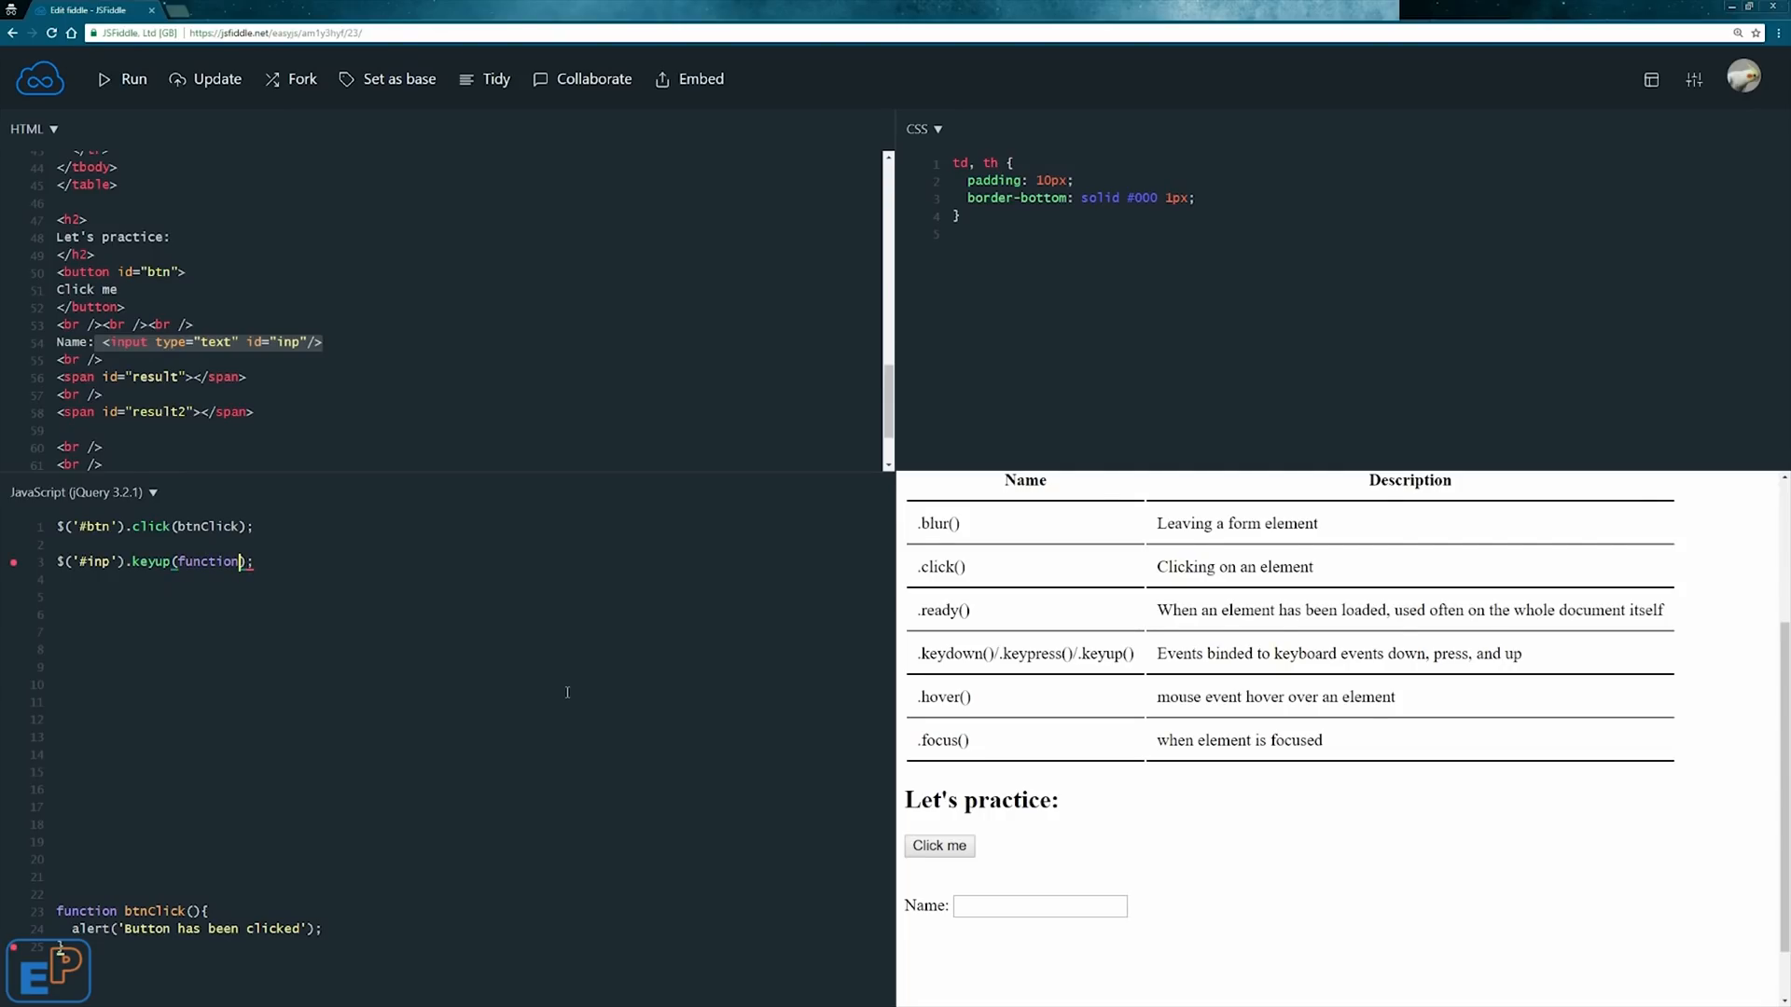
text(())
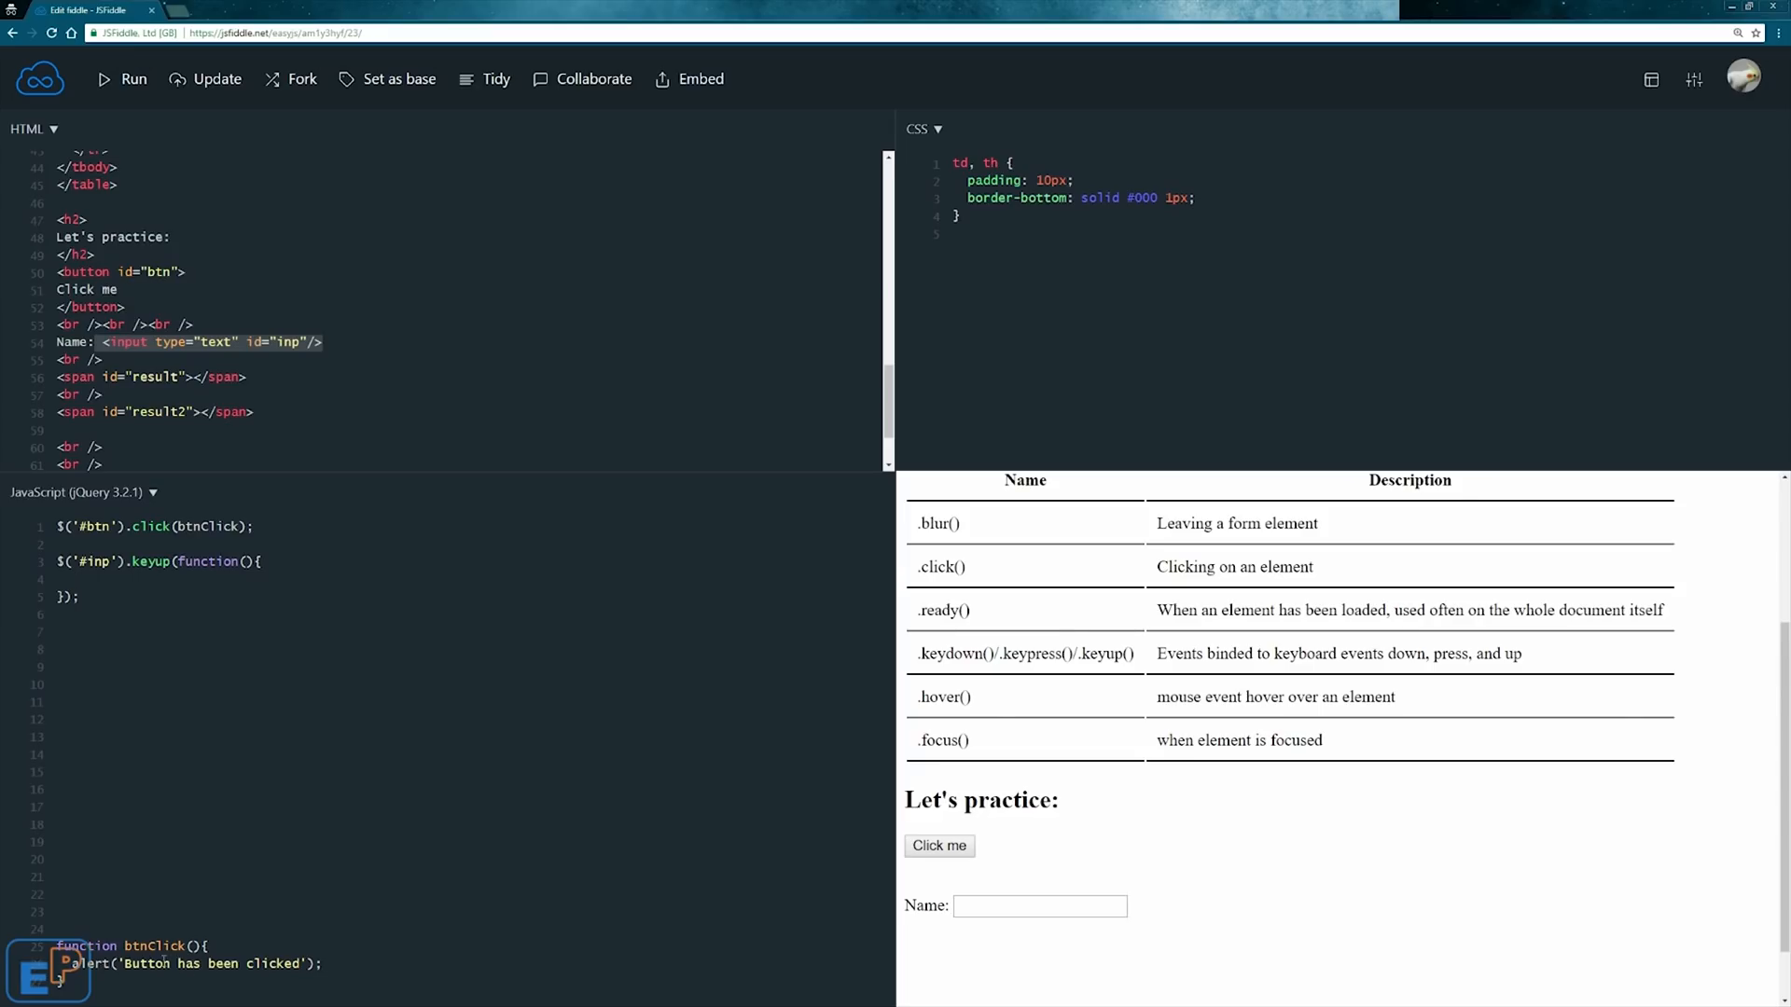
click(95, 893)
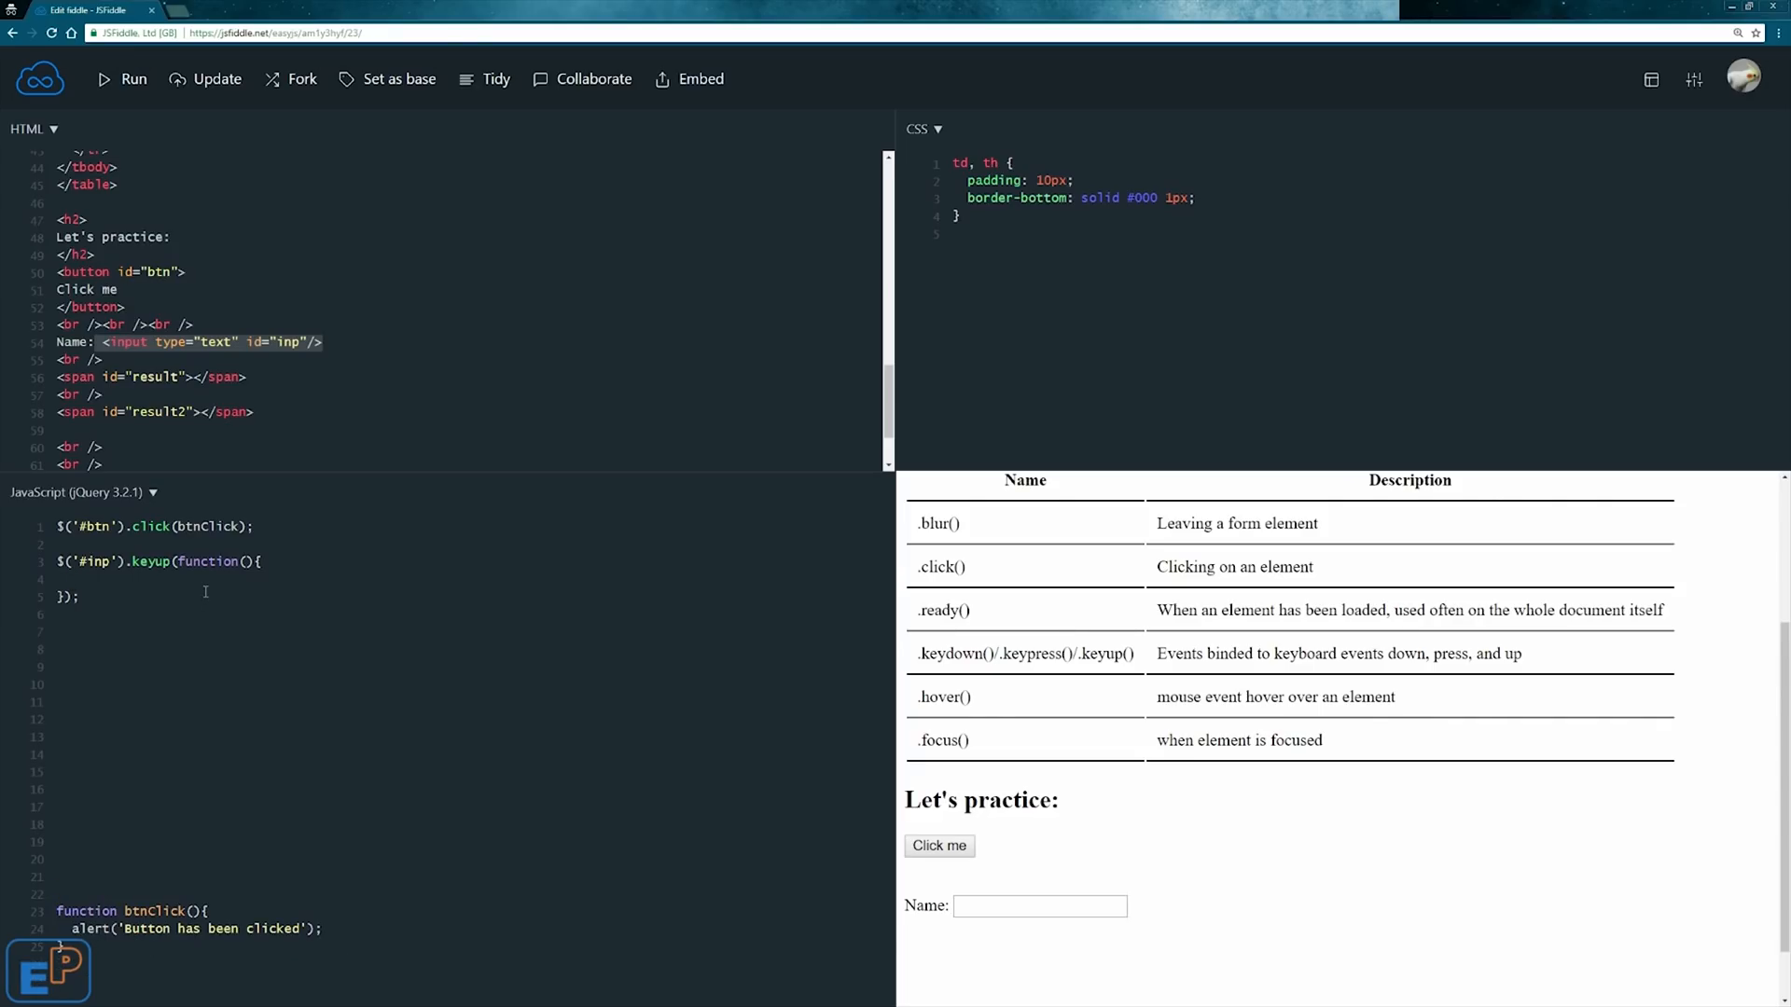
click(73, 580)
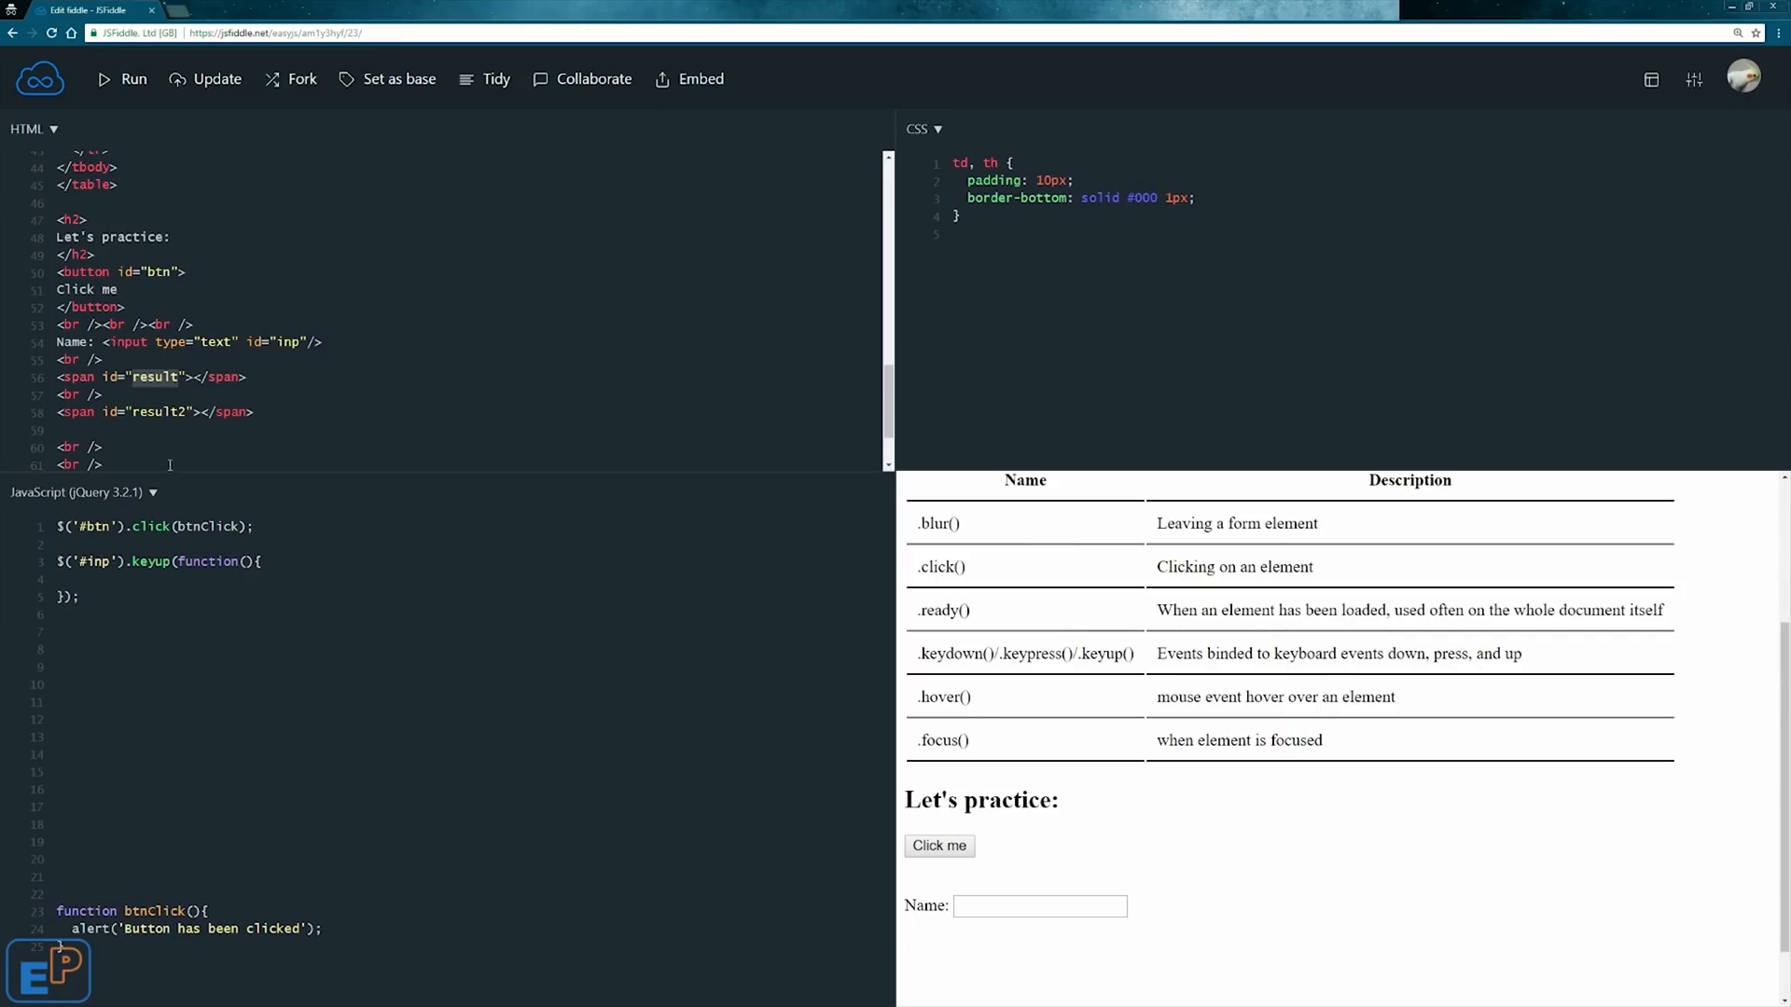
Fill the keyup body with $('#result').text($('#inp').val()); and rerun the fiddle
text($)
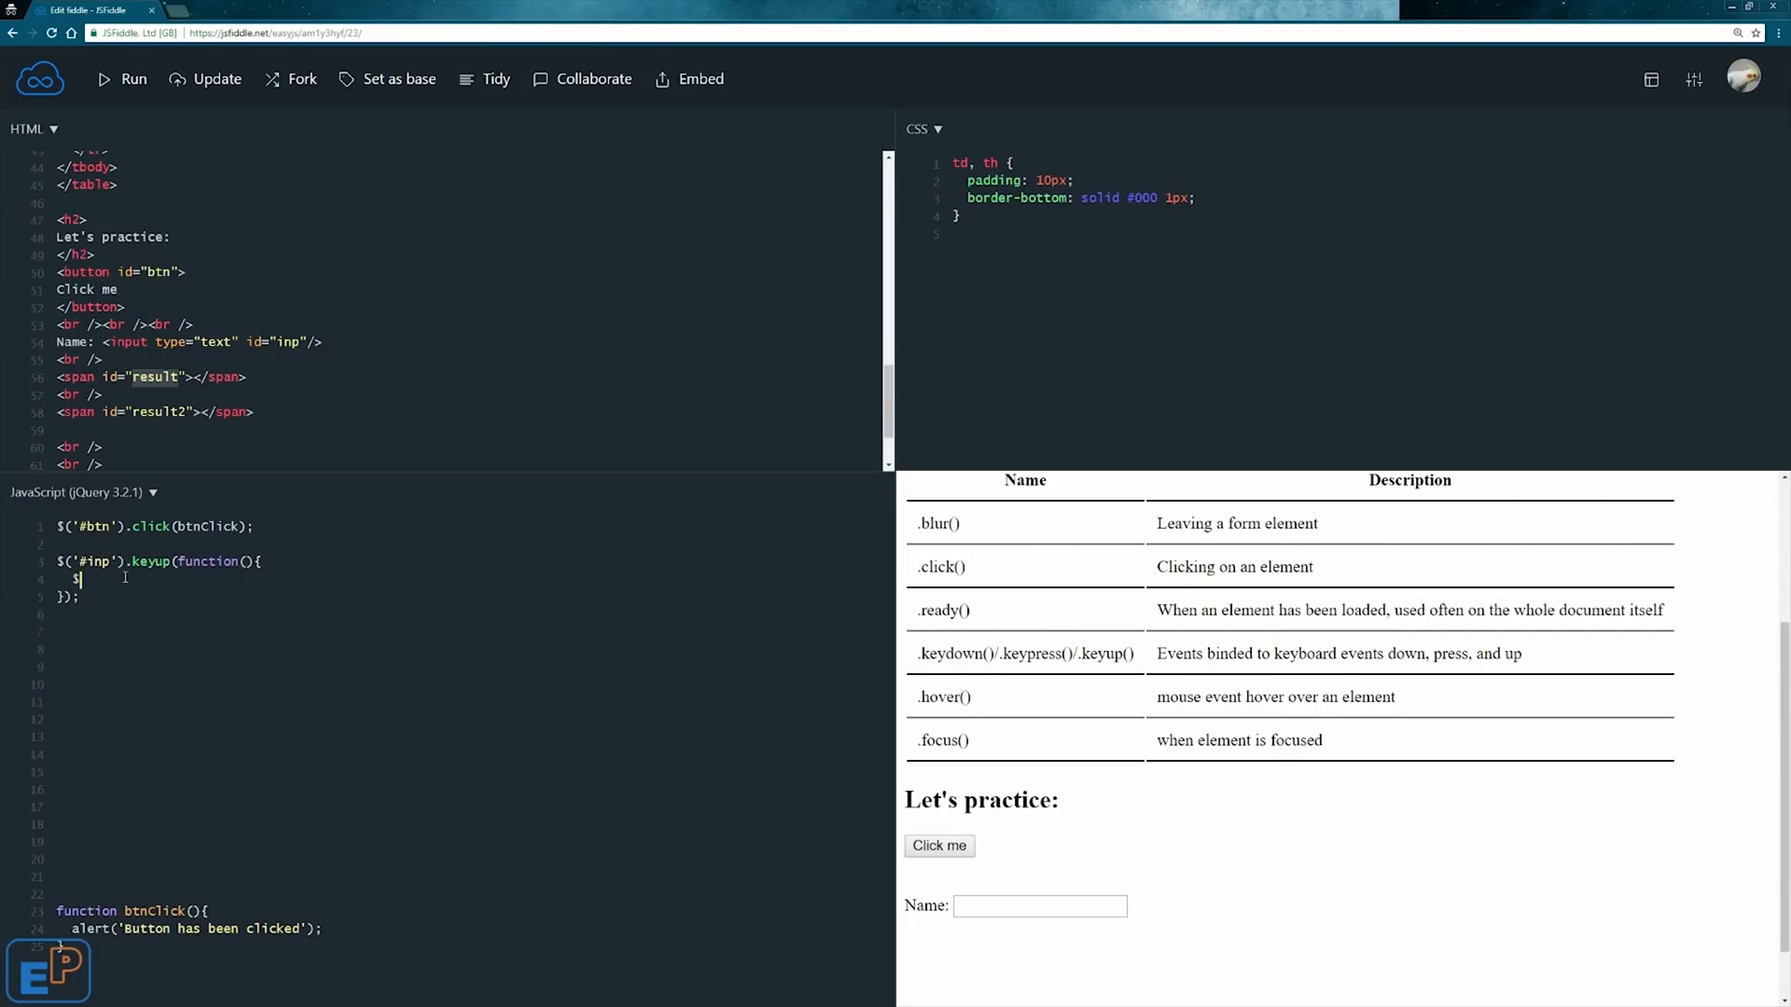
text(('#'))
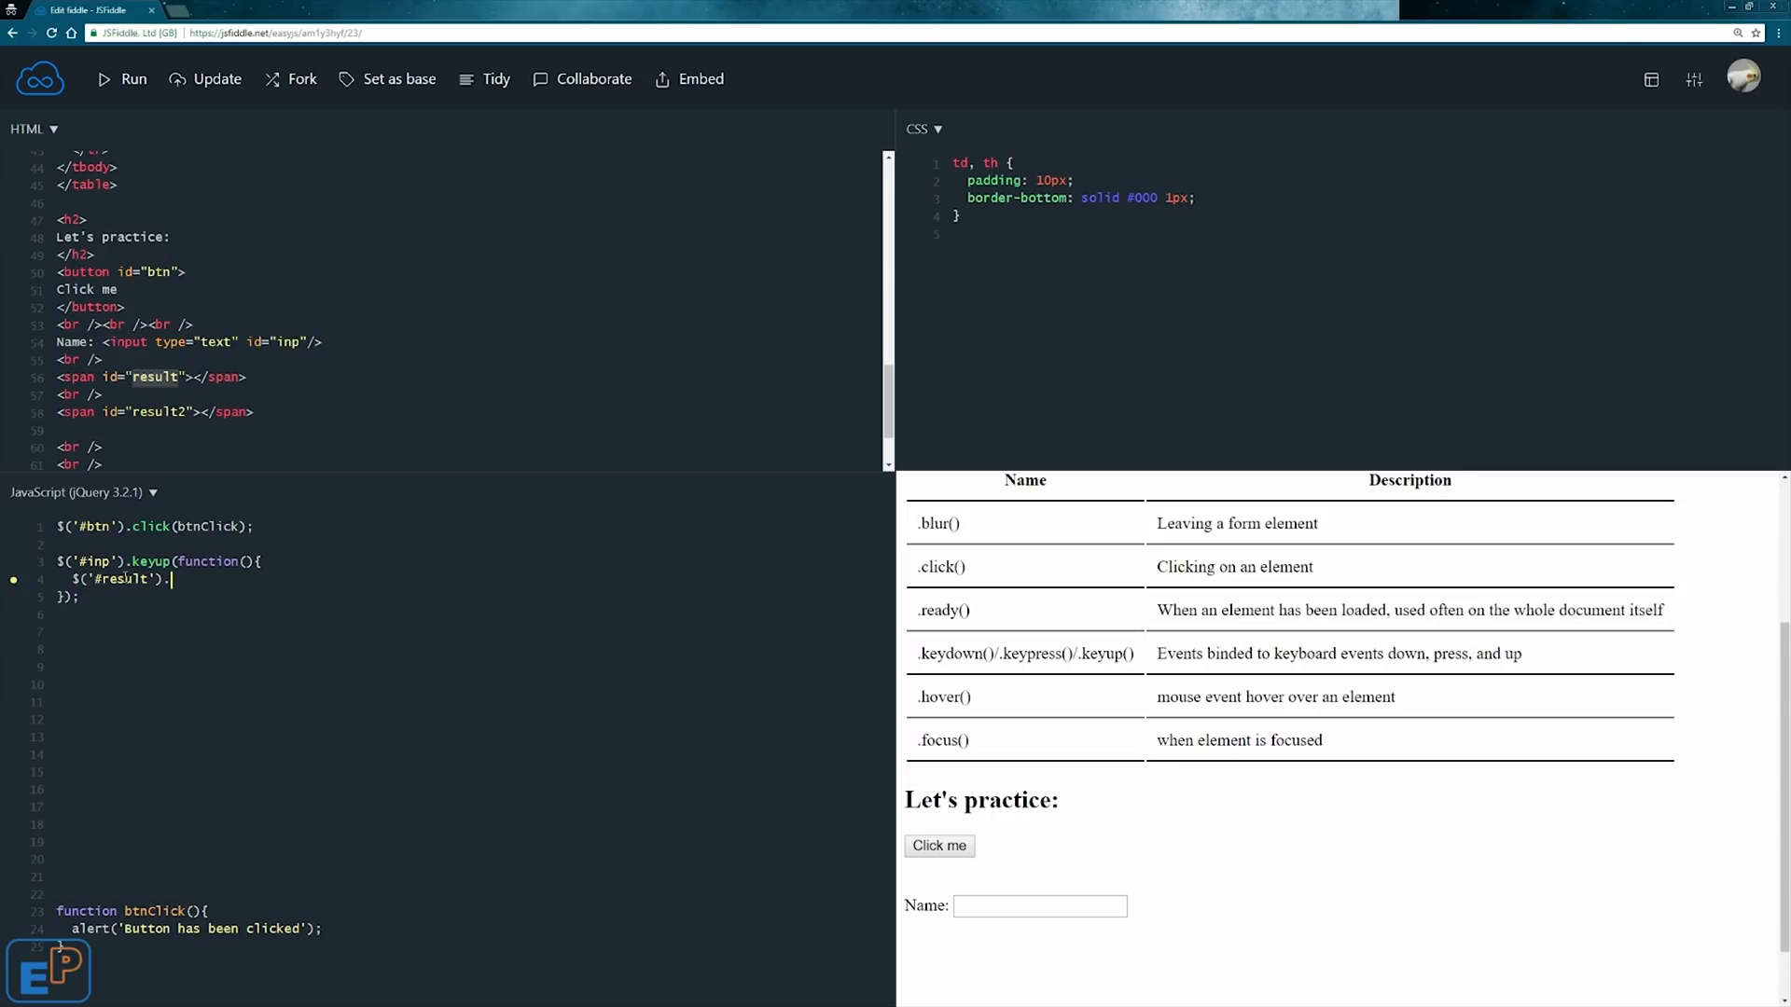
text(text())
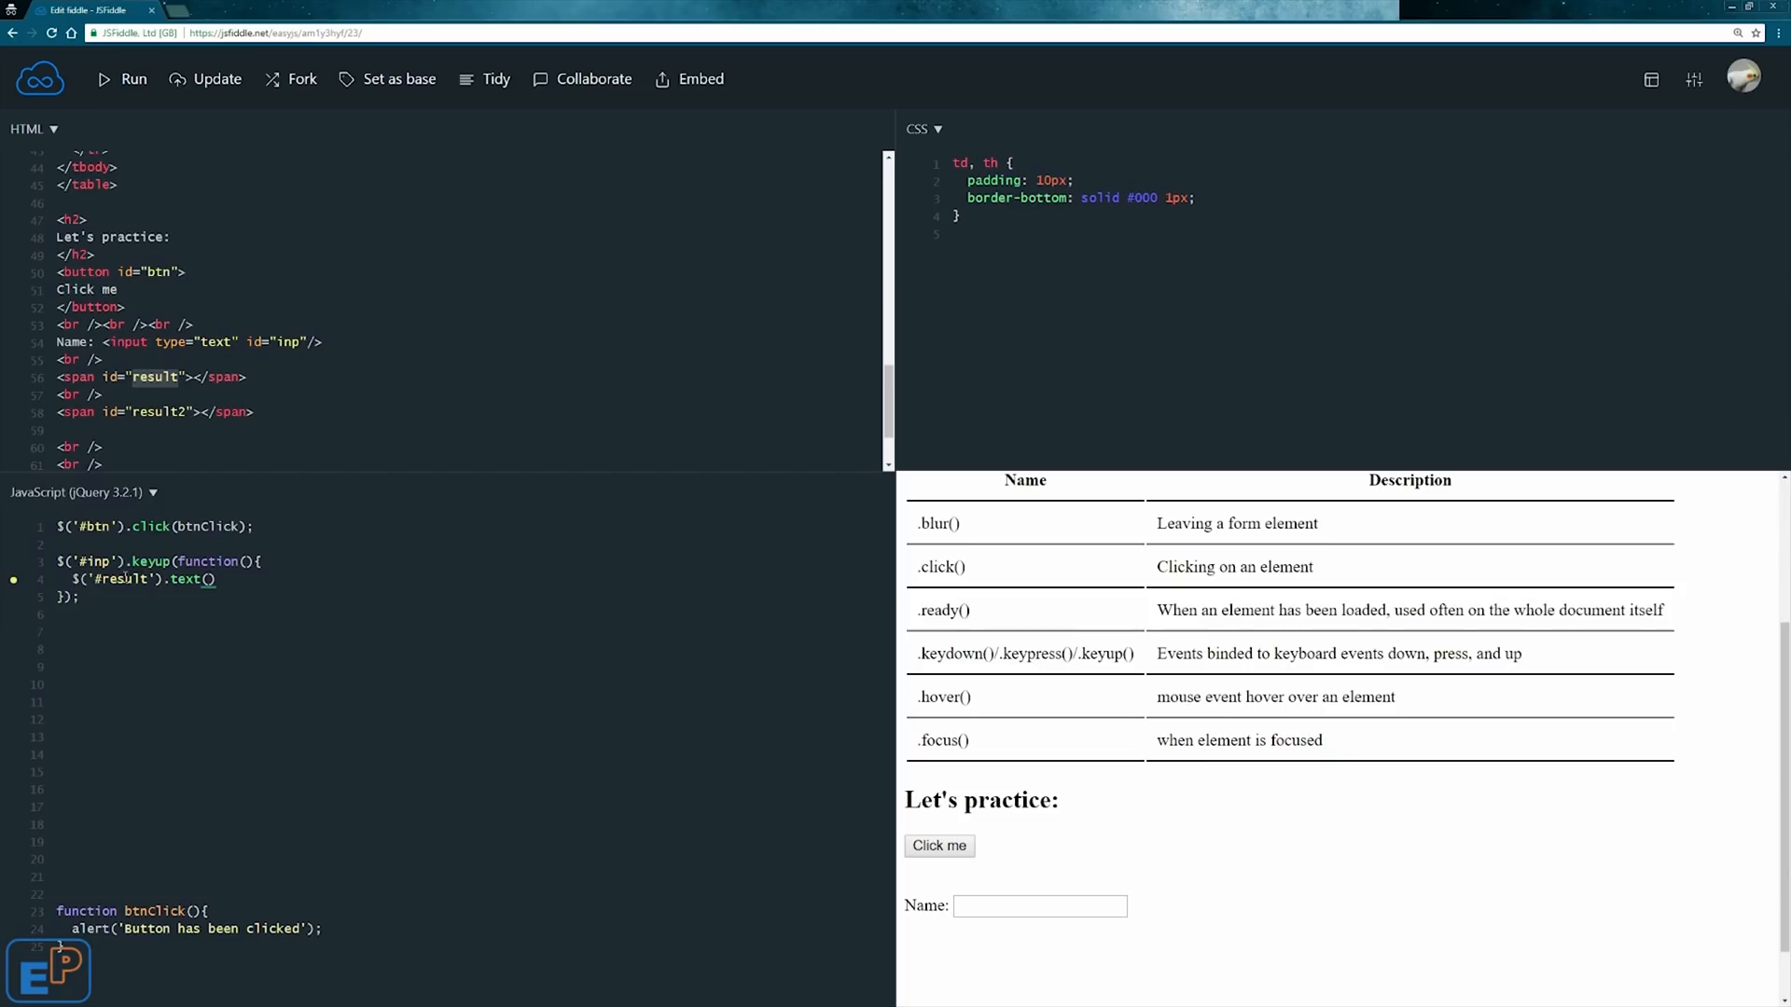
text($(''))
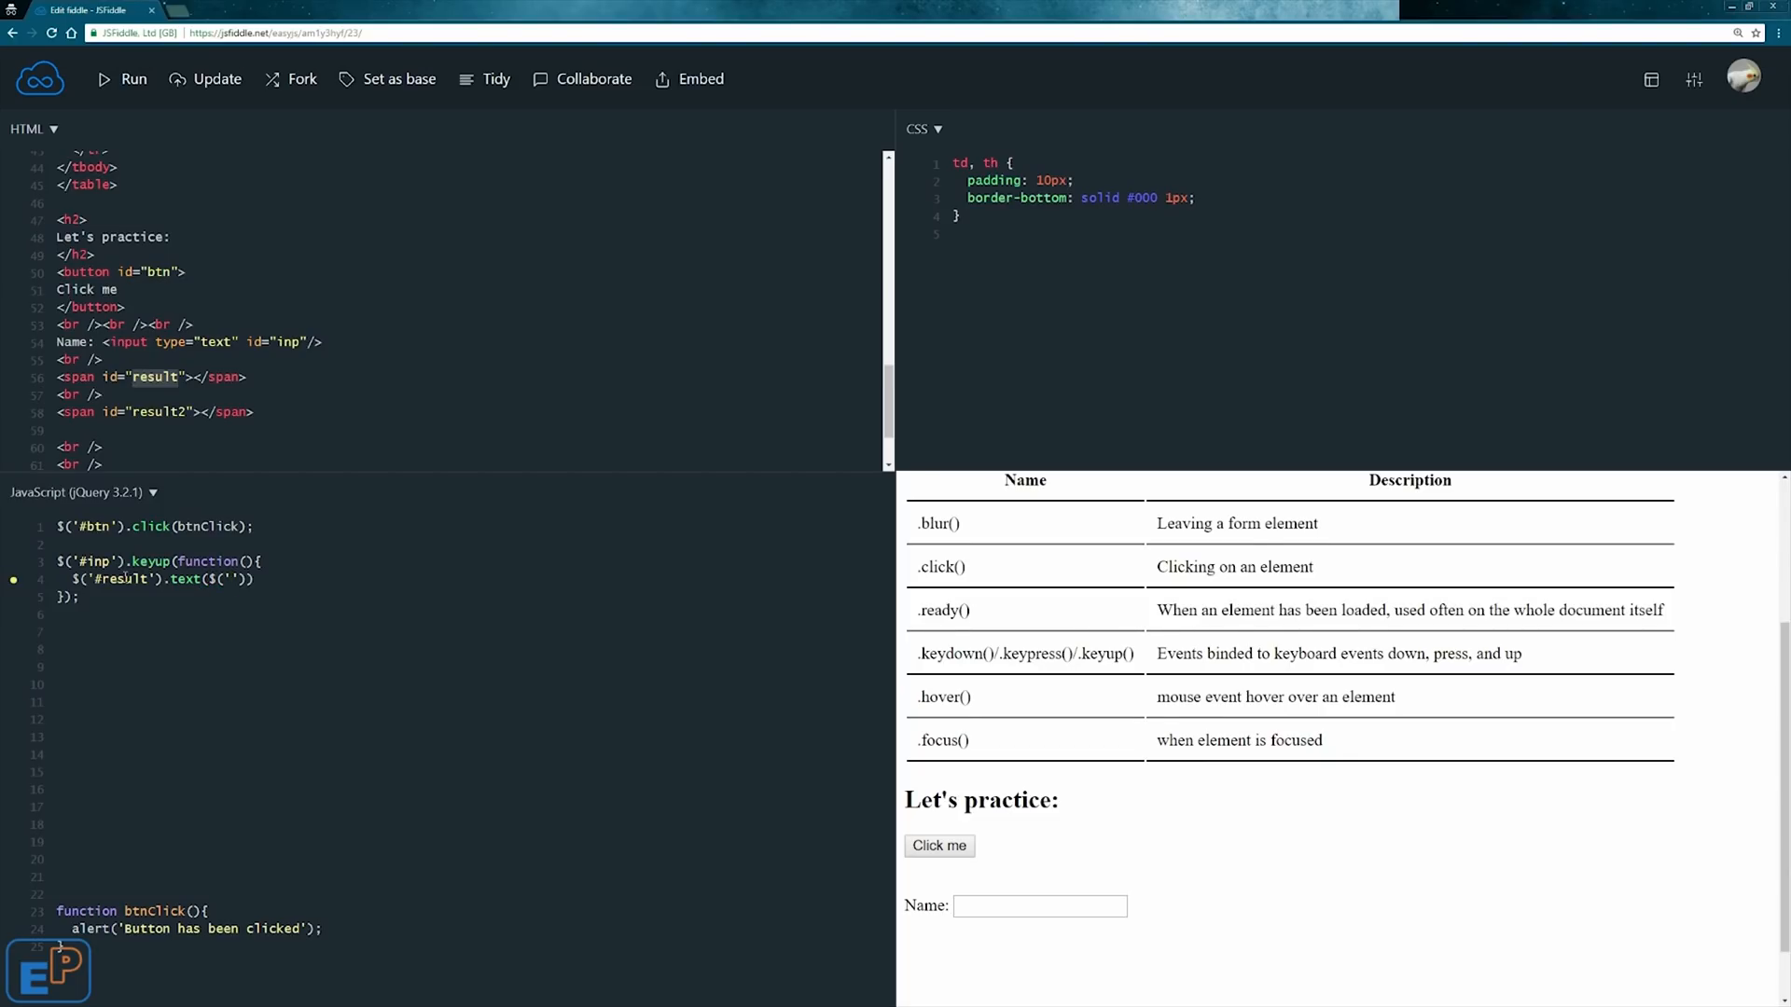
text(#inp)
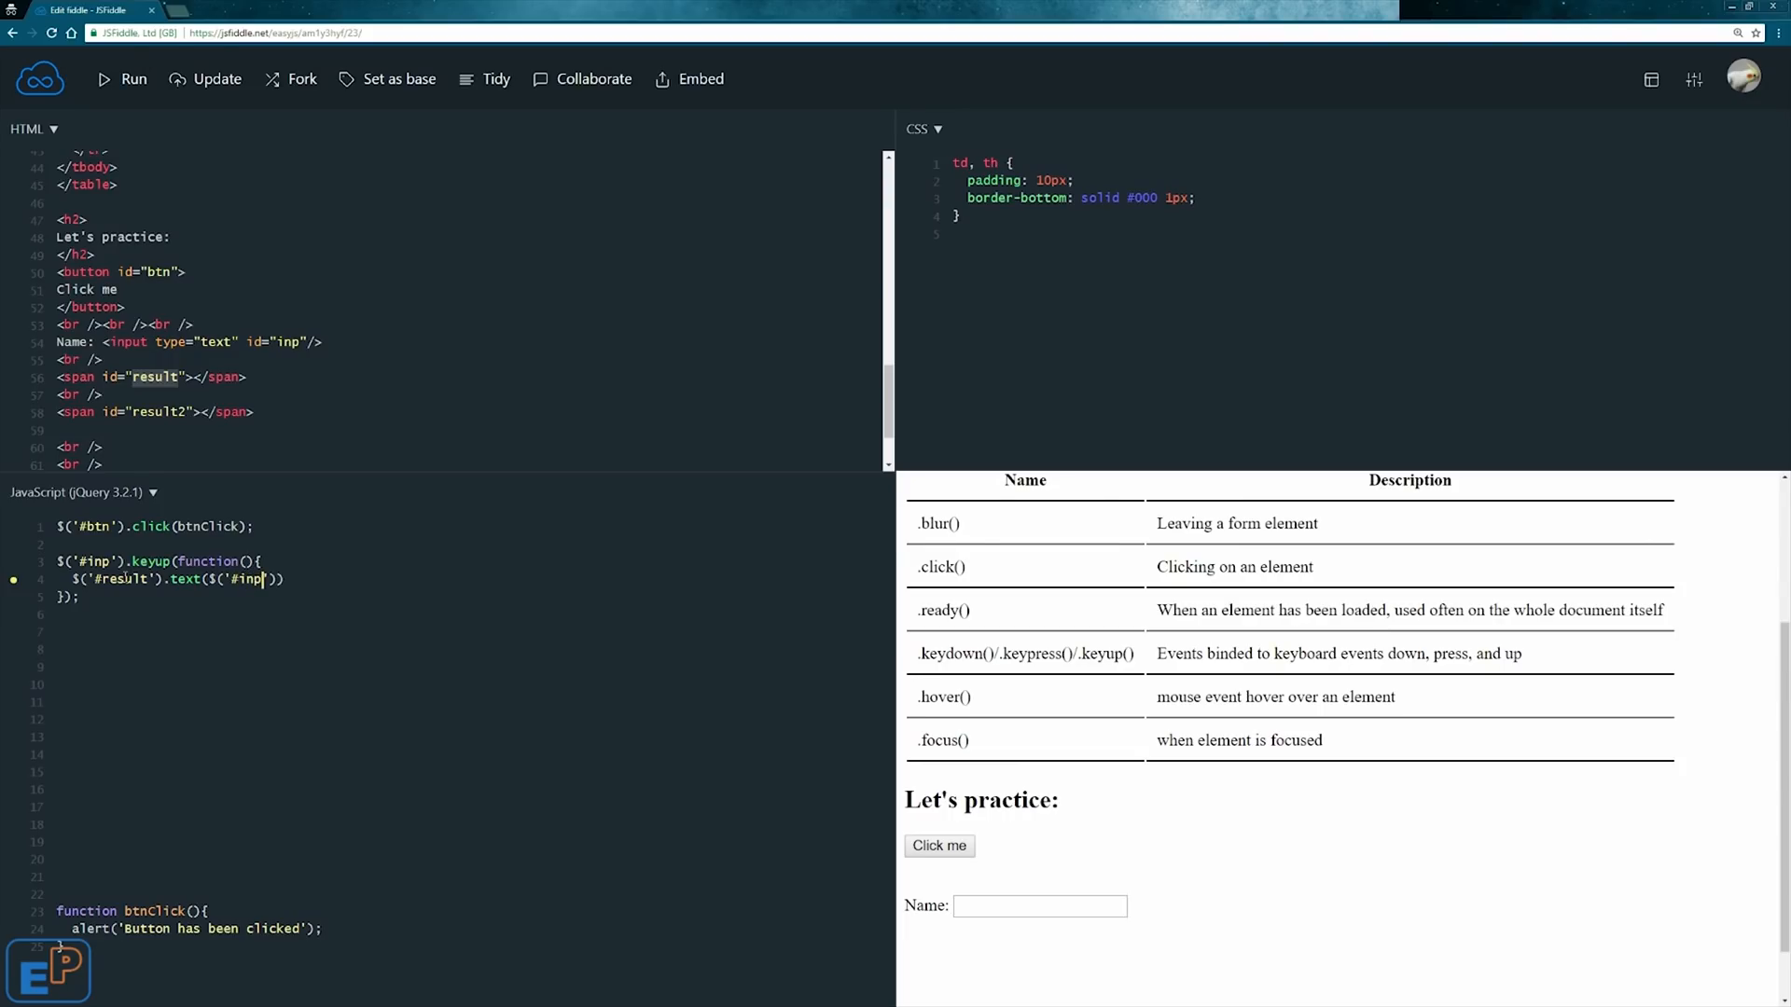
text(.va)
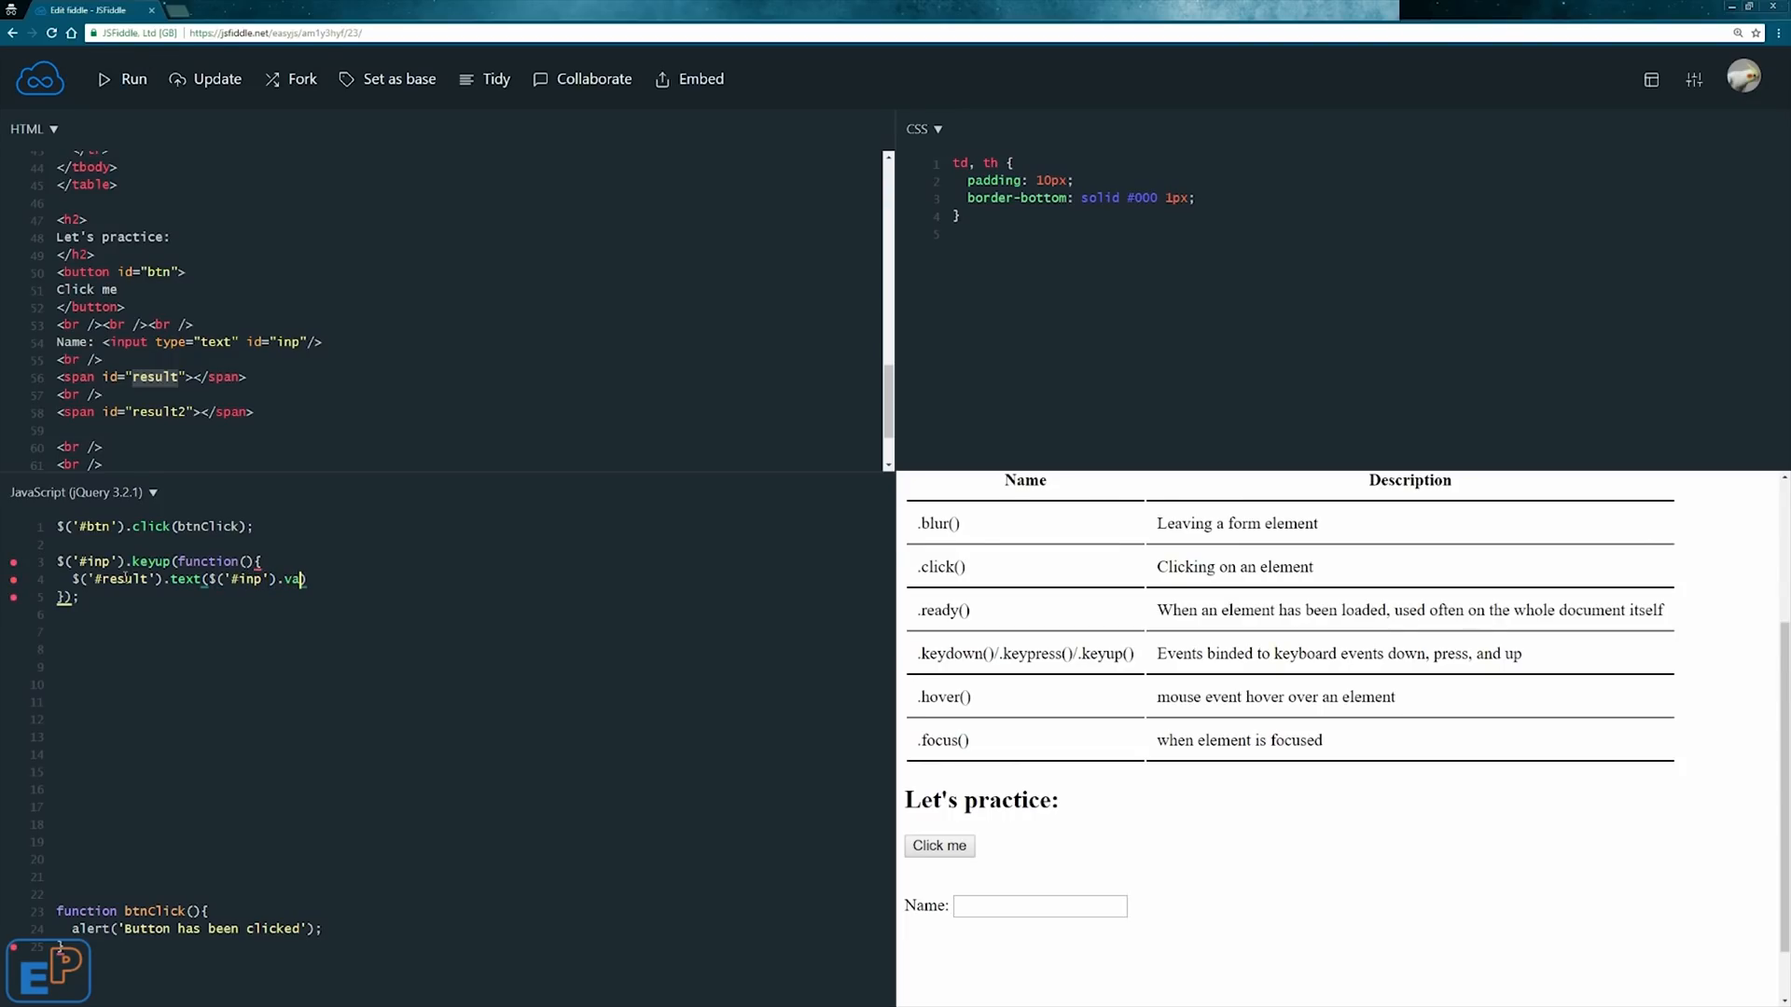
text(()))
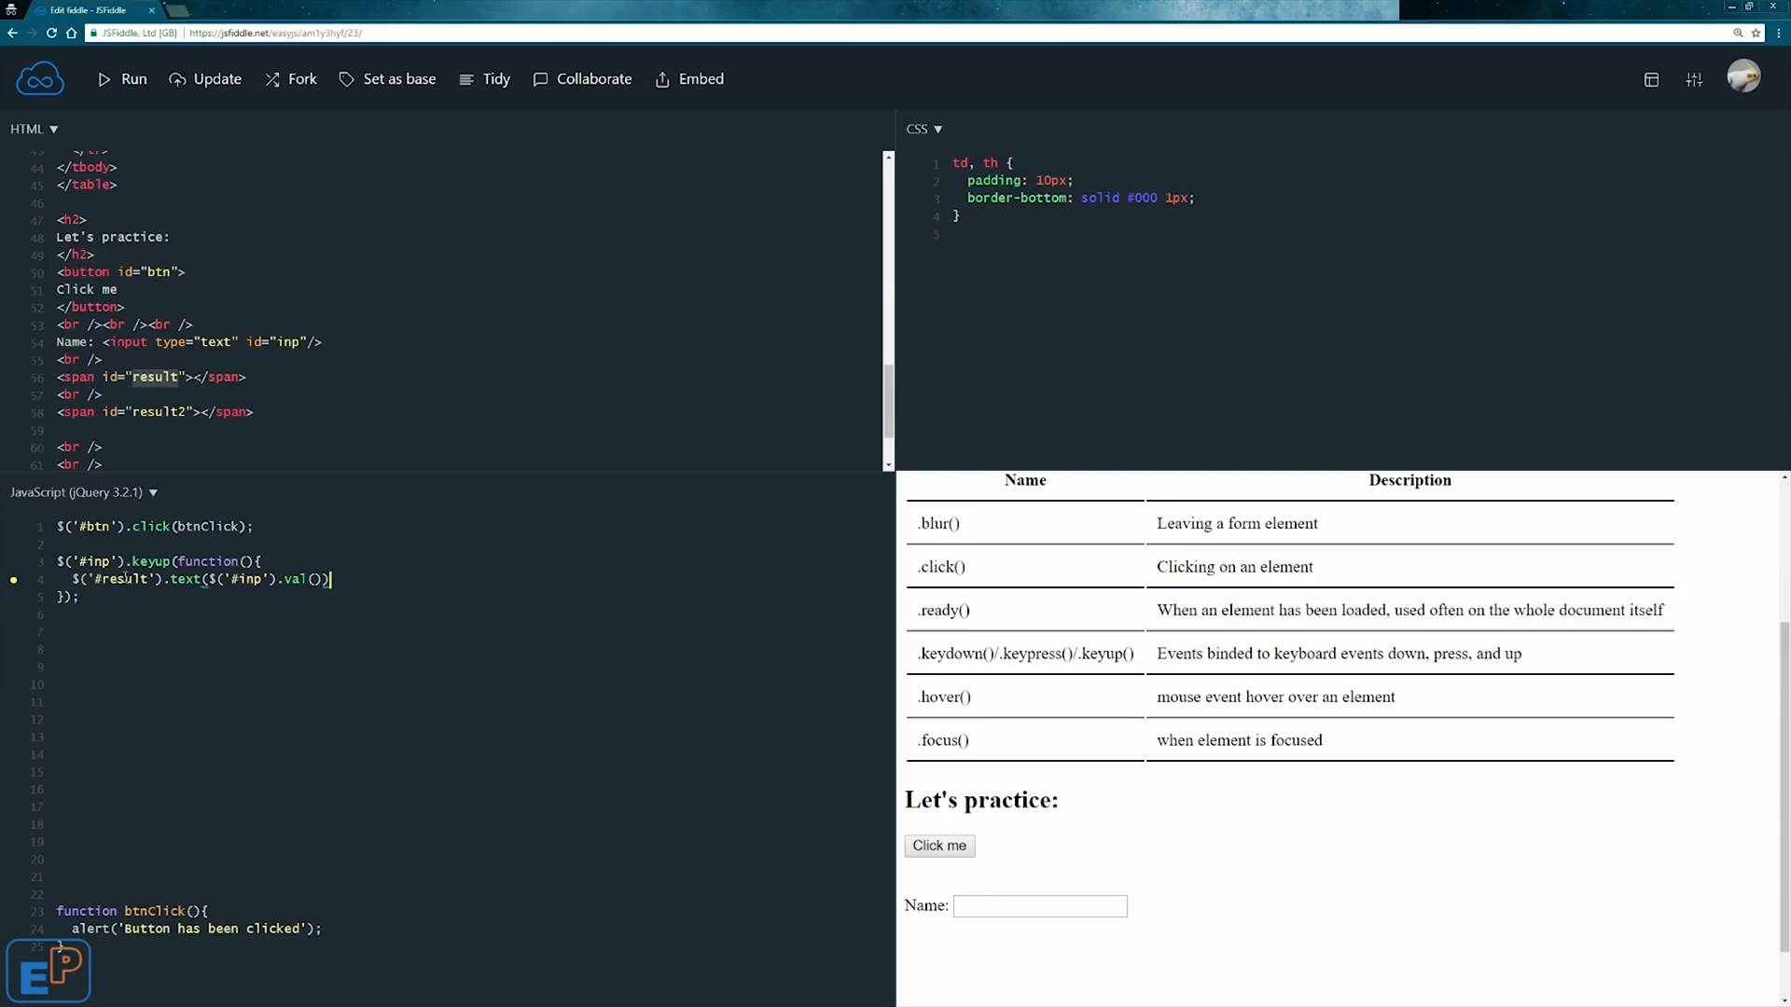
text(;)
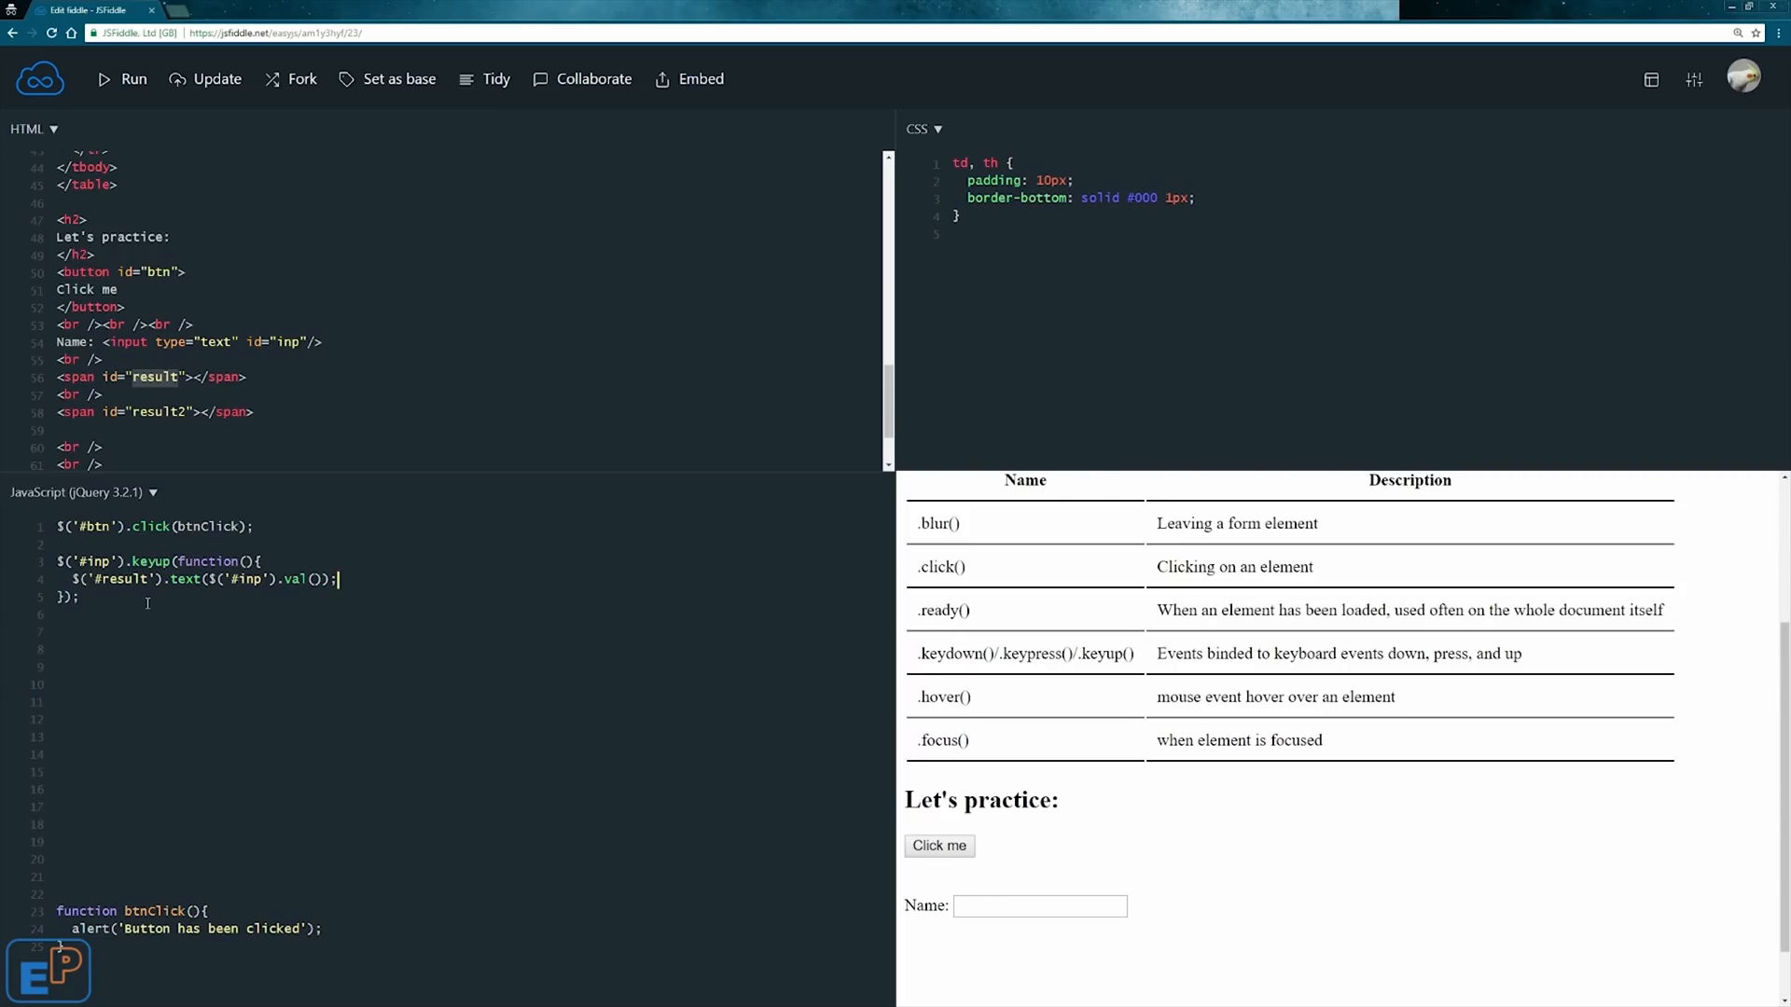
double_click(151, 561)
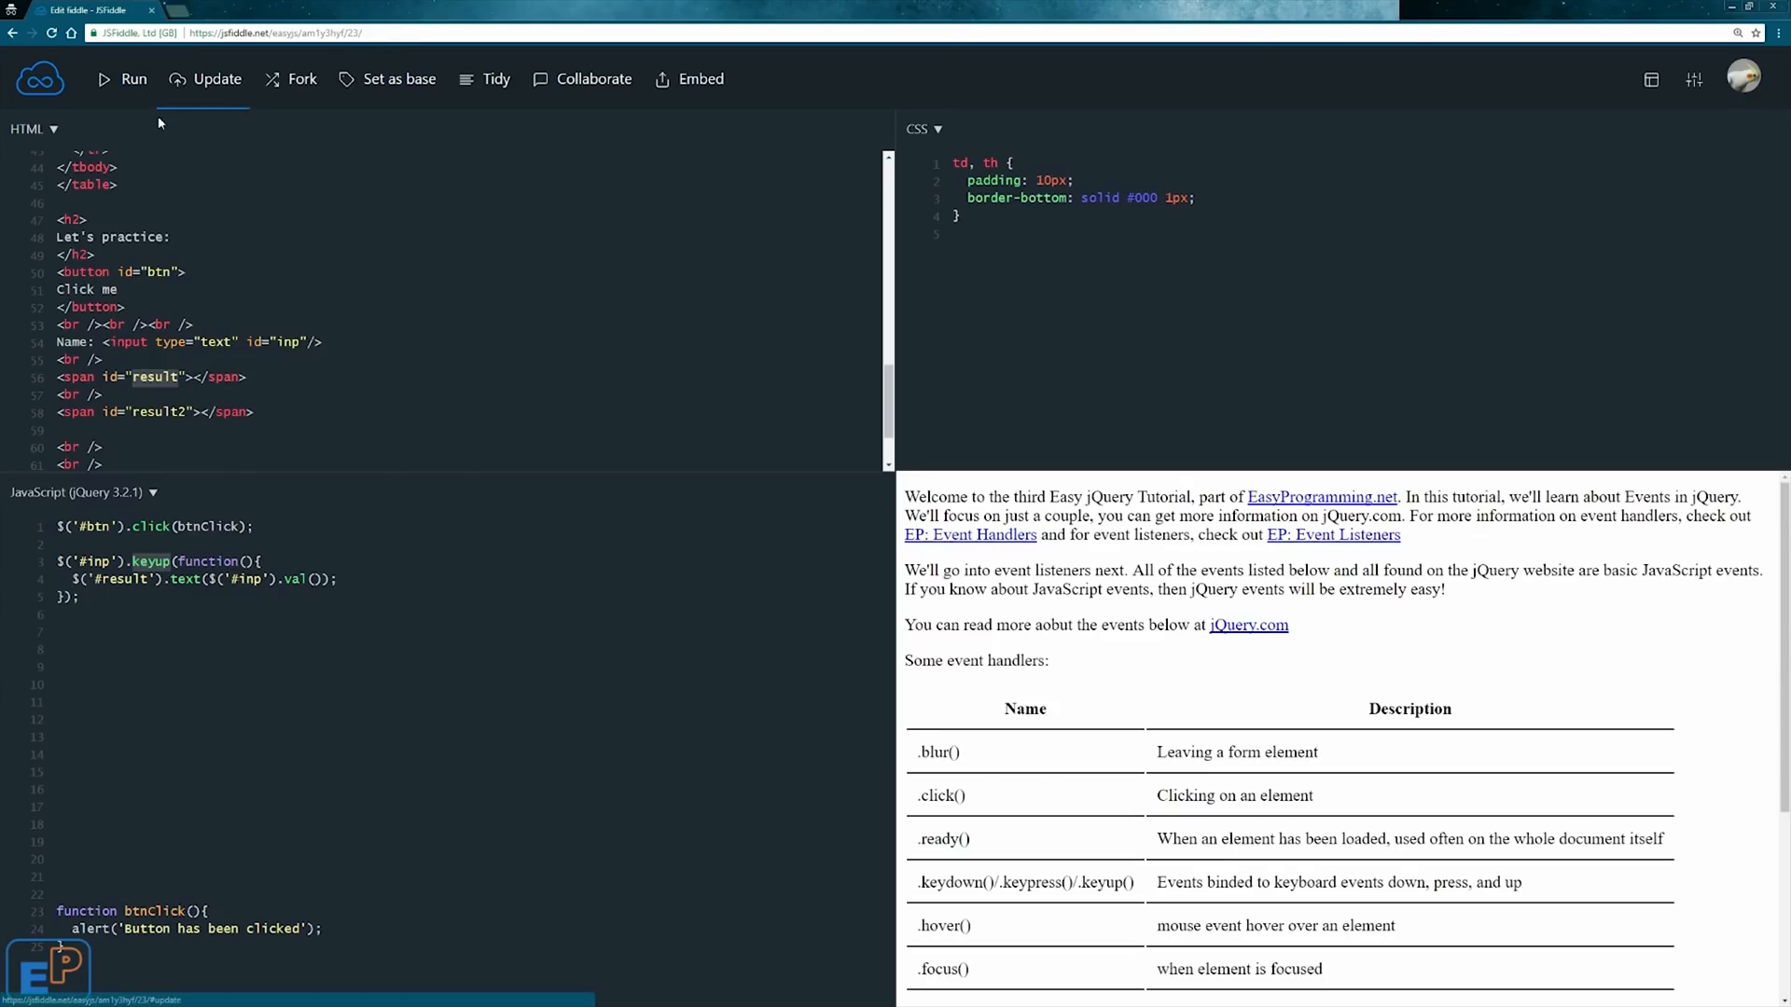
Type 1234 and random letters into the Name input to see them echoed in the result span
scroll(down, 3)
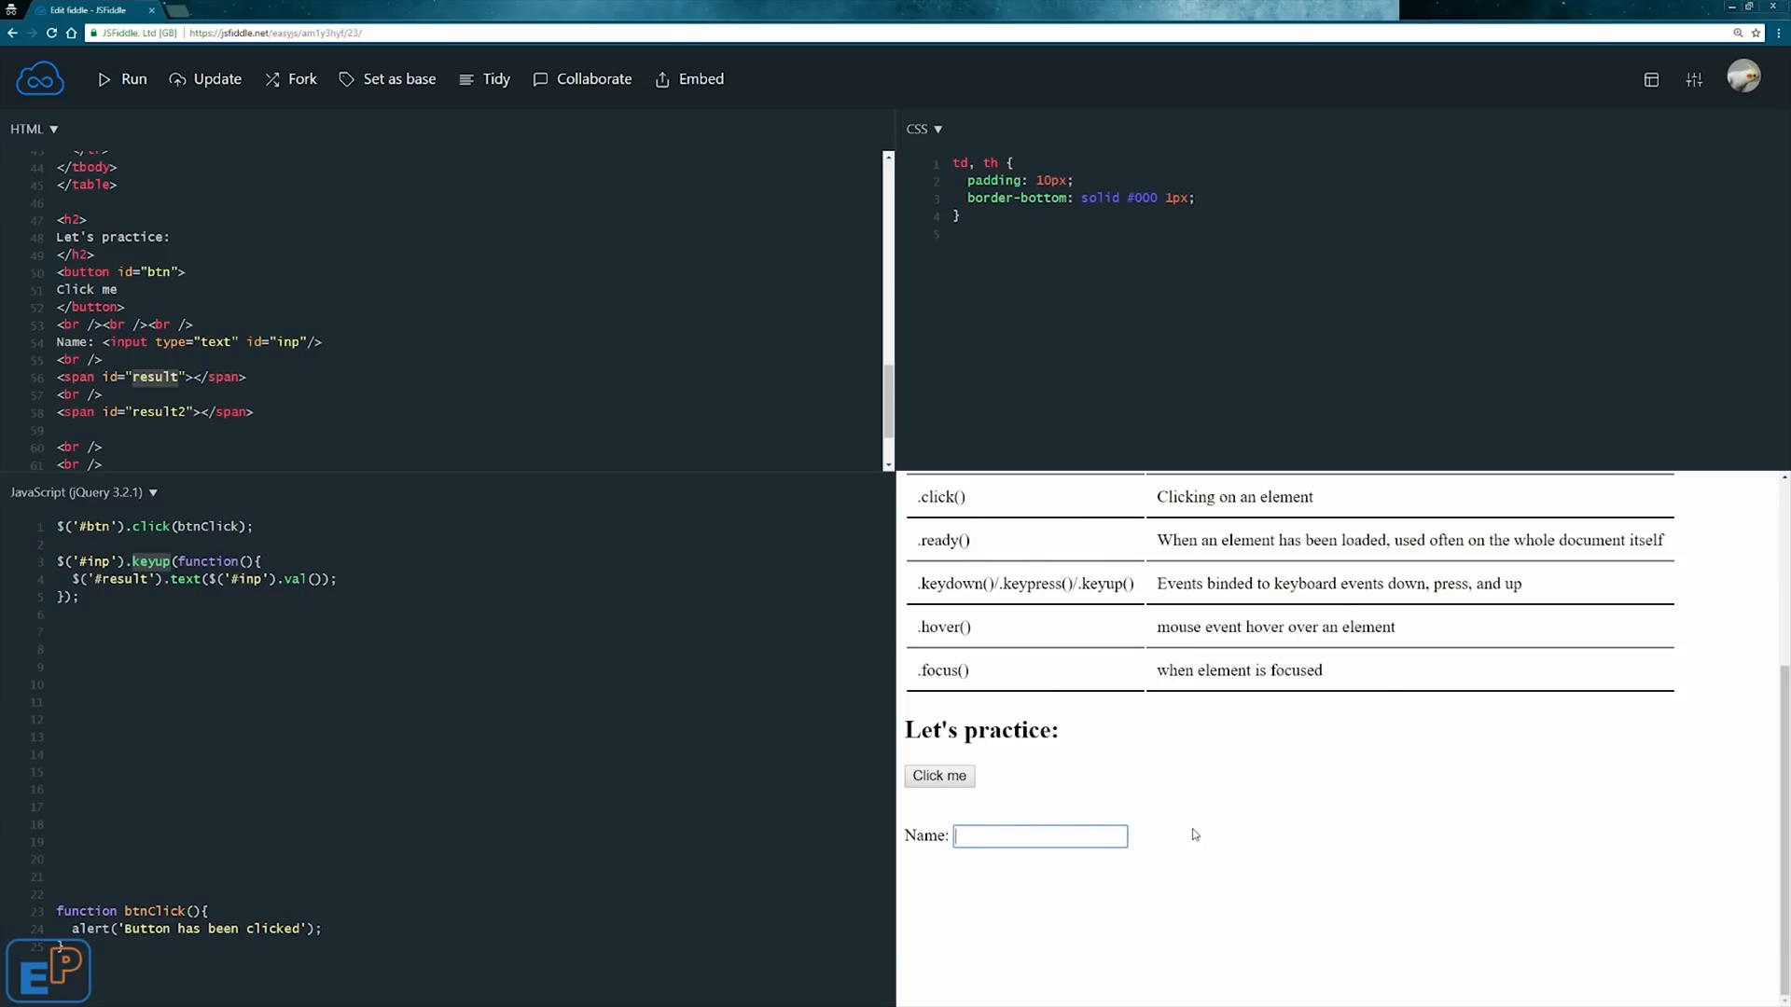
text(123456)
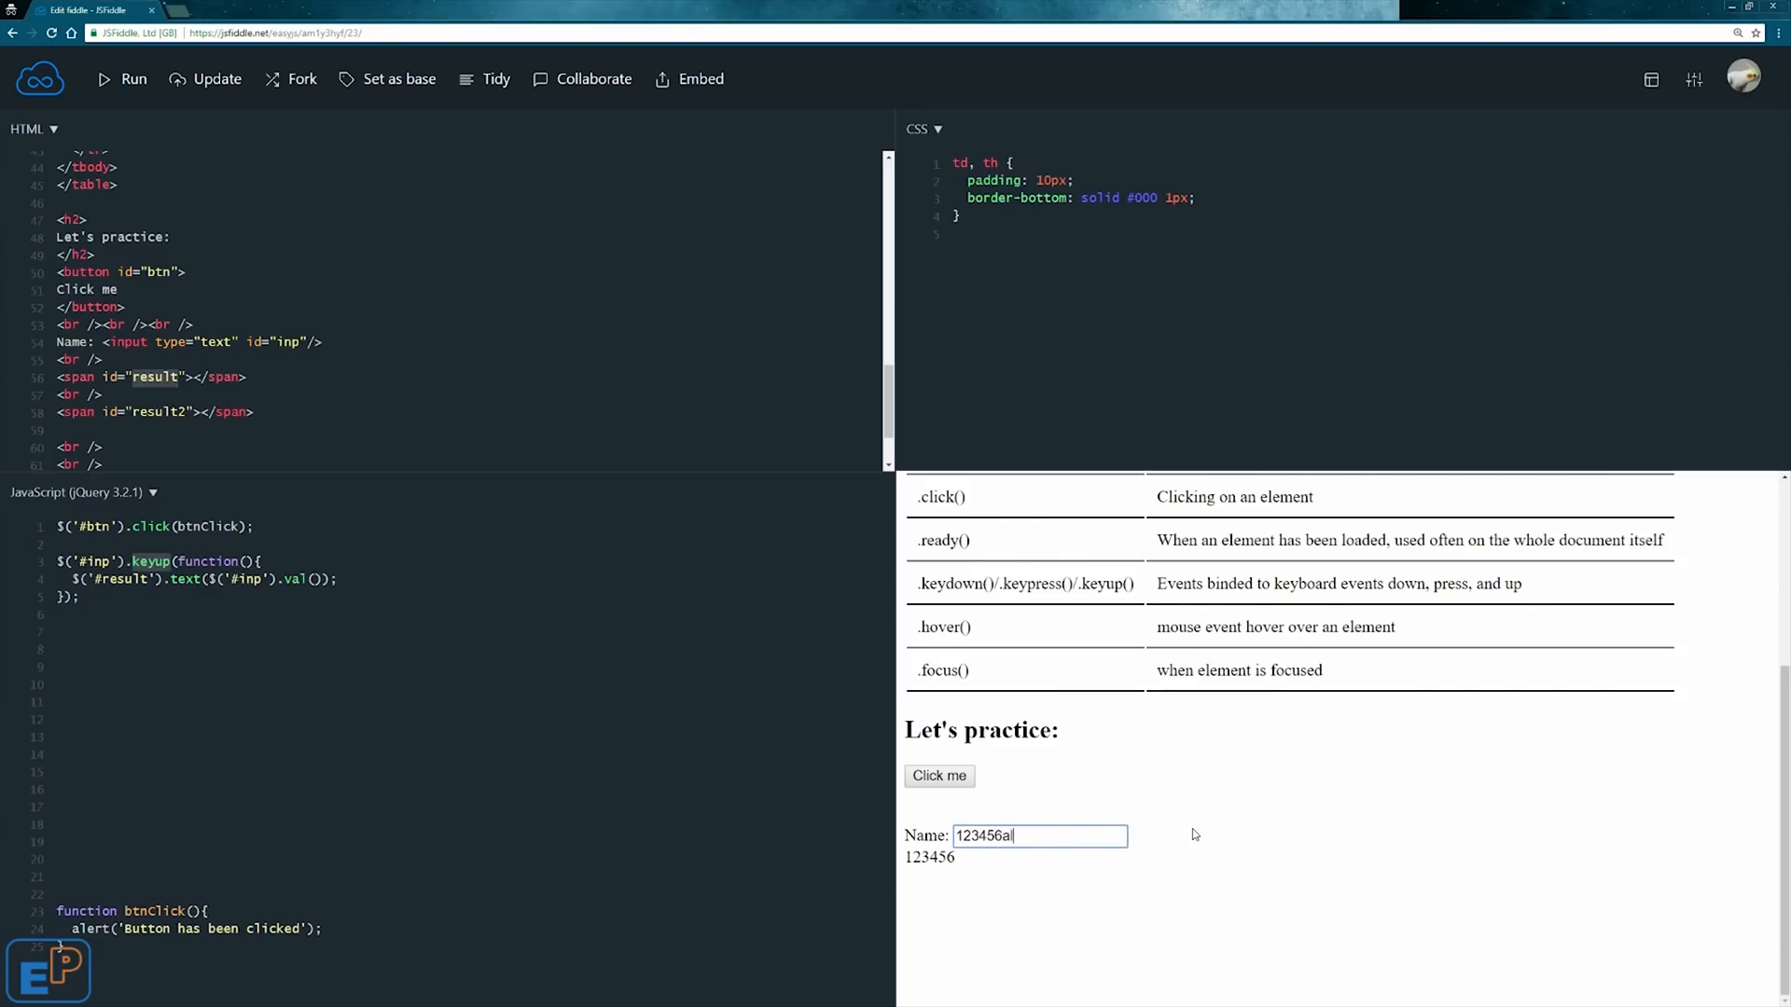
text(aldkfjadfkjlaf)
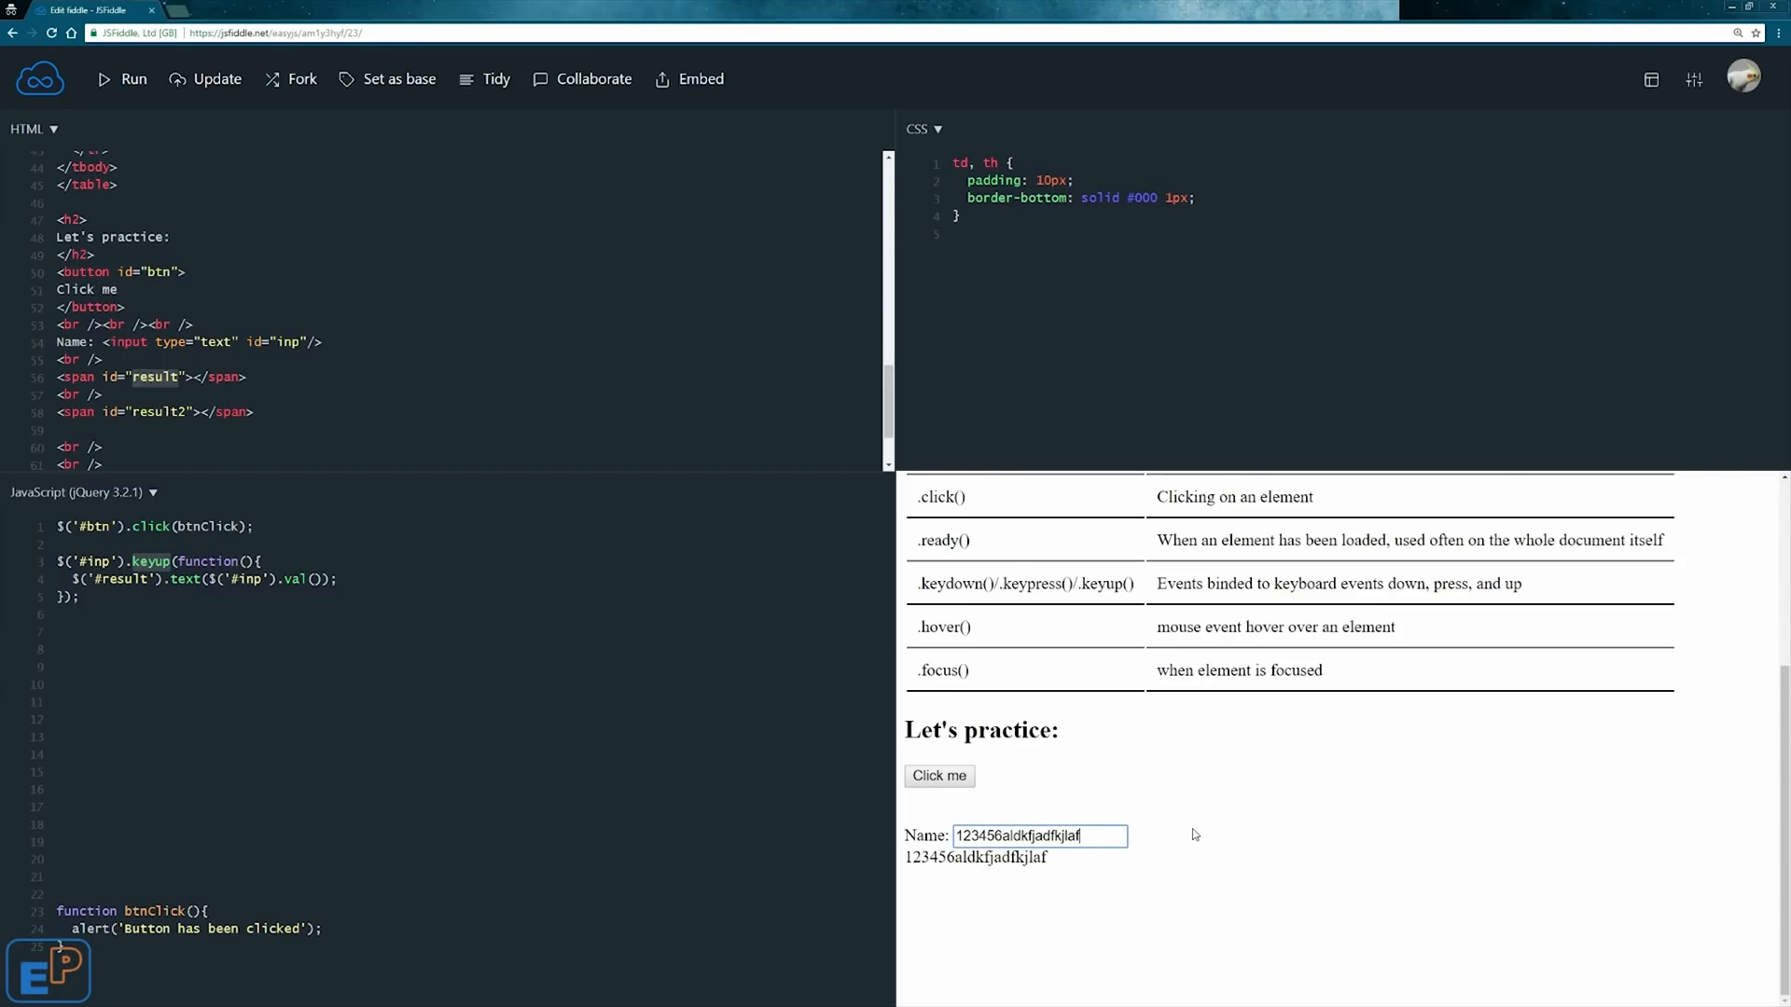
mouse_move(1233, 729)
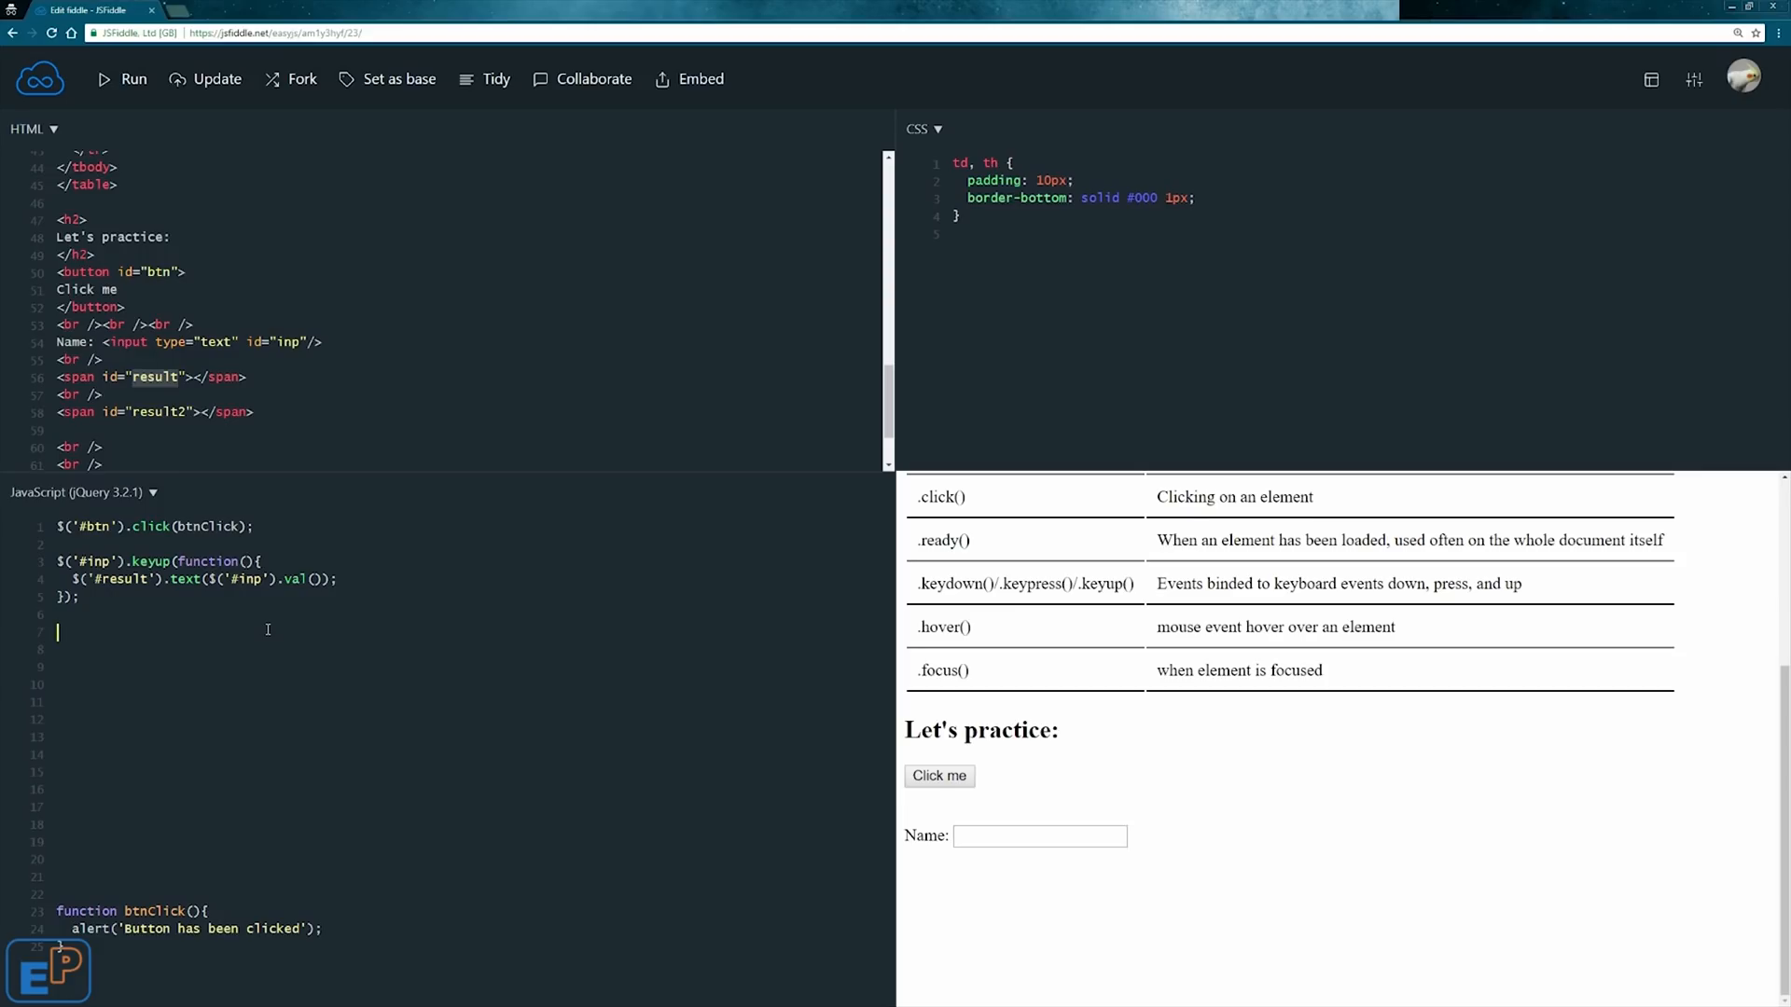
Write $('#inp').keydown(function(){ $('#result2').text($('#inp').val()); }); and rerun
text($(""))
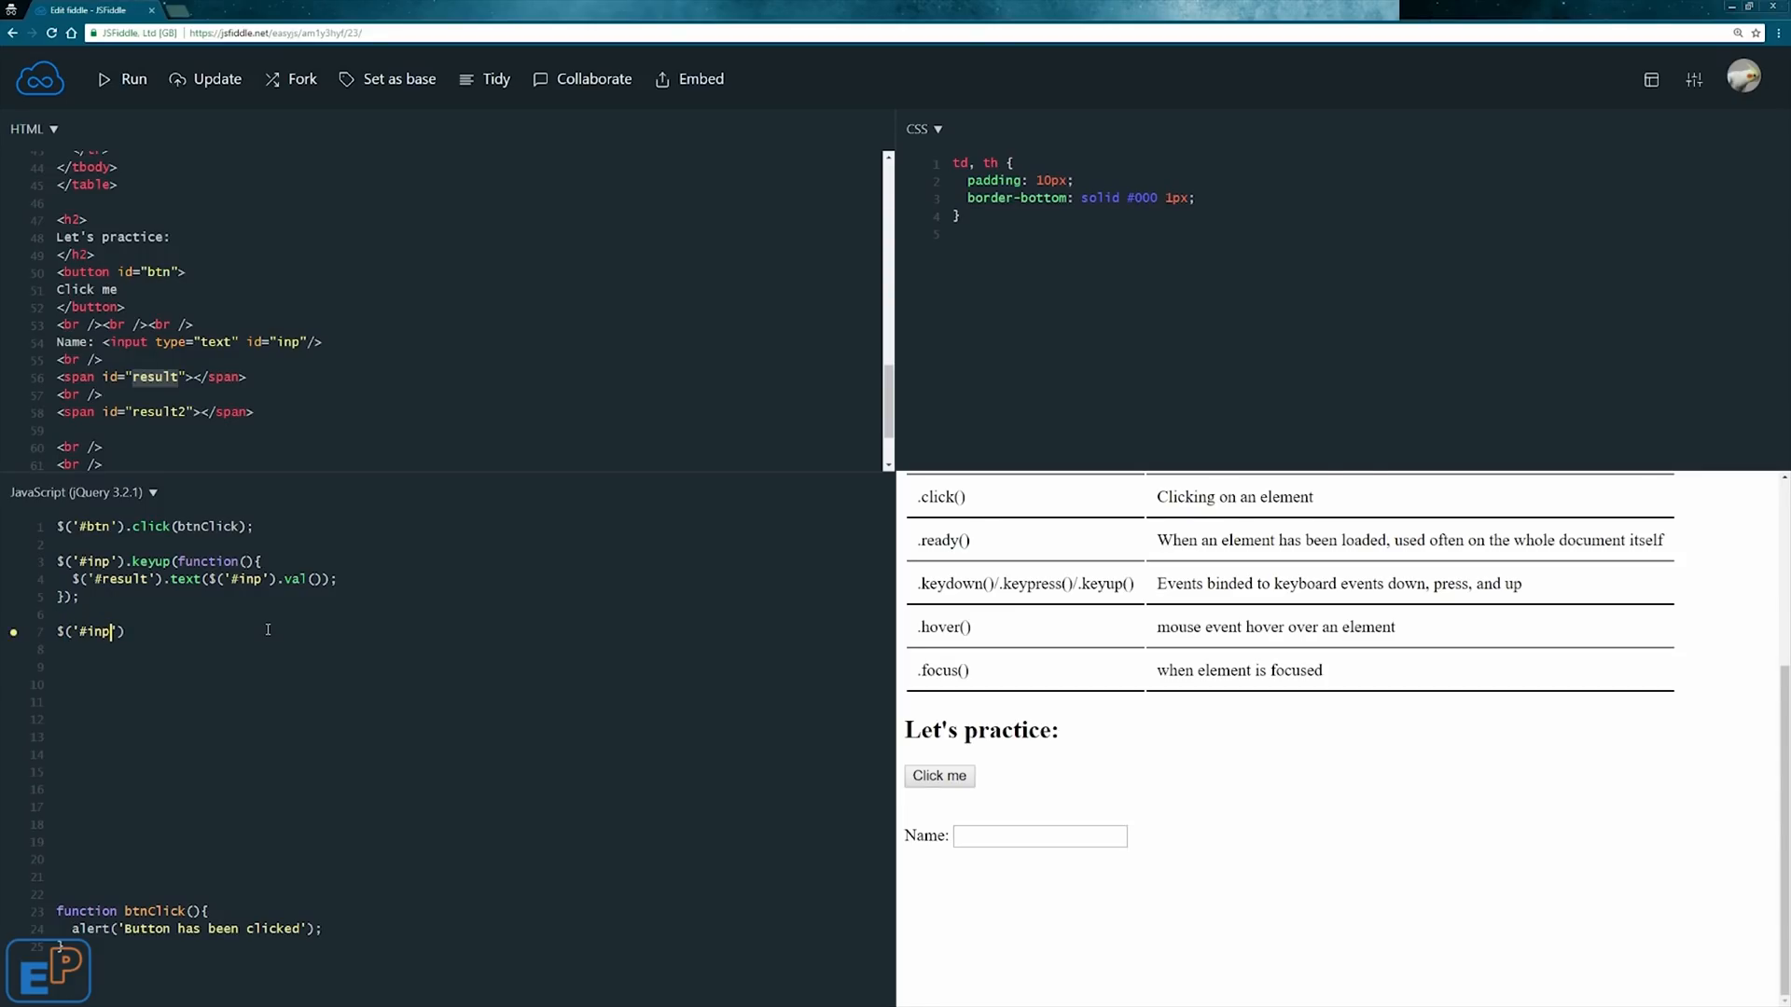
text())
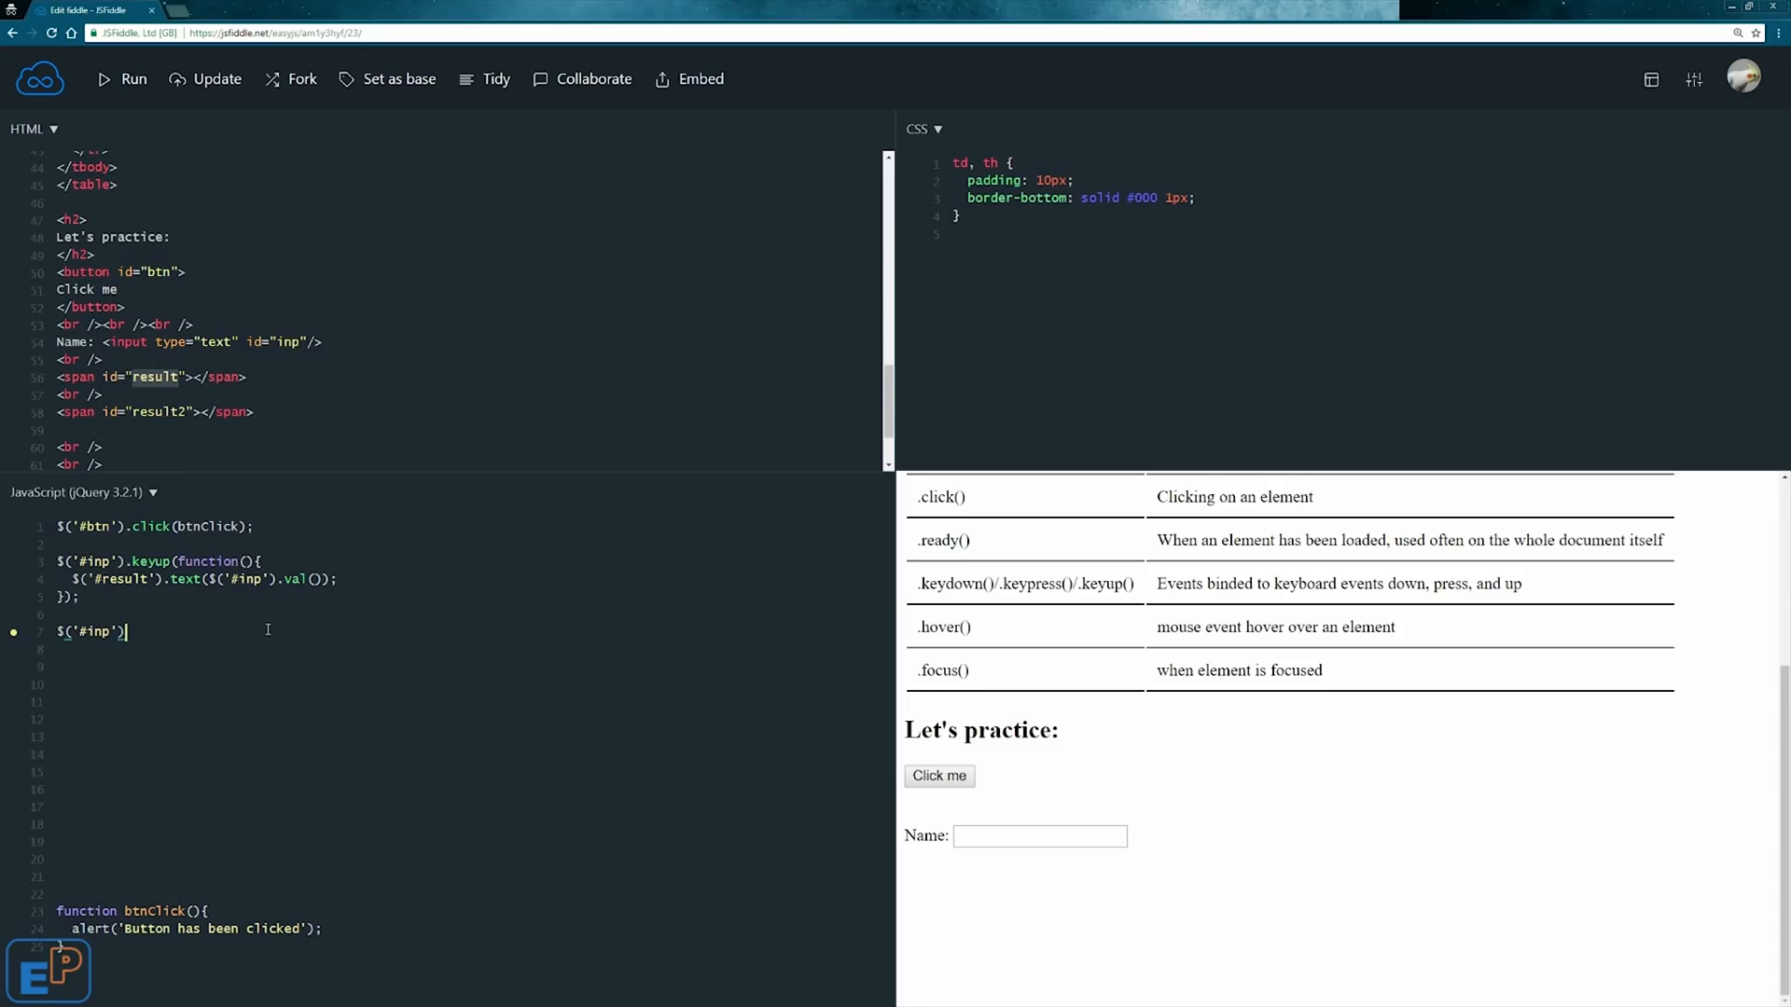
text(keydown)
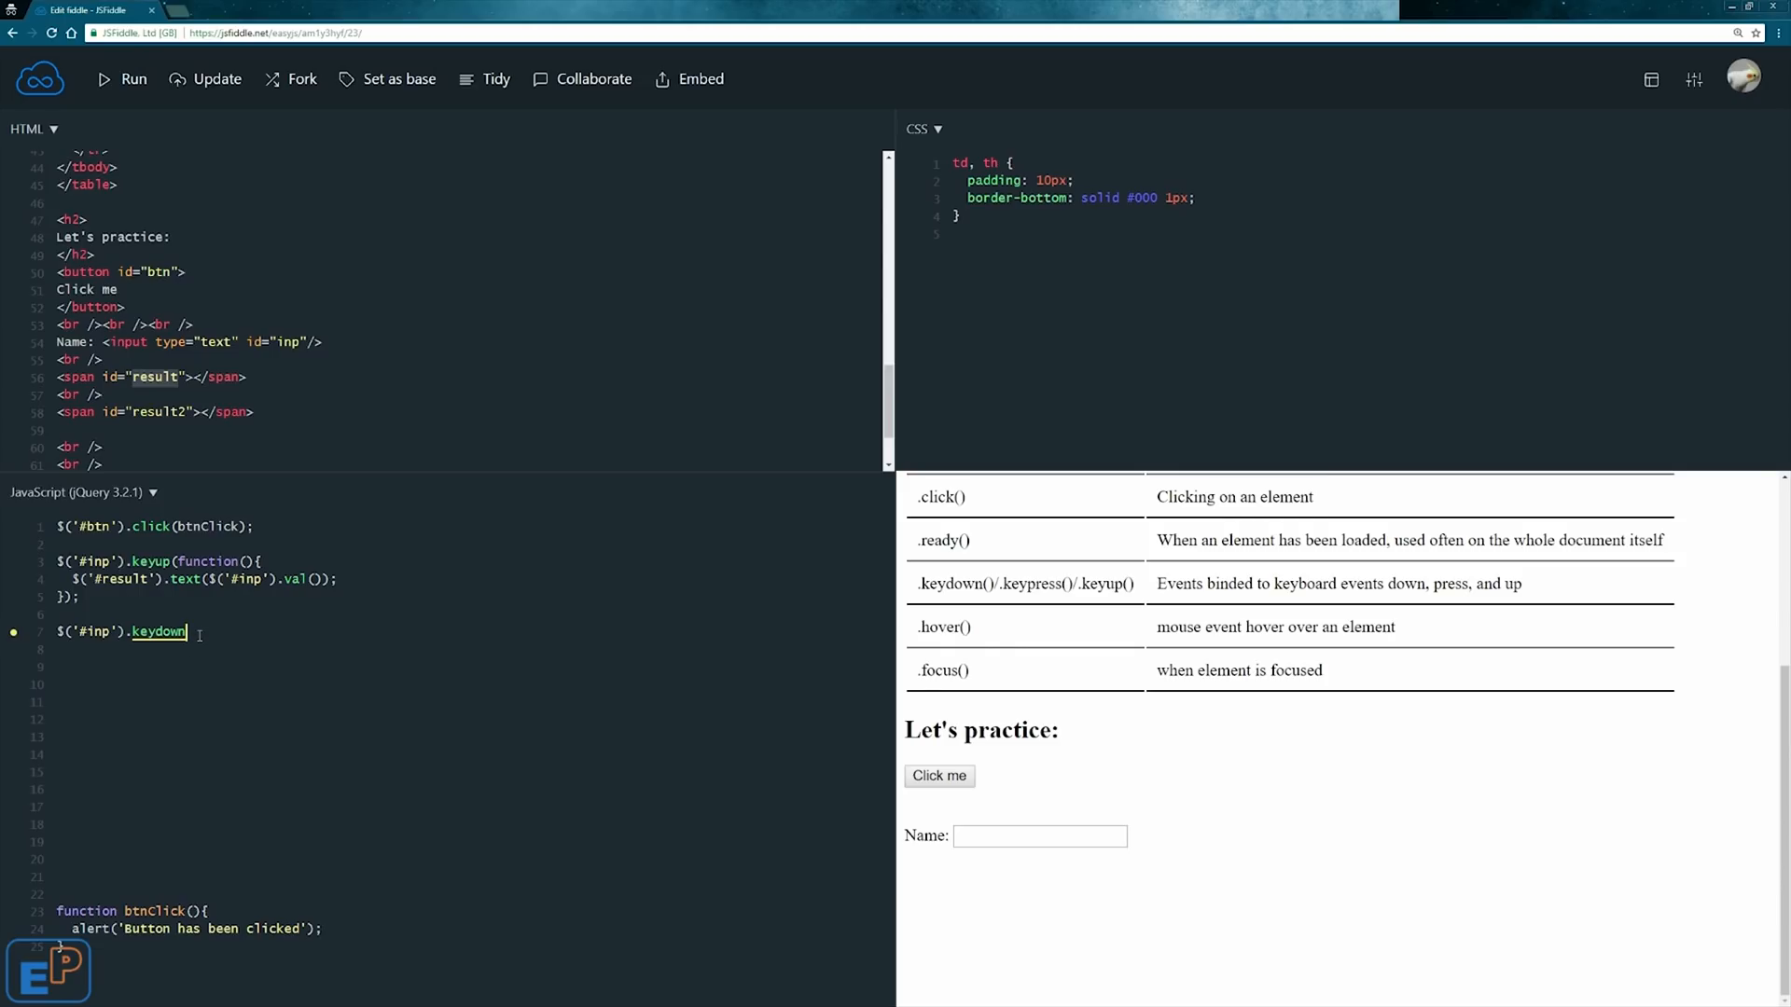
text((function(){)
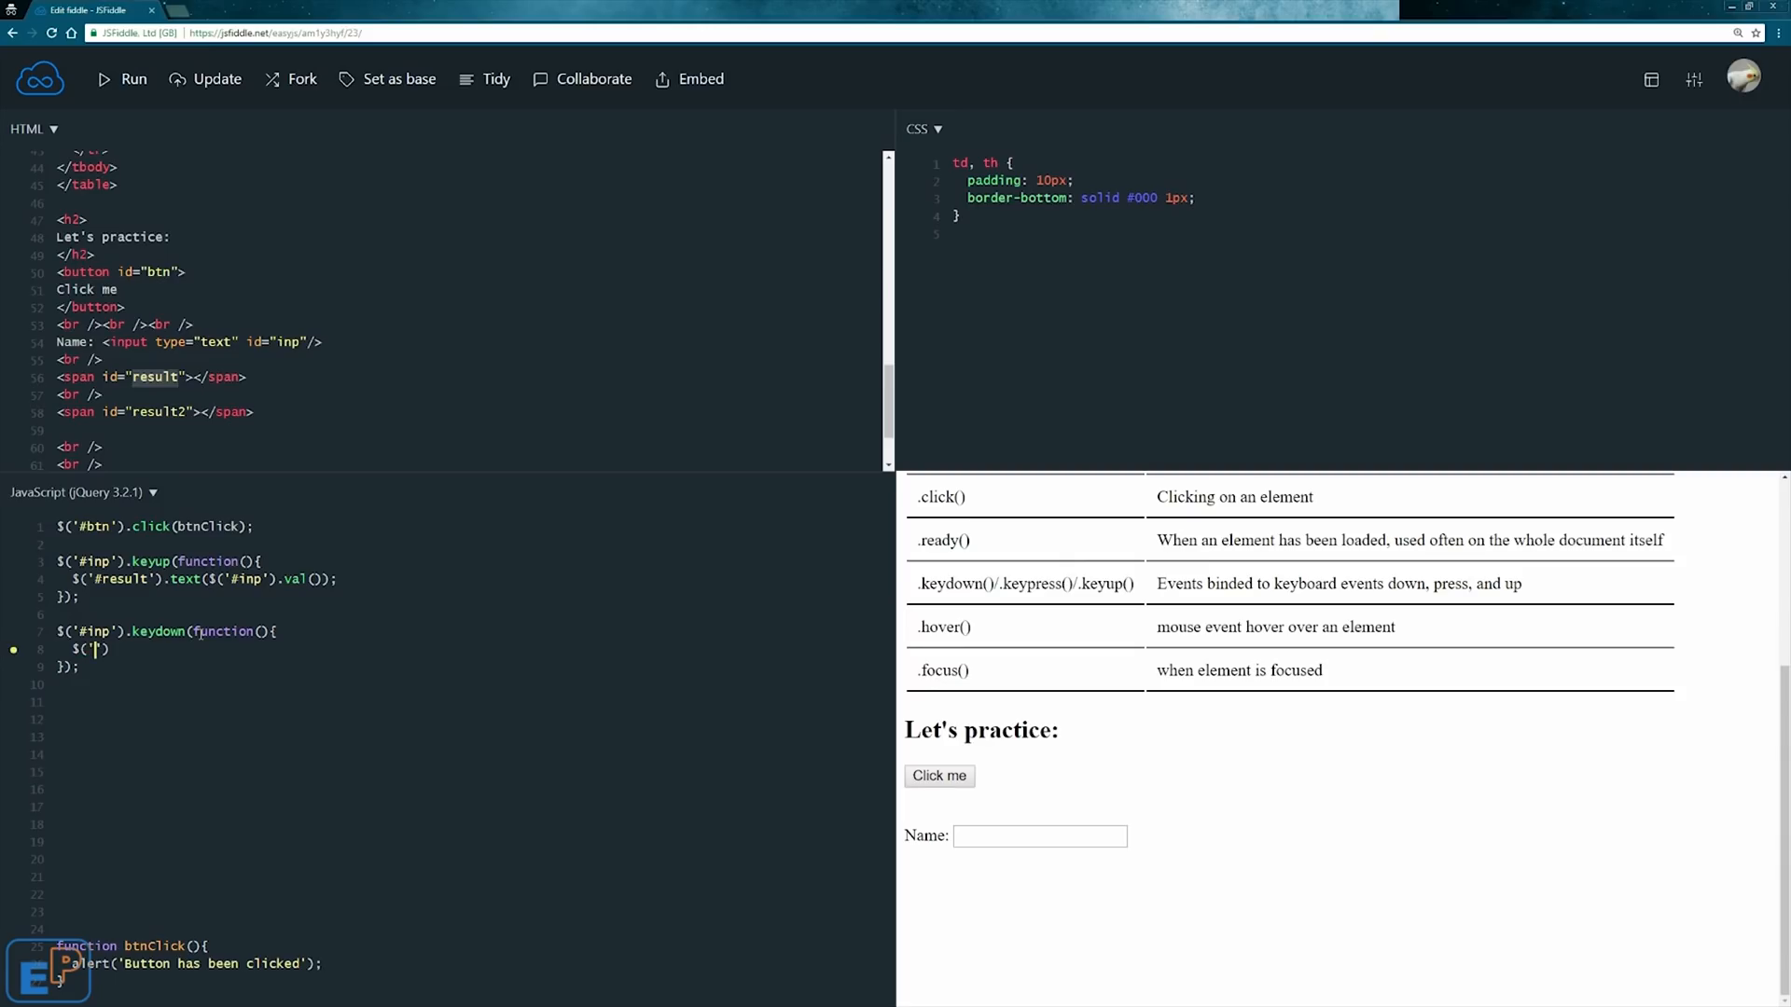
text(#result2)
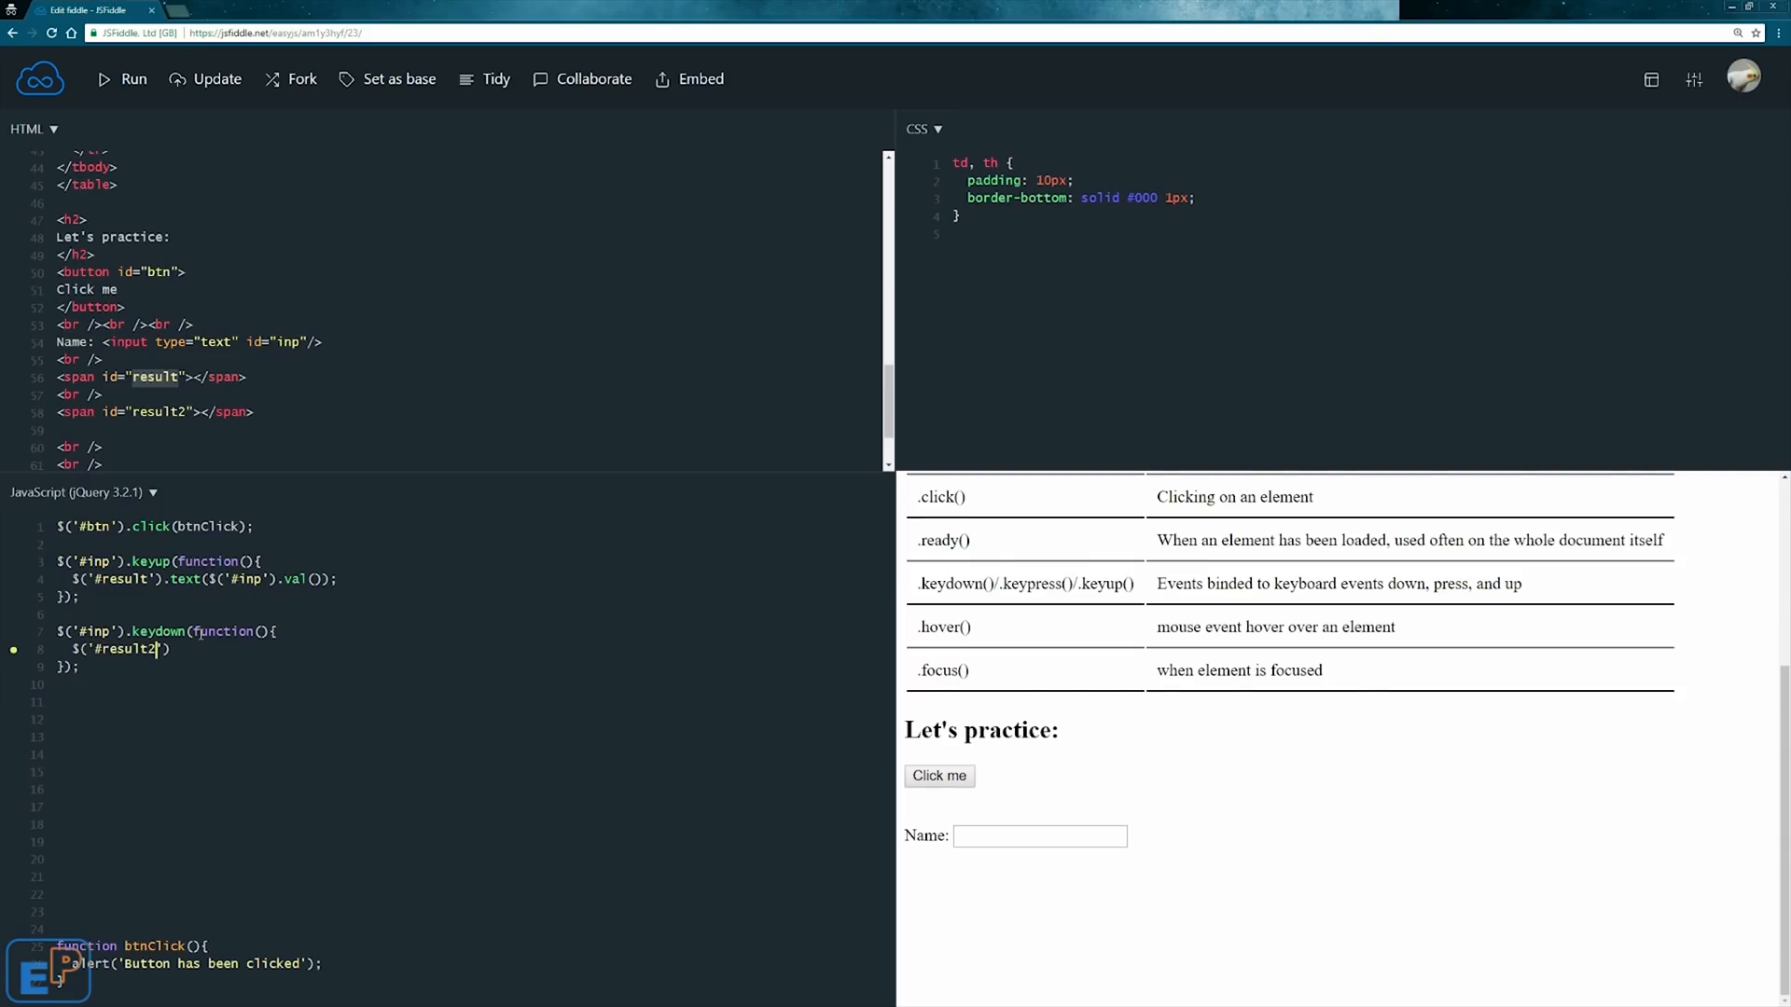
text(.text(""))
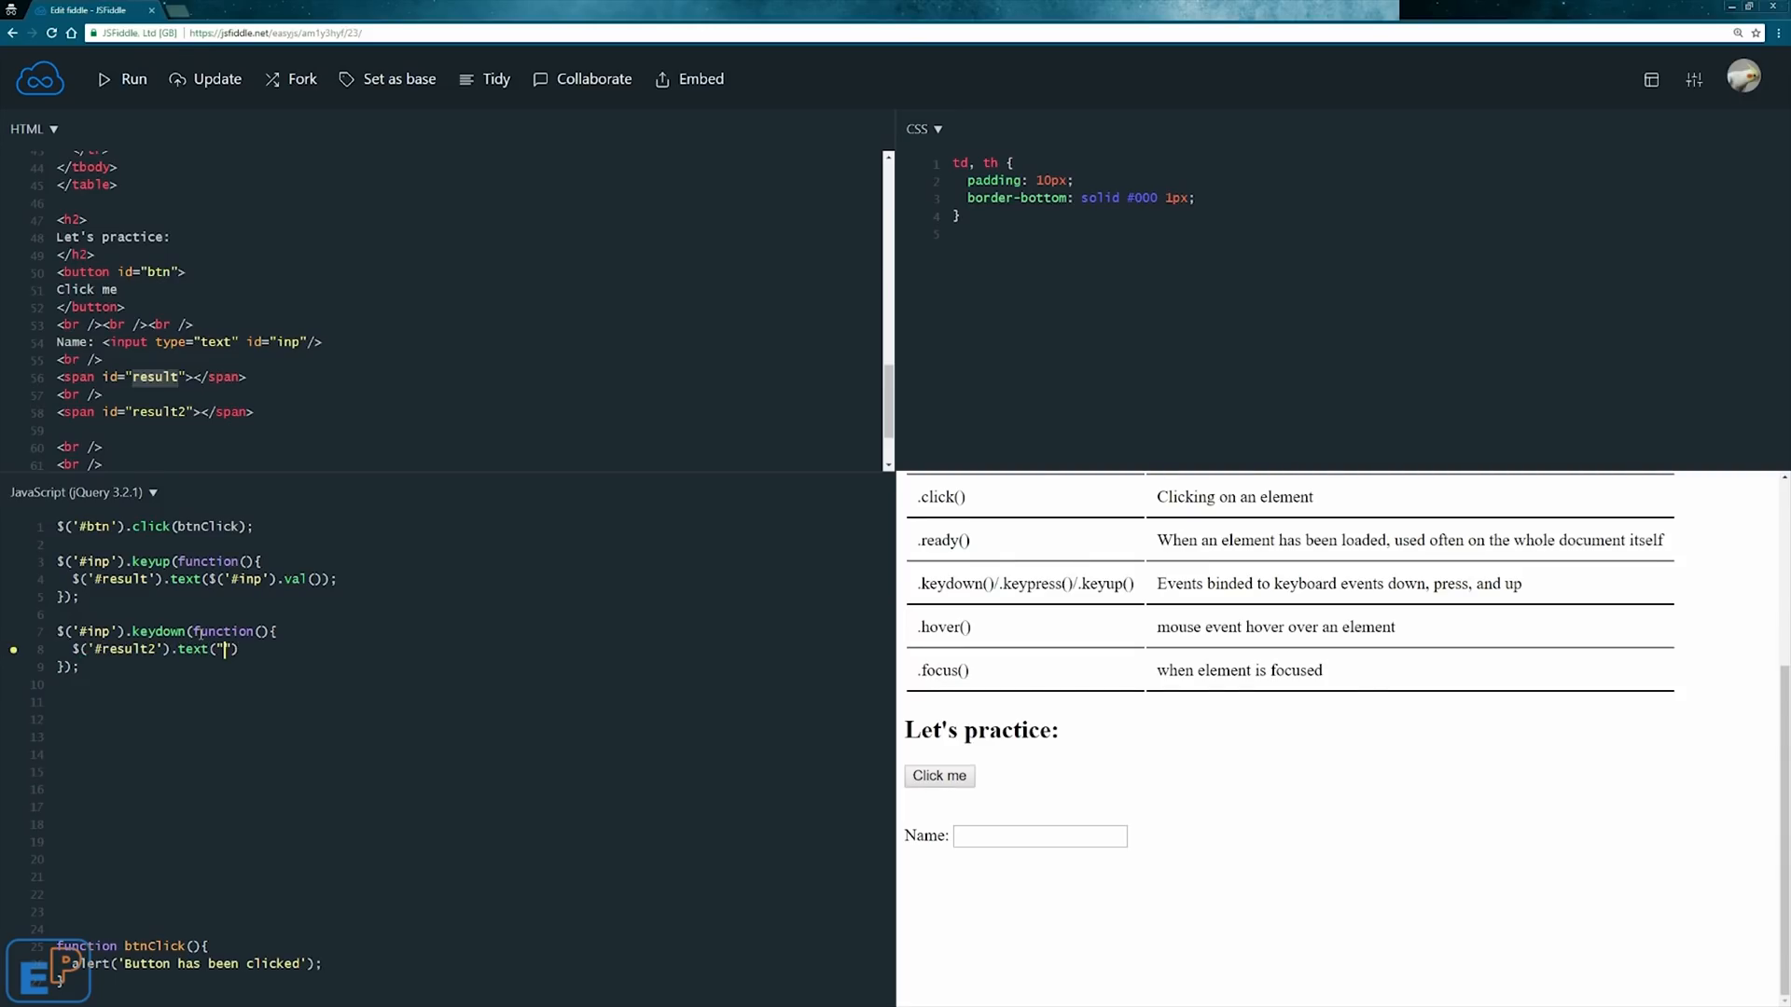
text($()
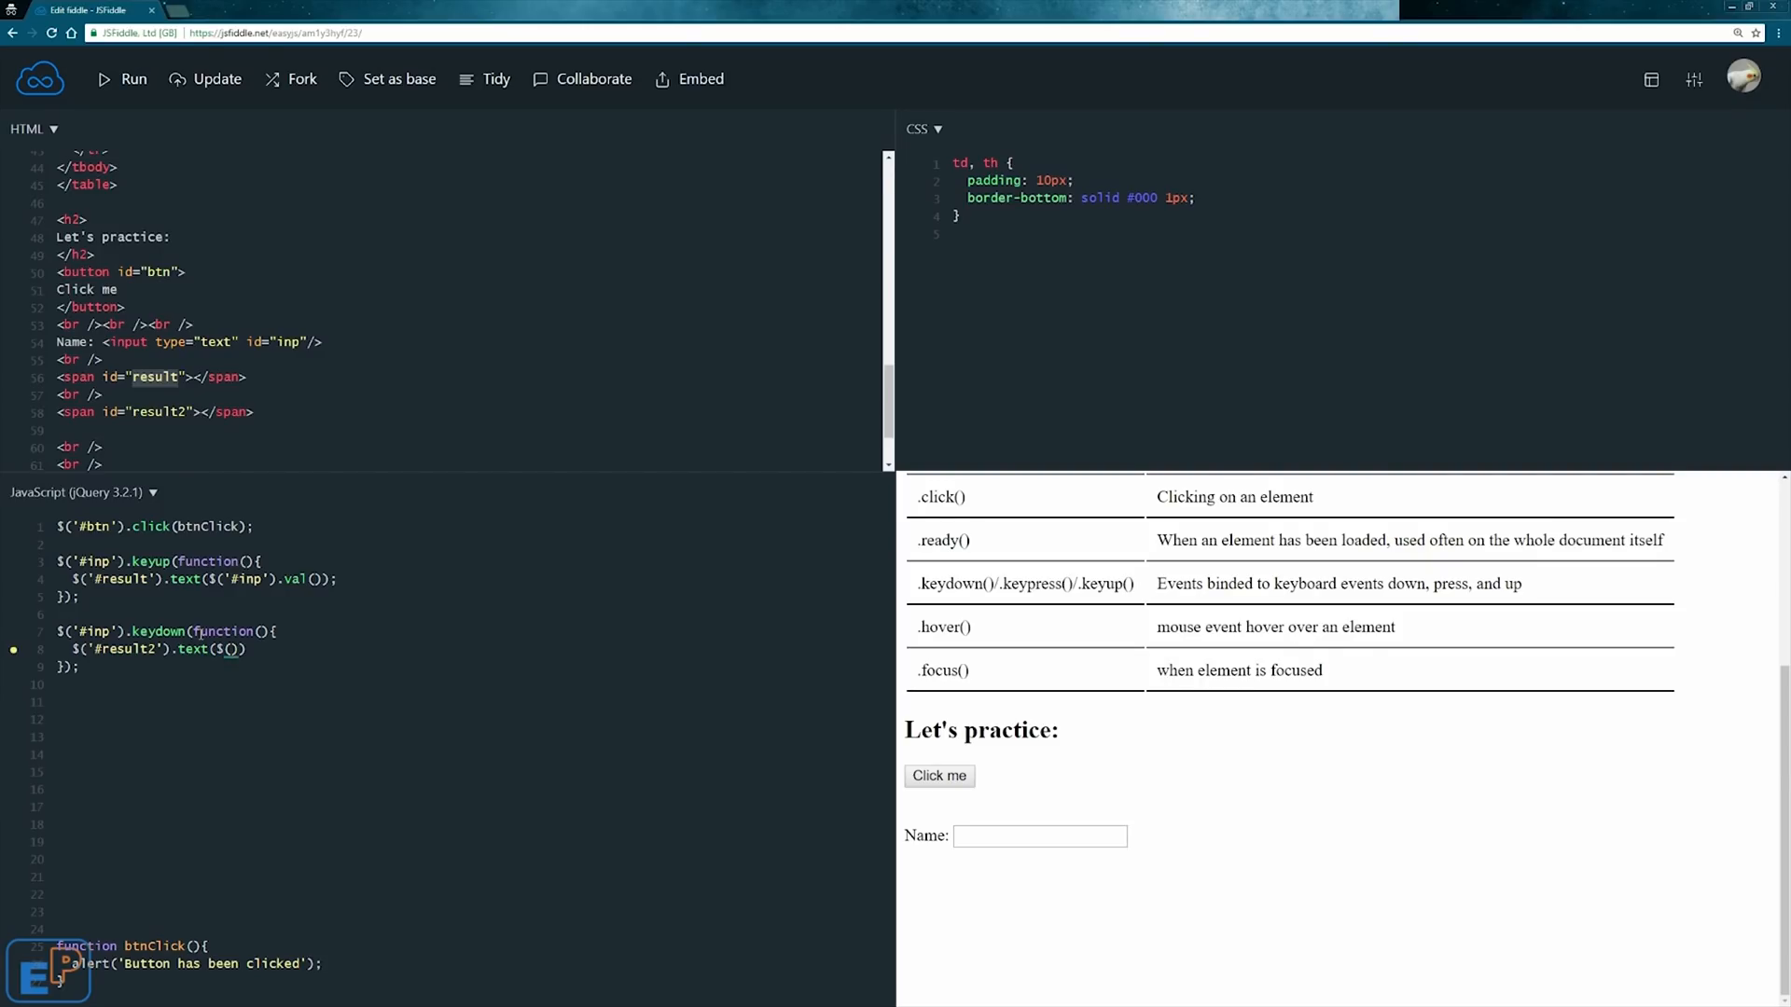
text(#in')
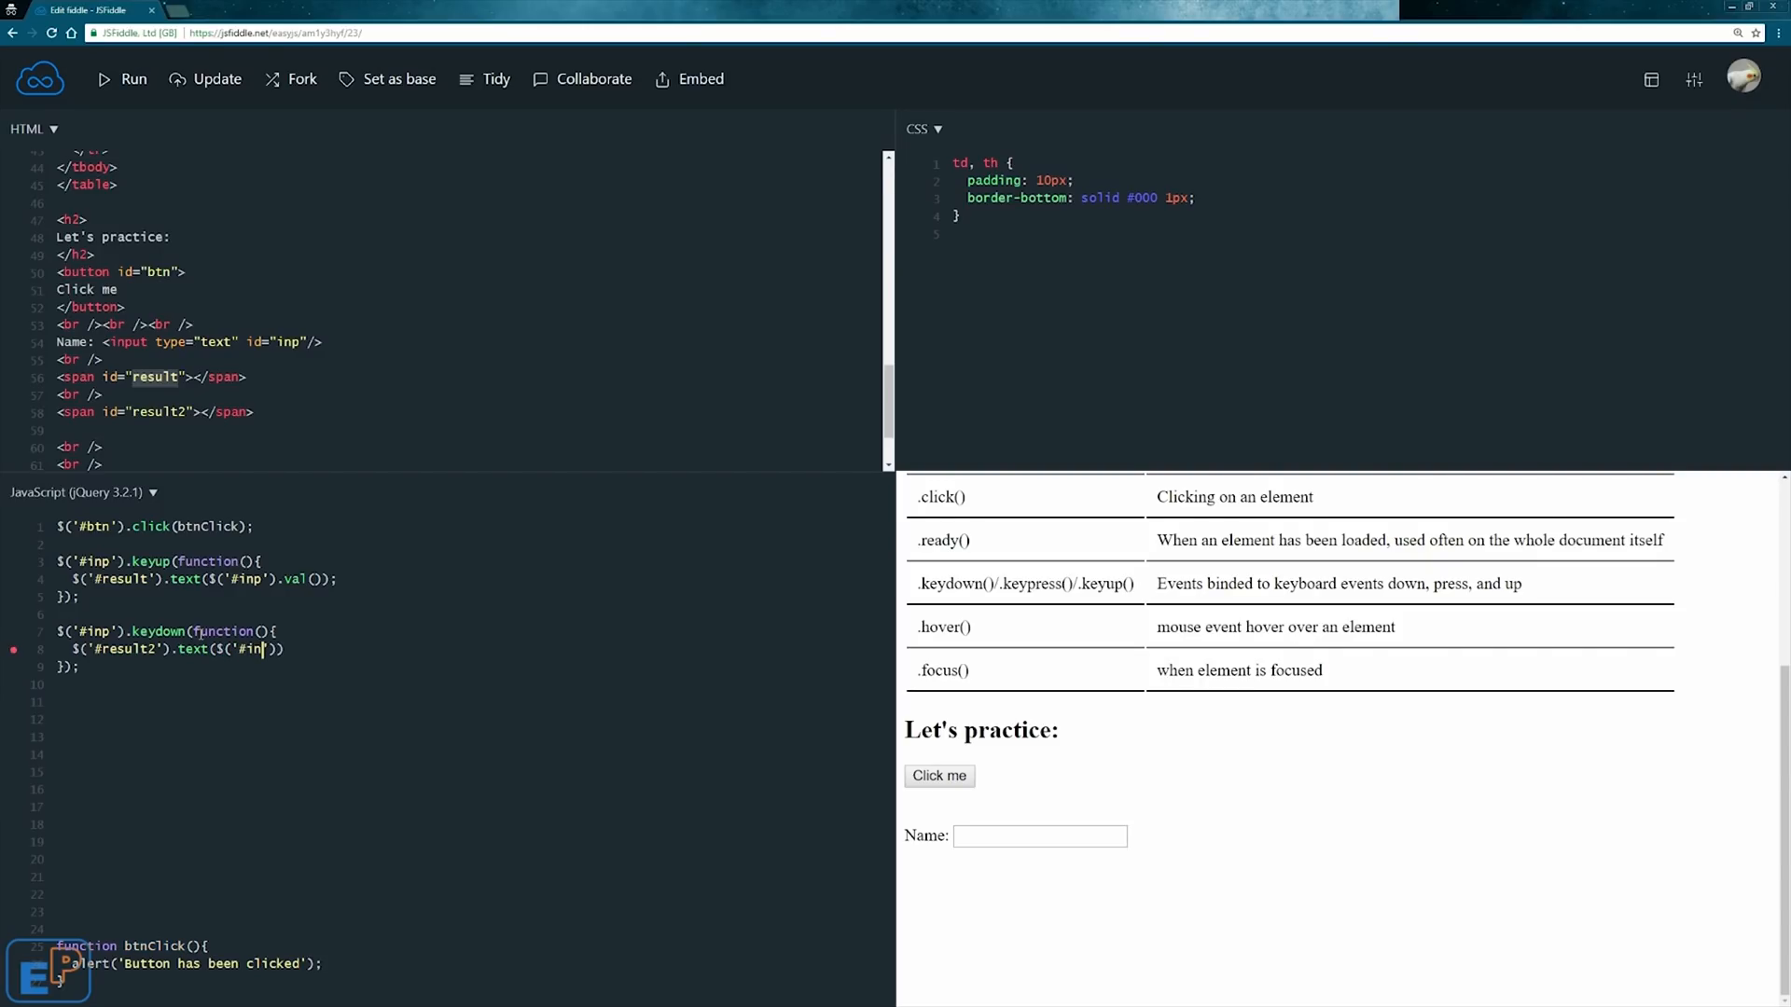
text(.val)
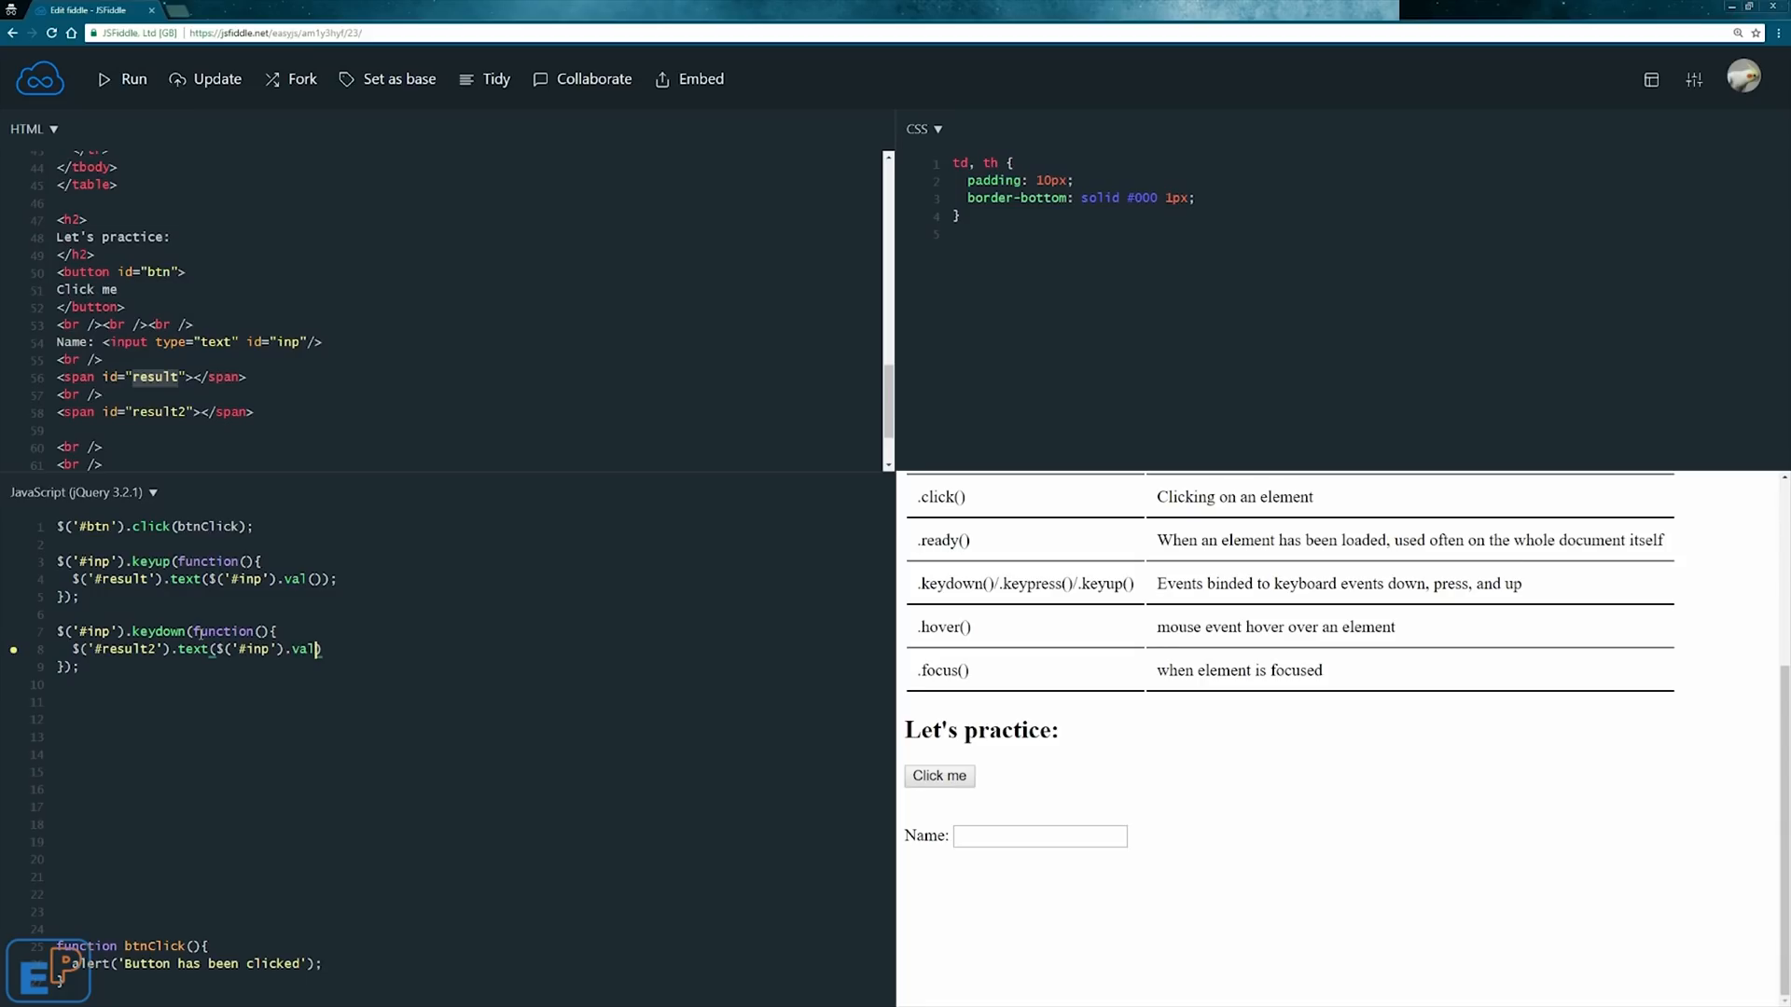
text();)
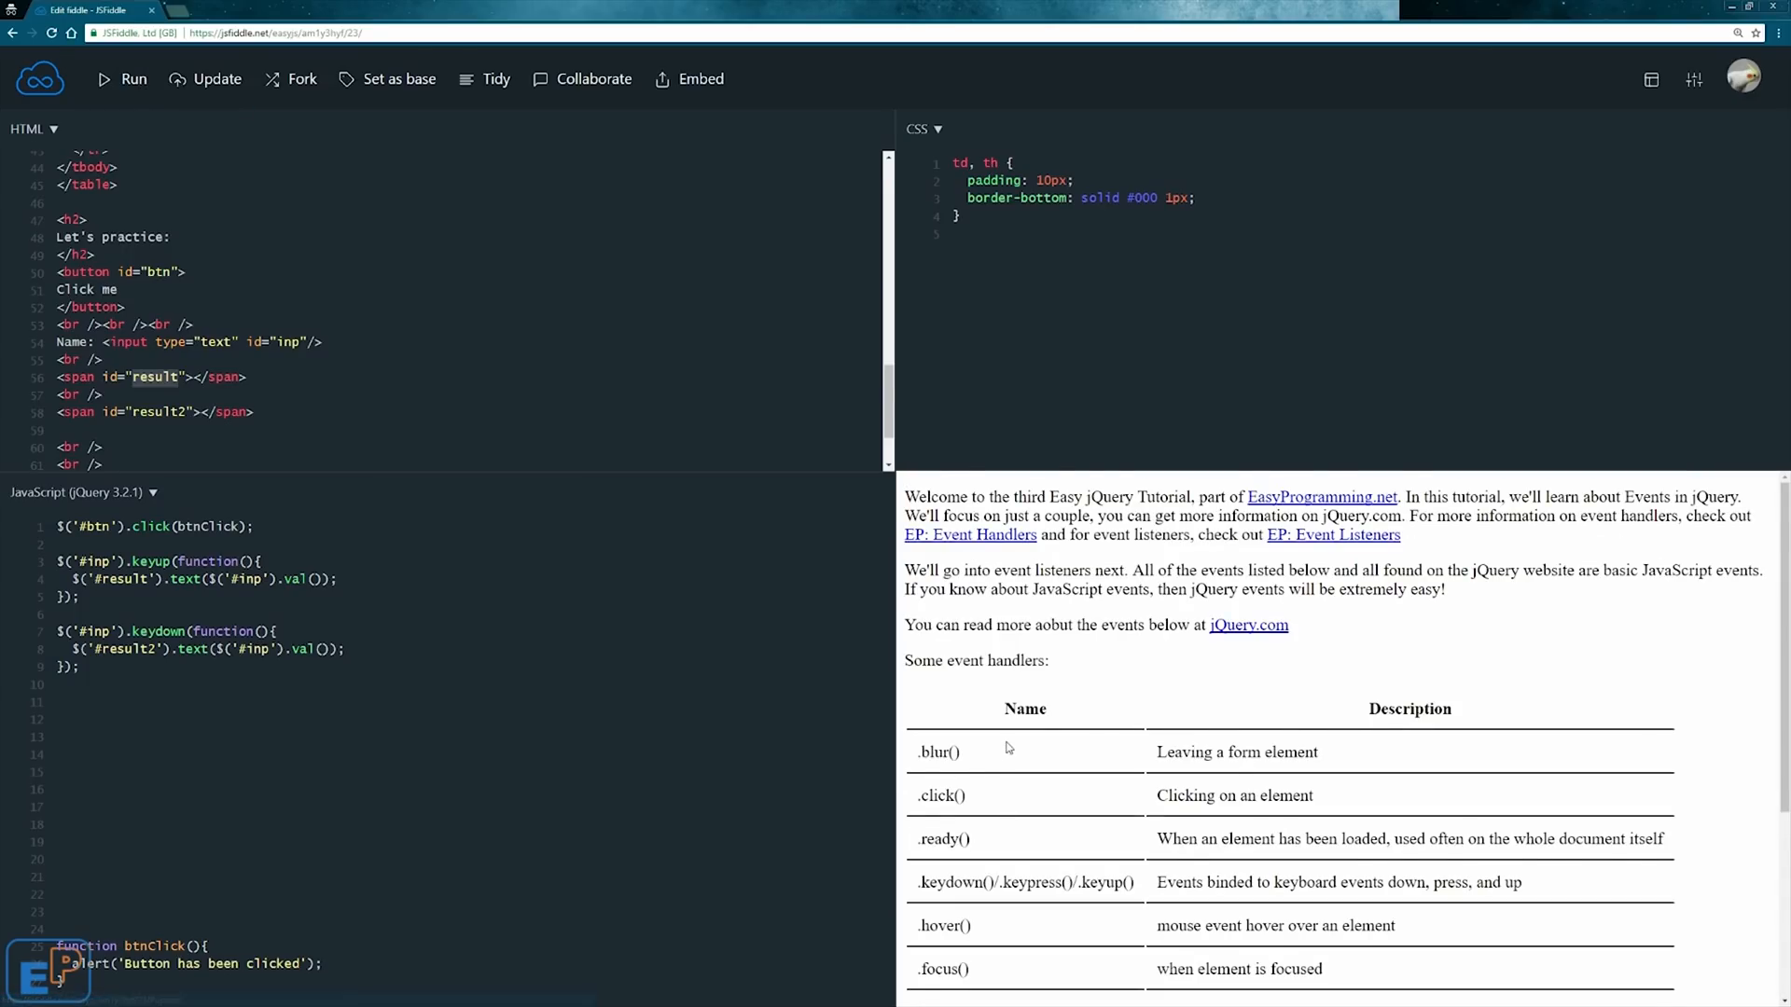
Type digits one at a time into the Name box to watch the keydown line lag behind keyup
scroll(down, 3)
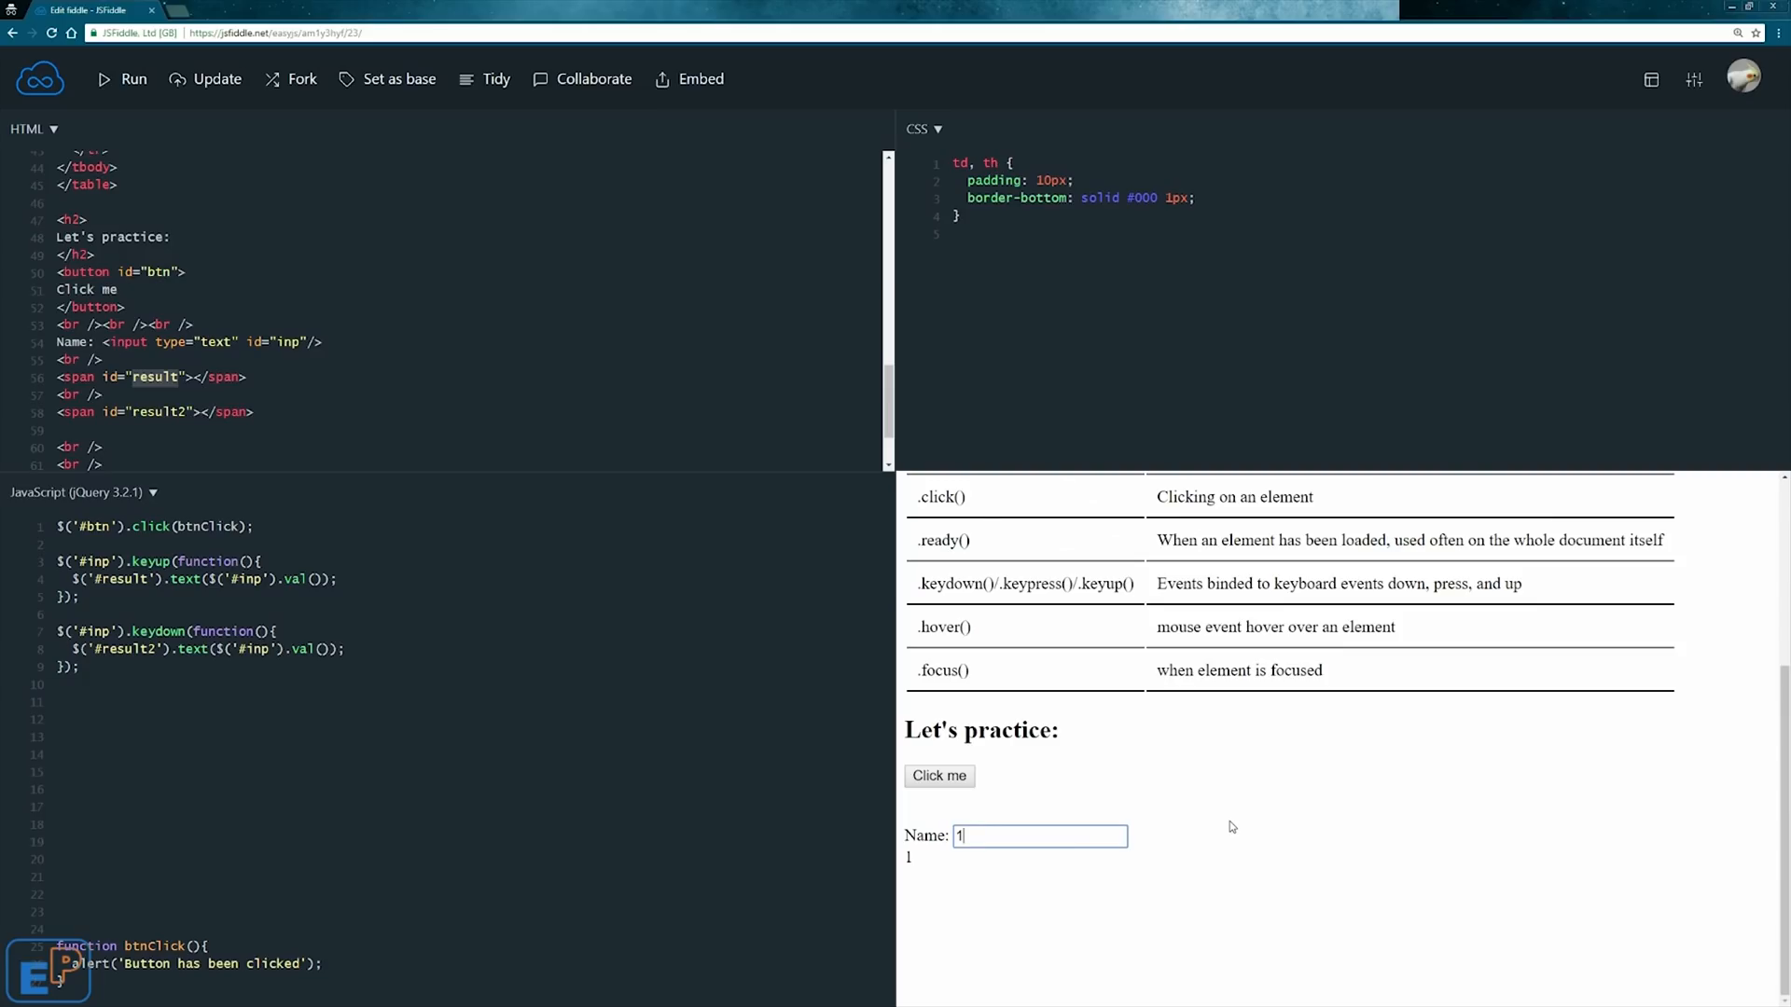
text(12345)
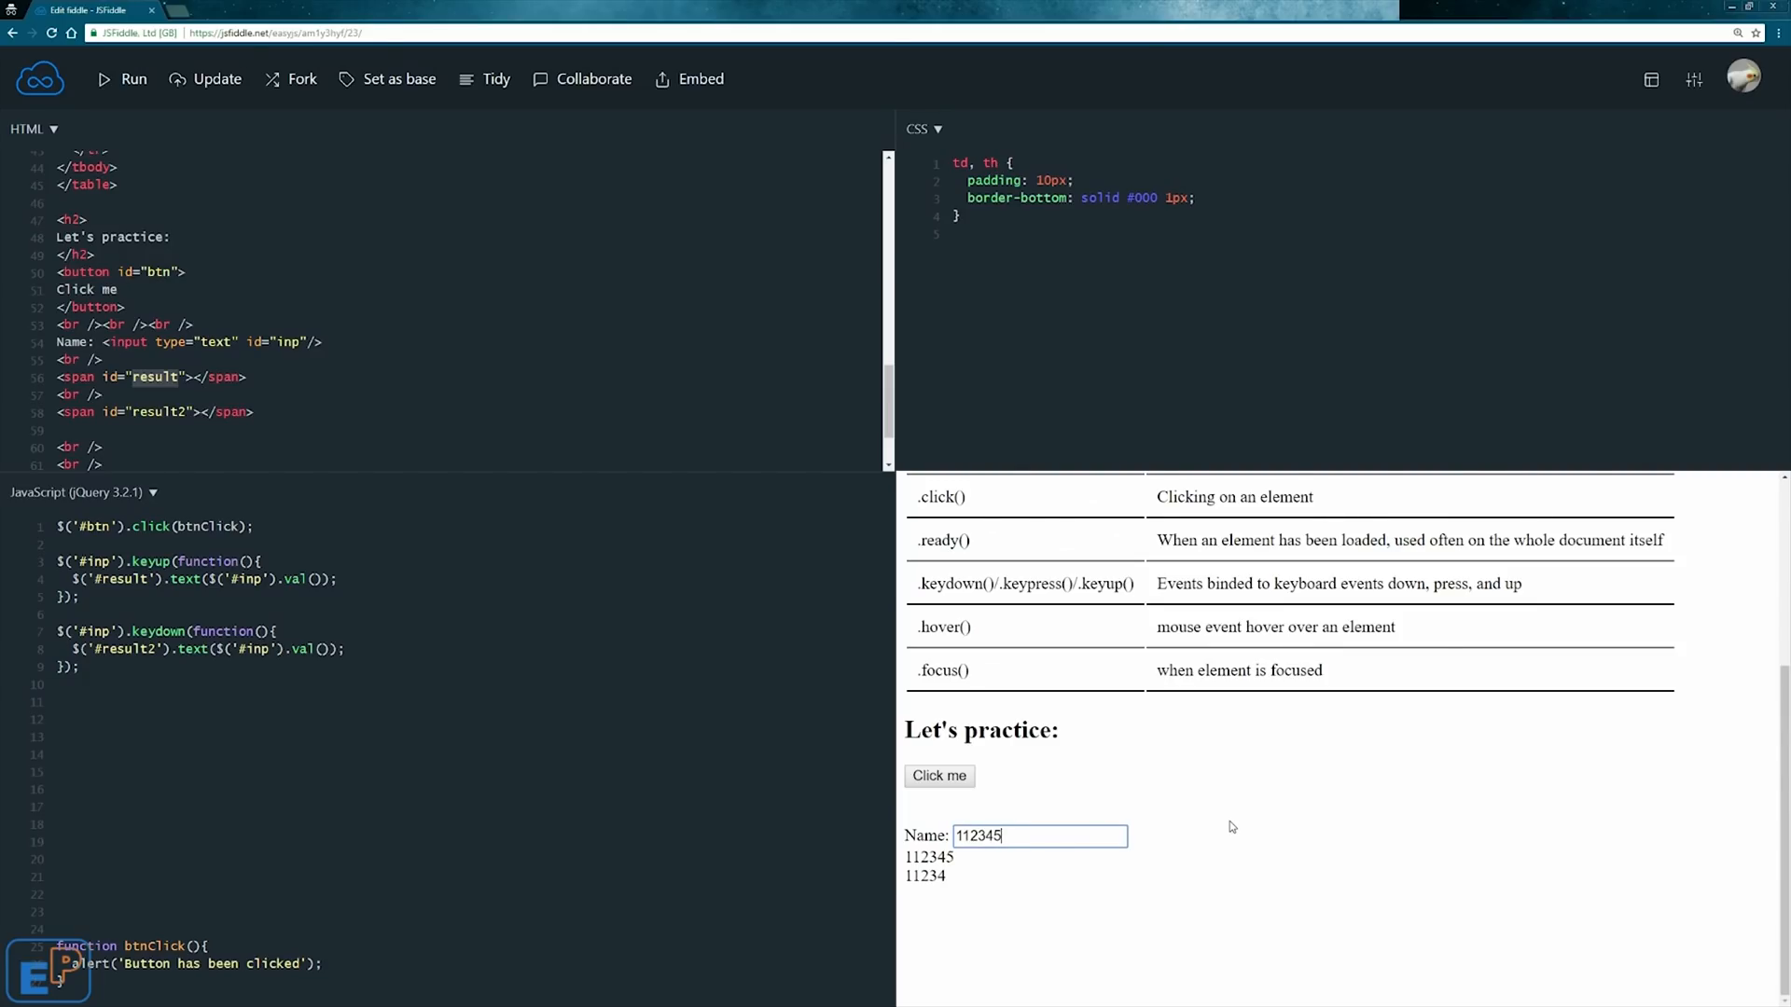
text(6)
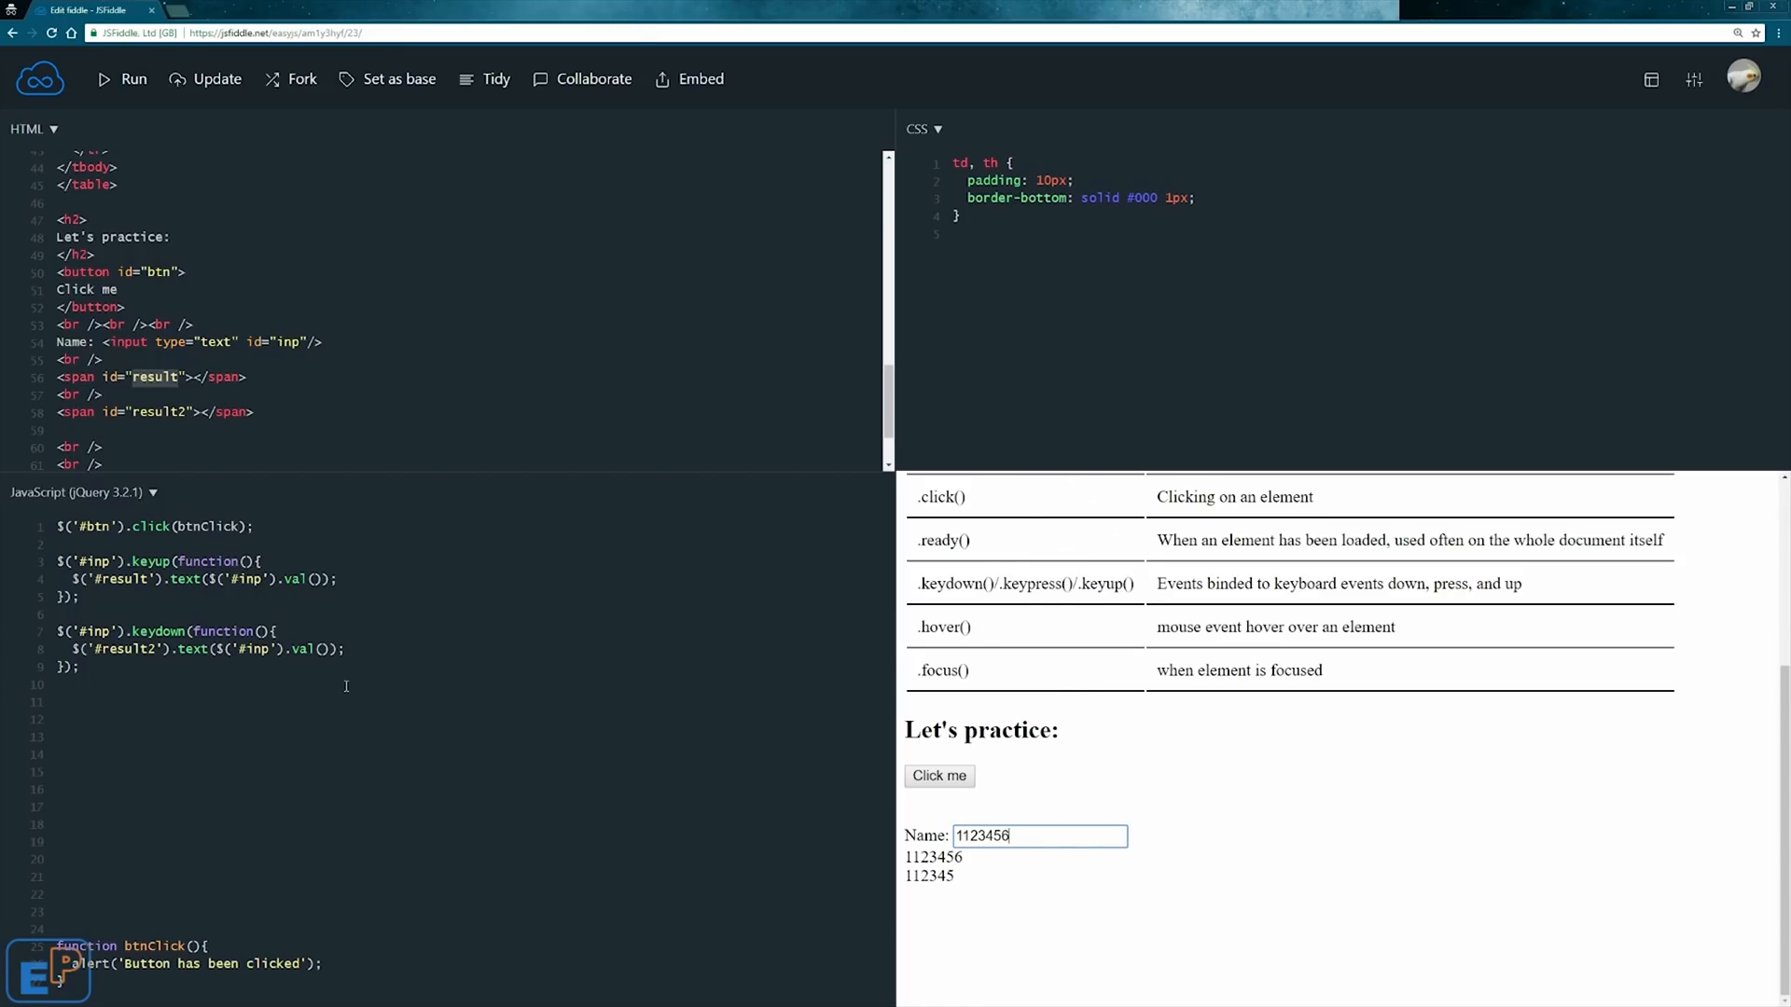
mouse_move(1071, 633)
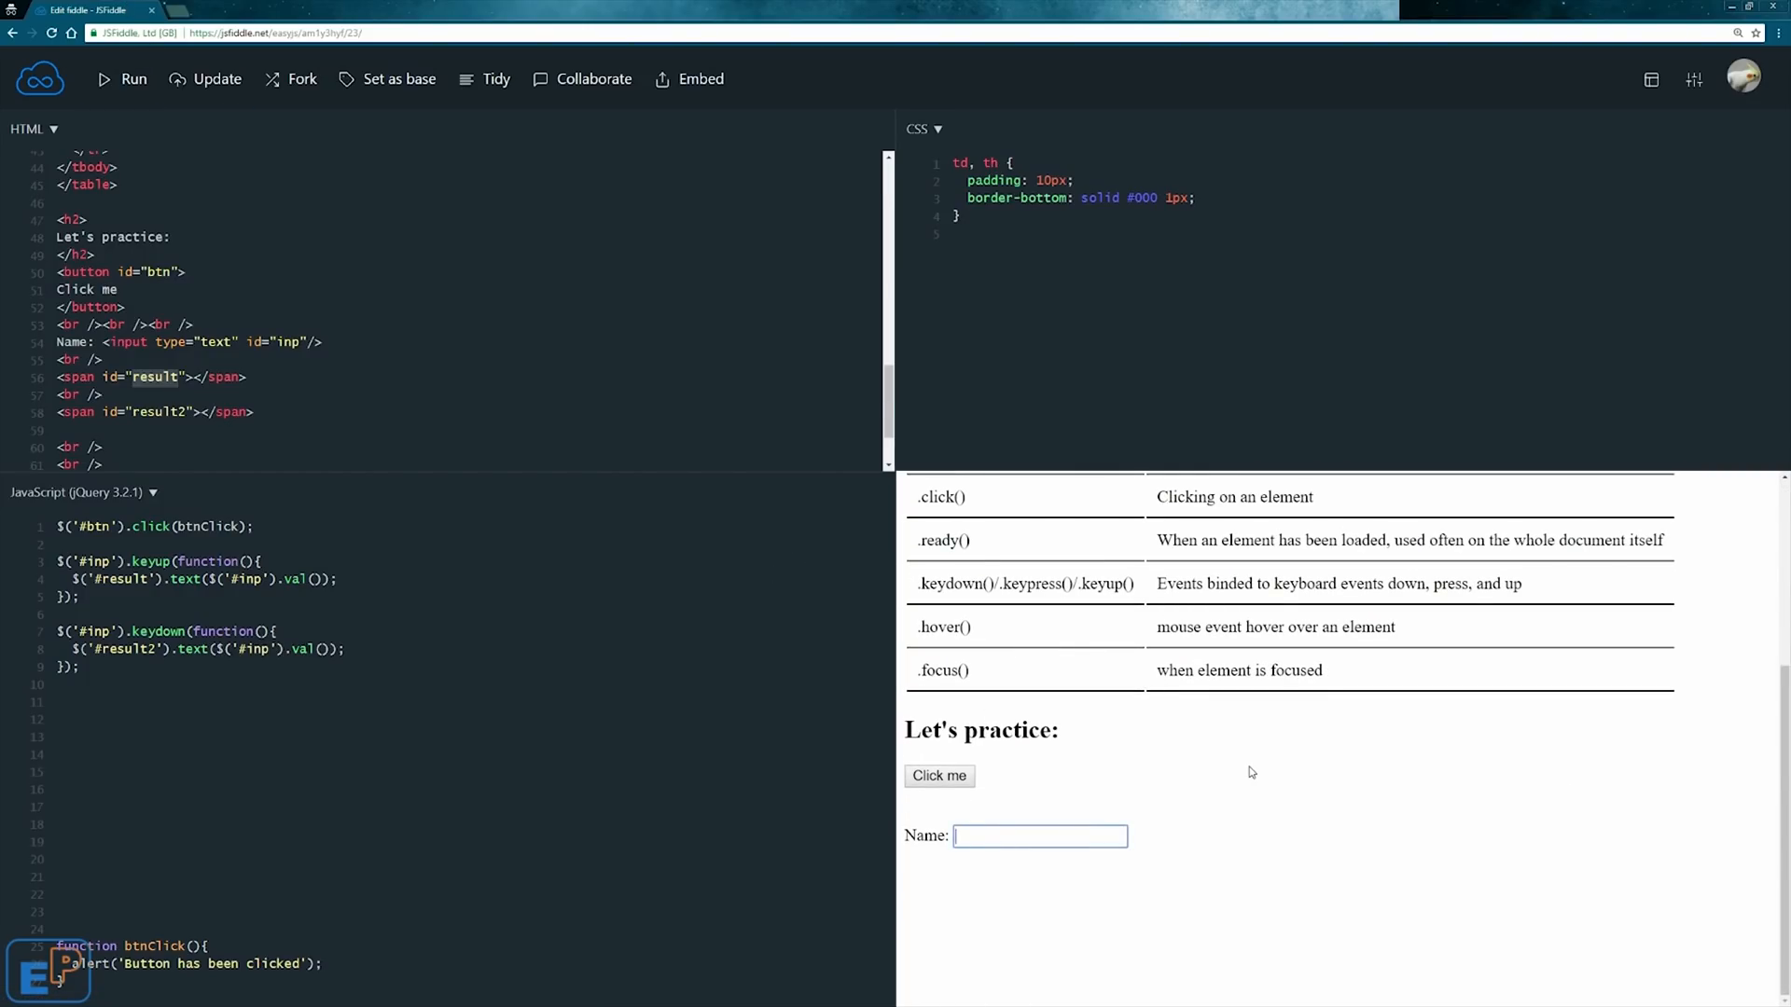
text(111111111111111111111111)
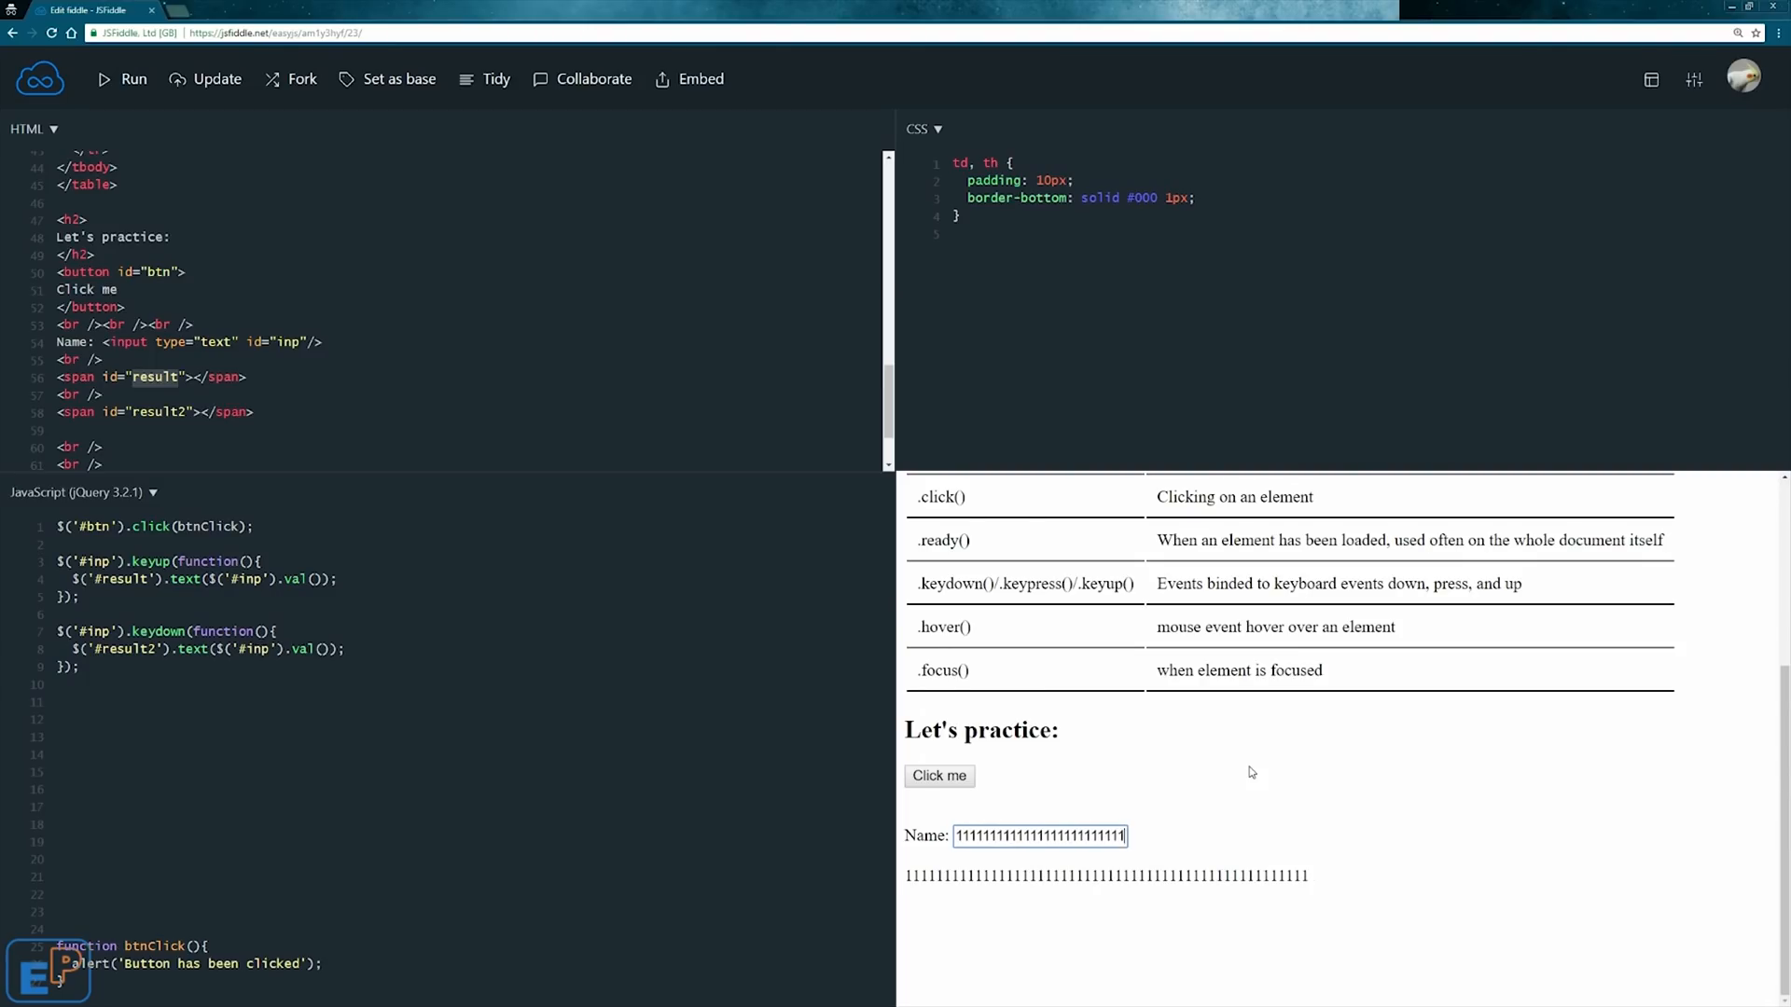
text(1)
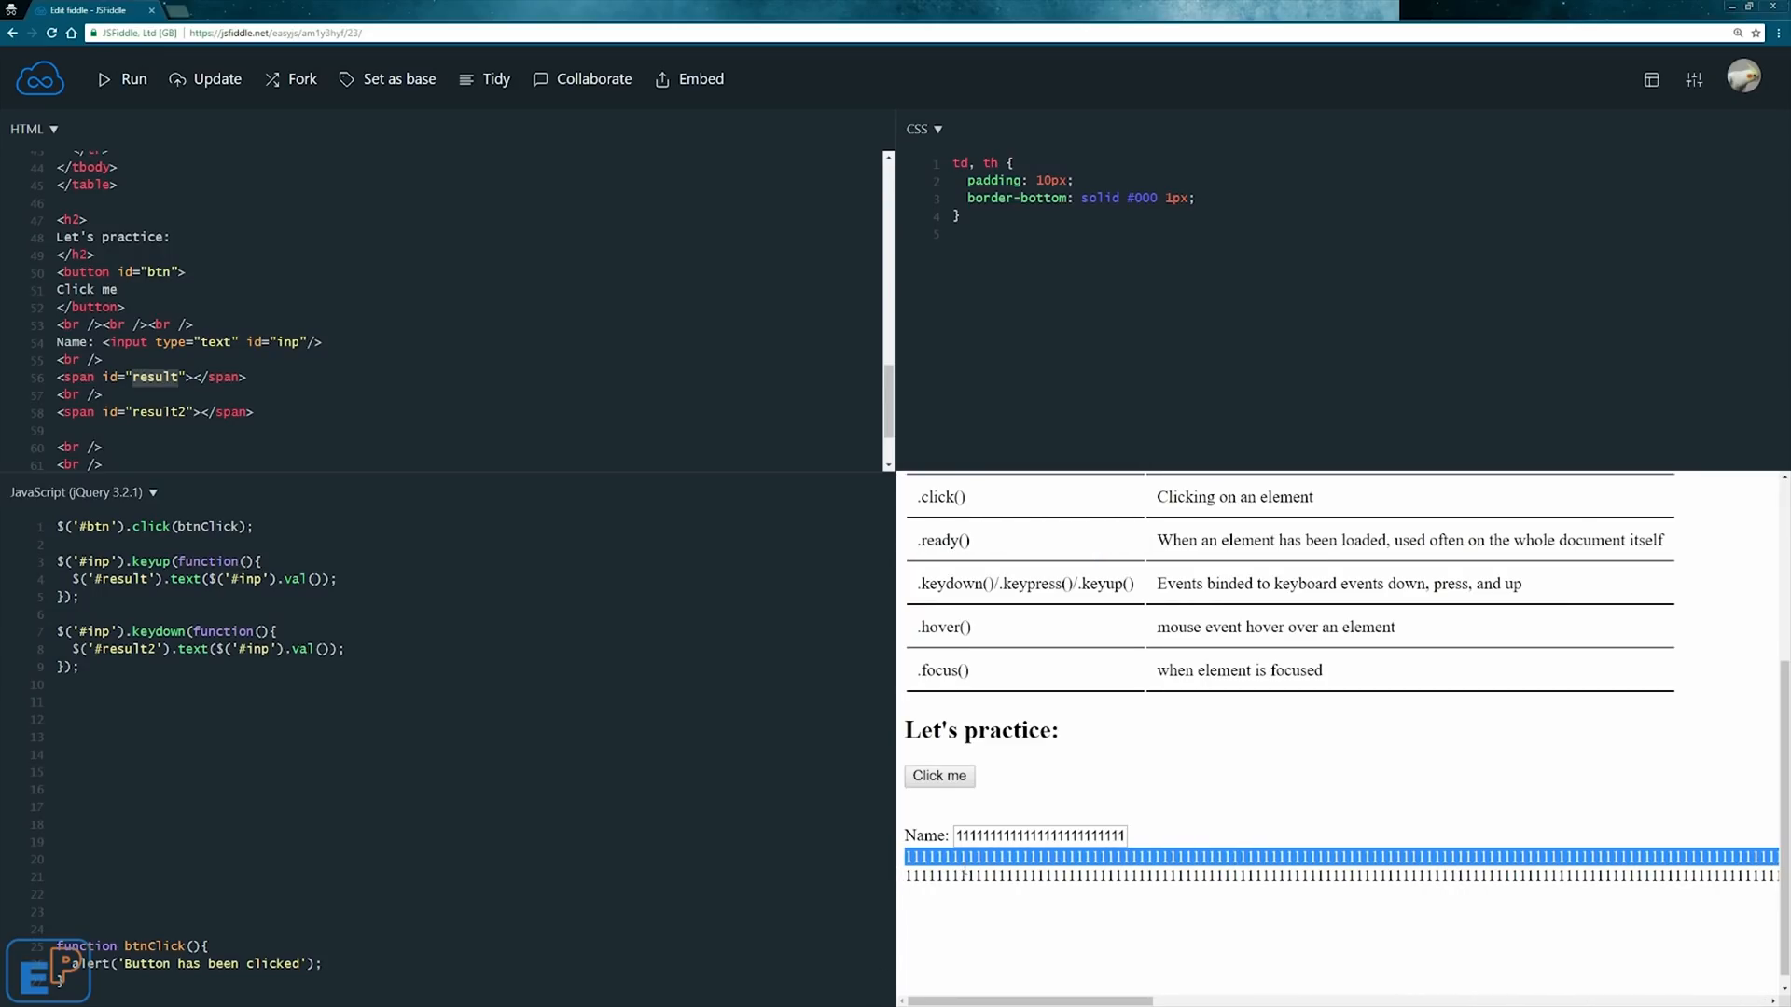
Type a longer string into the Name box and select it to compare the two output lines
click(1039, 836)
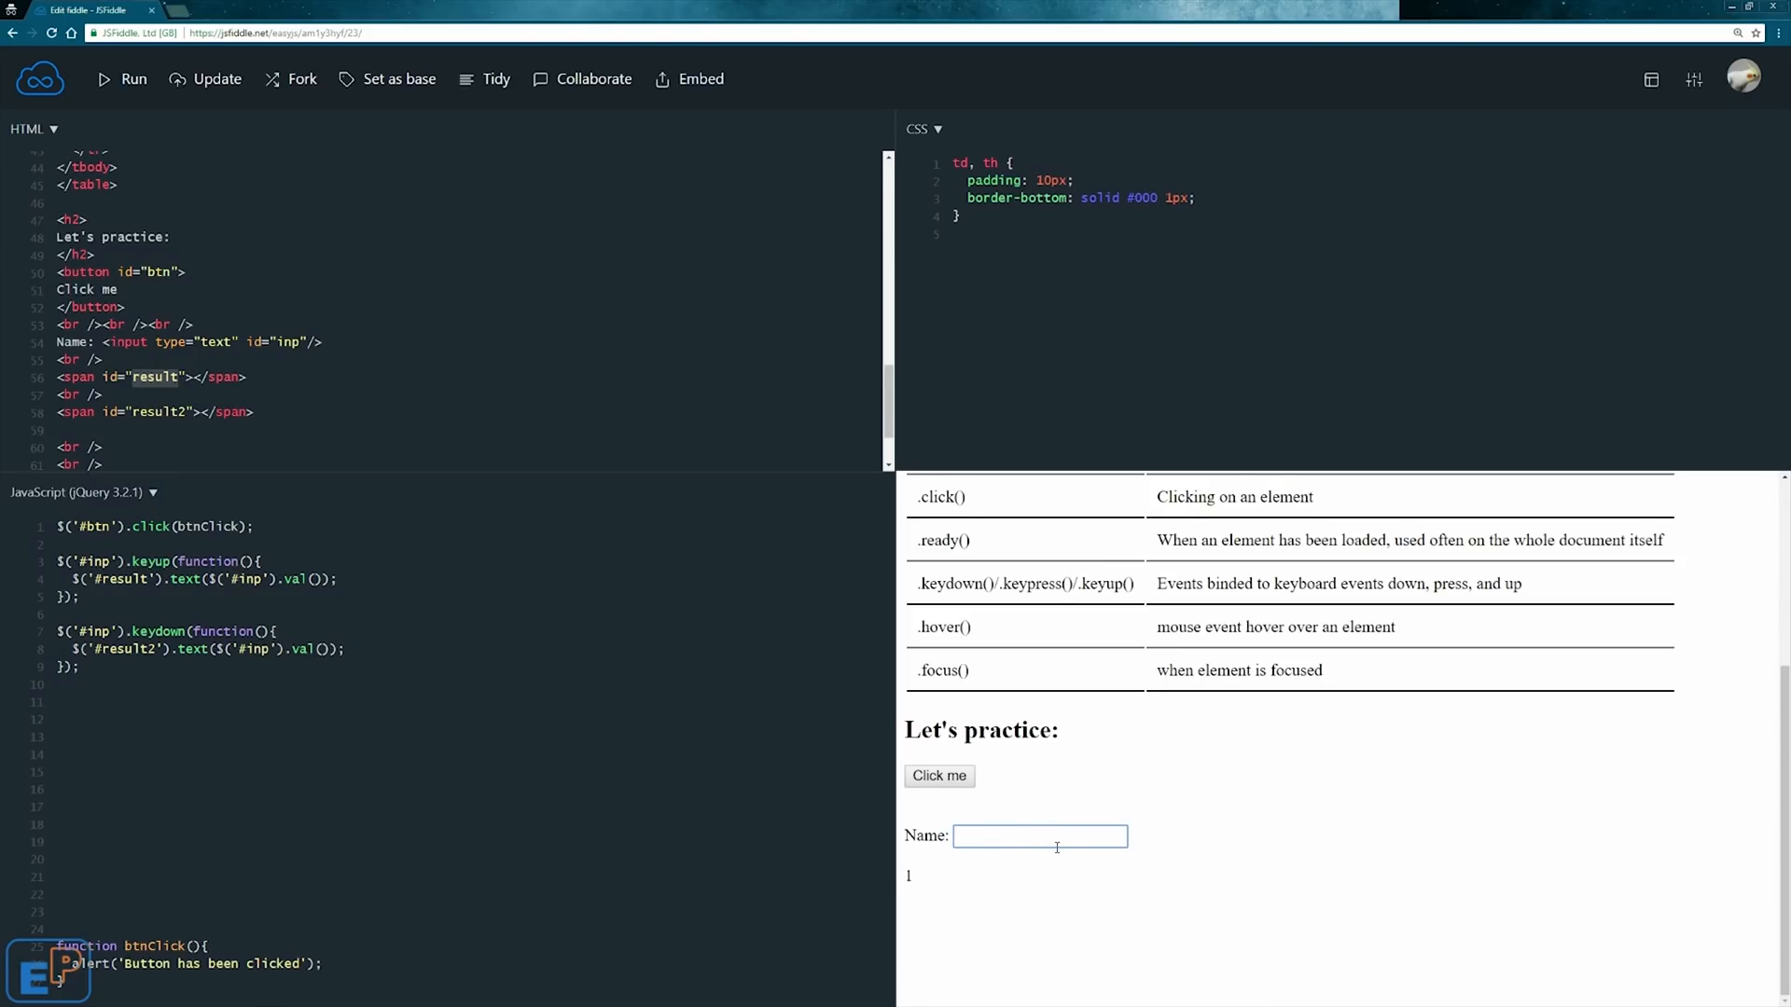
text(654134165131fdsg)
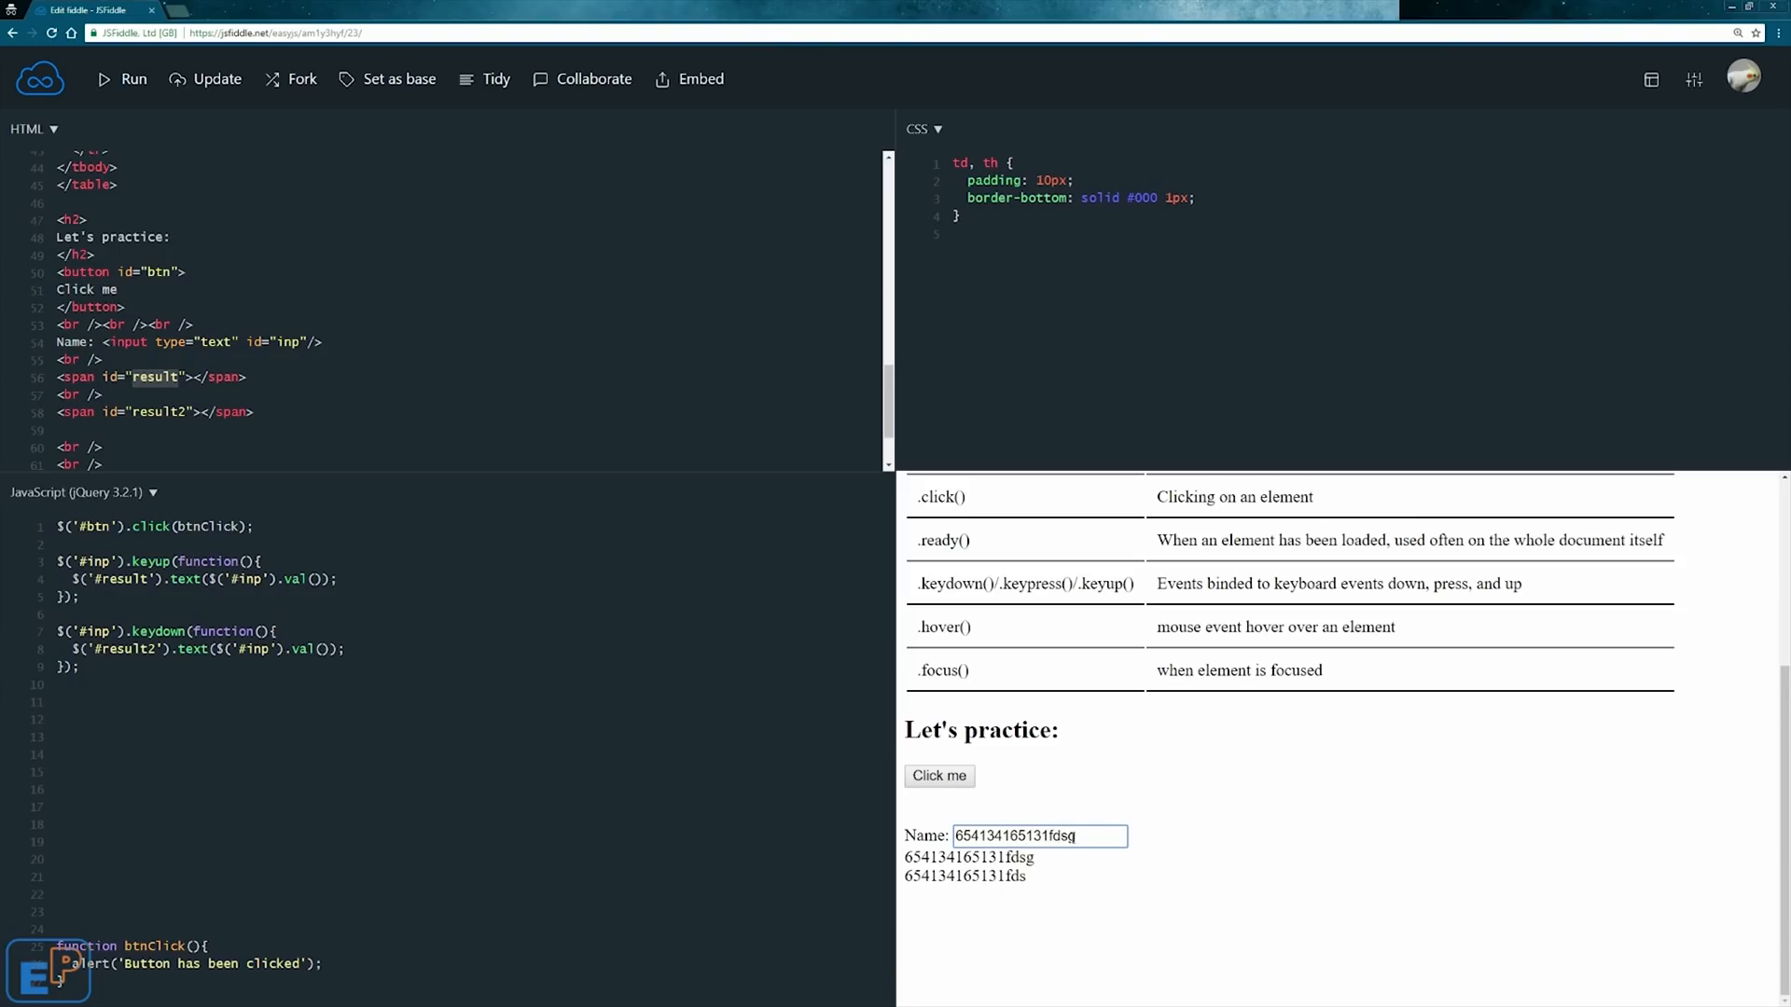
triple_click(1037, 835)
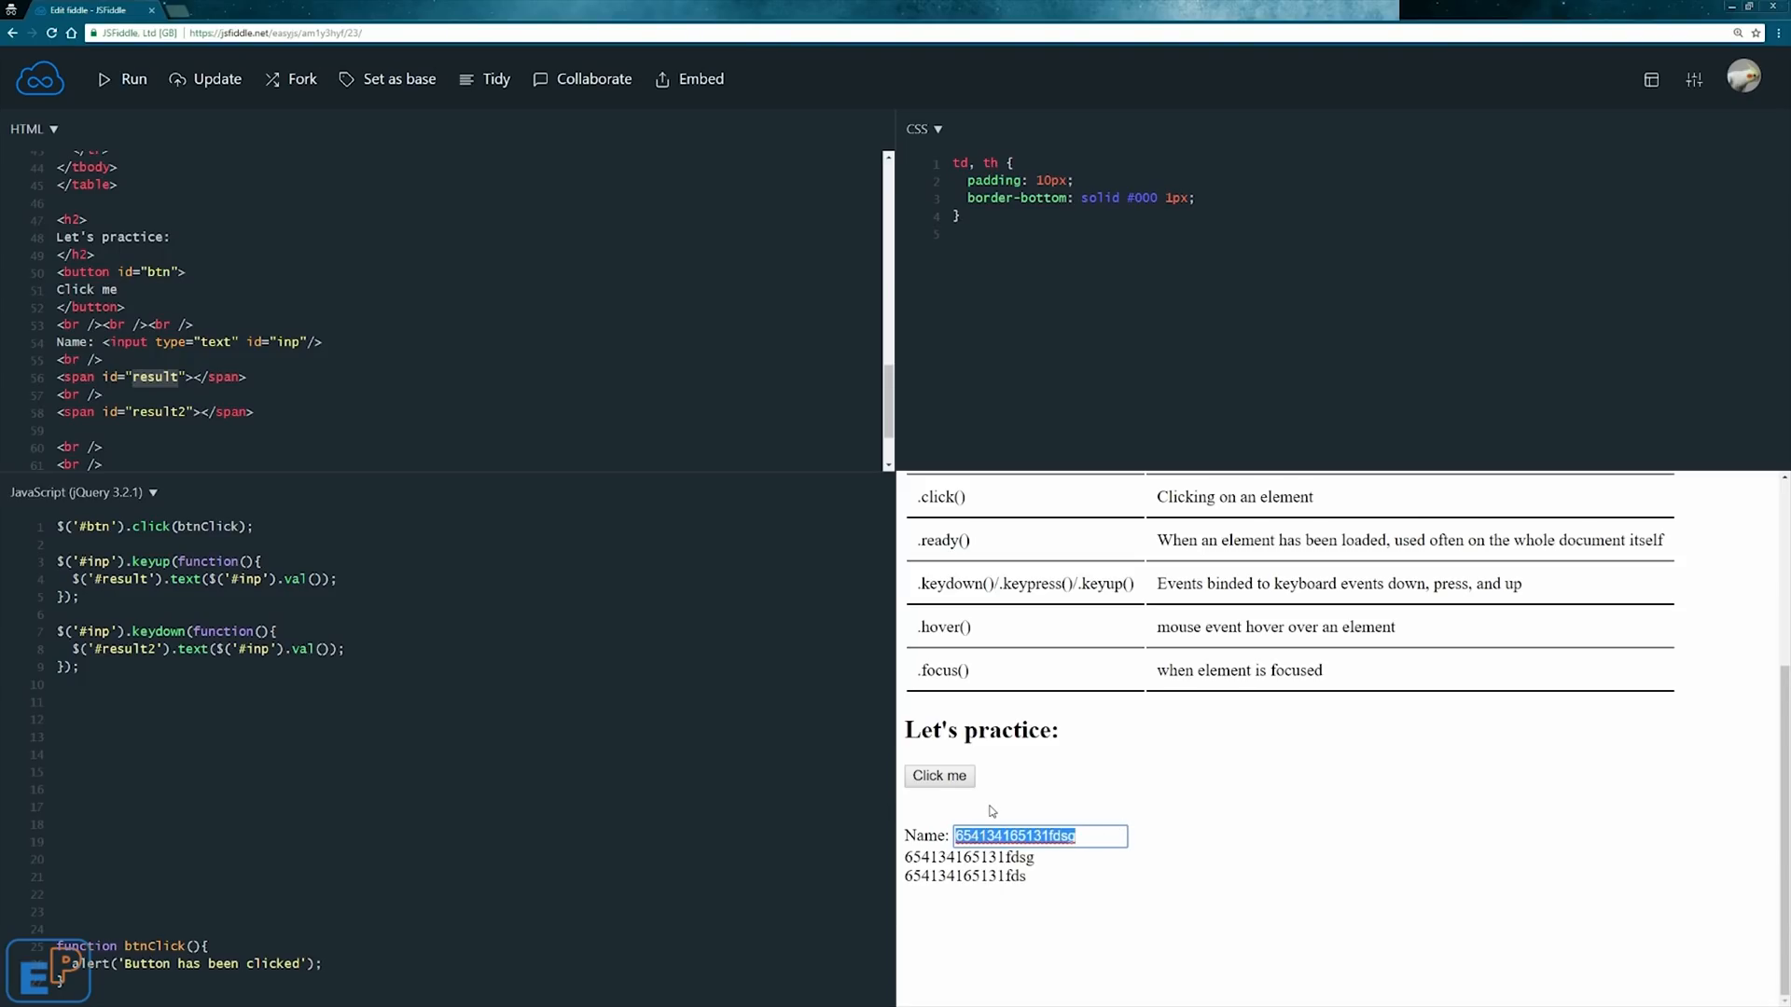
mouse_move(1207, 879)
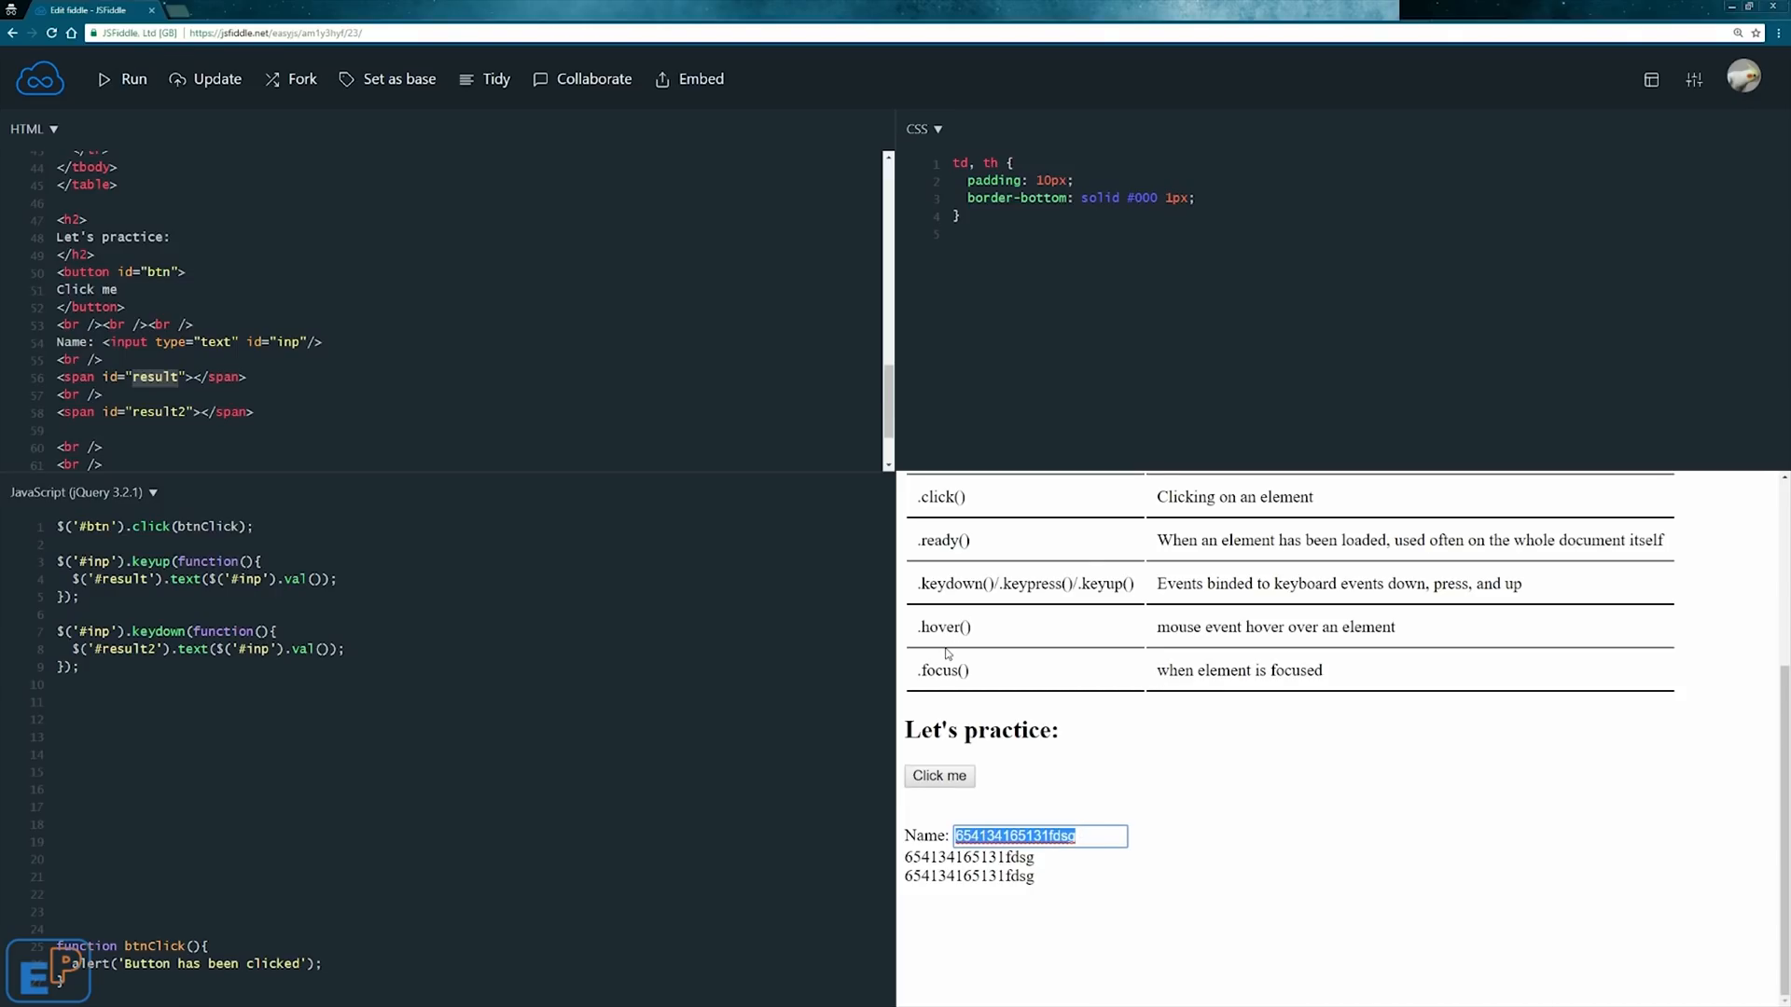
scroll(up, 3)
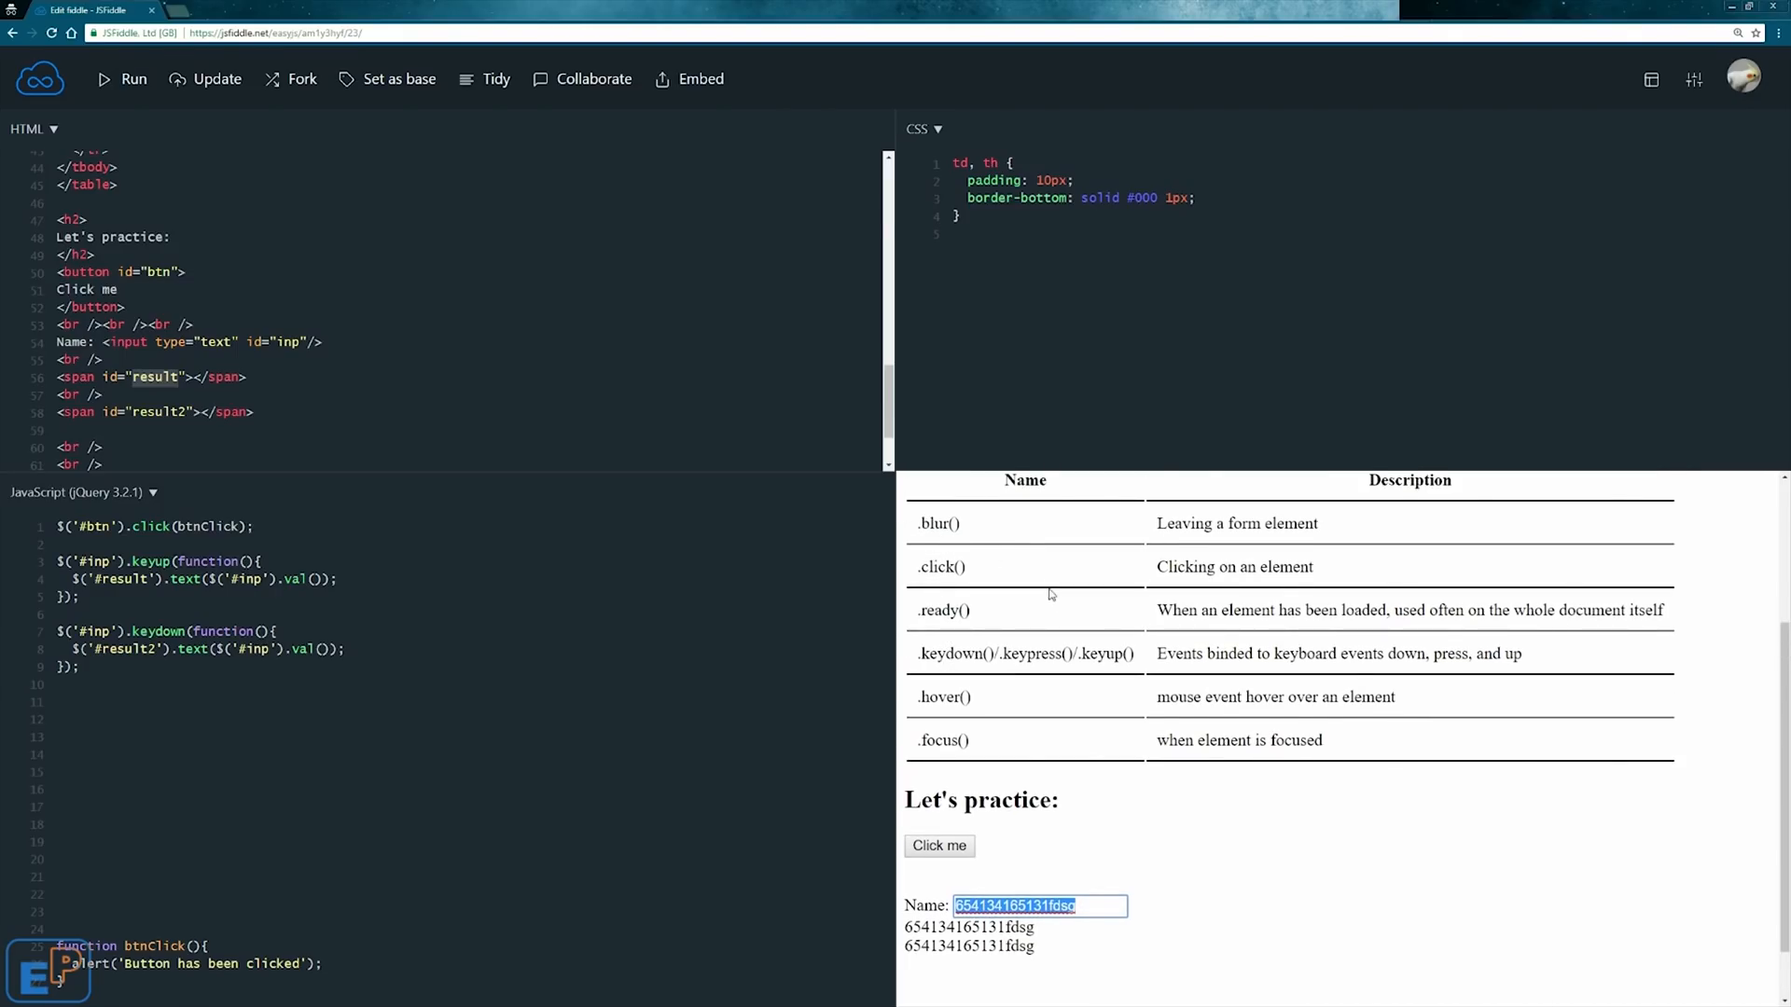
mouse_move(972, 718)
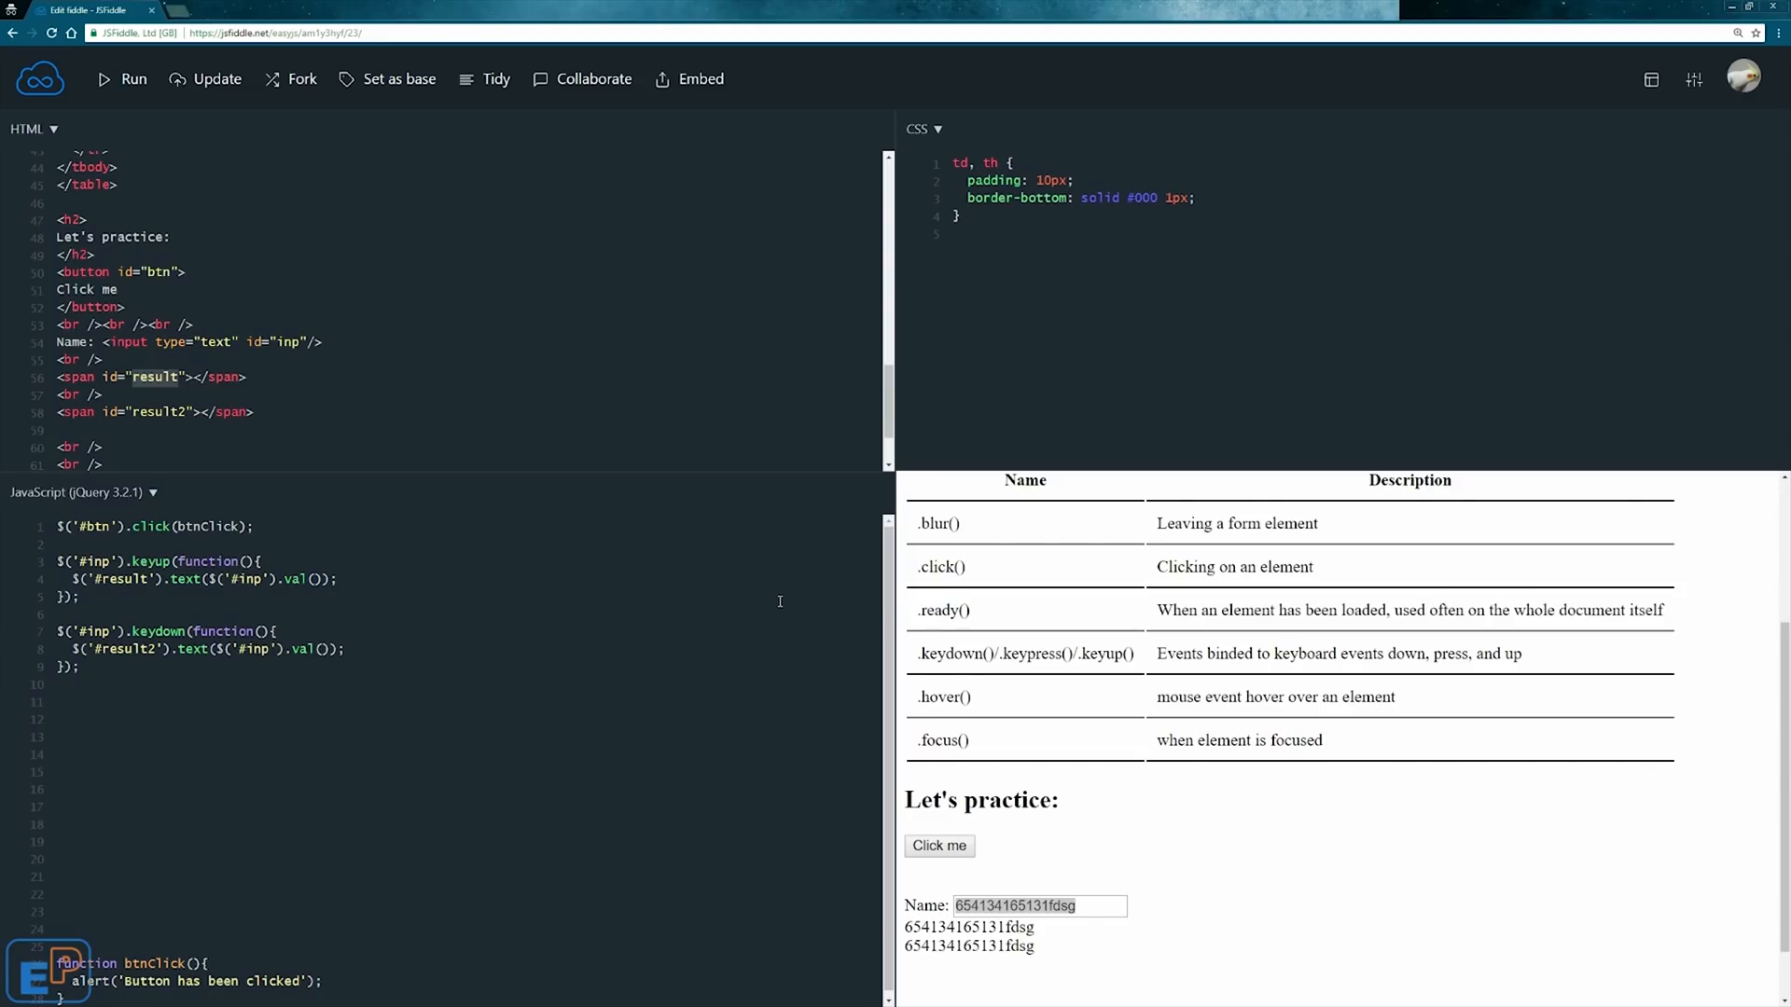
mouse_move(1082, 686)
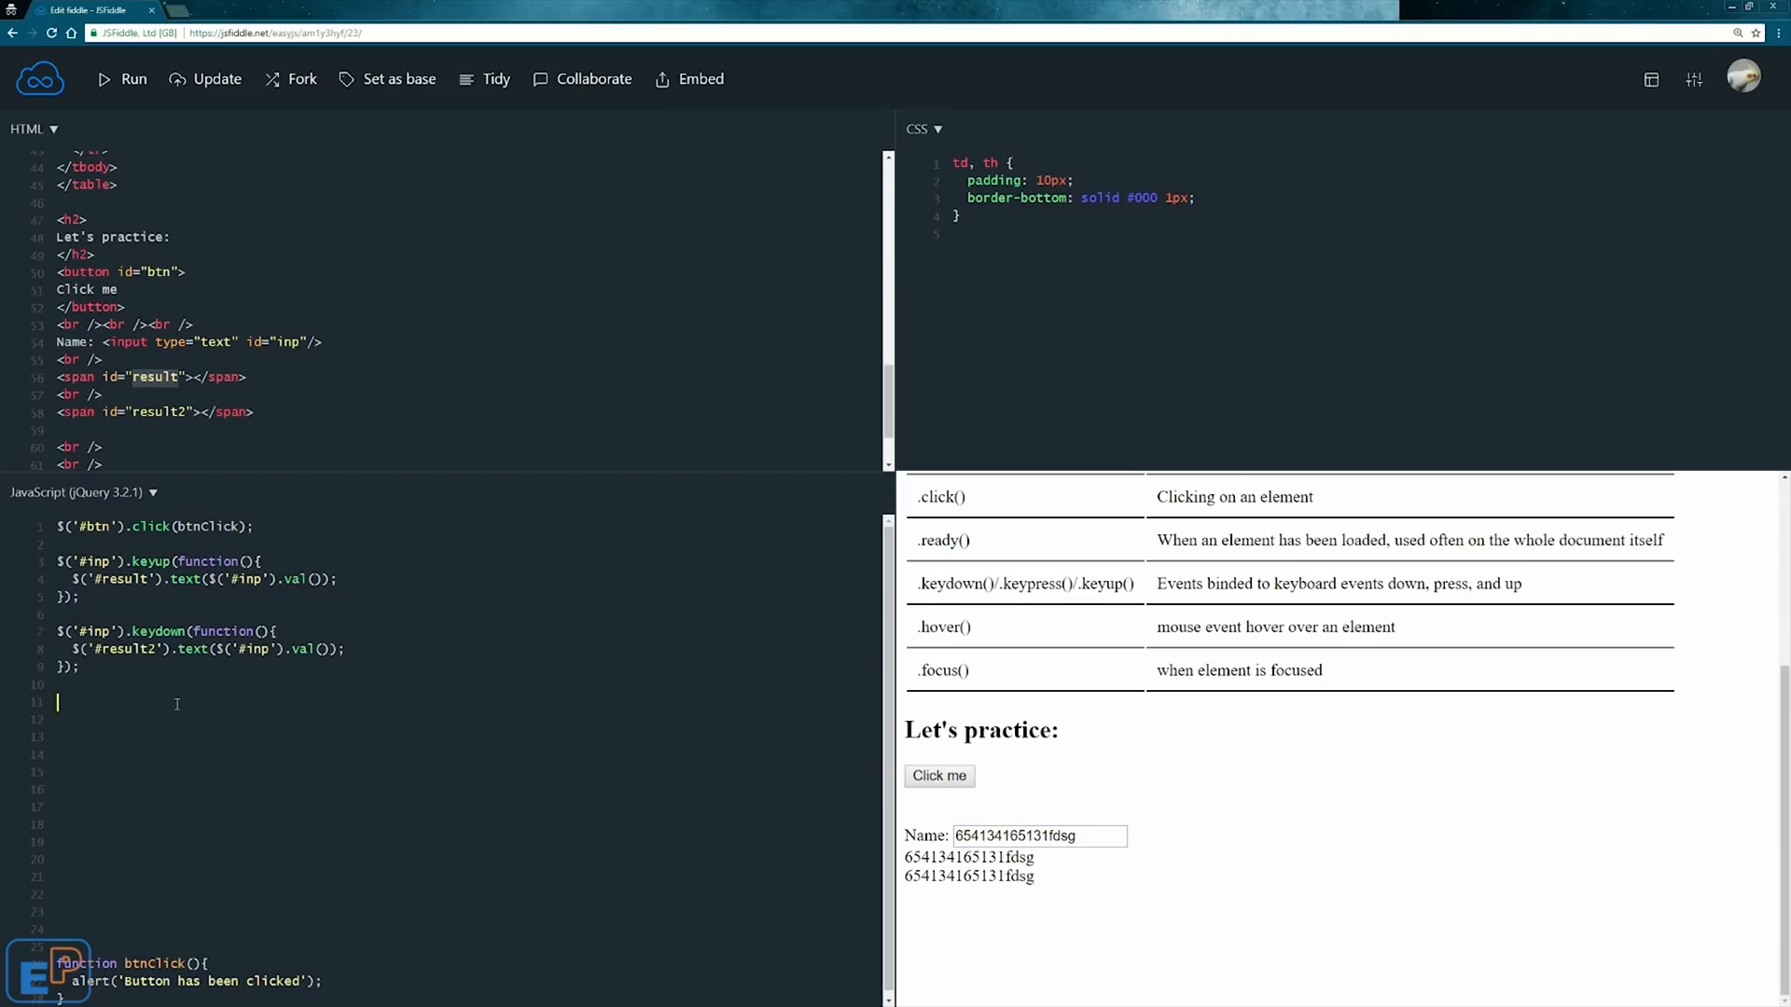
Write $('#inp').focus(function(){ $('#btn').text('FOCUSED'); }); below the keydown handler
text($())
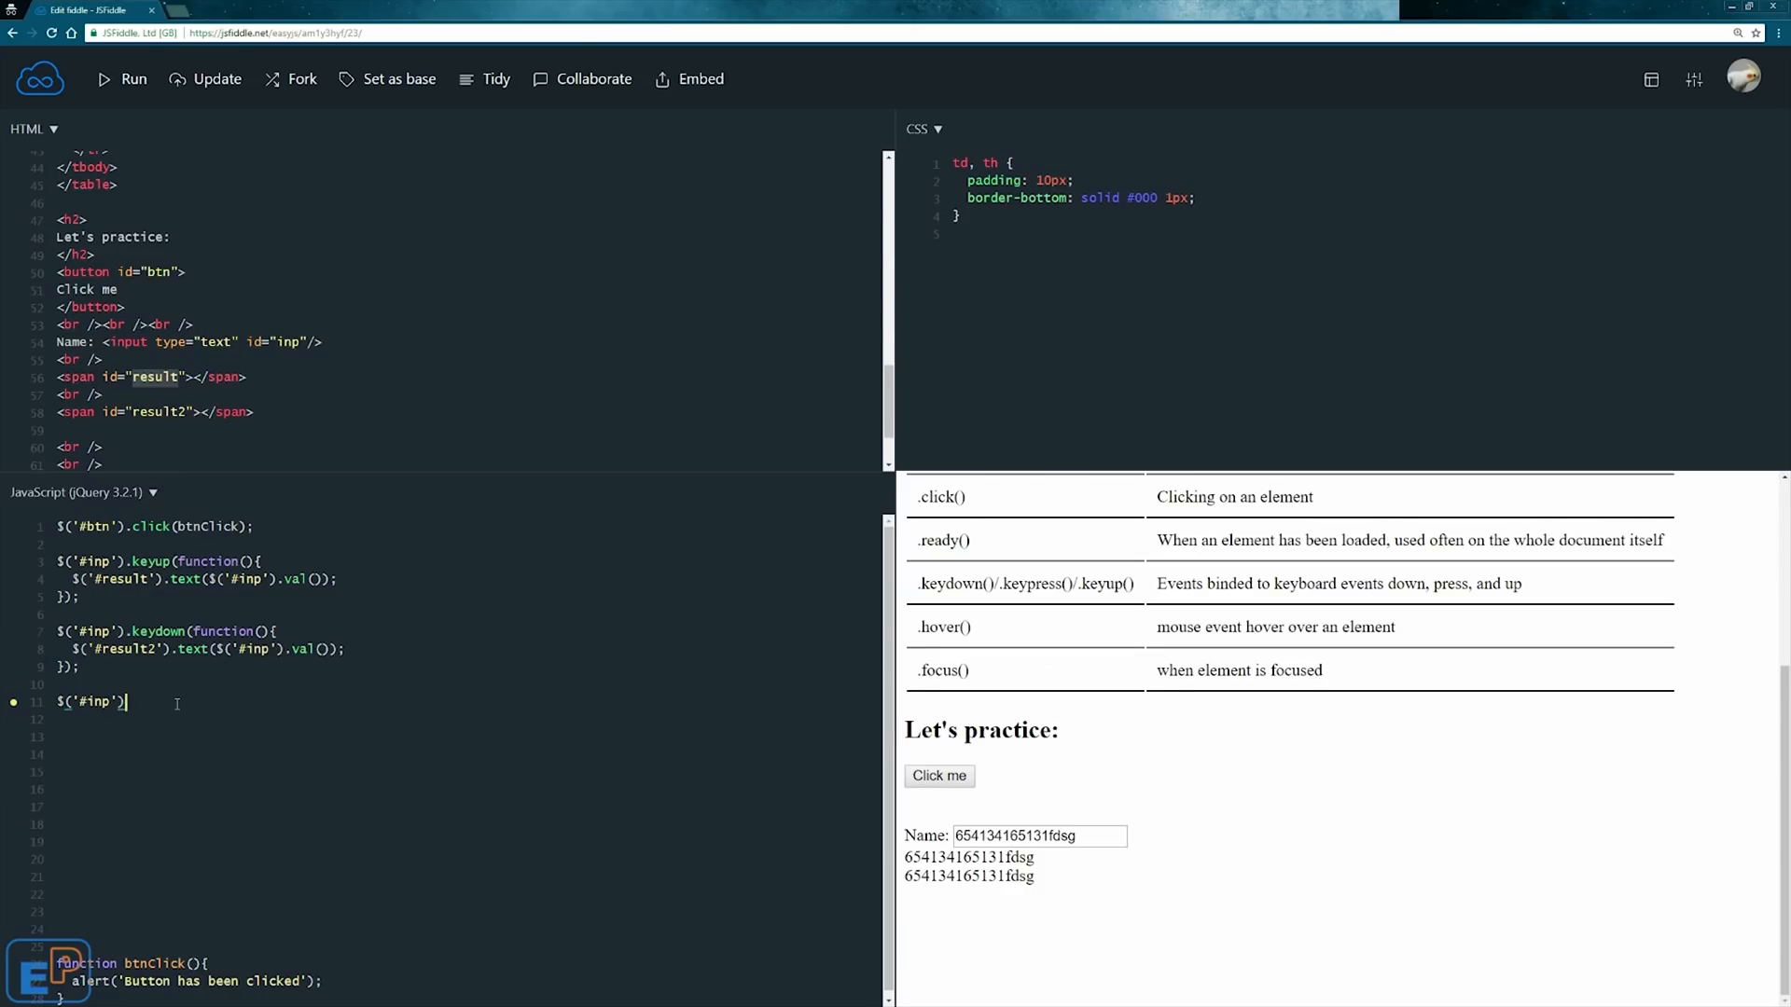
text(.focus)
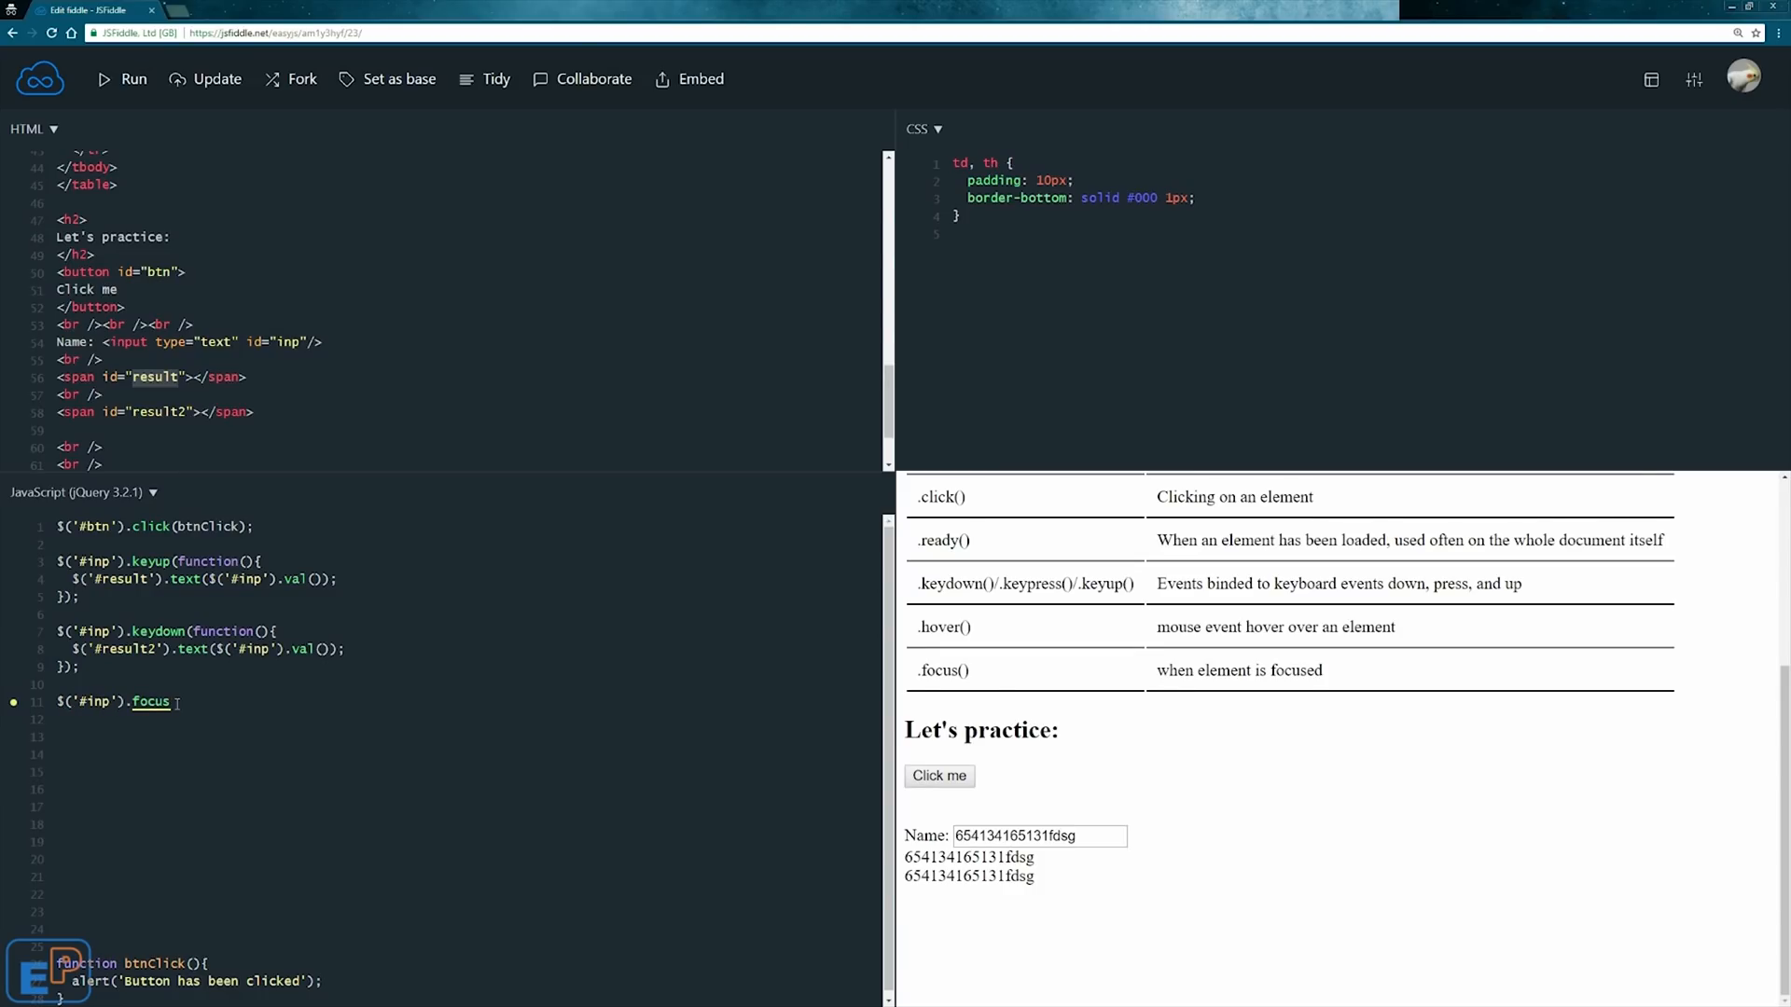
text((function(){)
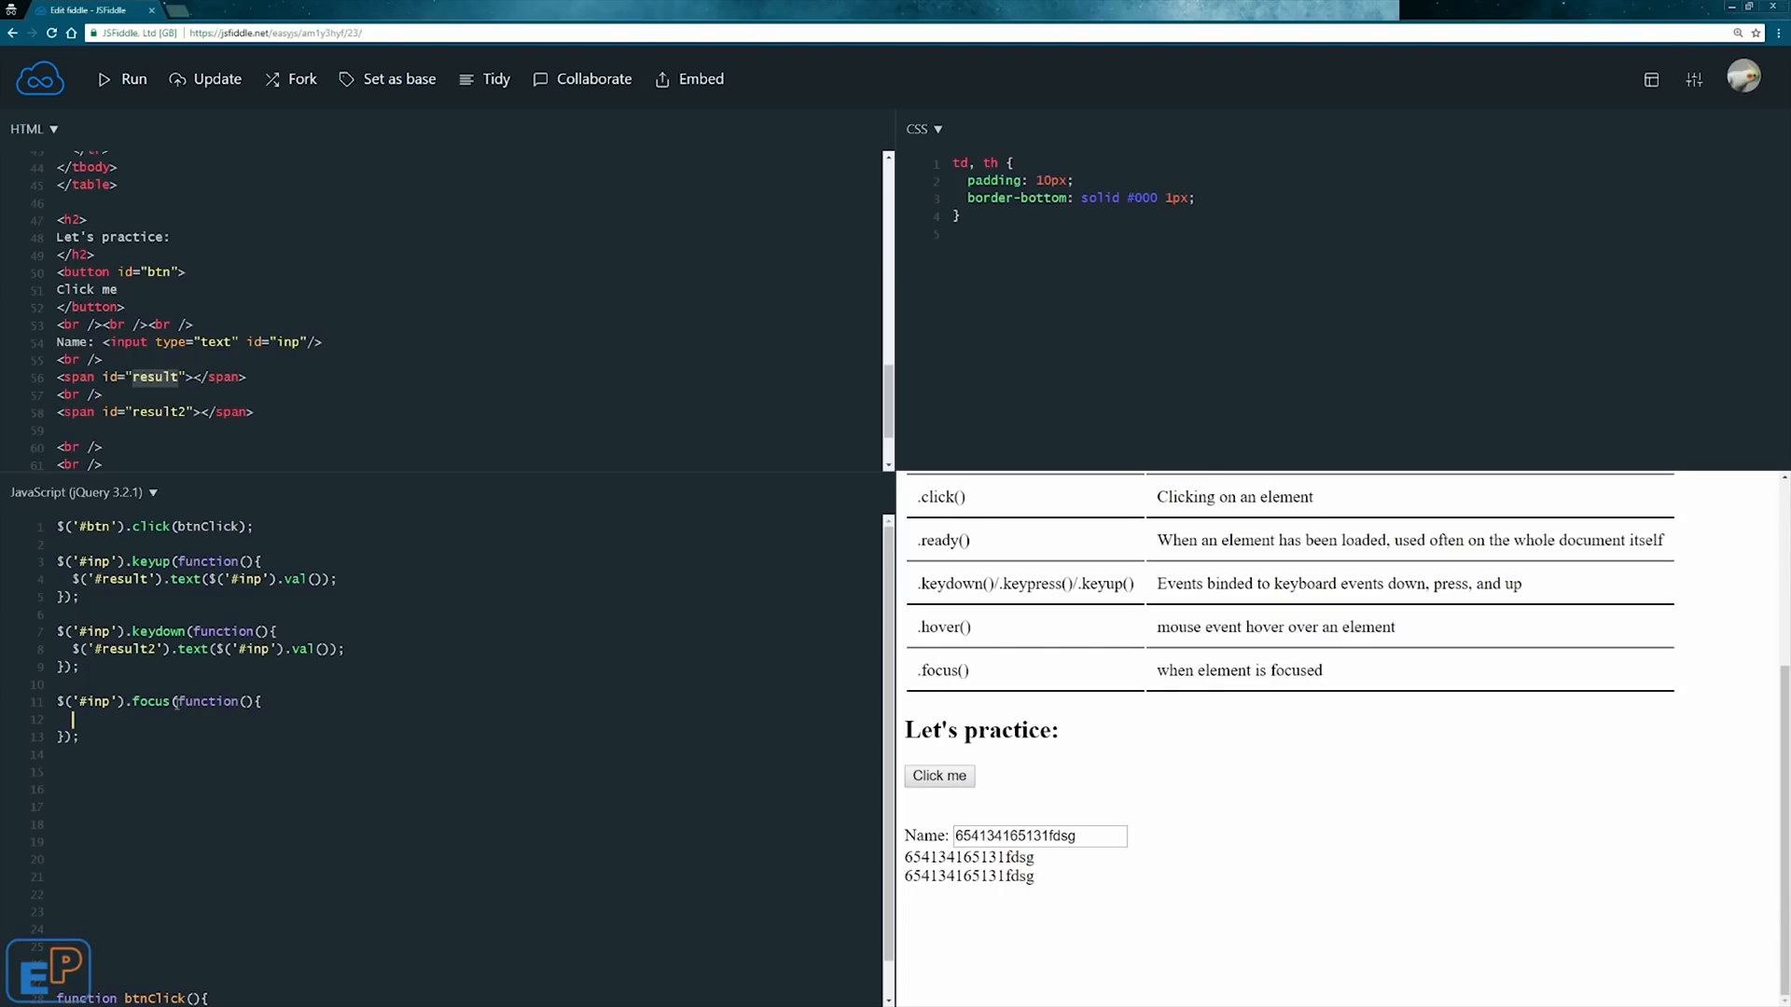
text($()
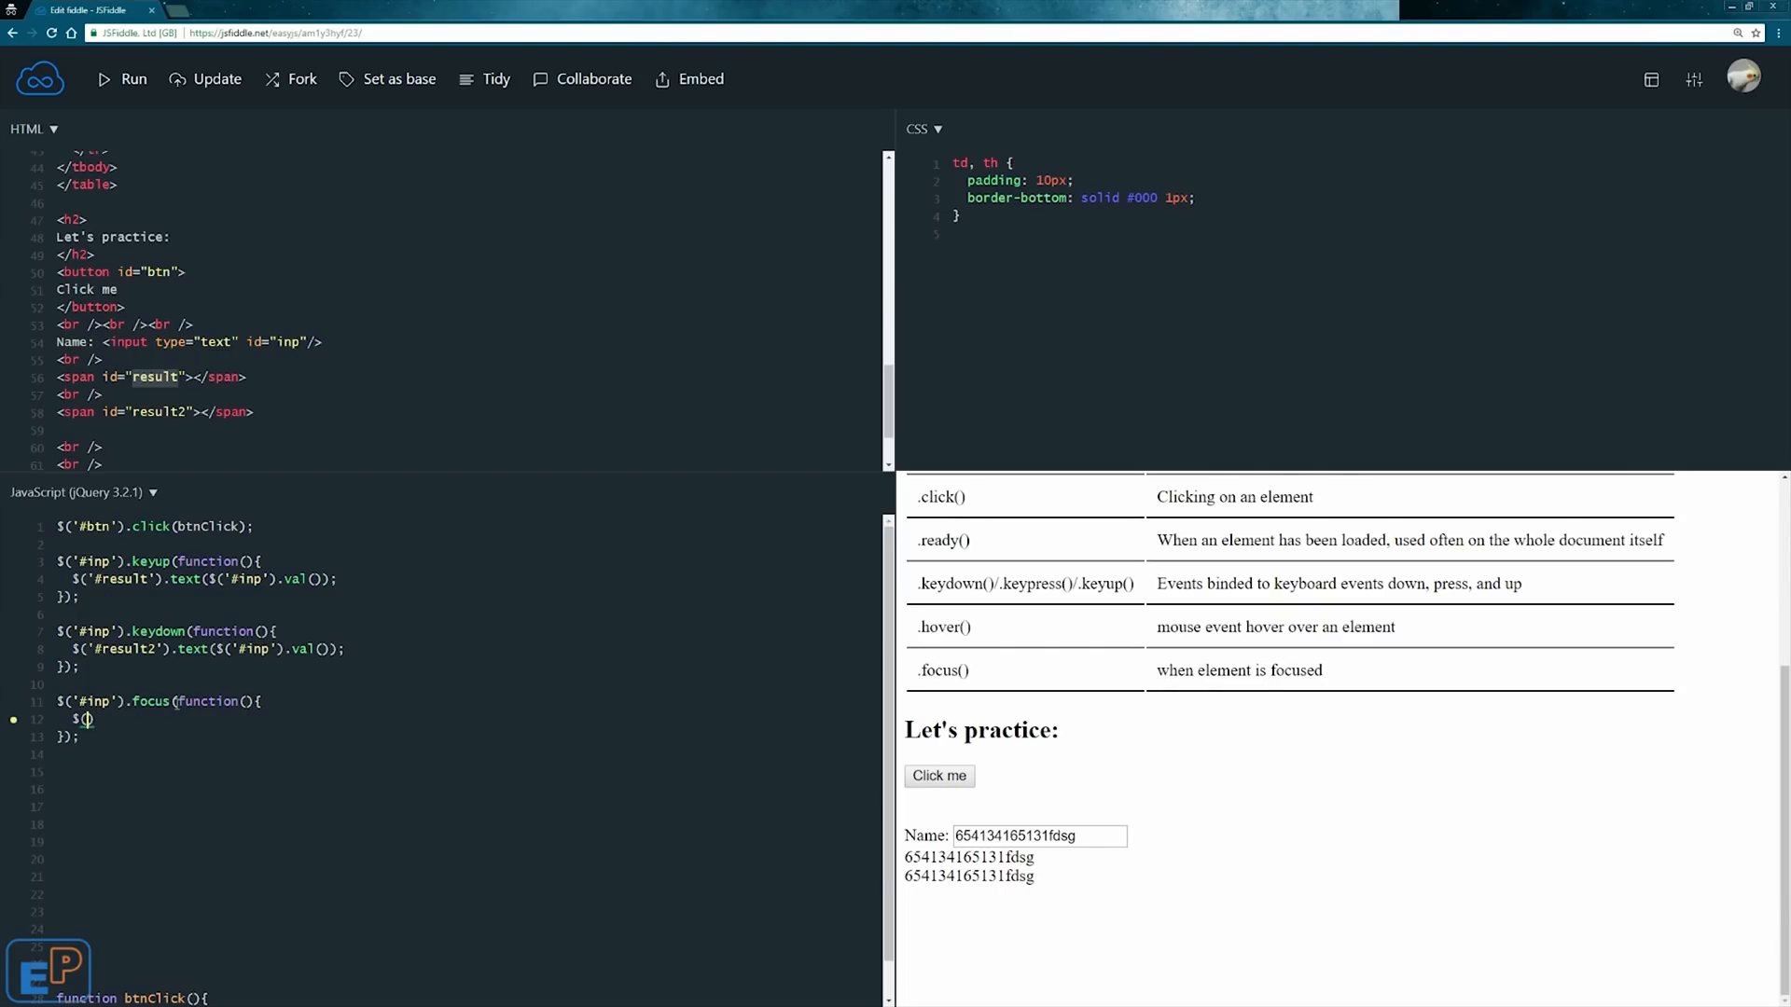
text($('#btn').)
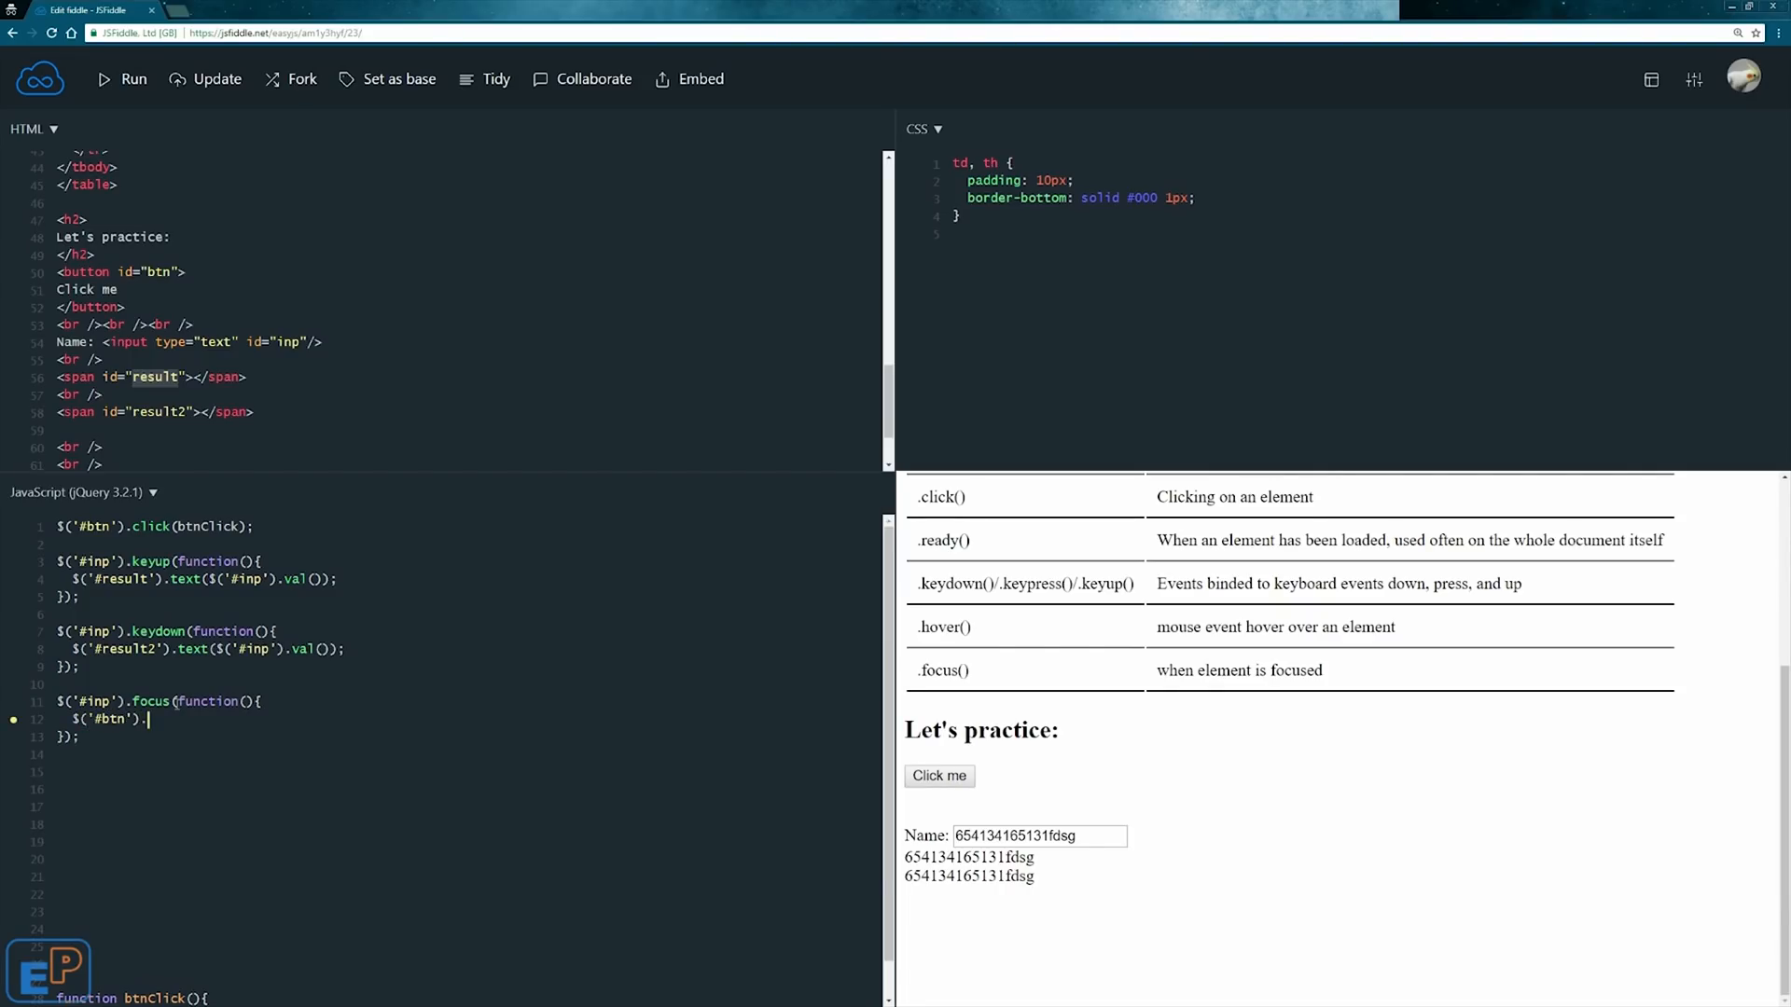
text(text(''))
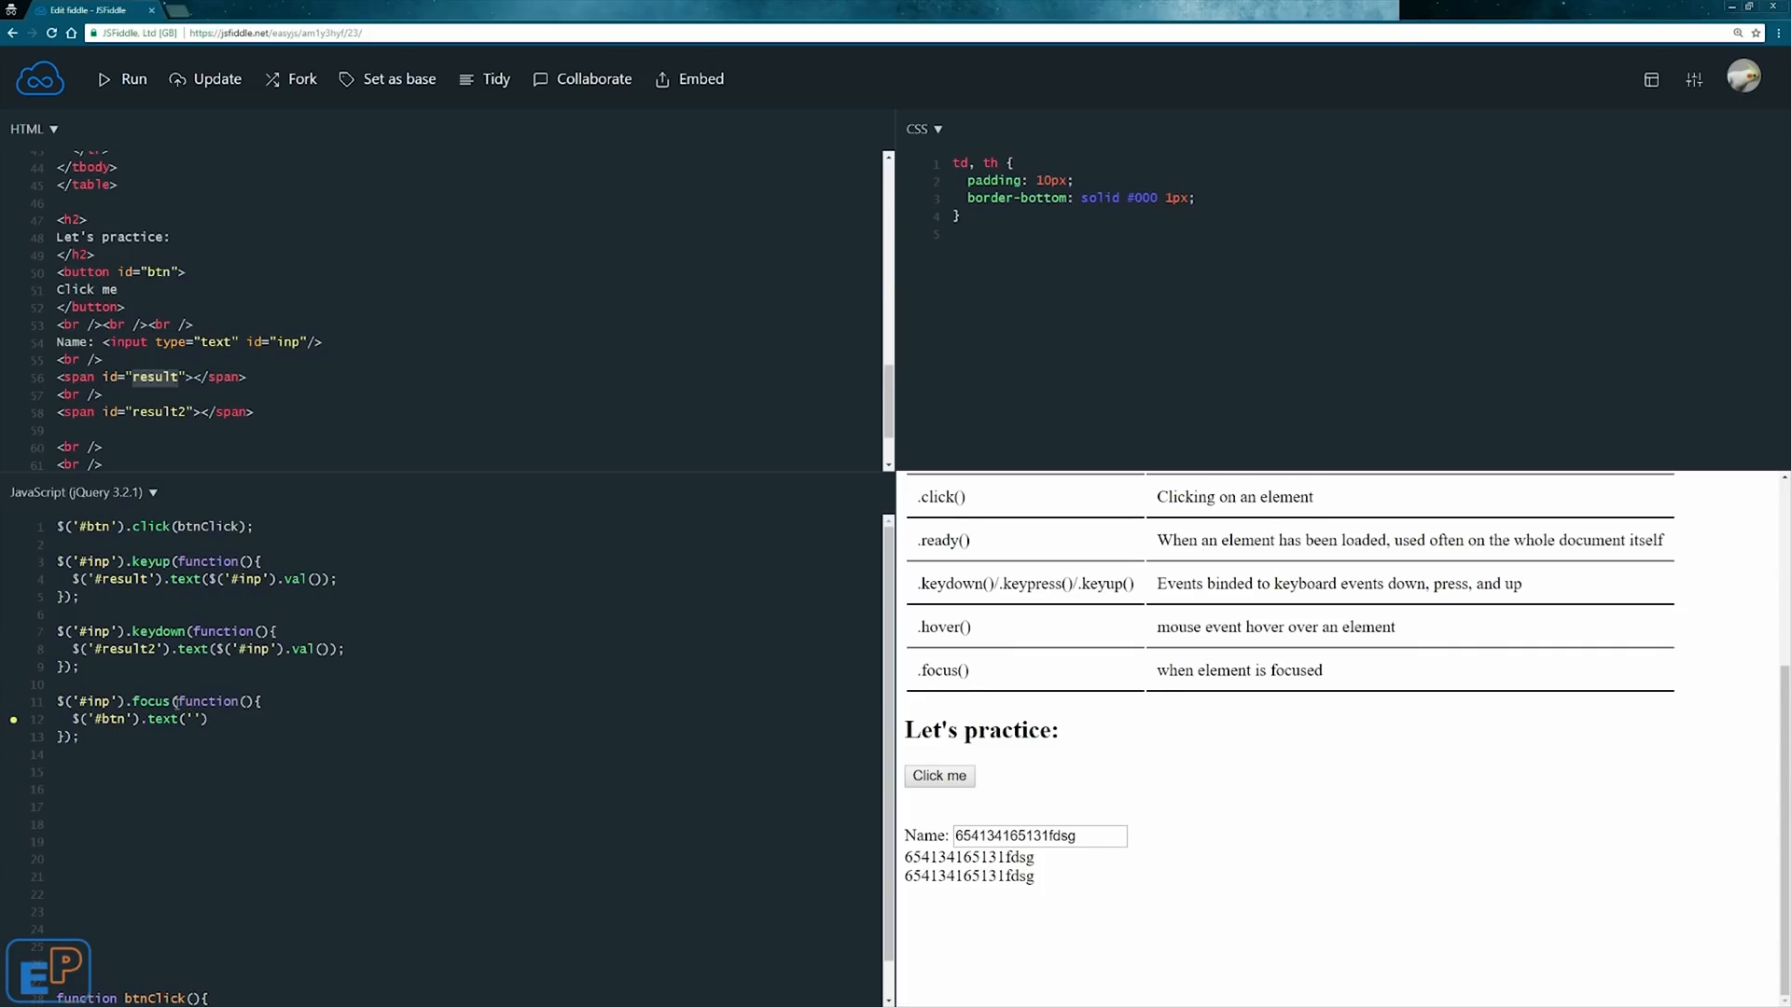
text(FOCUSED)
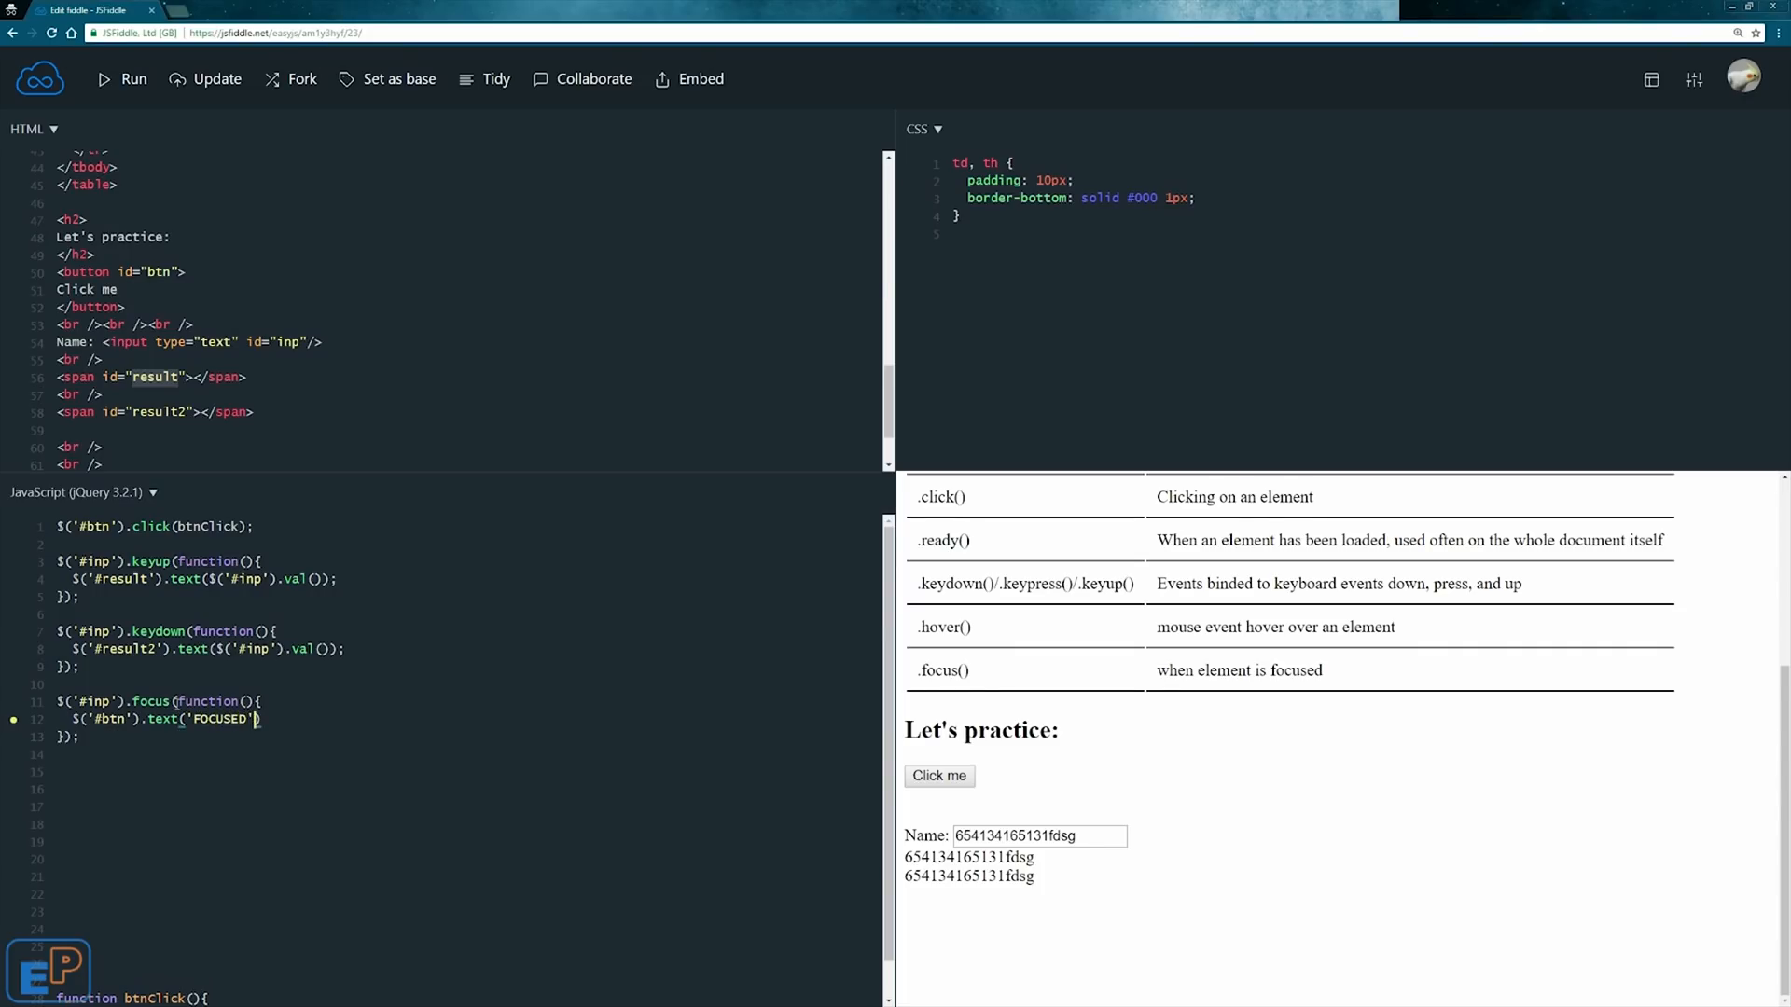
text(;)
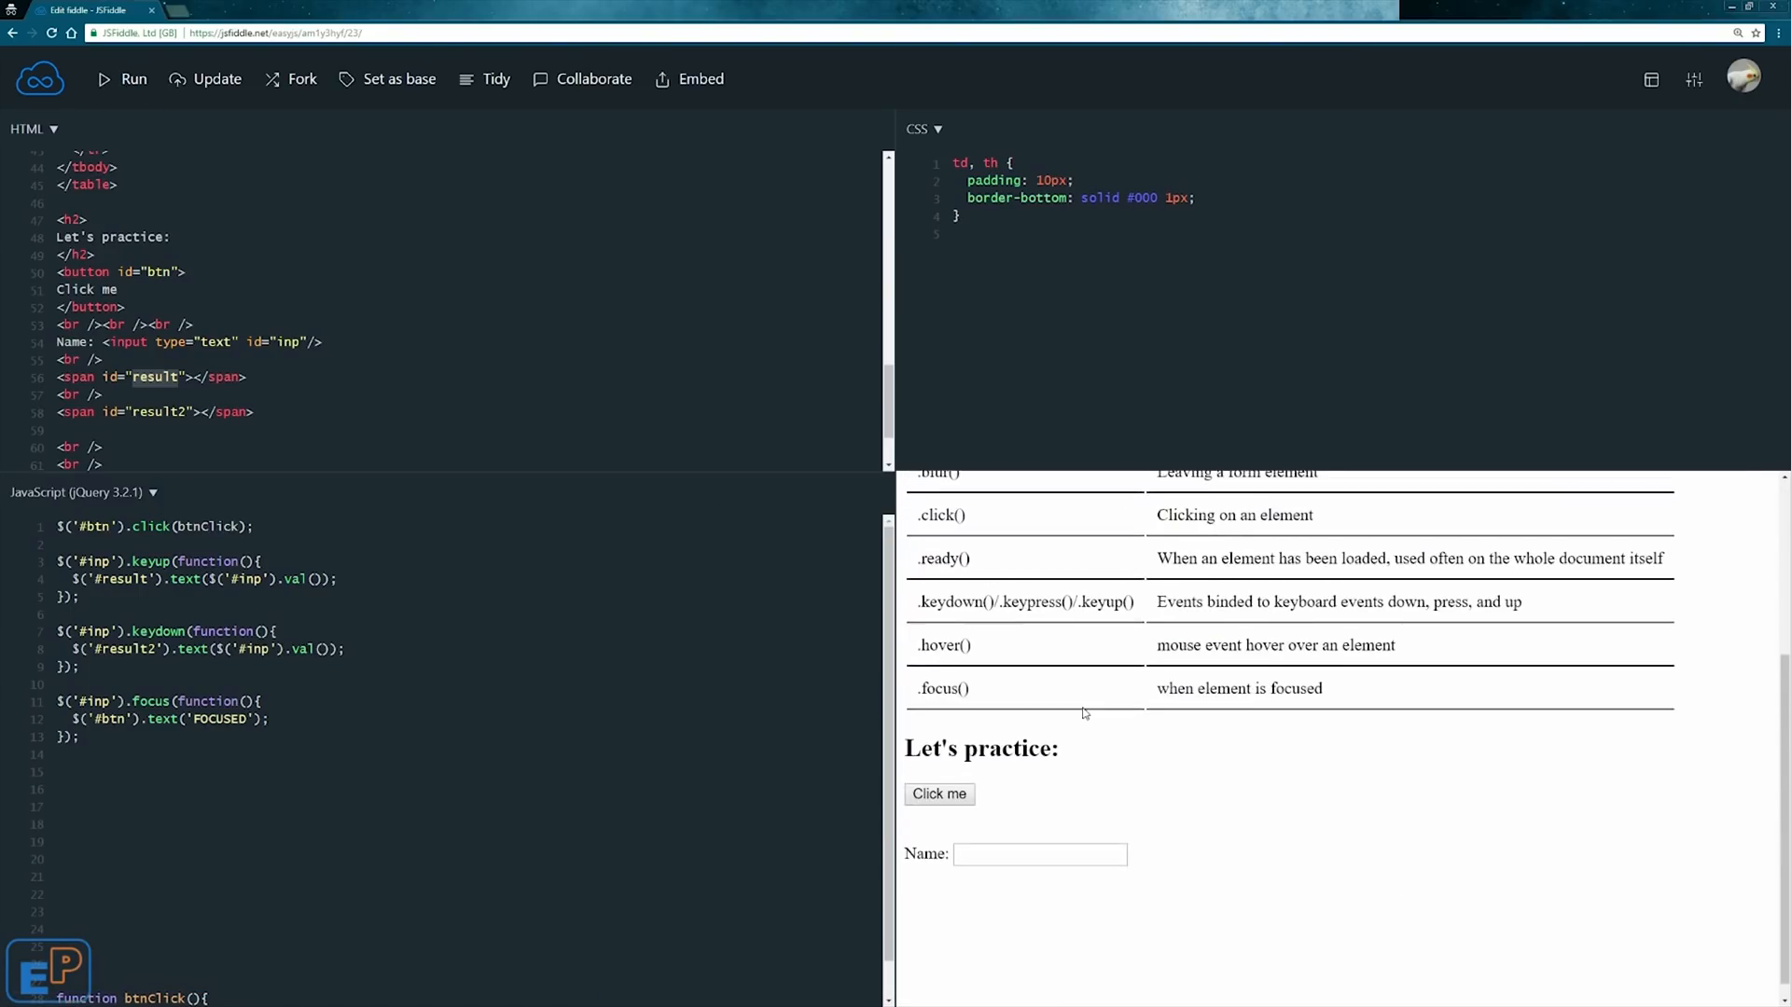
Focus the Name box to see the button read FOCUSED, type digits 321634 and 654651, dismissing the alert
click(1039, 853)
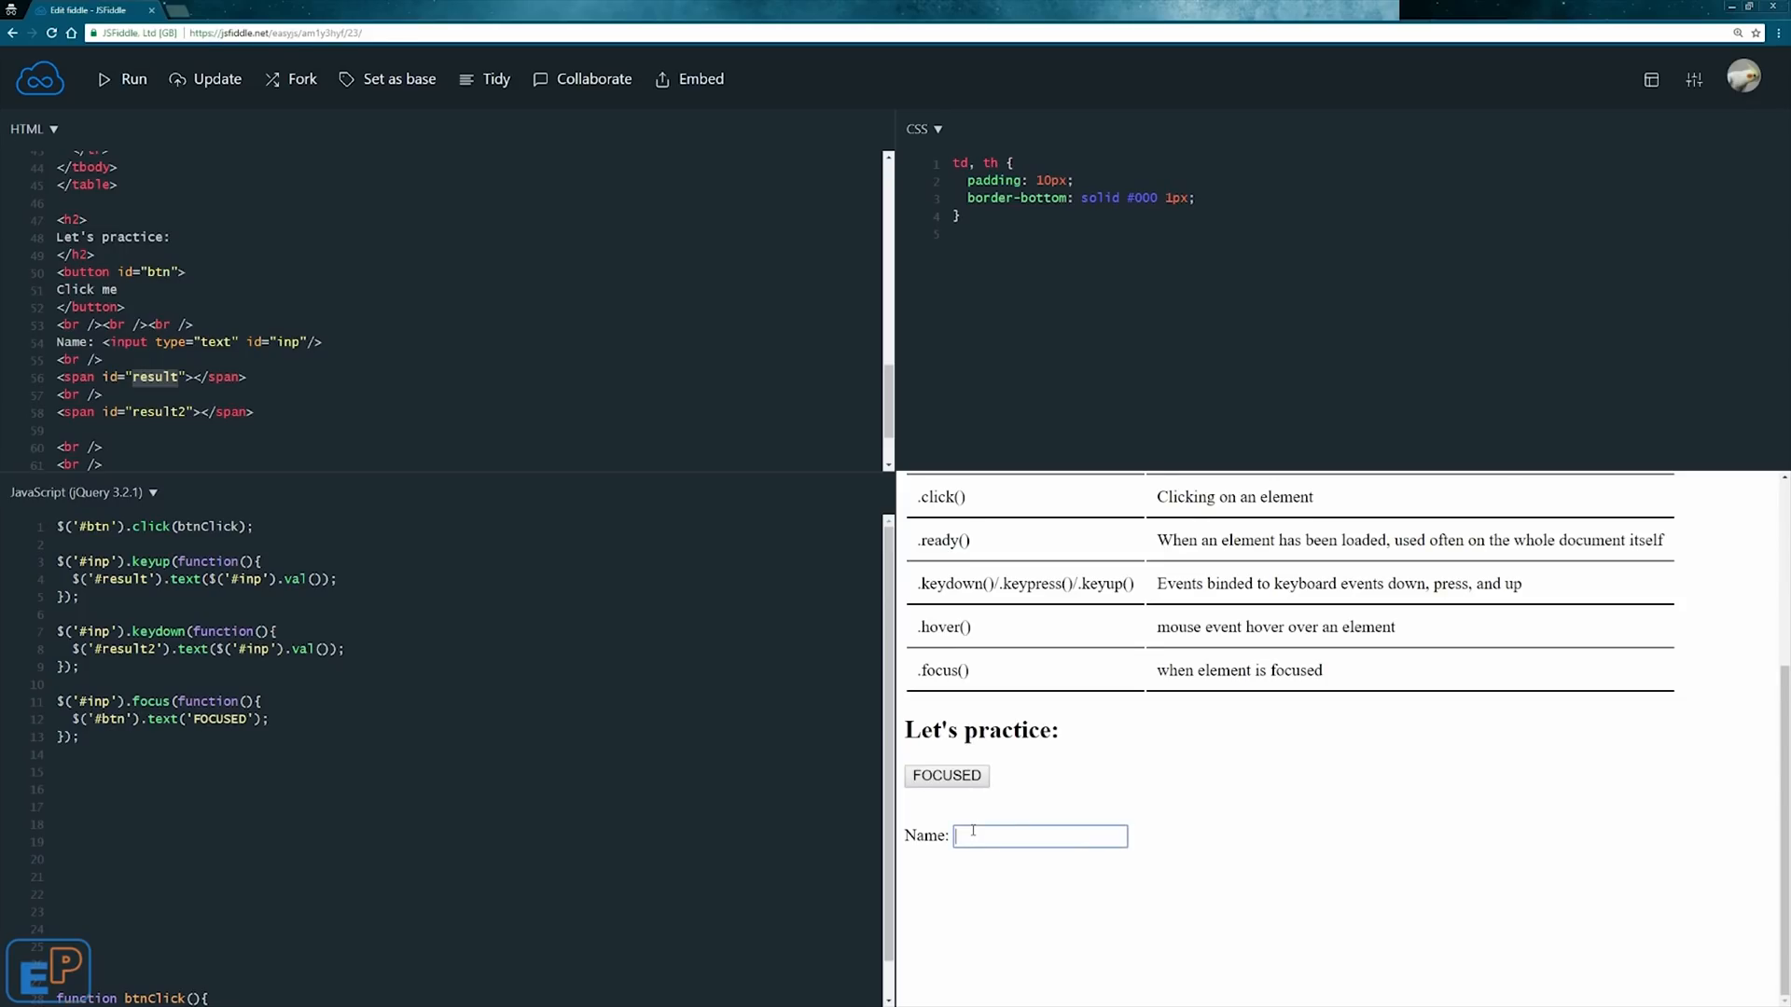
text(321634561321)
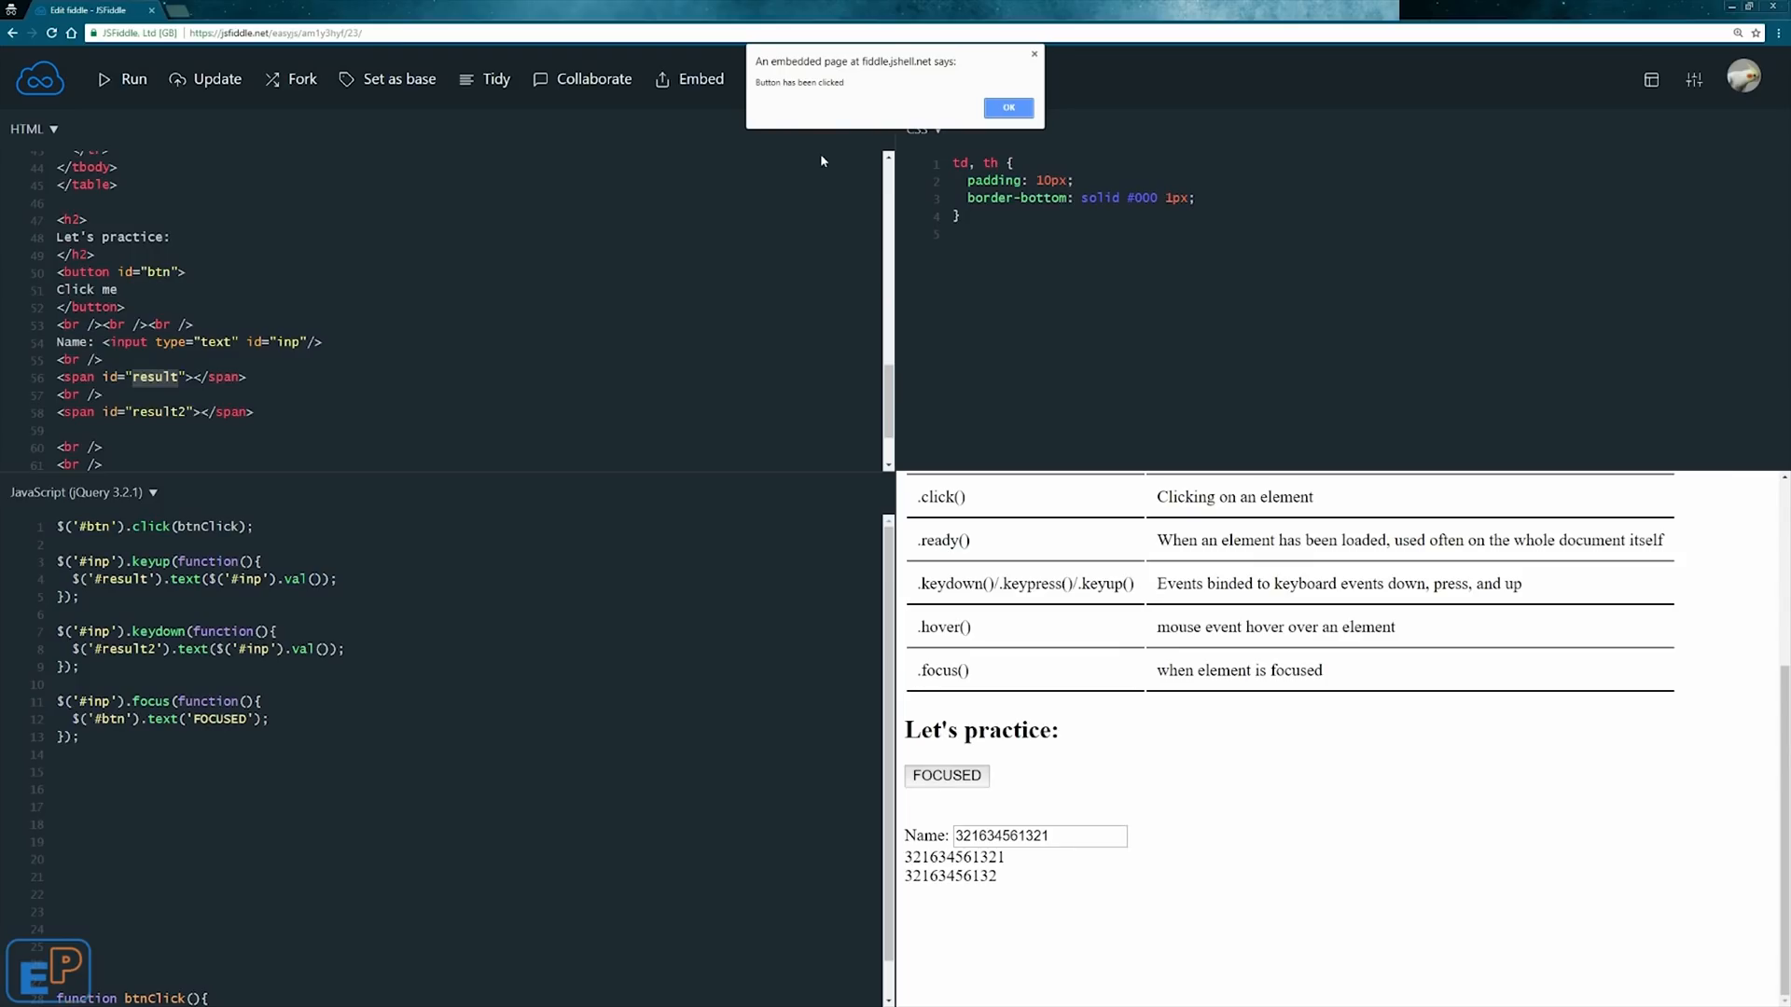
mouse_move(1010, 123)
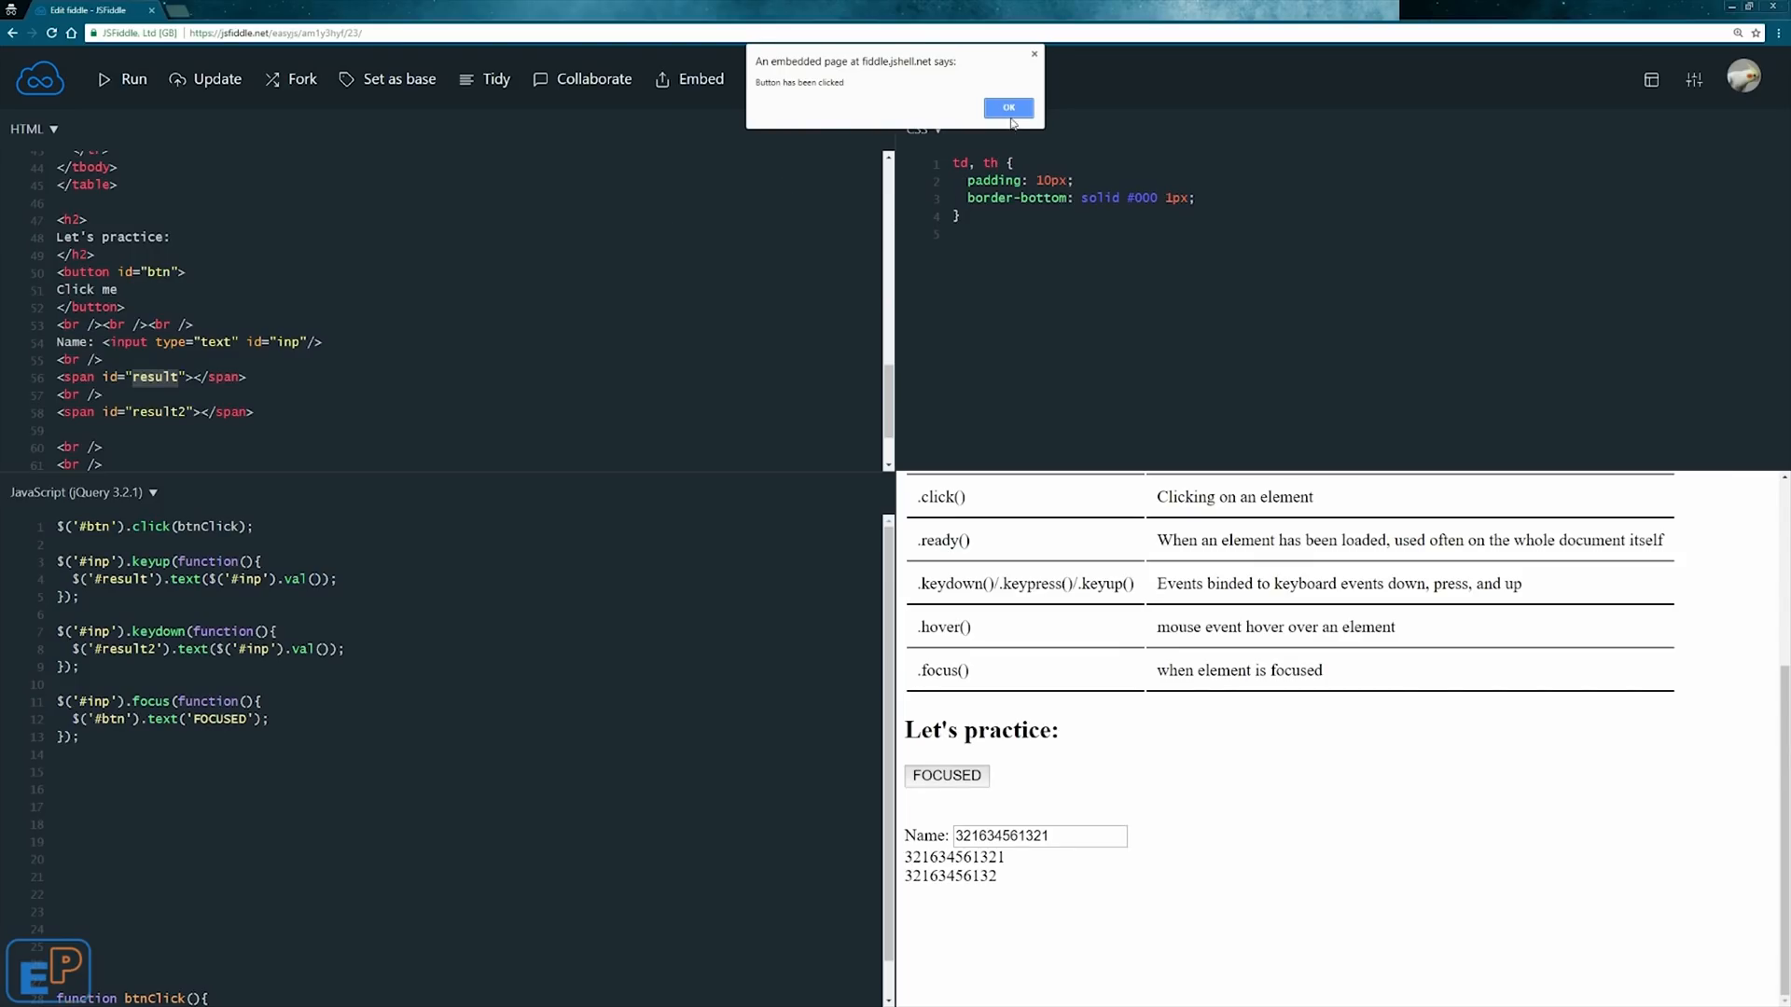
click(1008, 107)
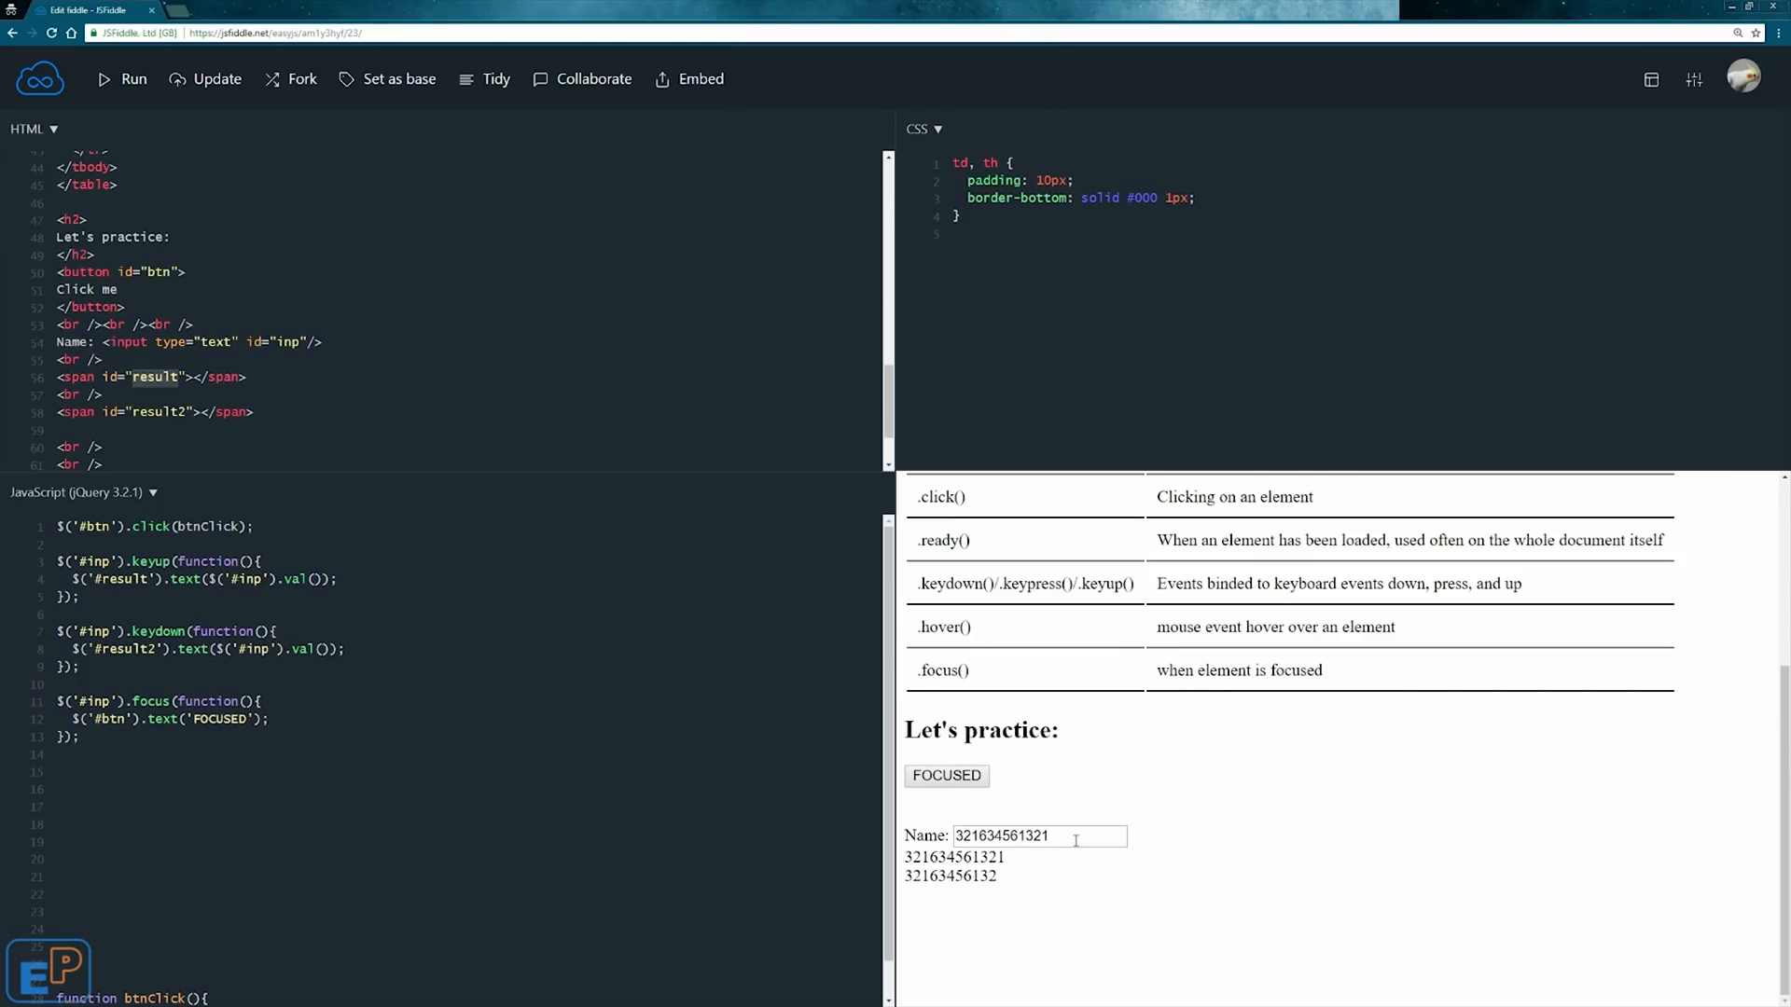
text(654651)
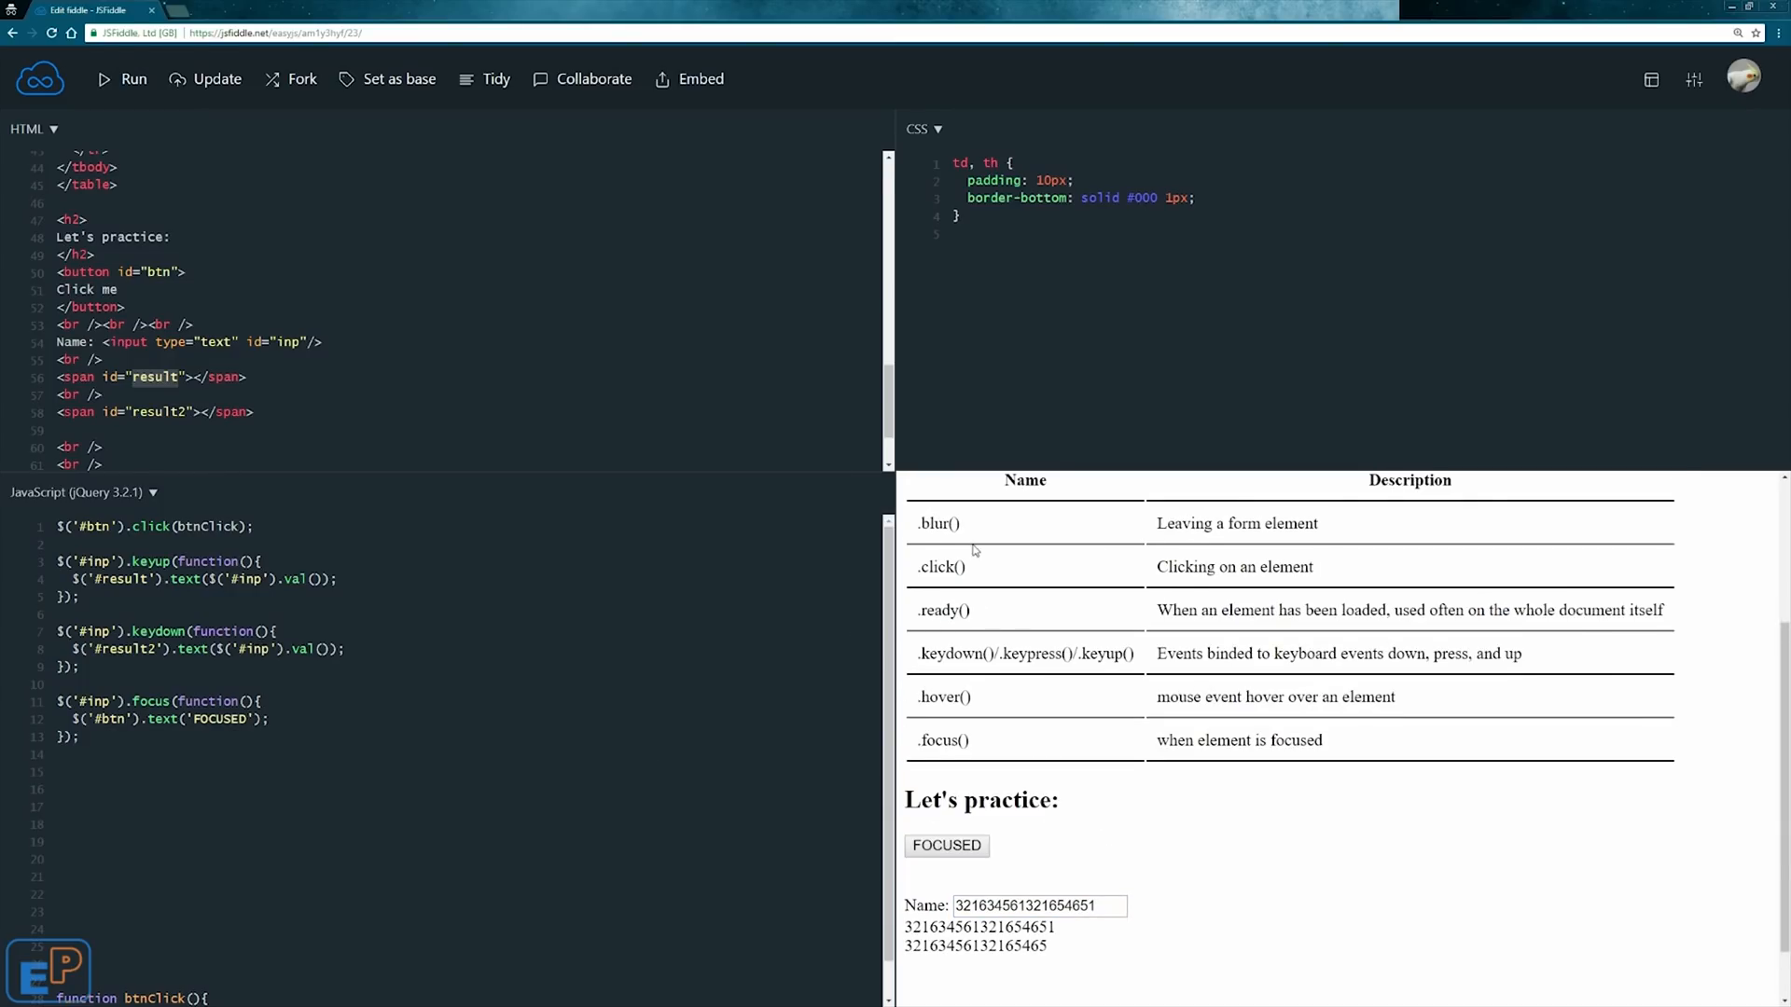
mouse_move(1218, 543)
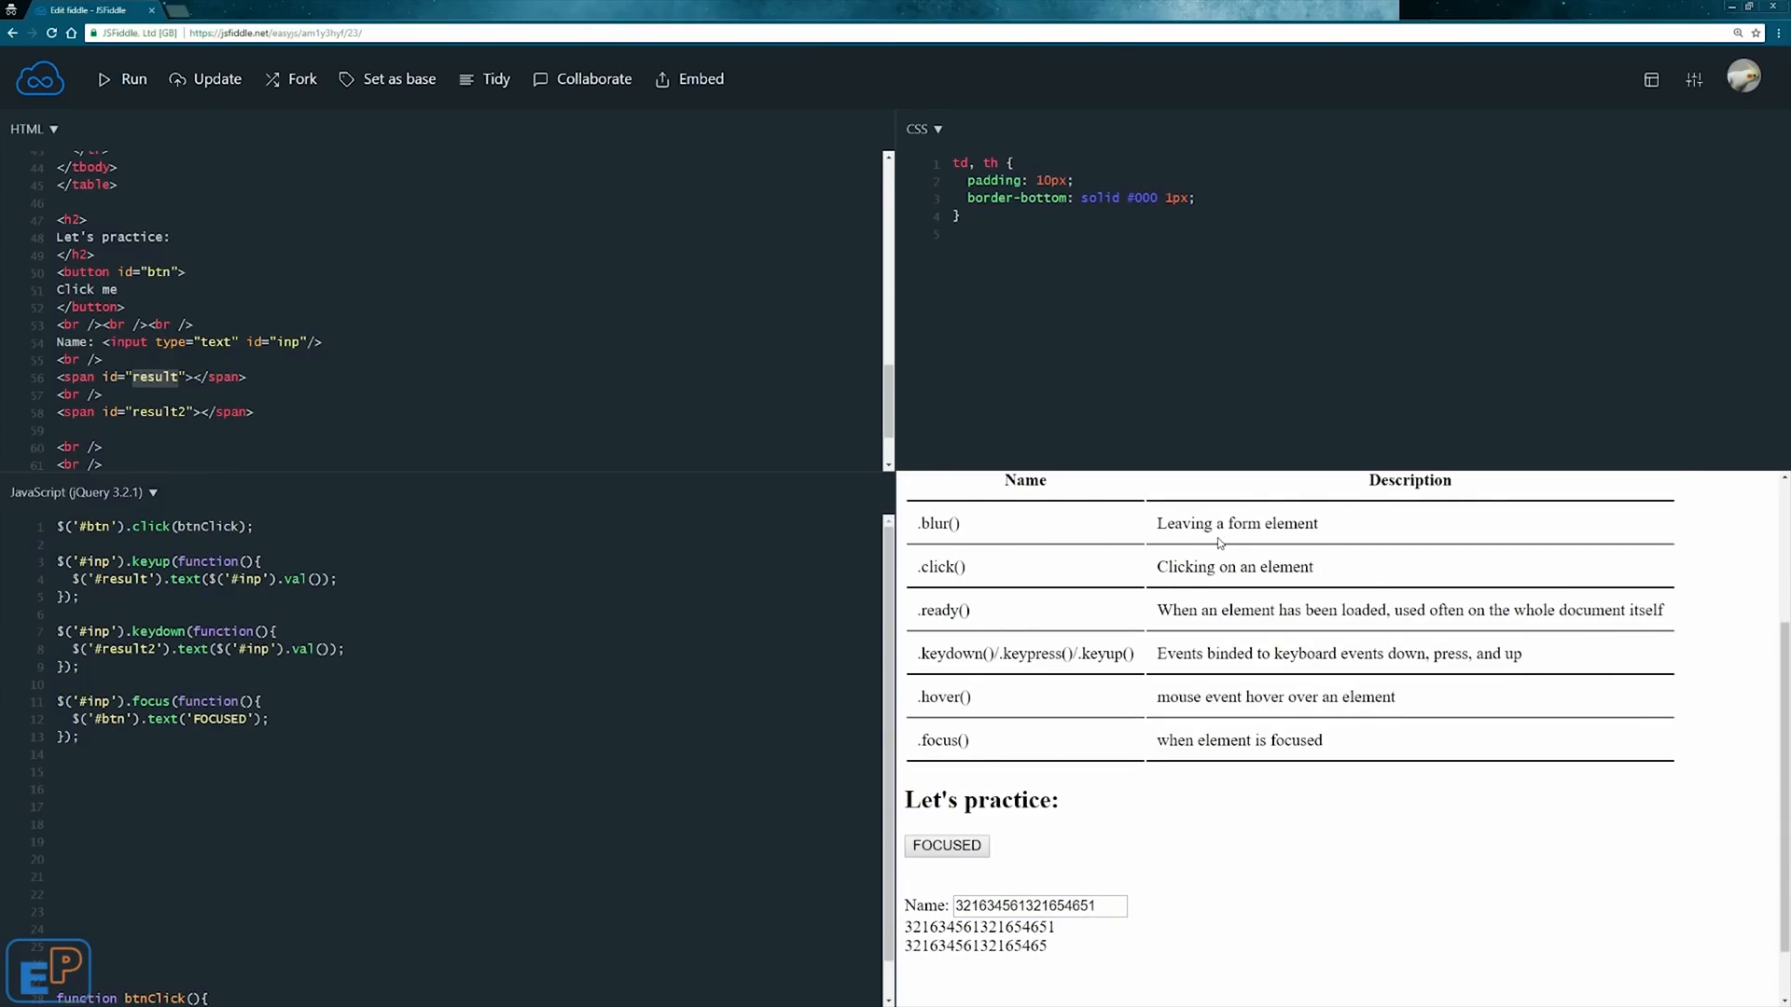
scroll(down, 3)
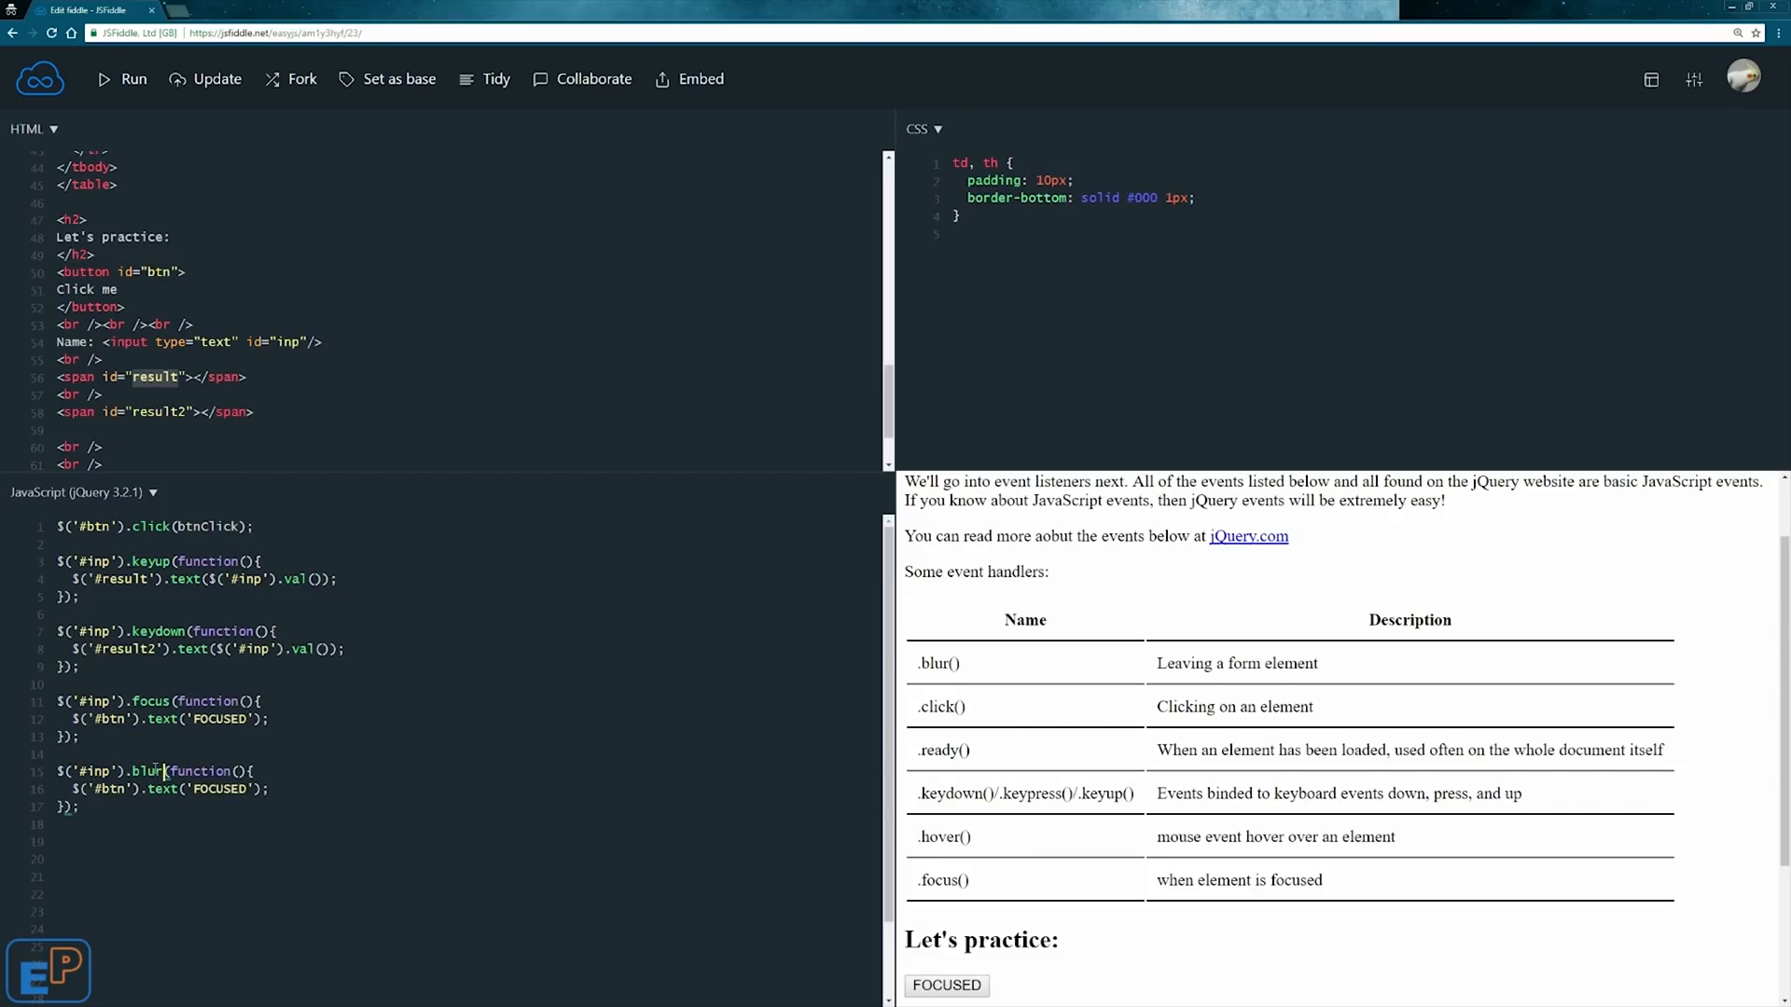
Set the blur handler's button text to 'Click Me' and focus the Name box to test it
text(Click Me)
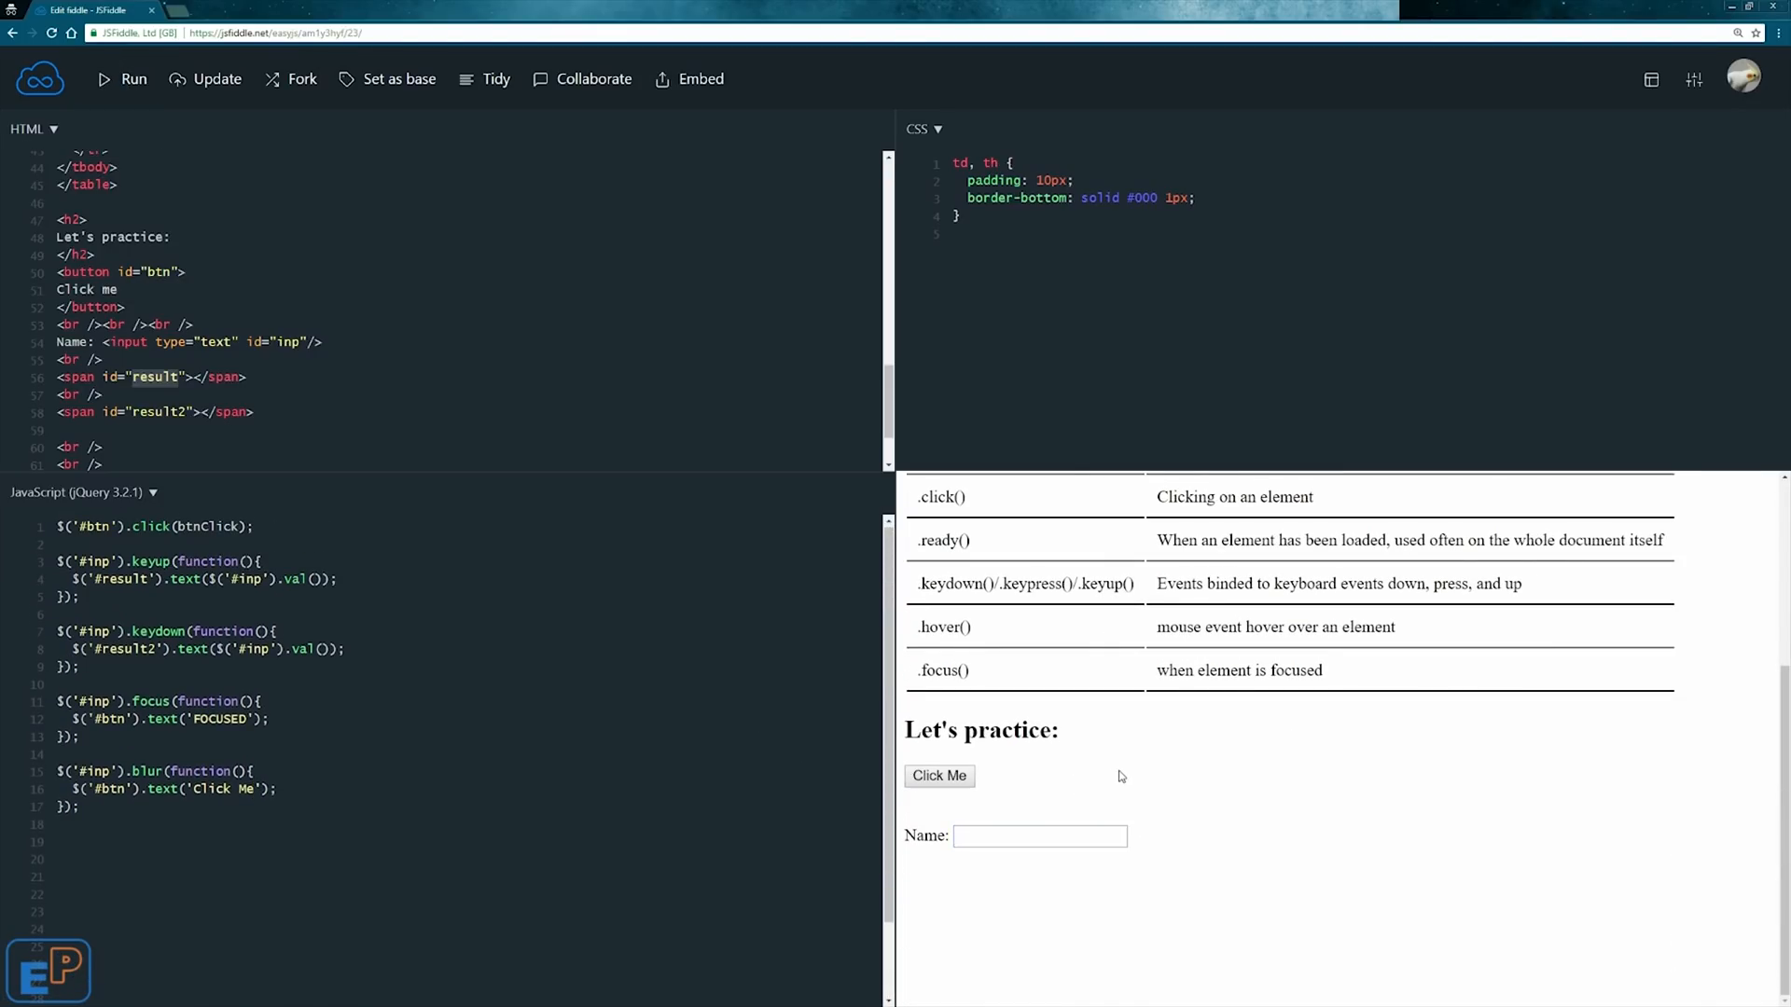
click(1039, 836)
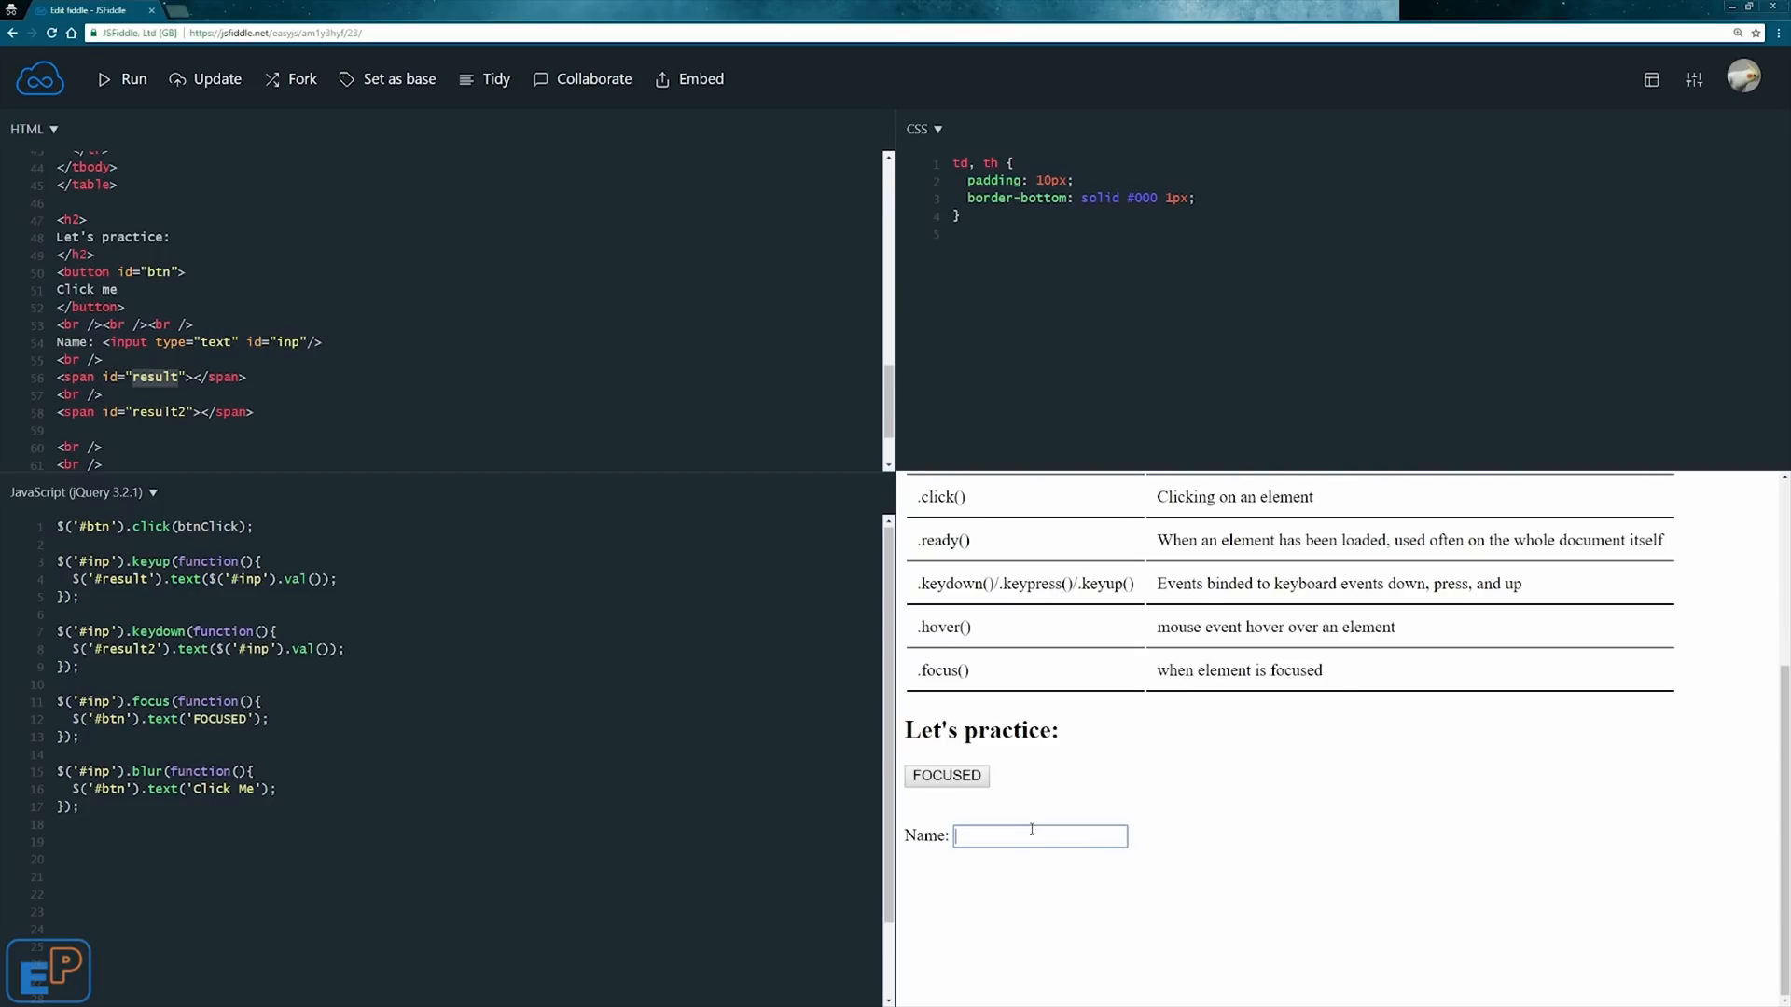
mouse_move(1074, 808)
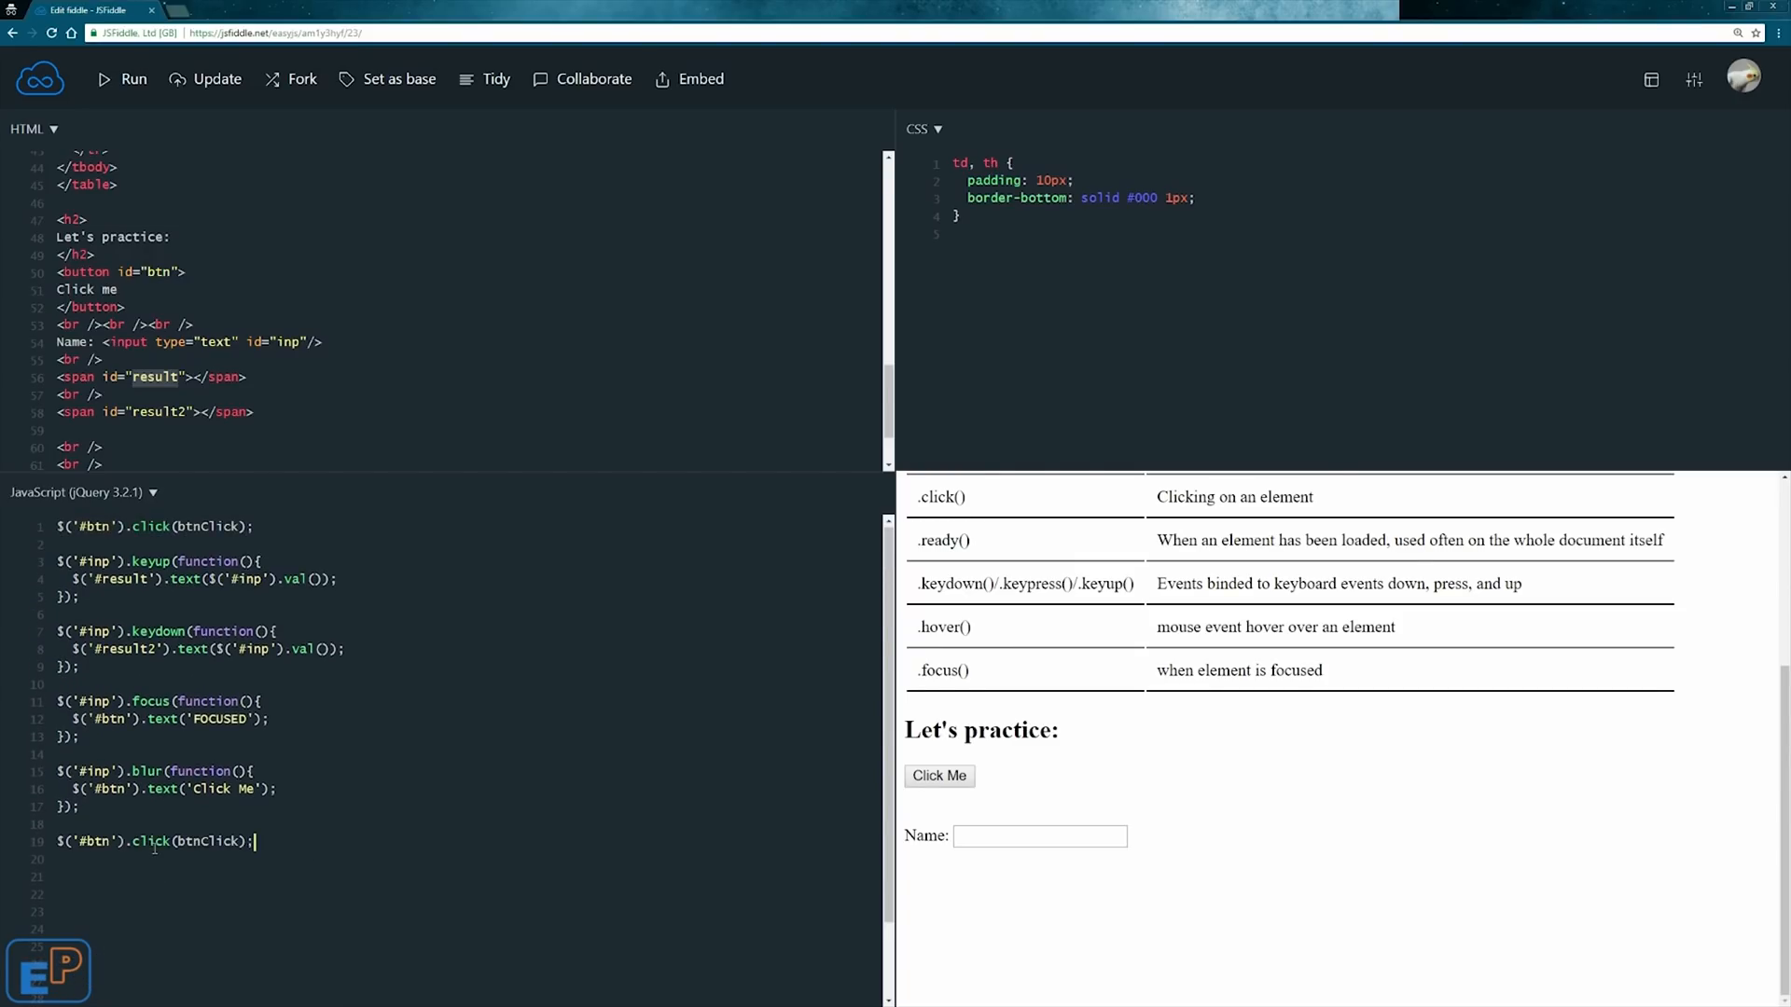
Write $('#btn').hover(function(){ $('#btn').text('HOVERING'); }); for the button
text(hover)
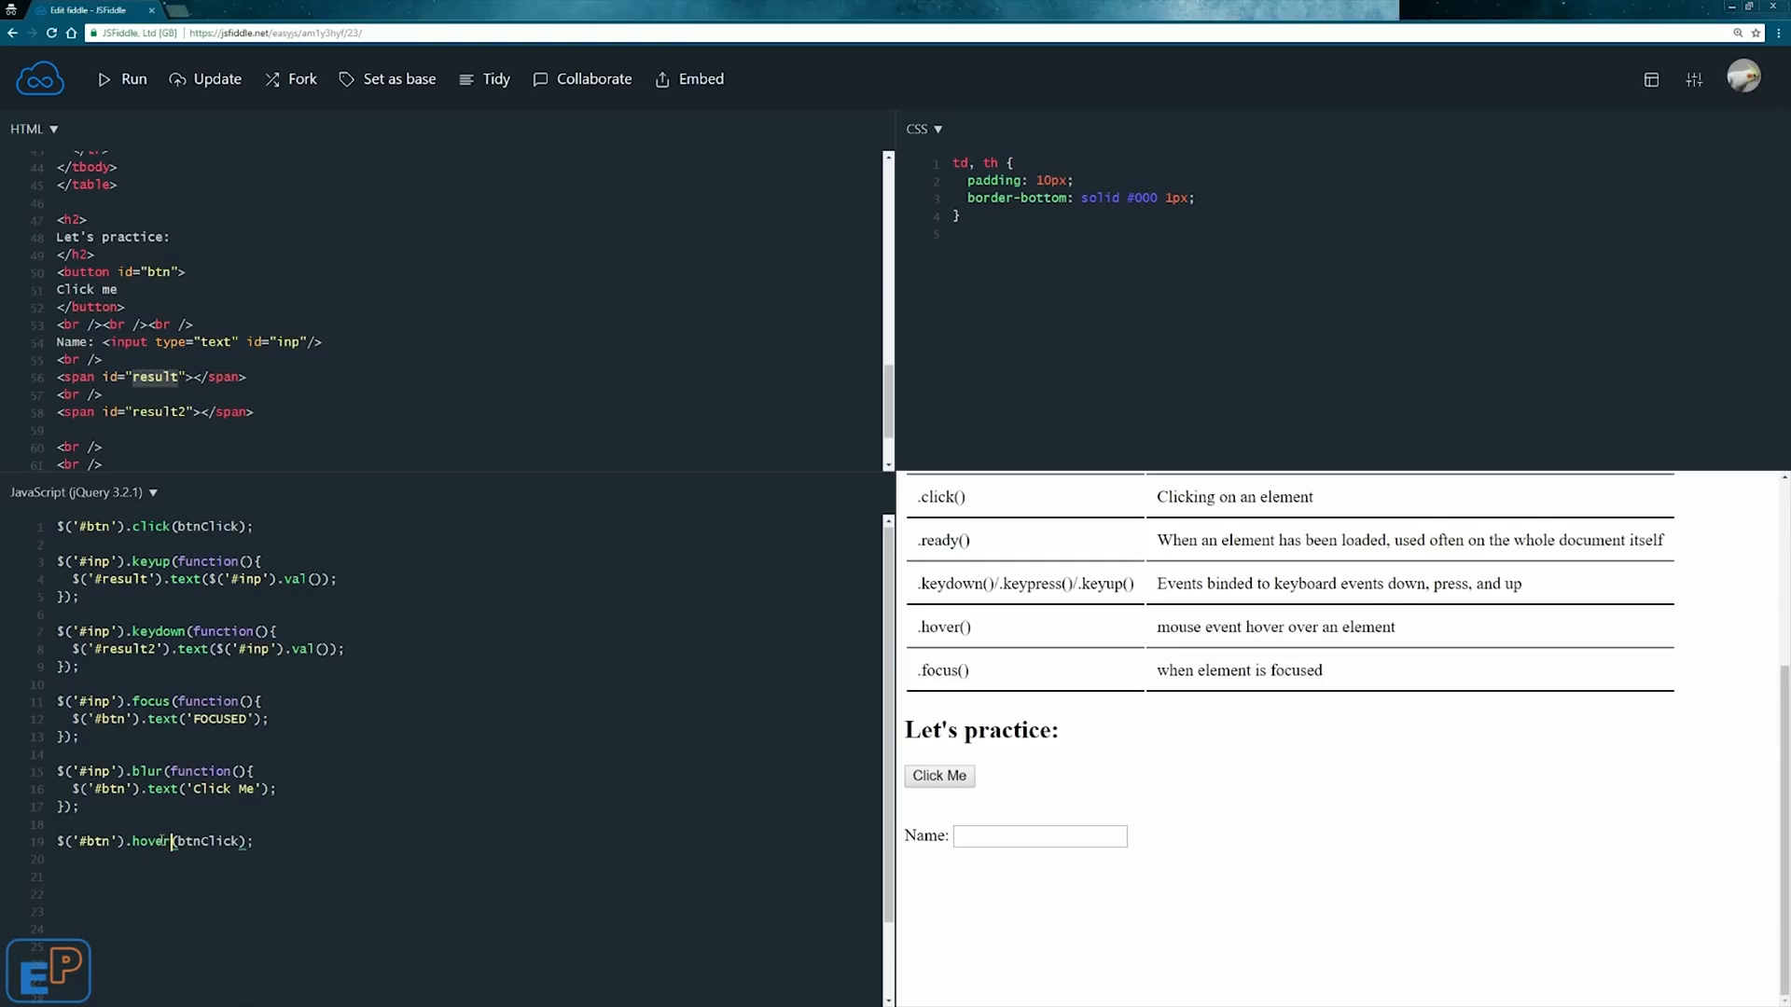
text(function()
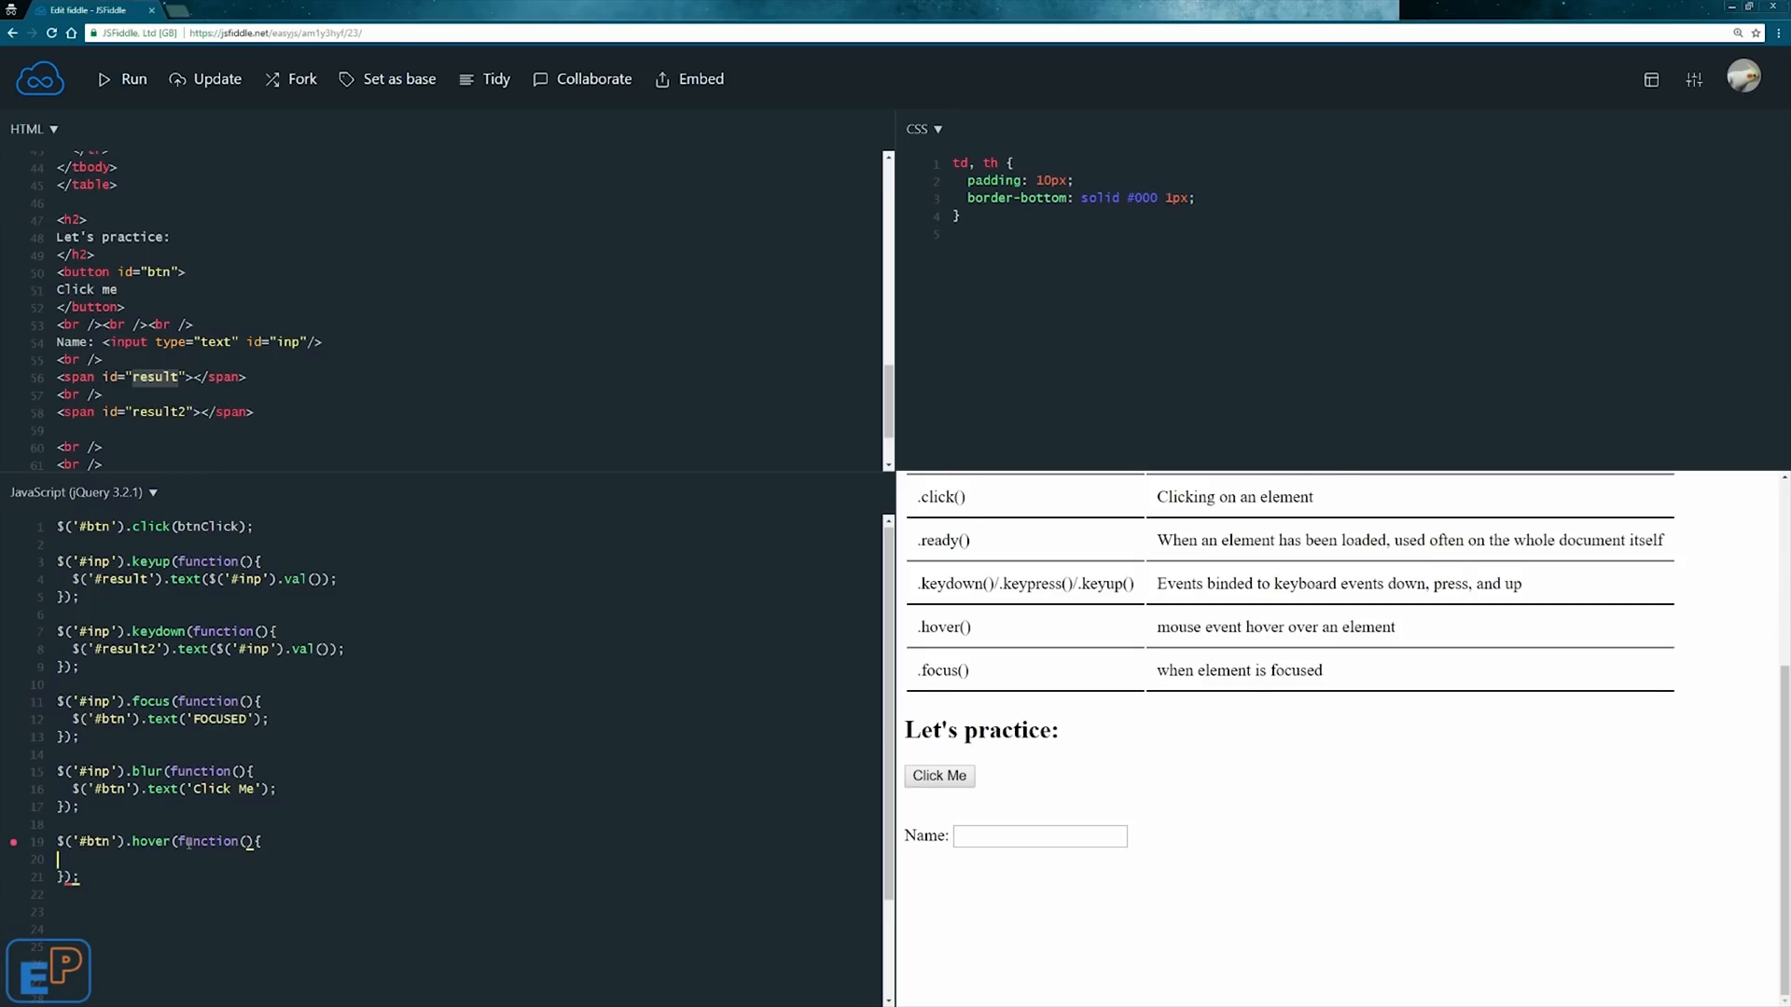
text($)
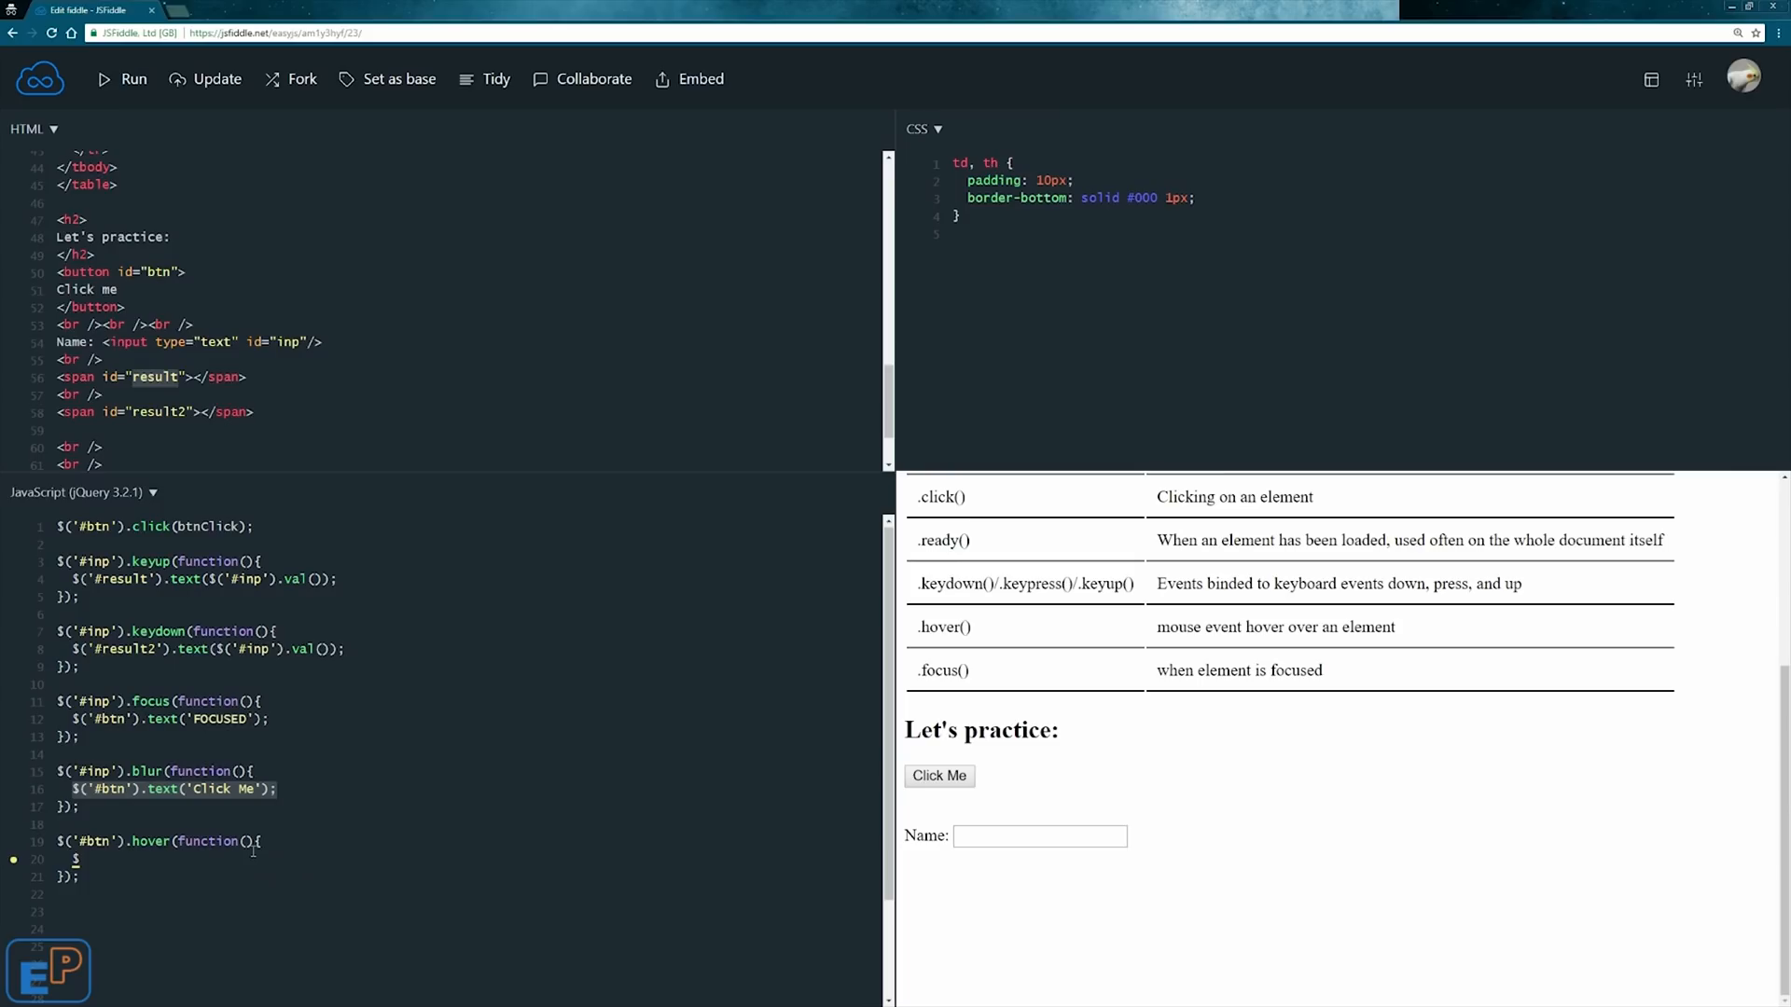
text($('#btn').text('Click Me');)
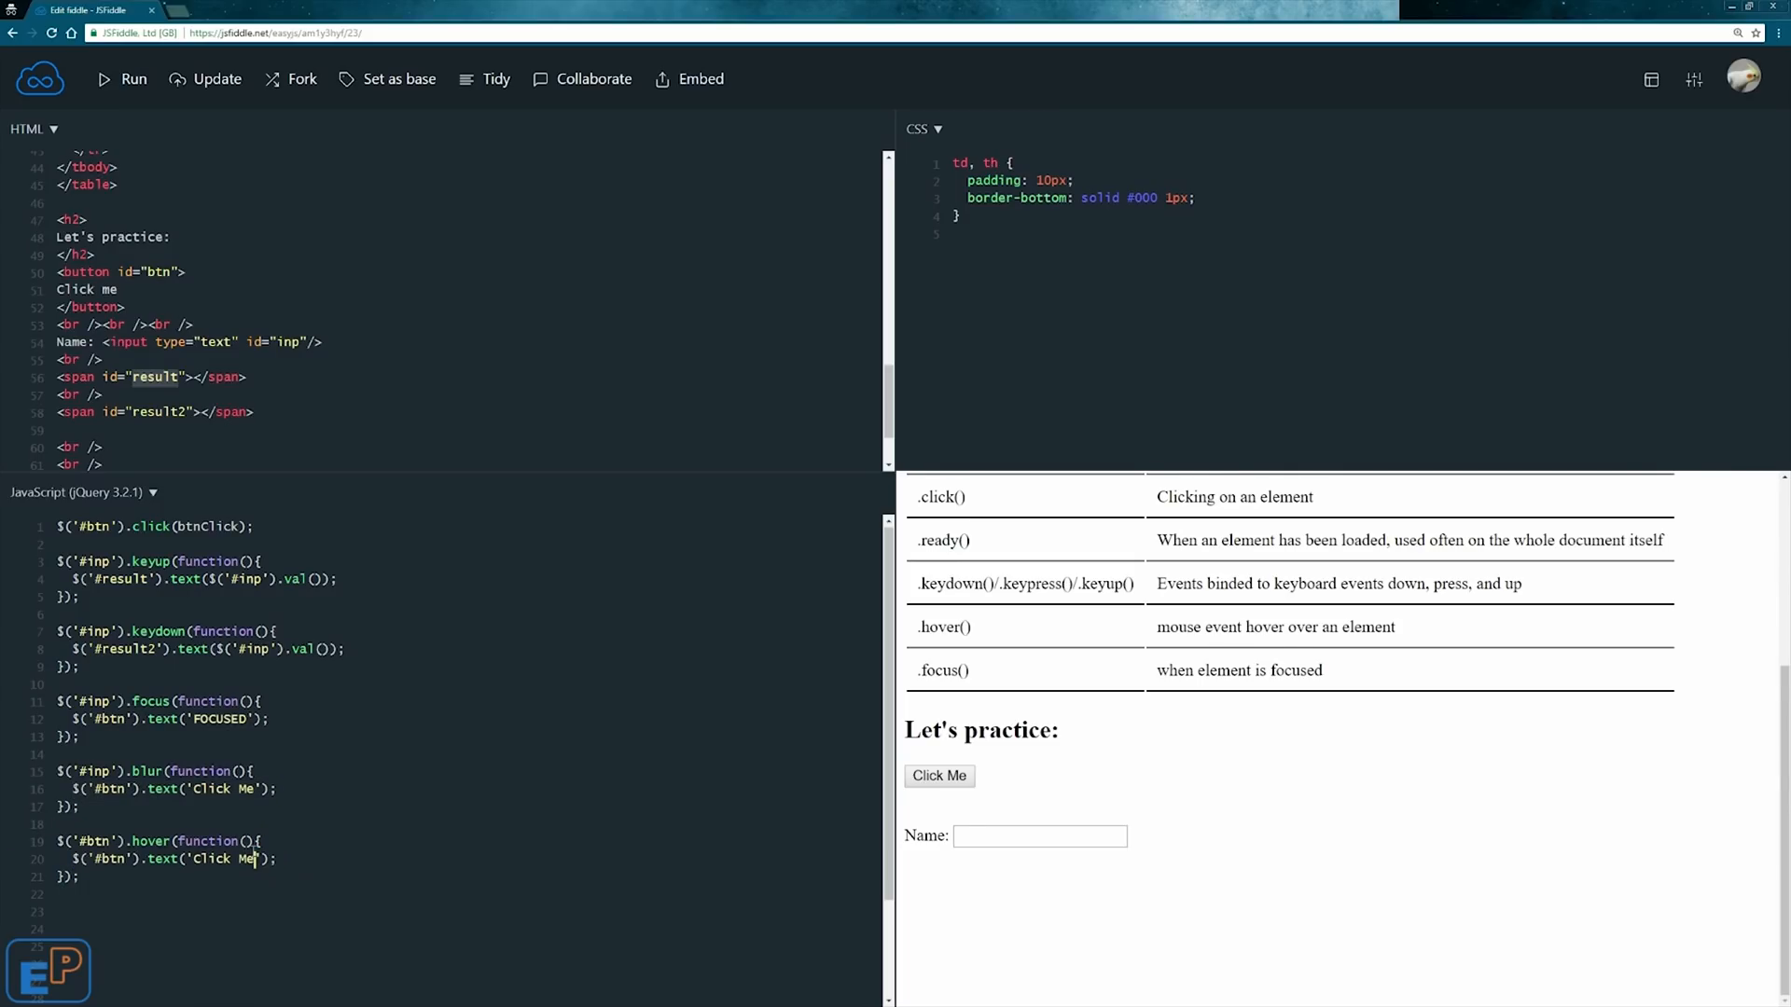
text(HOVERING)
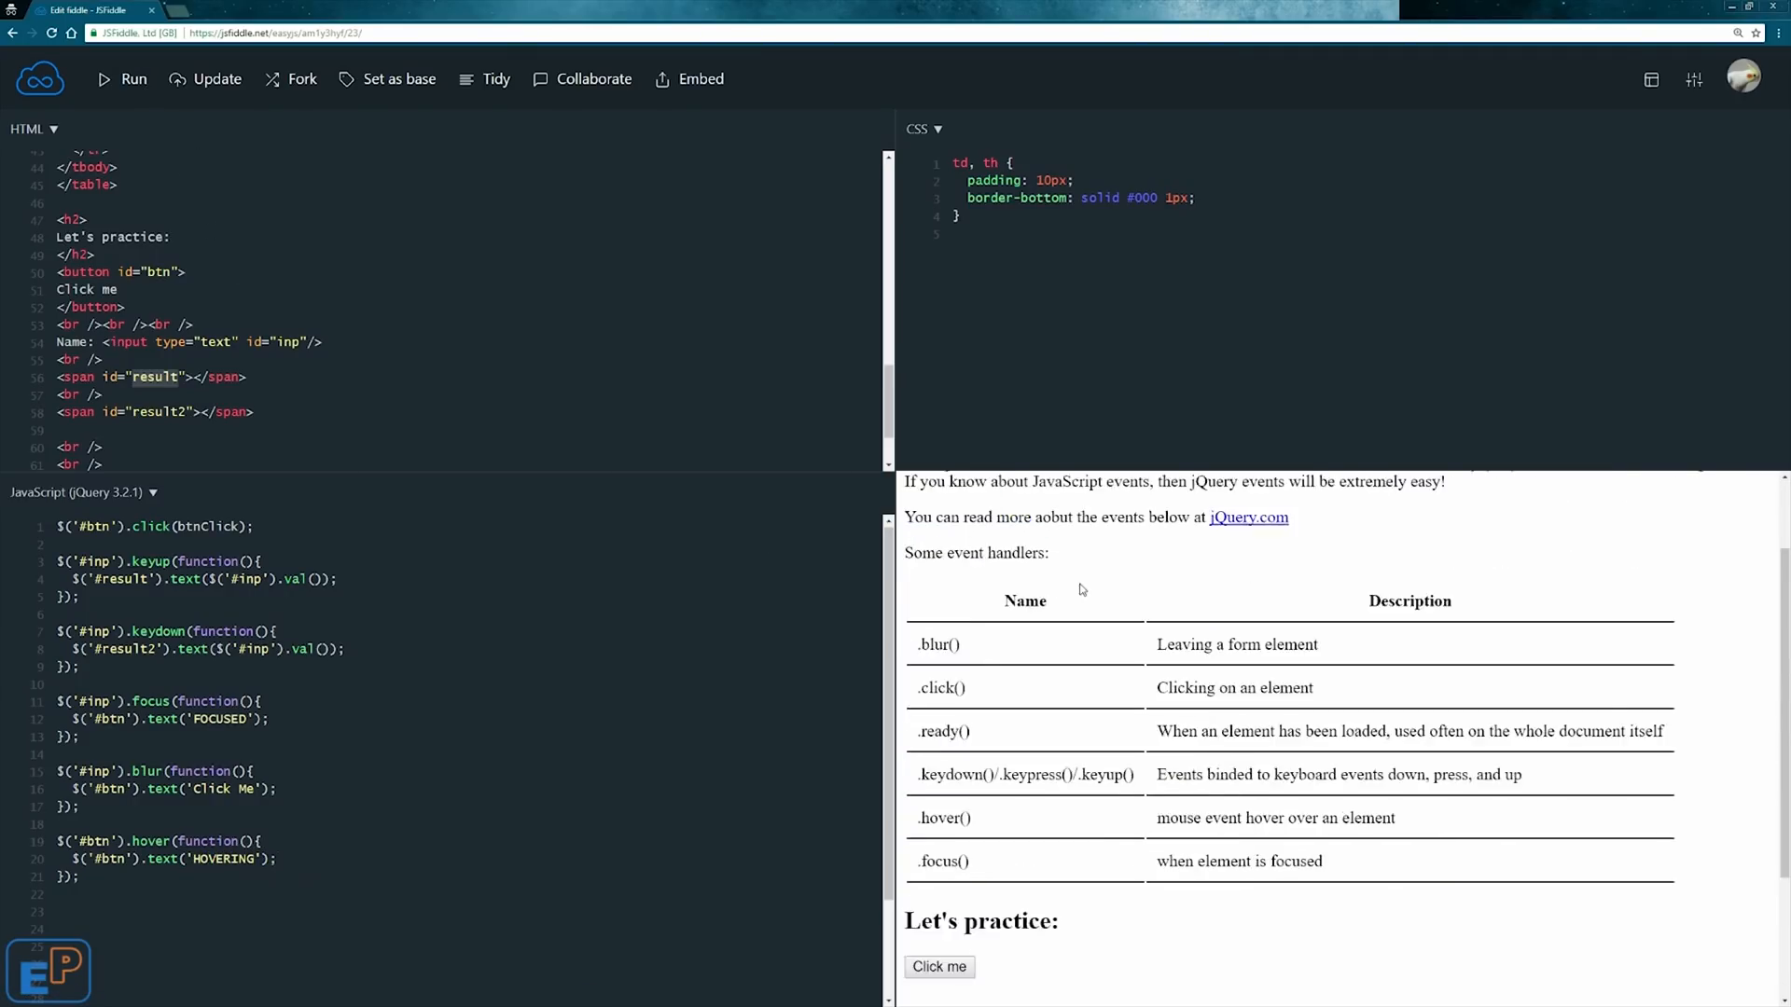
Hover the button to see 'HOVERING', then focus the Name field and type 'akldjsfklajdfdj' to see 'FOCUSED'
scroll(down, 3)
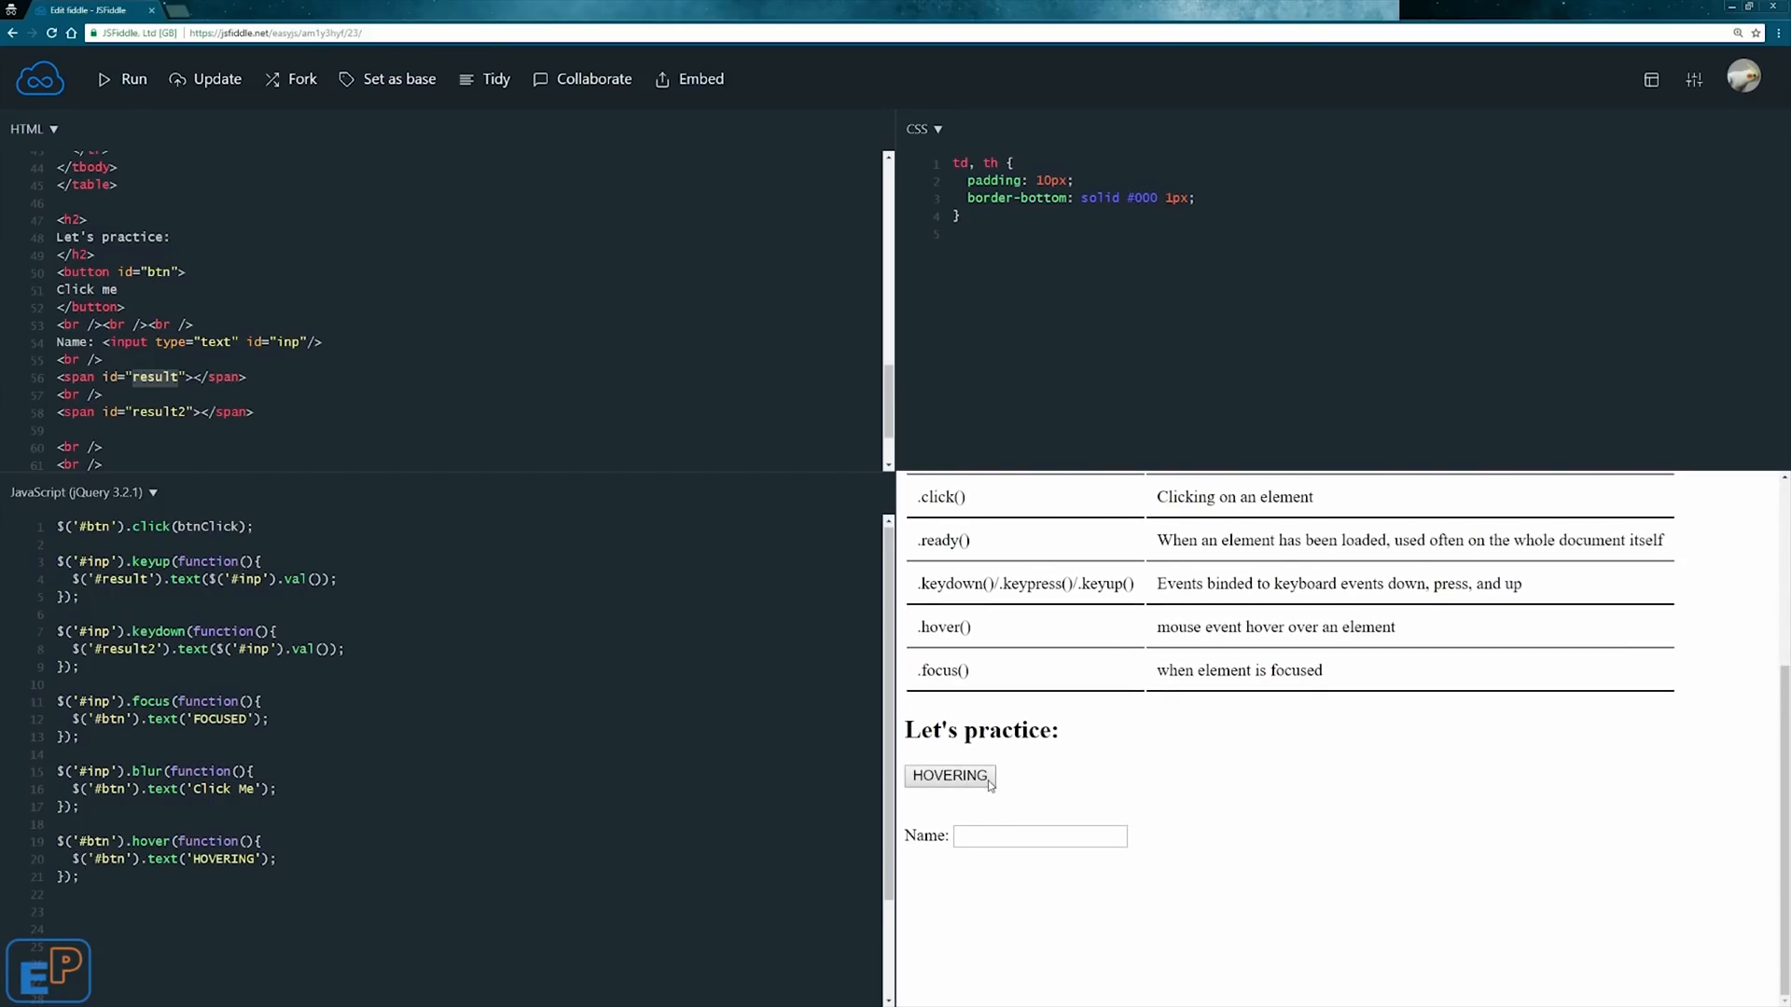
mouse_move(944, 789)
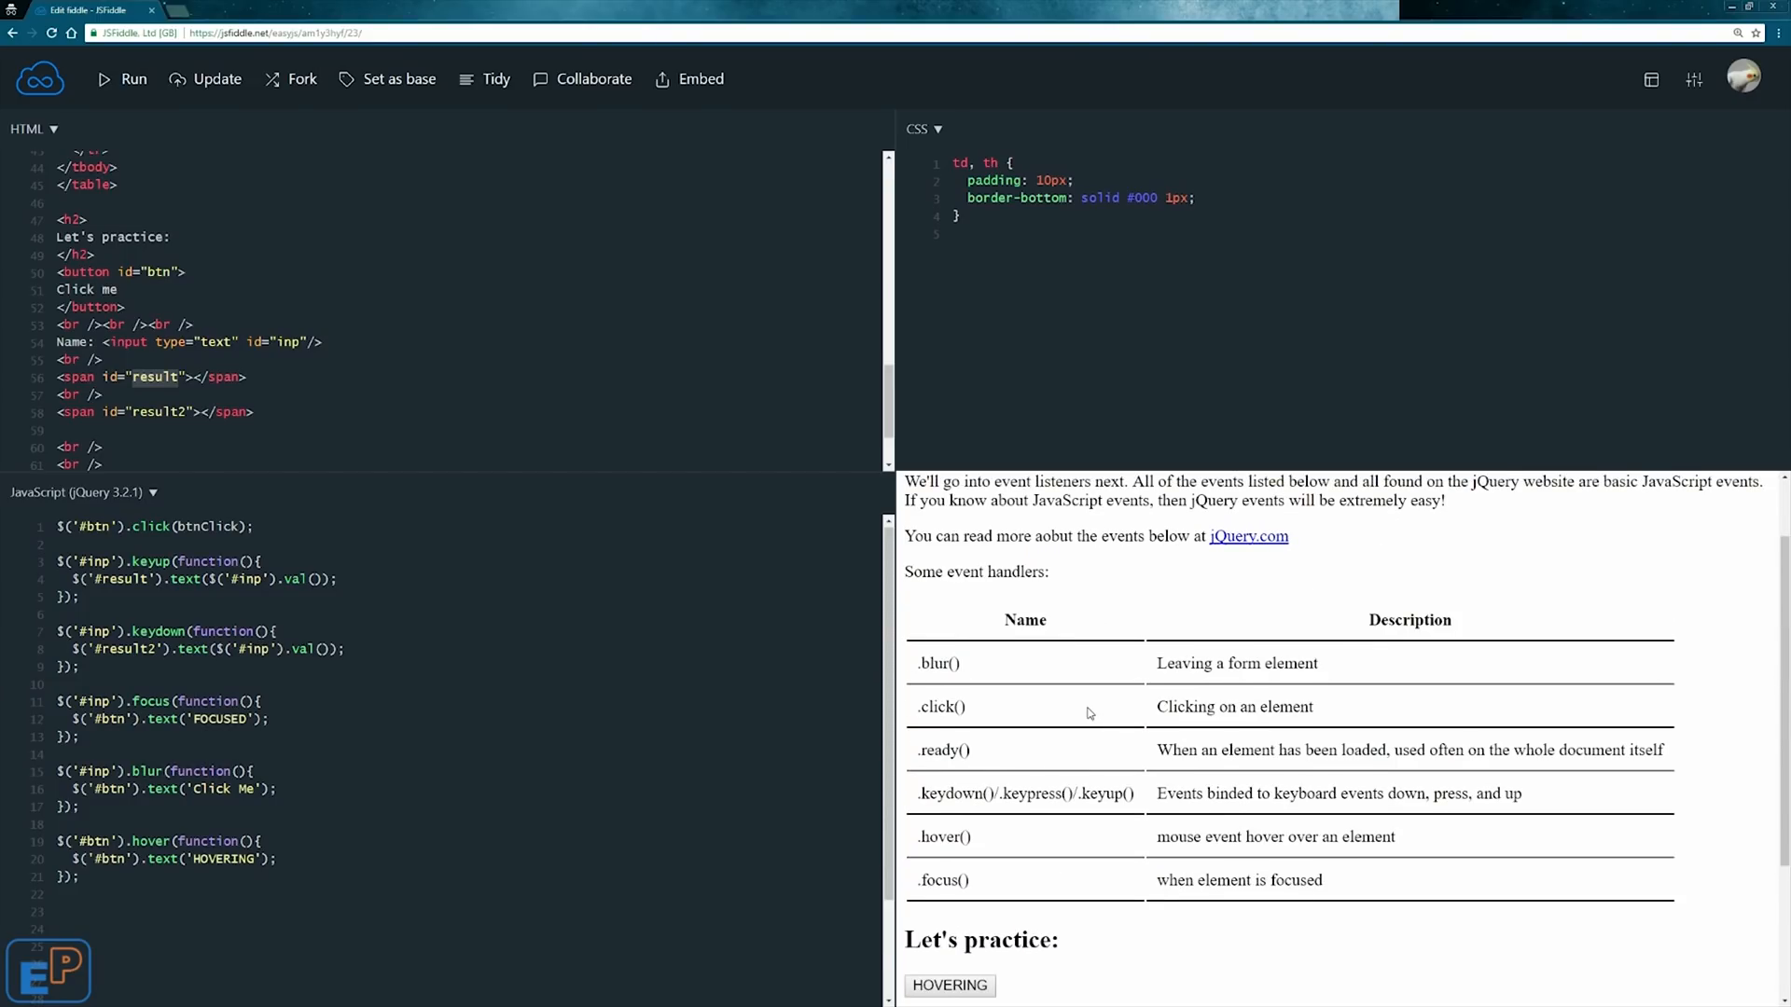
scroll(down, 3)
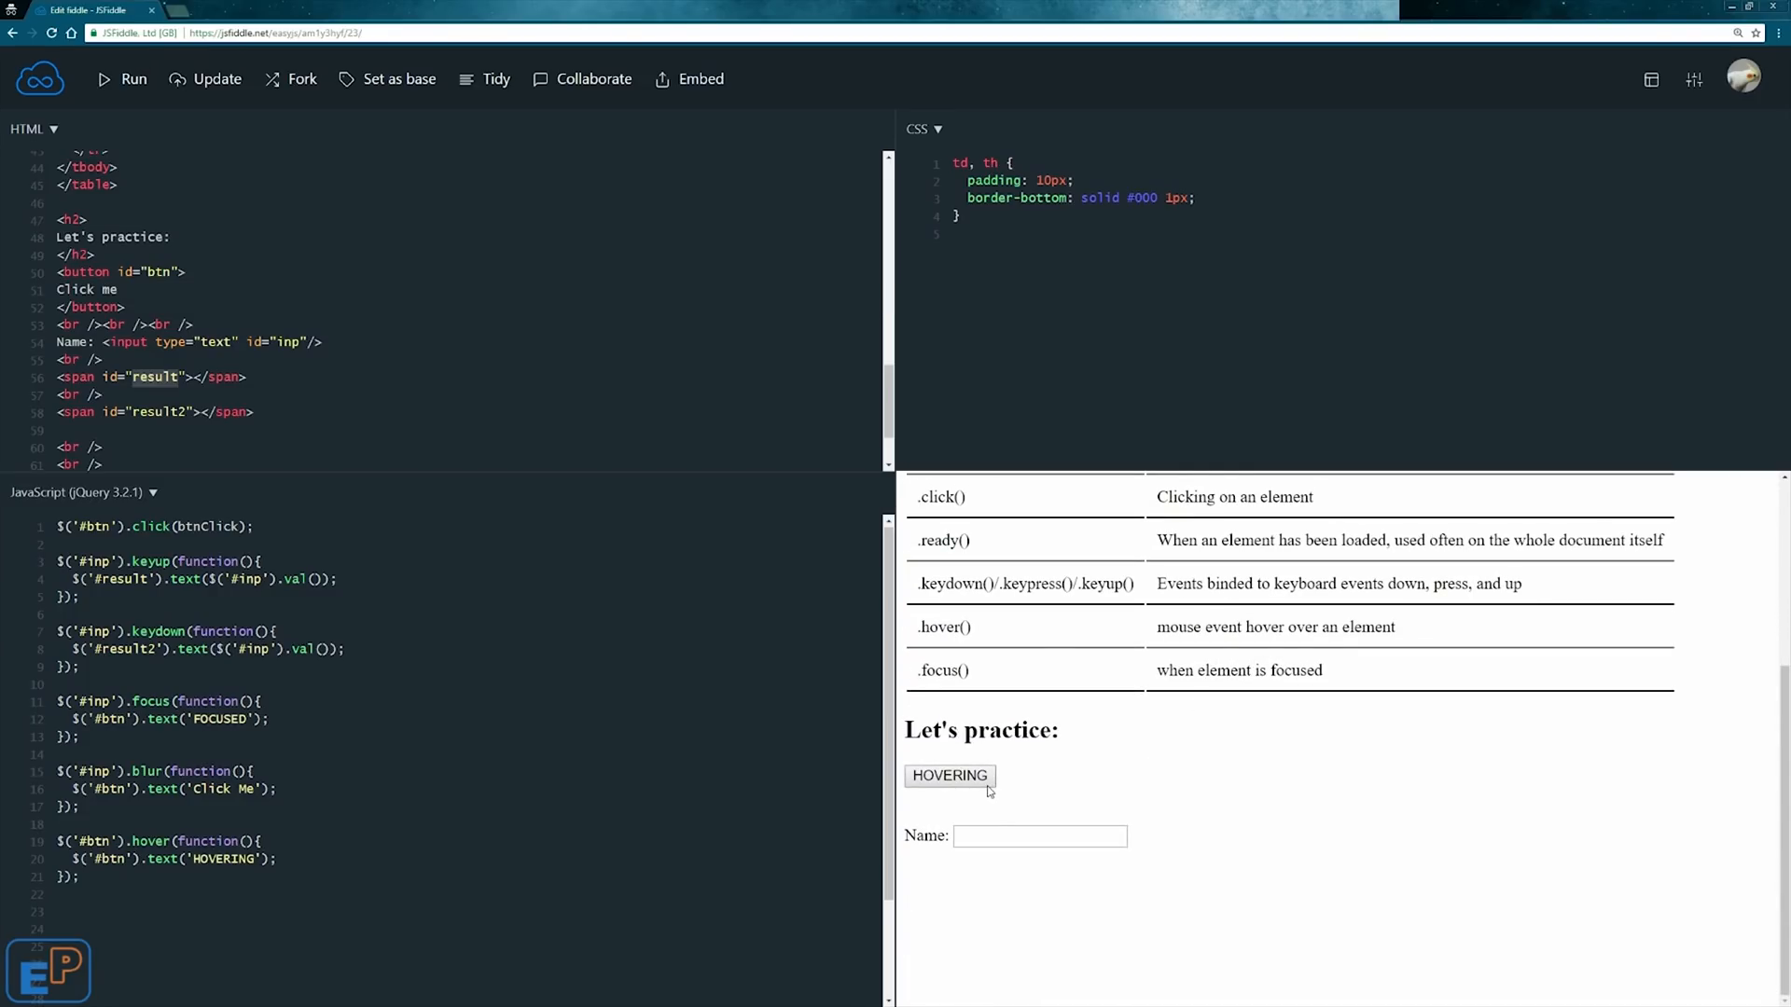
mouse_move(1071, 782)
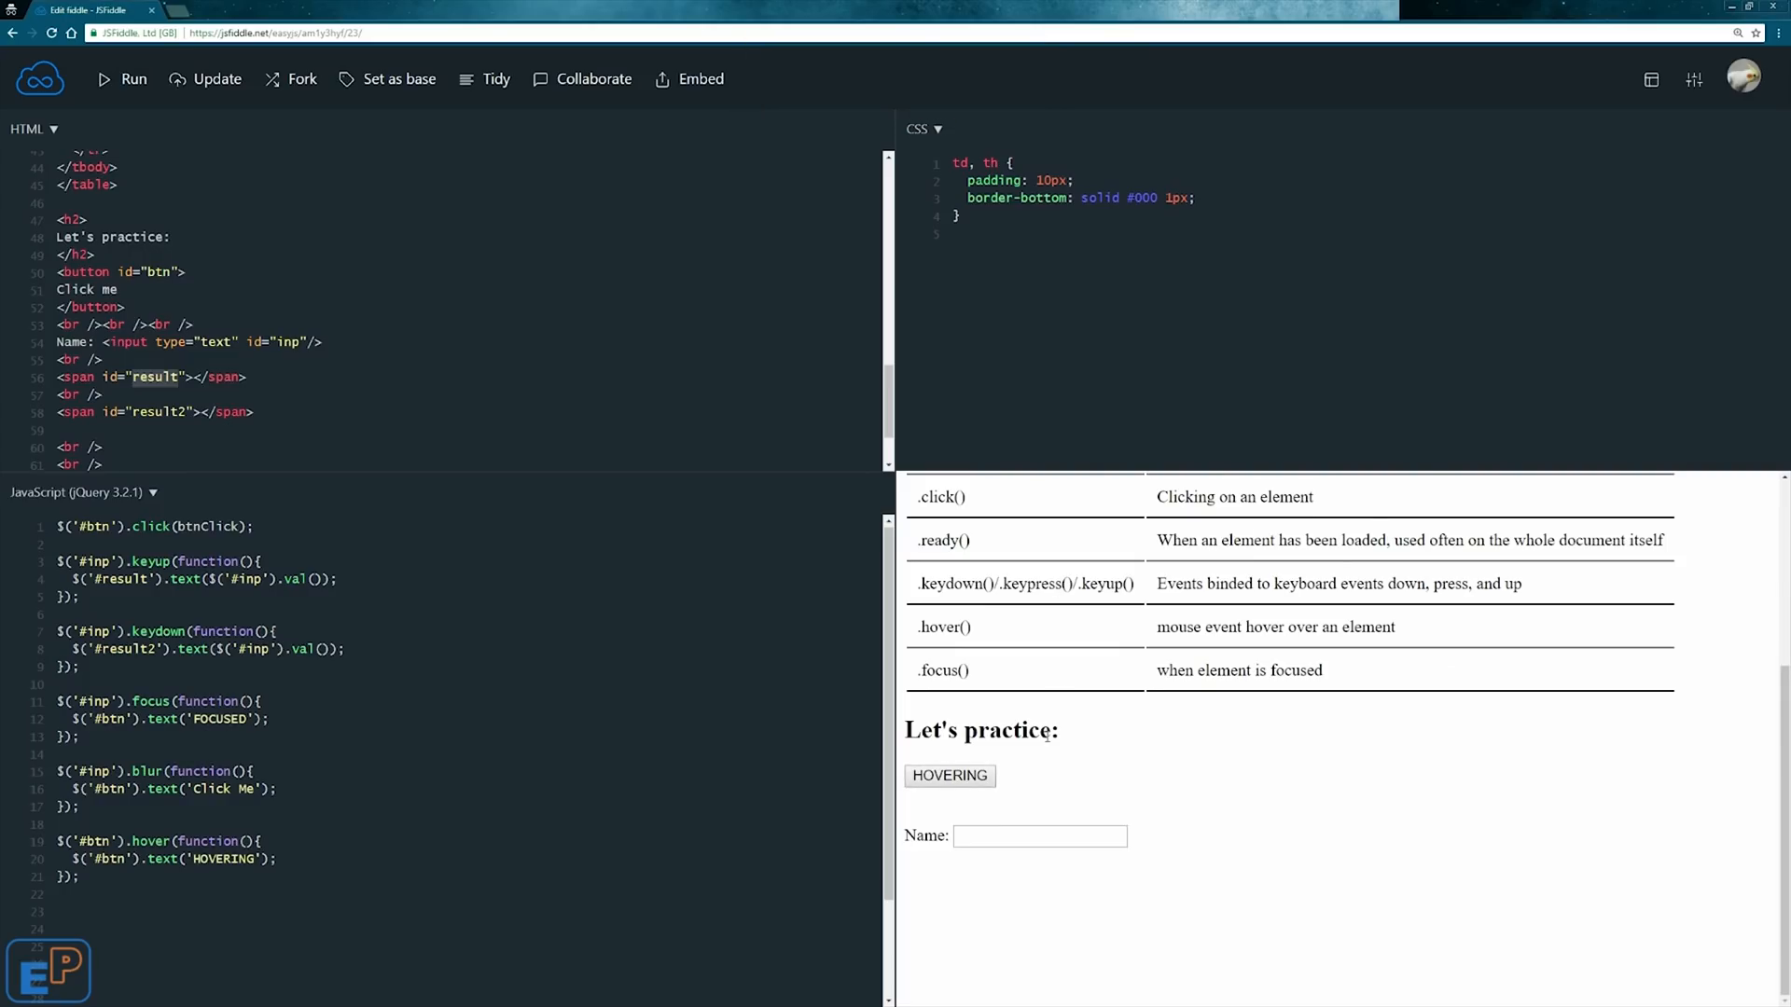
click(1040, 836)
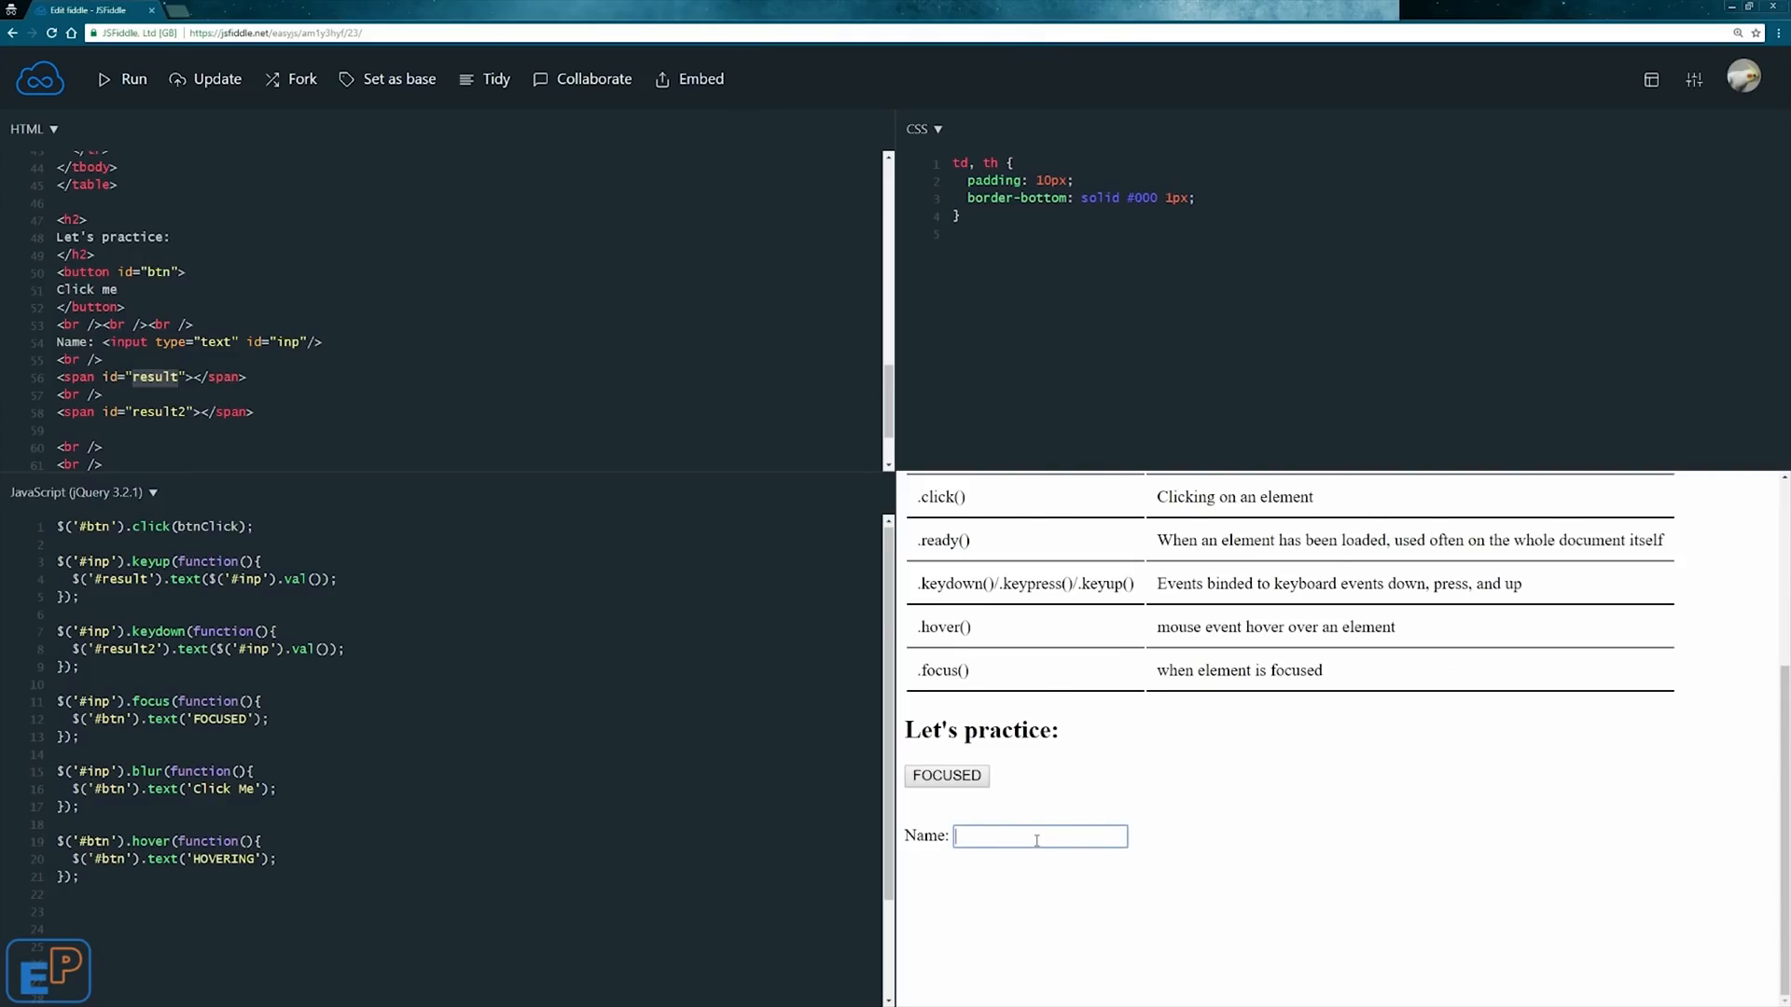
text(akldjsfklajdfdj)
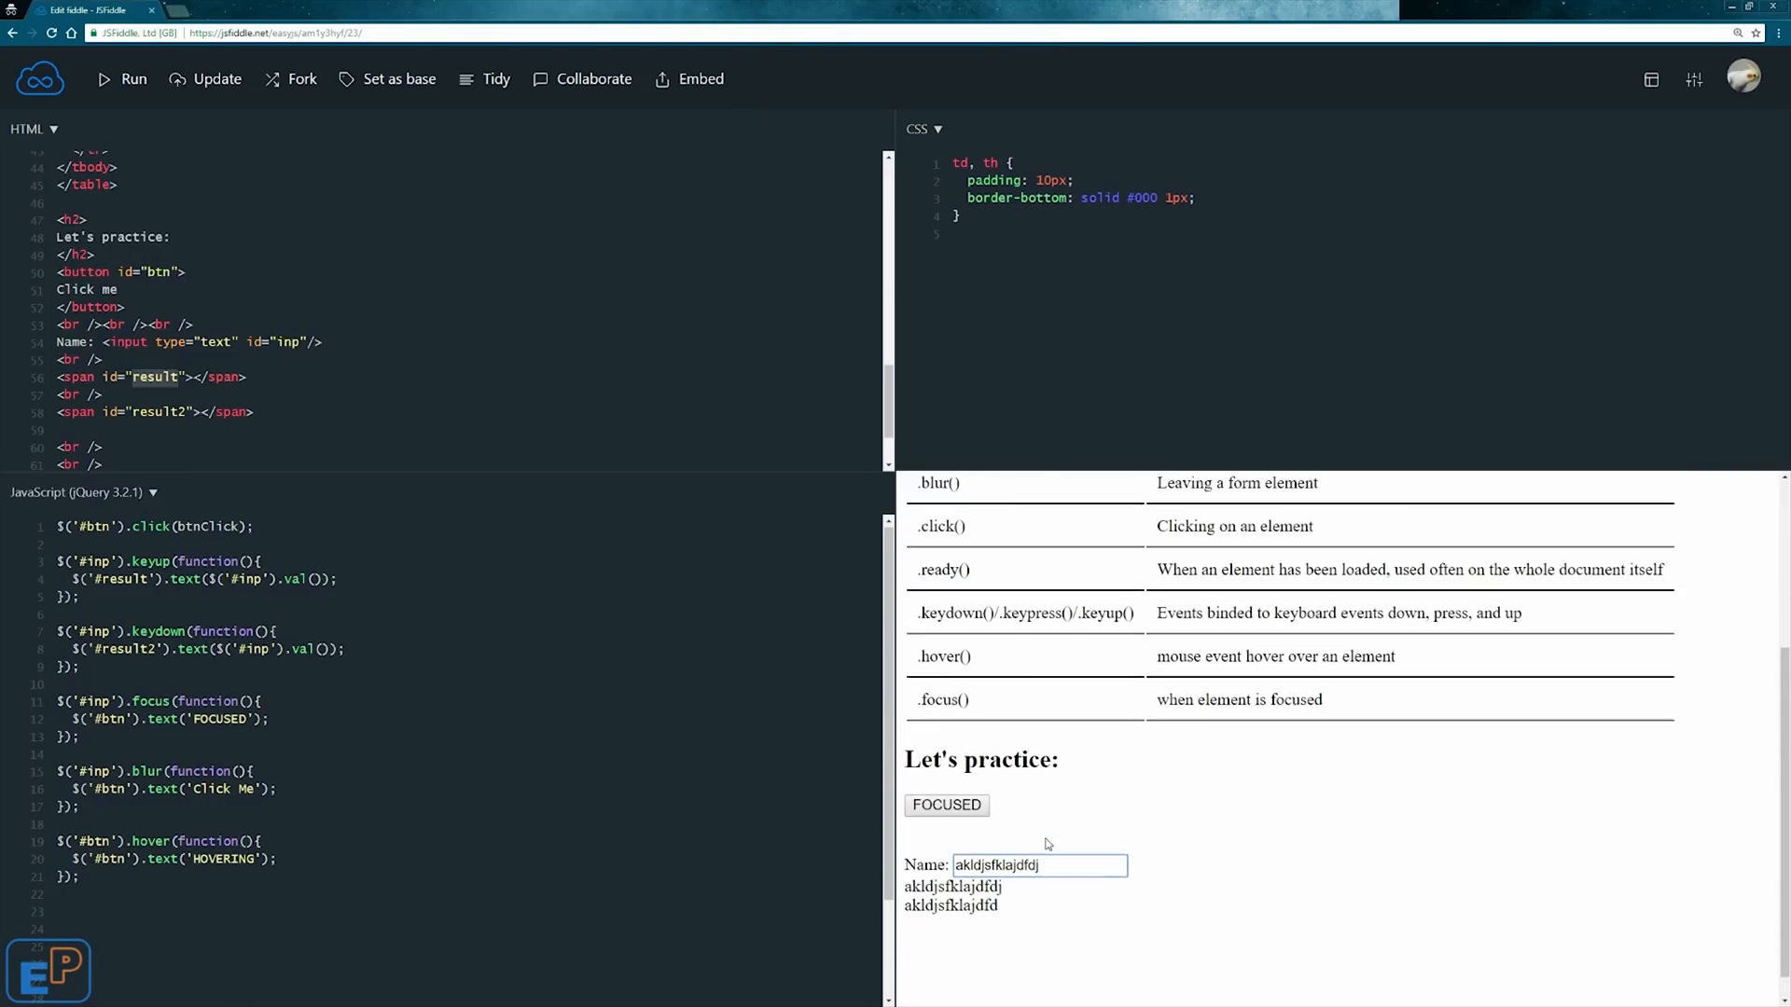